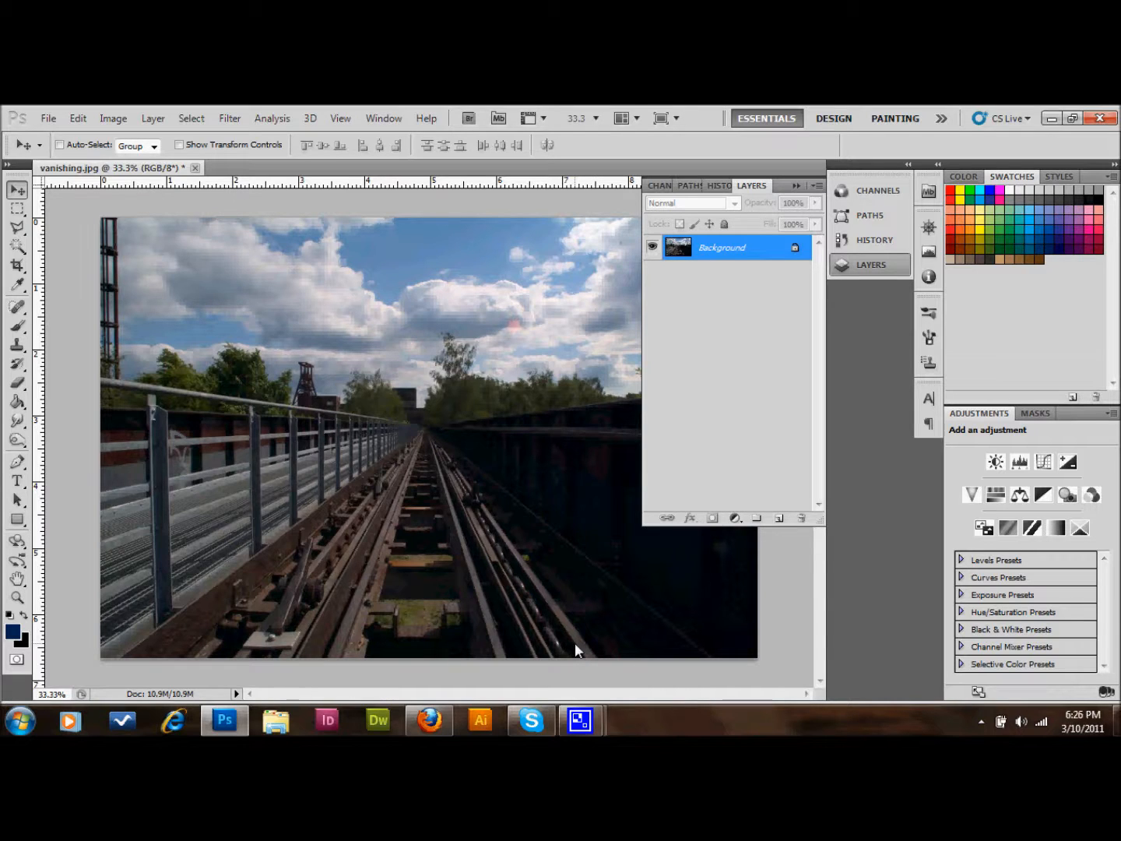
mouse_move(553, 589)
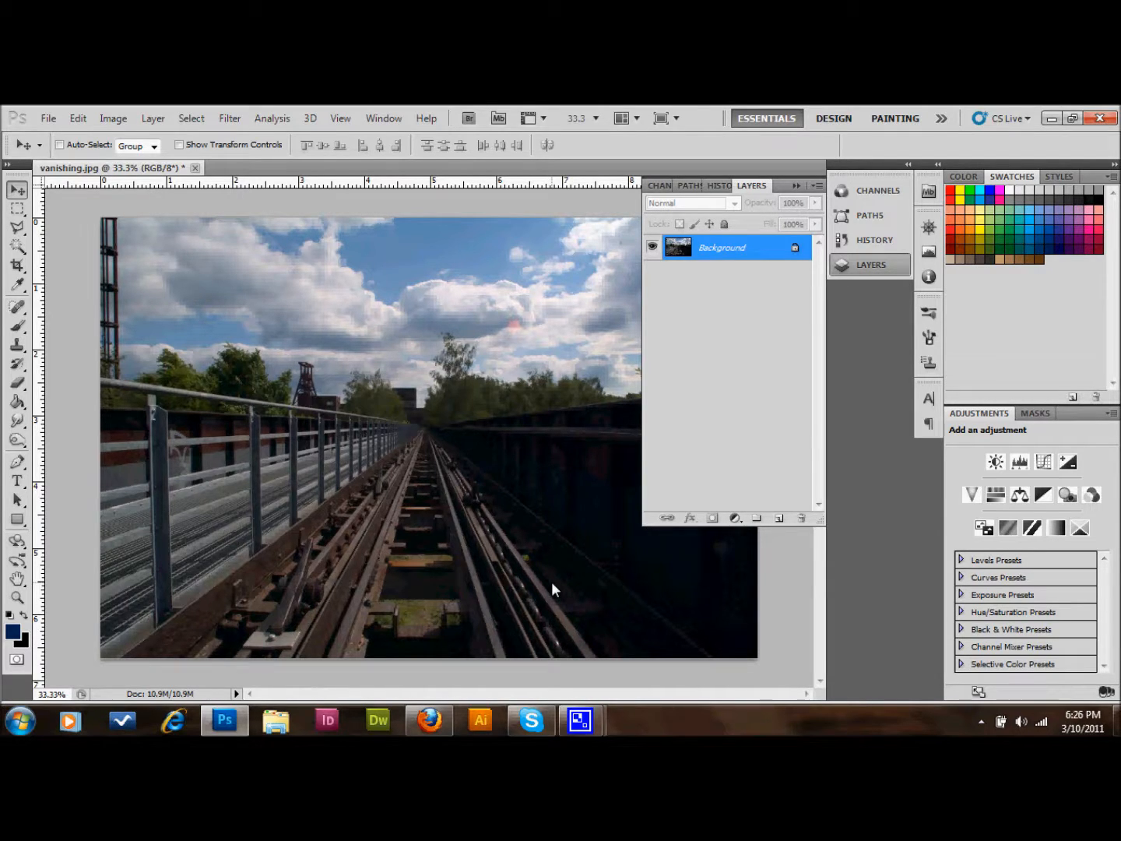
mouse_move(481, 564)
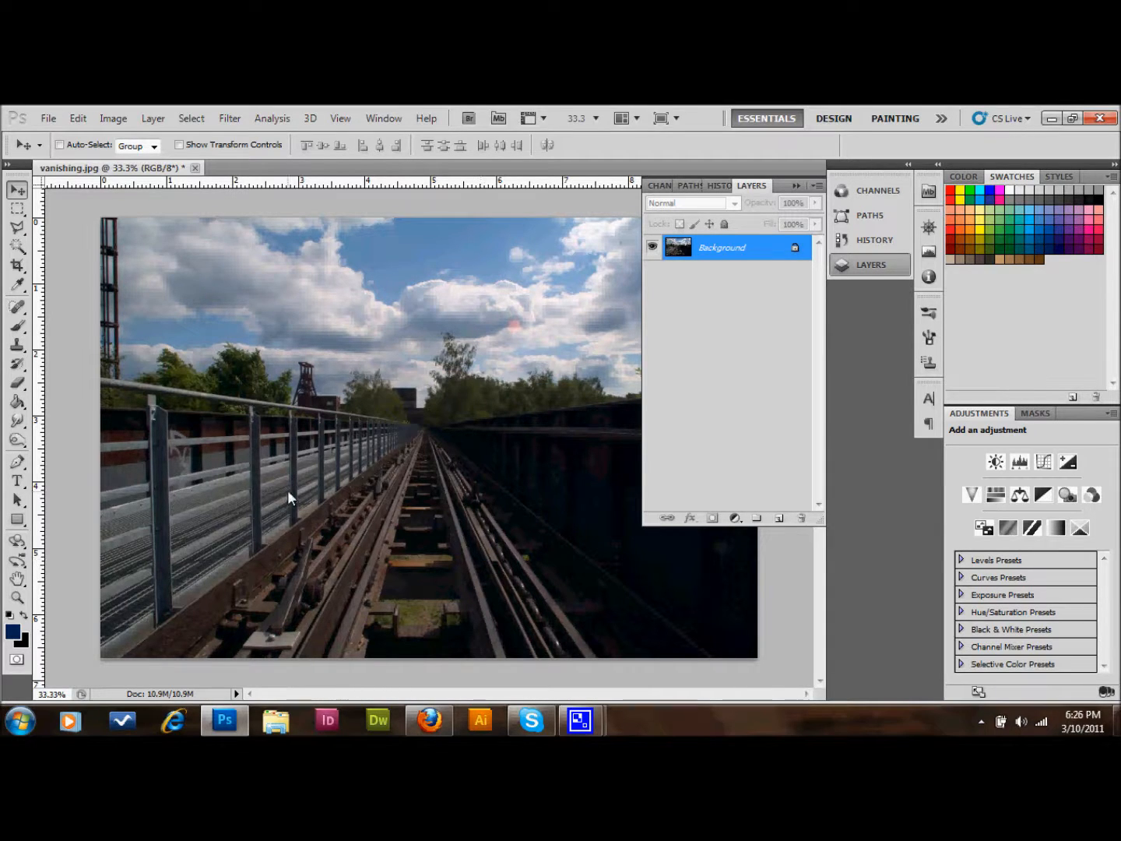
mouse_move(286, 495)
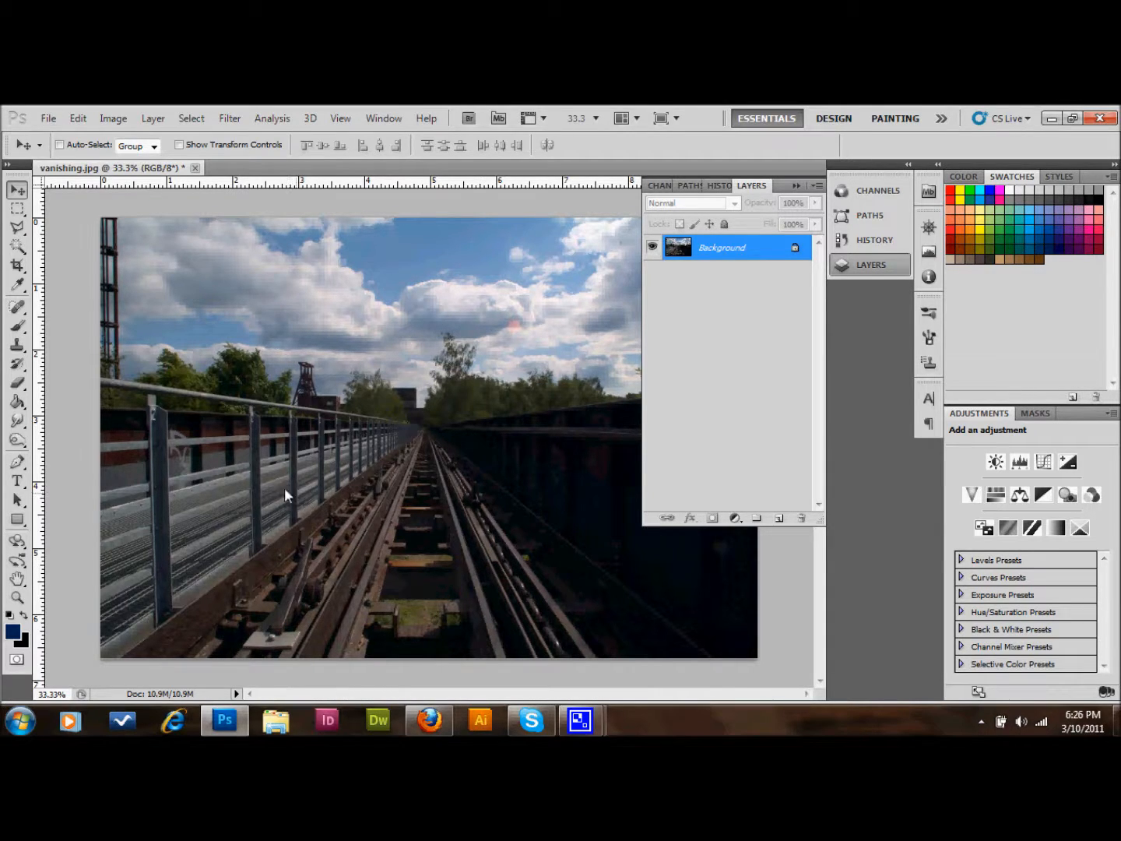
mouse_move(236, 473)
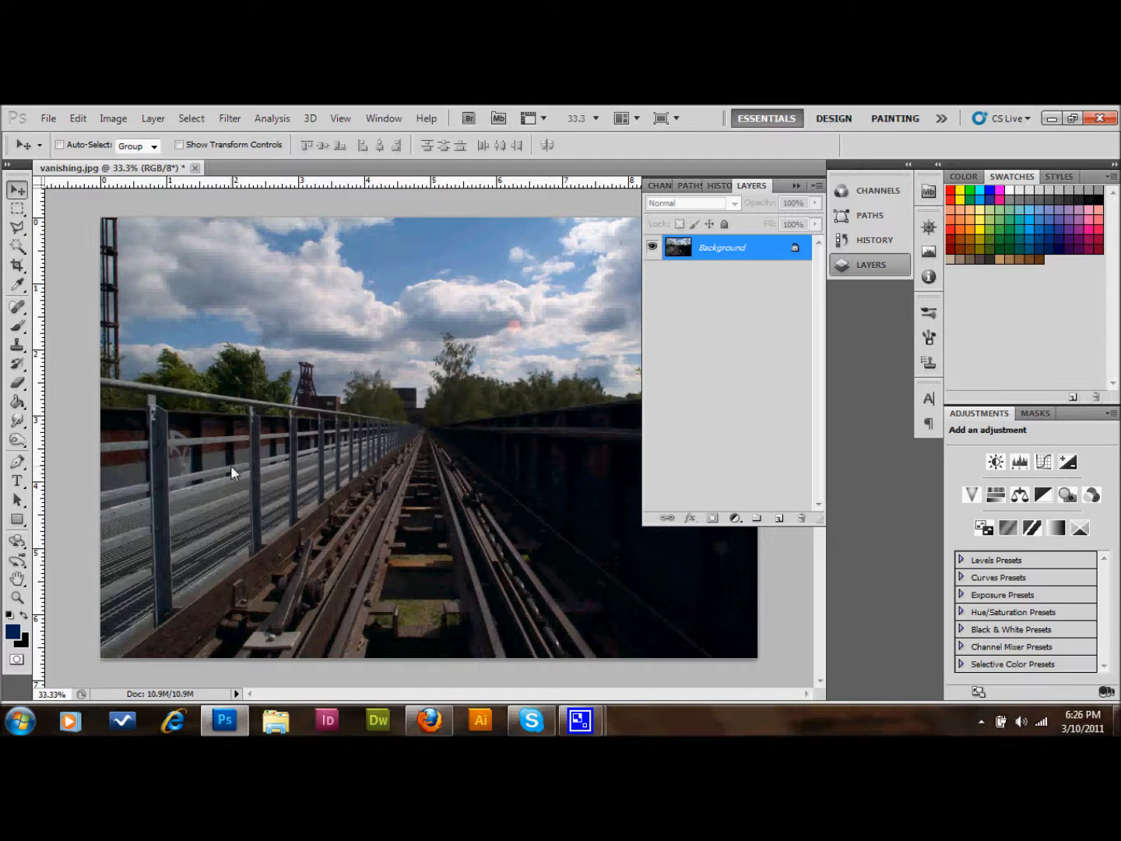
mouse_move(17, 347)
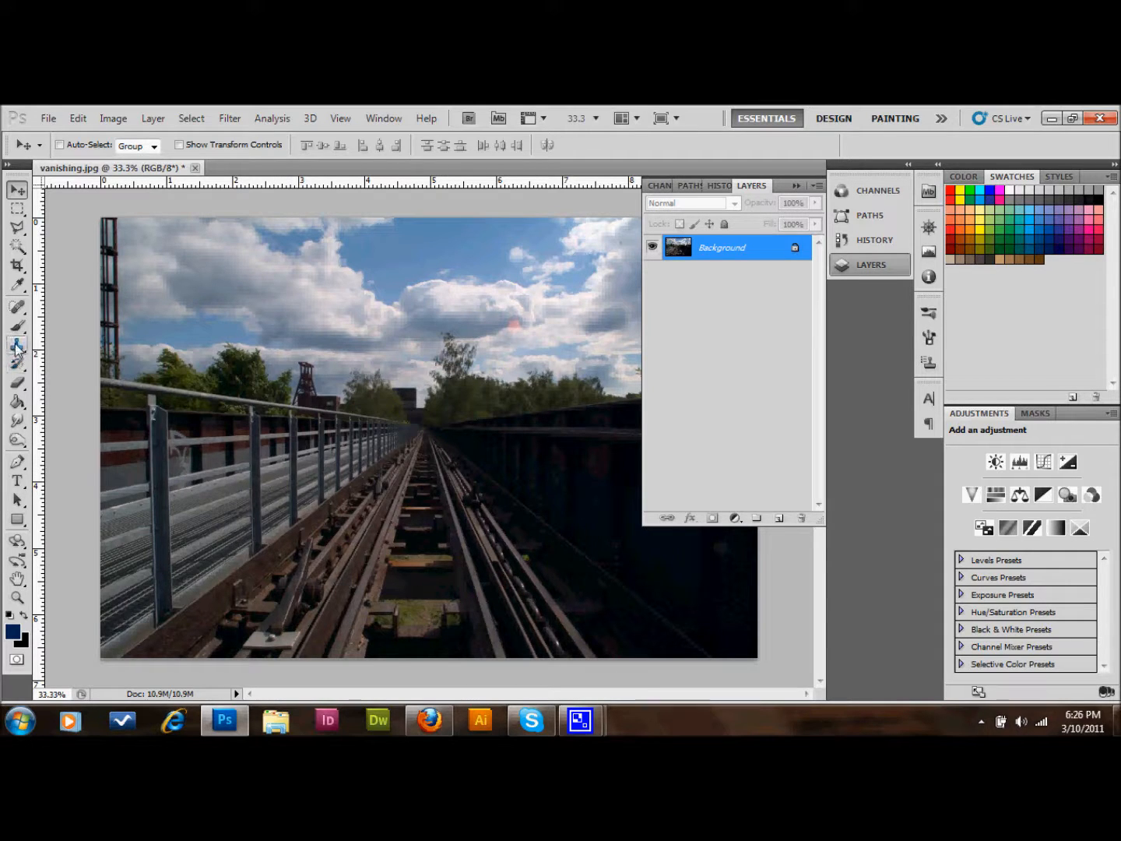
mouse_move(17, 348)
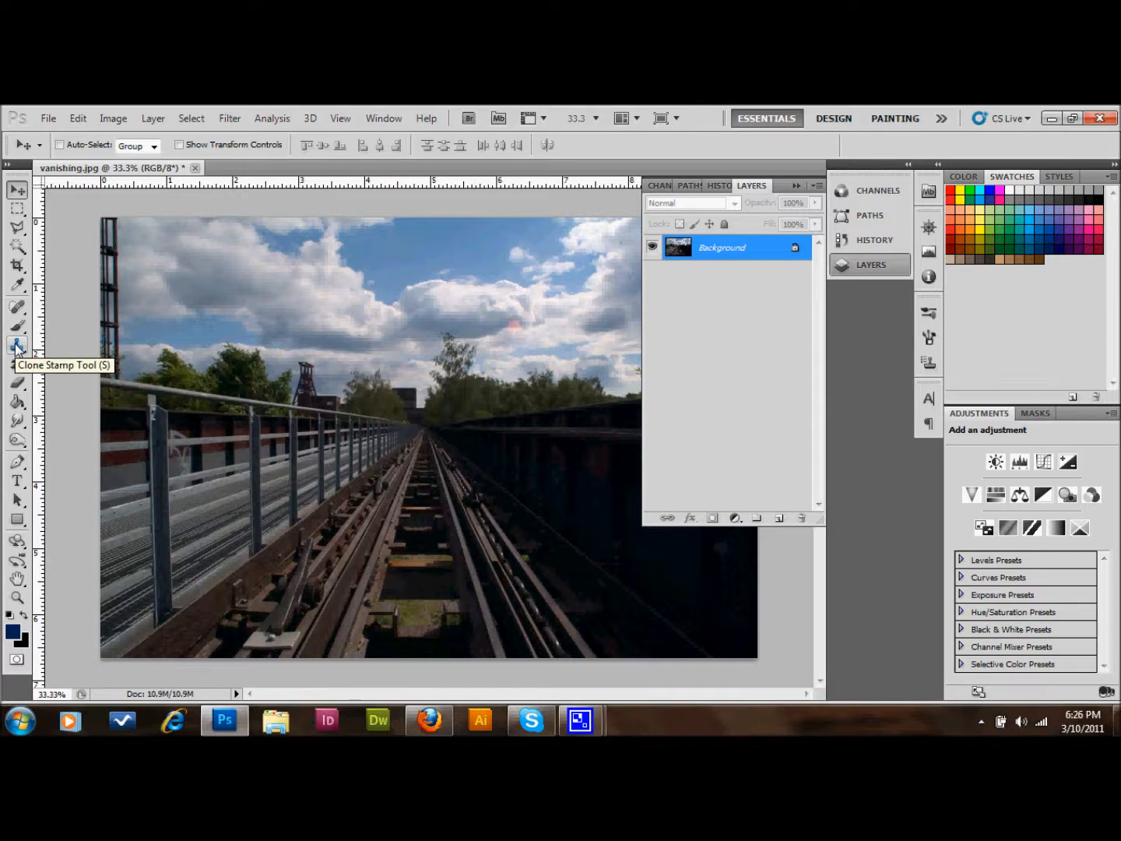
mouse_move(170, 501)
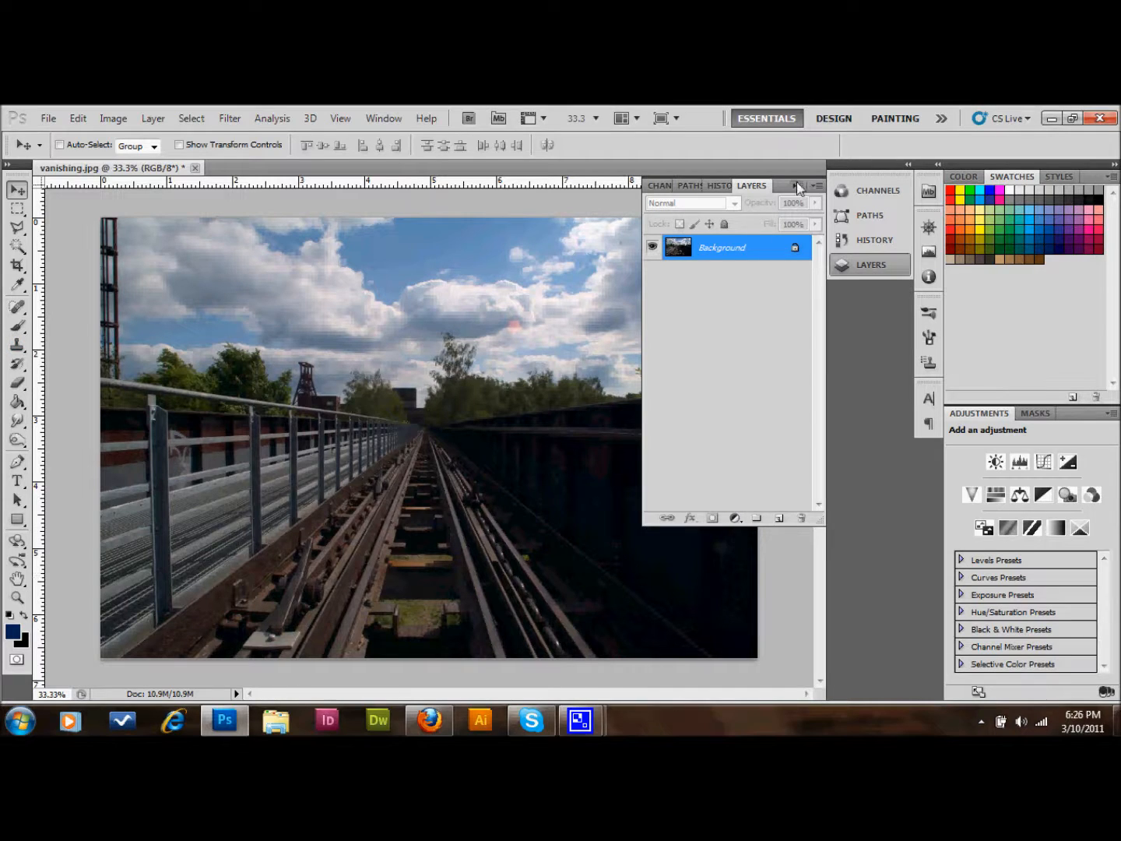
Collapse the Layers panel to icons so the full railway photo is visible.
left_click(798, 185)
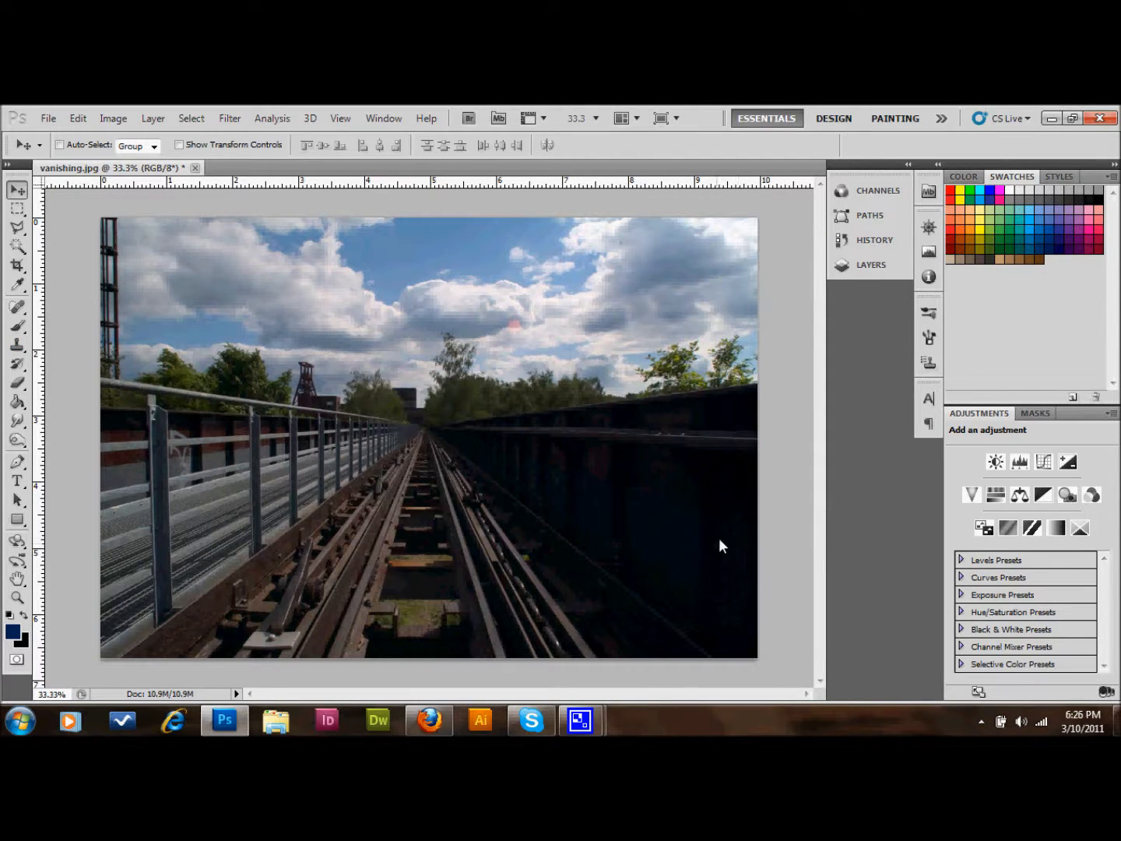
mouse_move(731, 537)
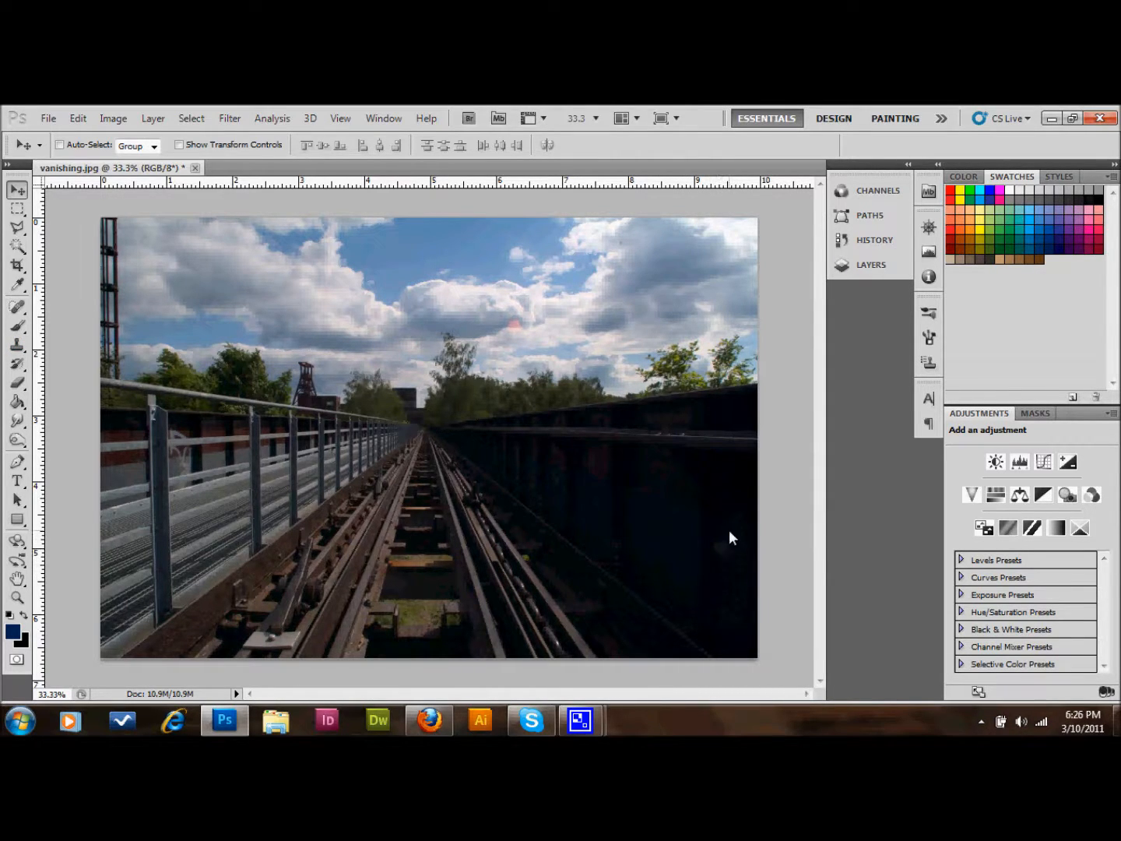
mouse_move(311, 550)
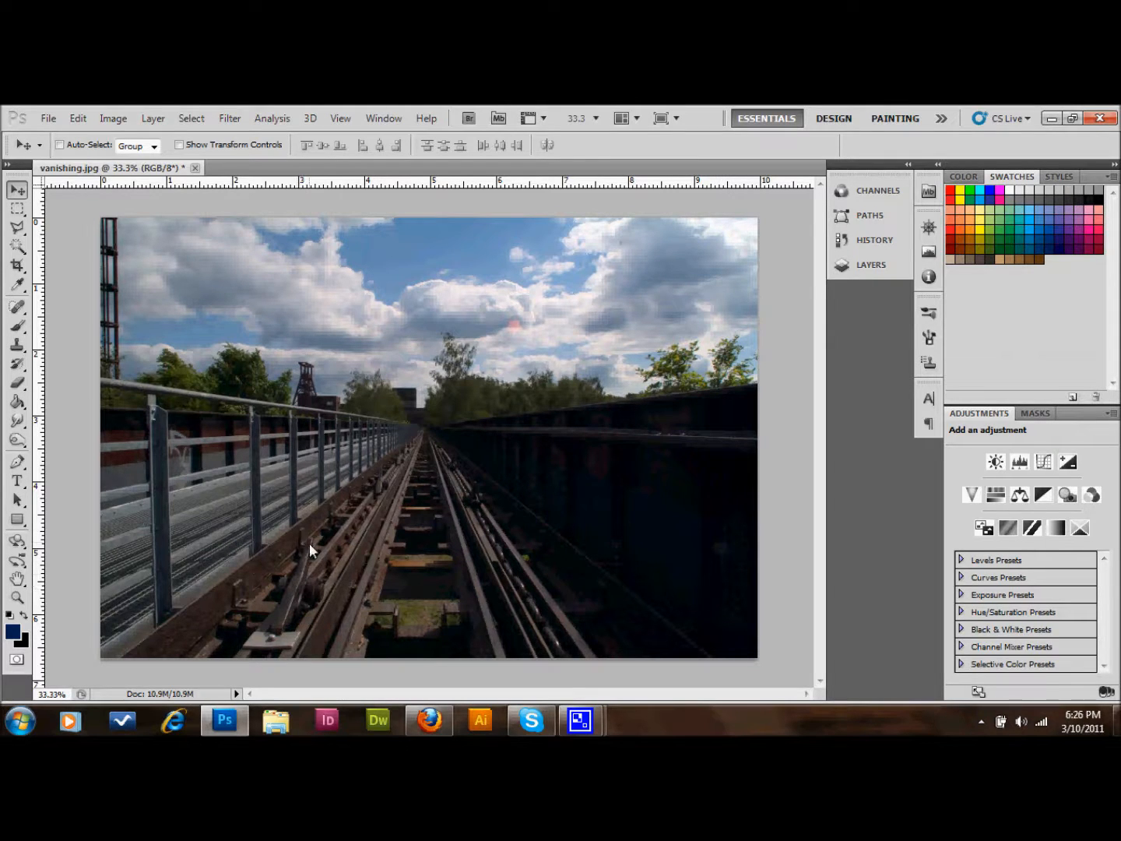
mouse_move(138, 424)
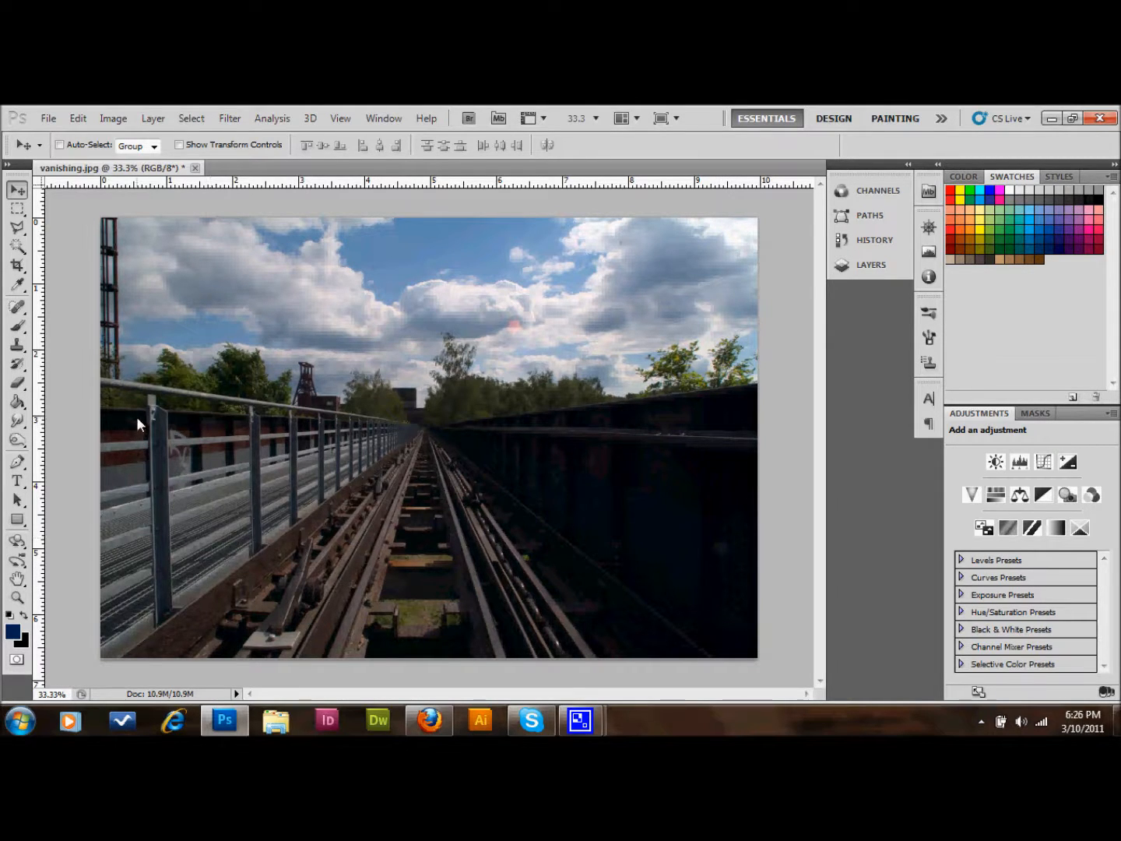
mouse_move(369, 274)
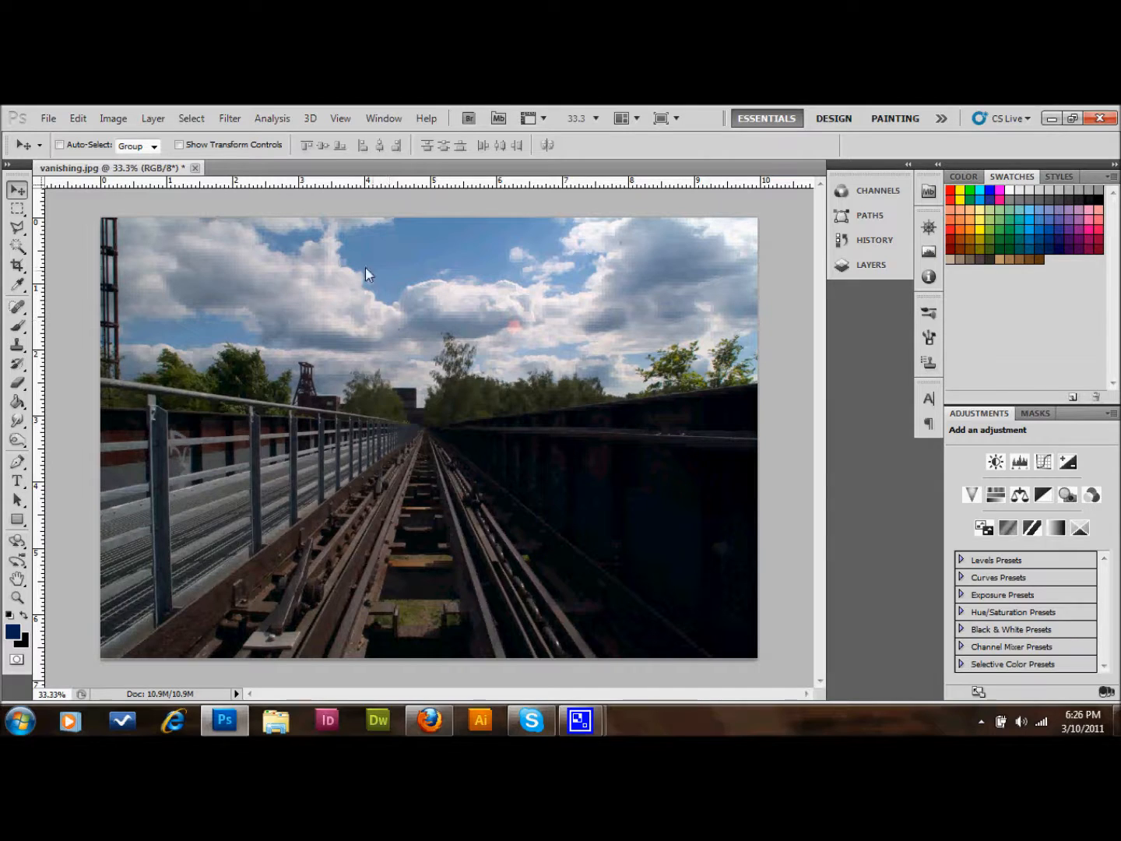
mouse_move(179, 261)
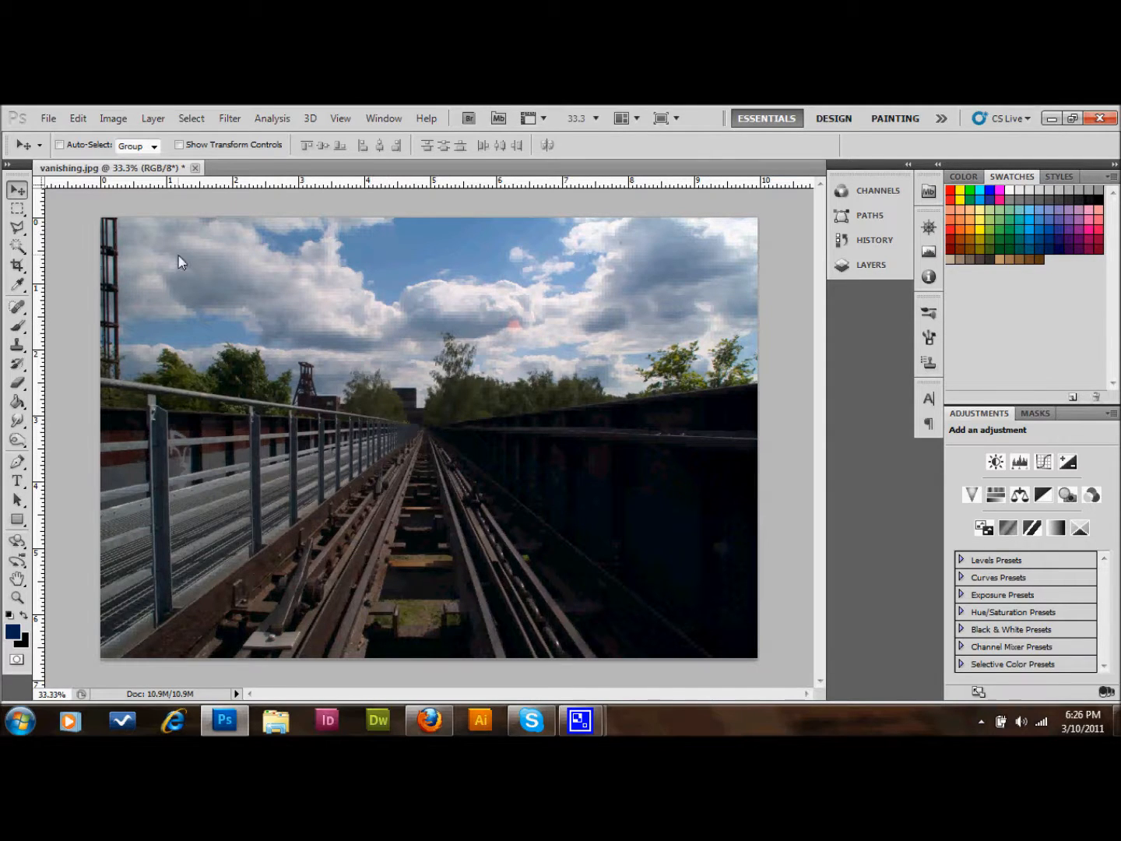
mouse_move(311, 466)
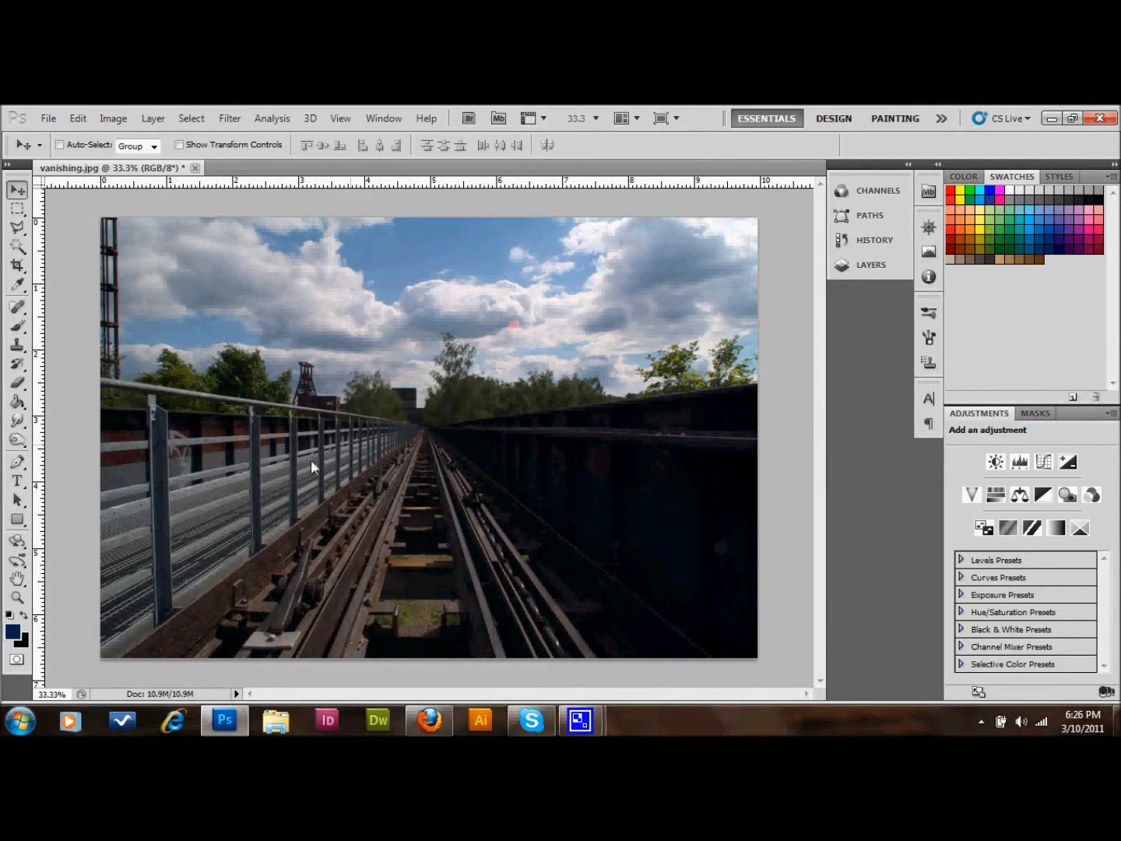
mouse_move(72, 330)
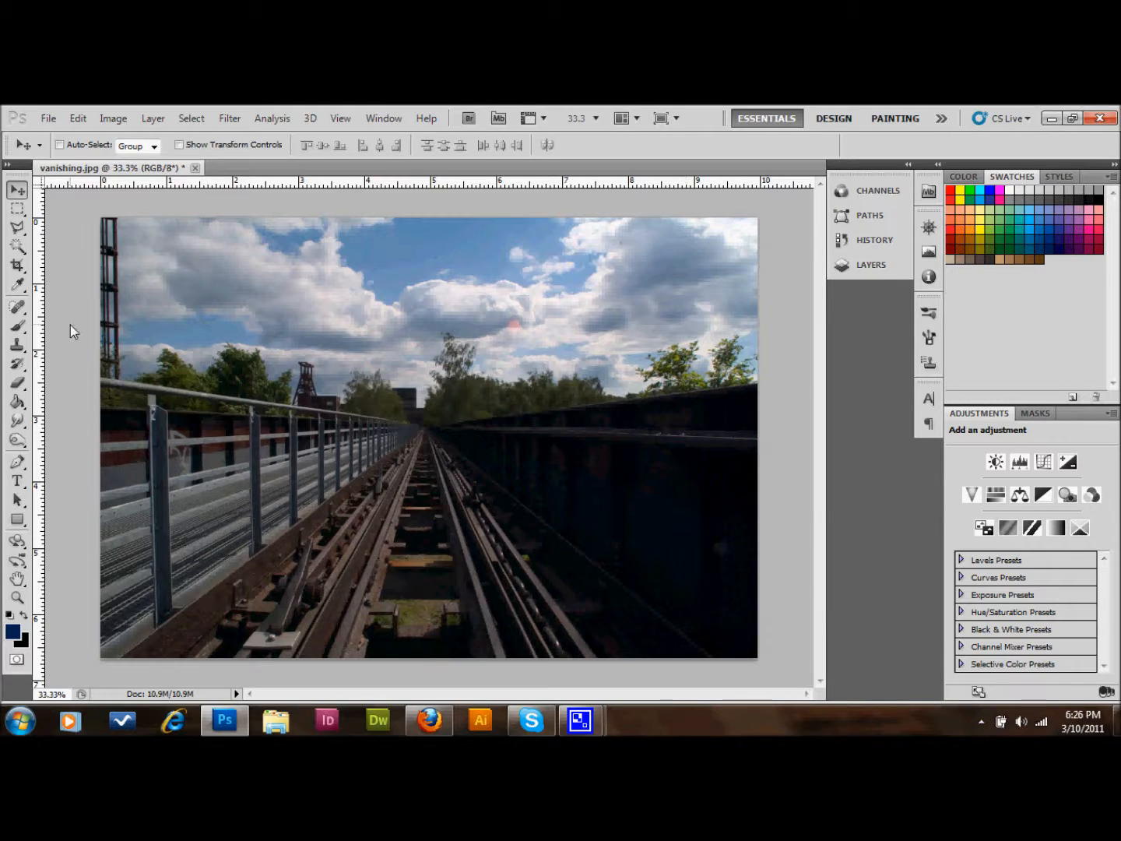
mouse_move(368, 293)
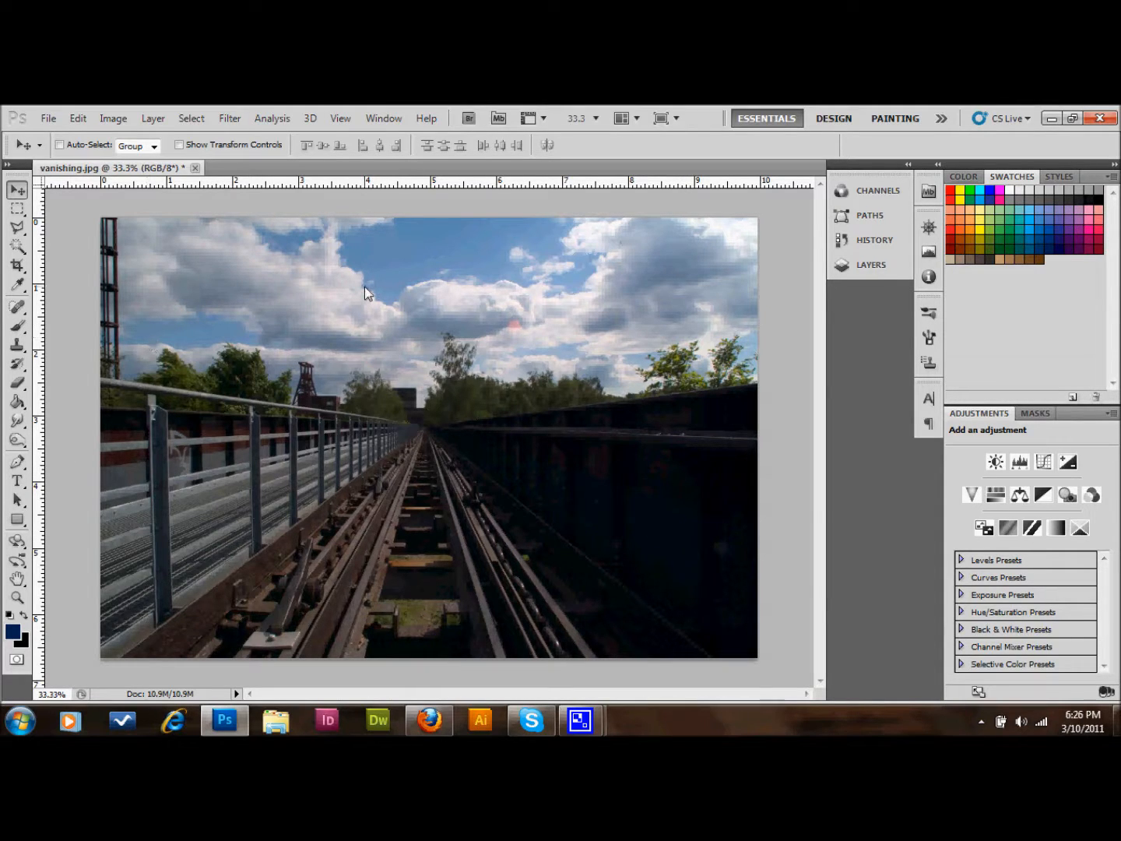
mouse_move(271, 125)
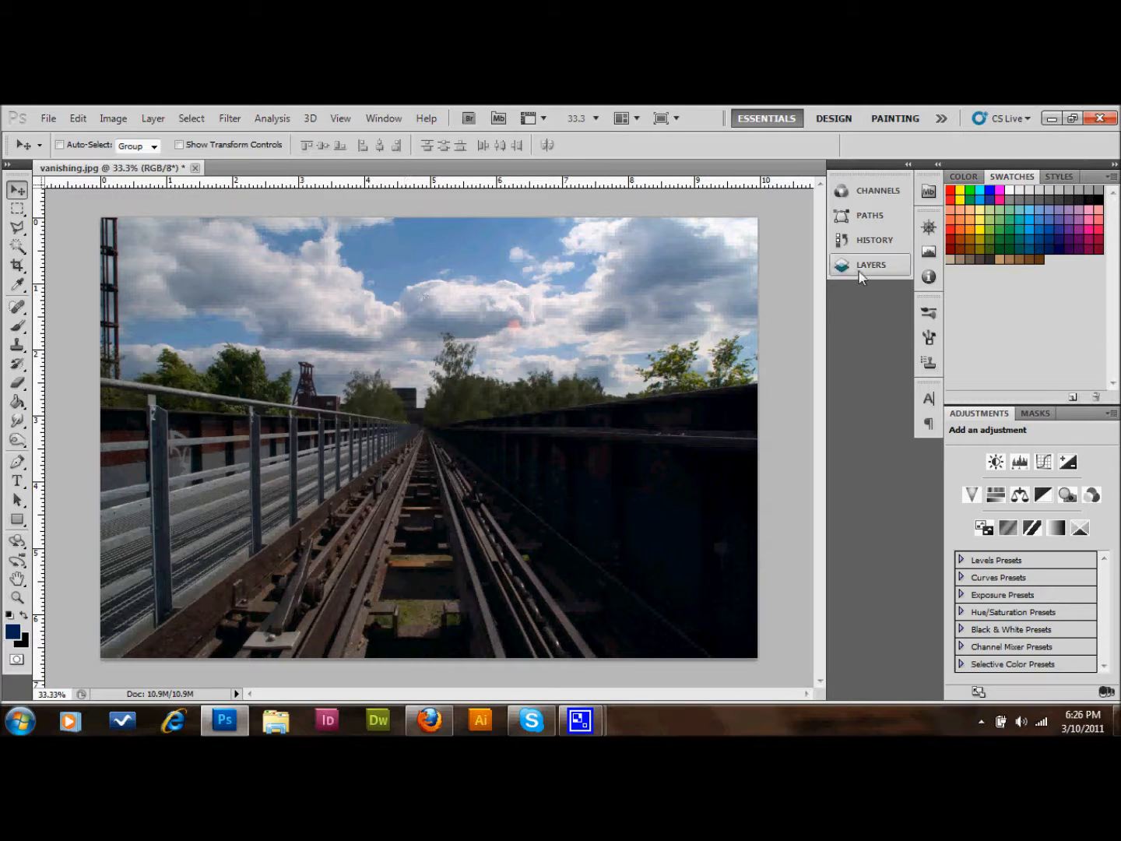
Convert the locked Background into a regular layer named Layer 0.
left_click(871, 264)
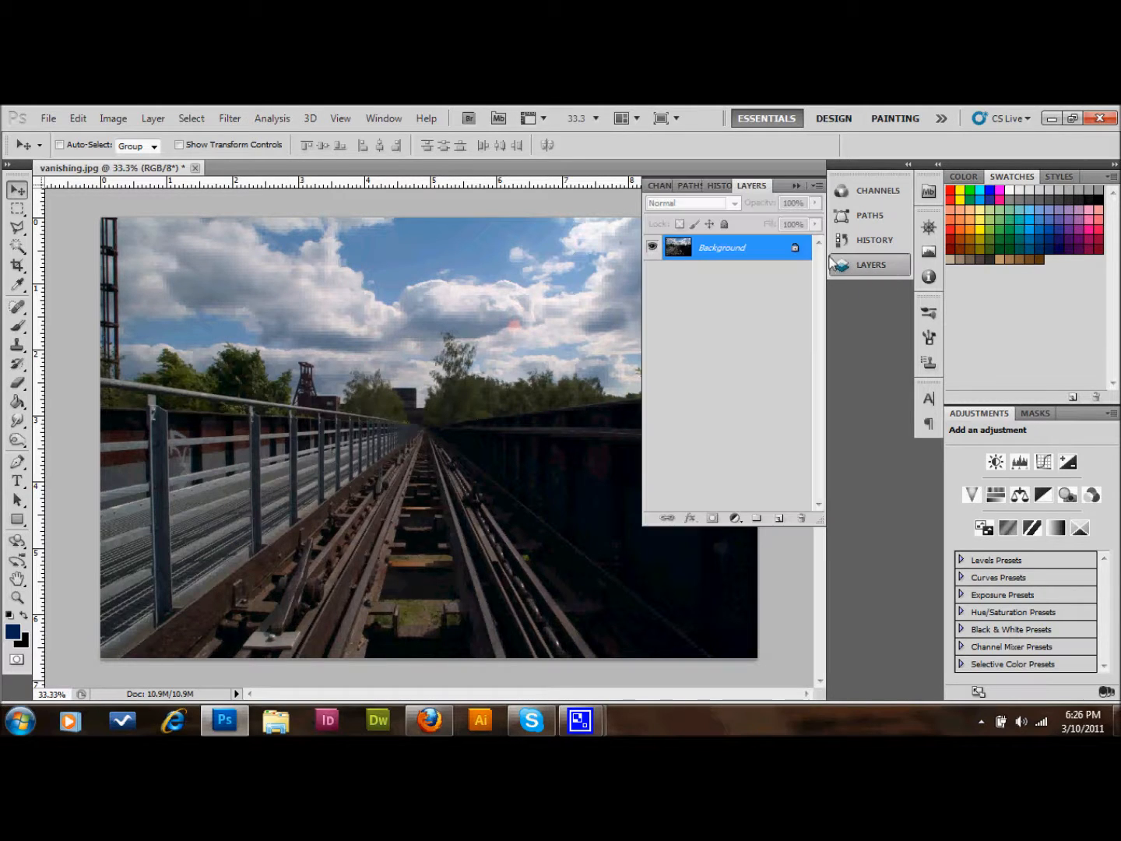
double_click(720, 248)
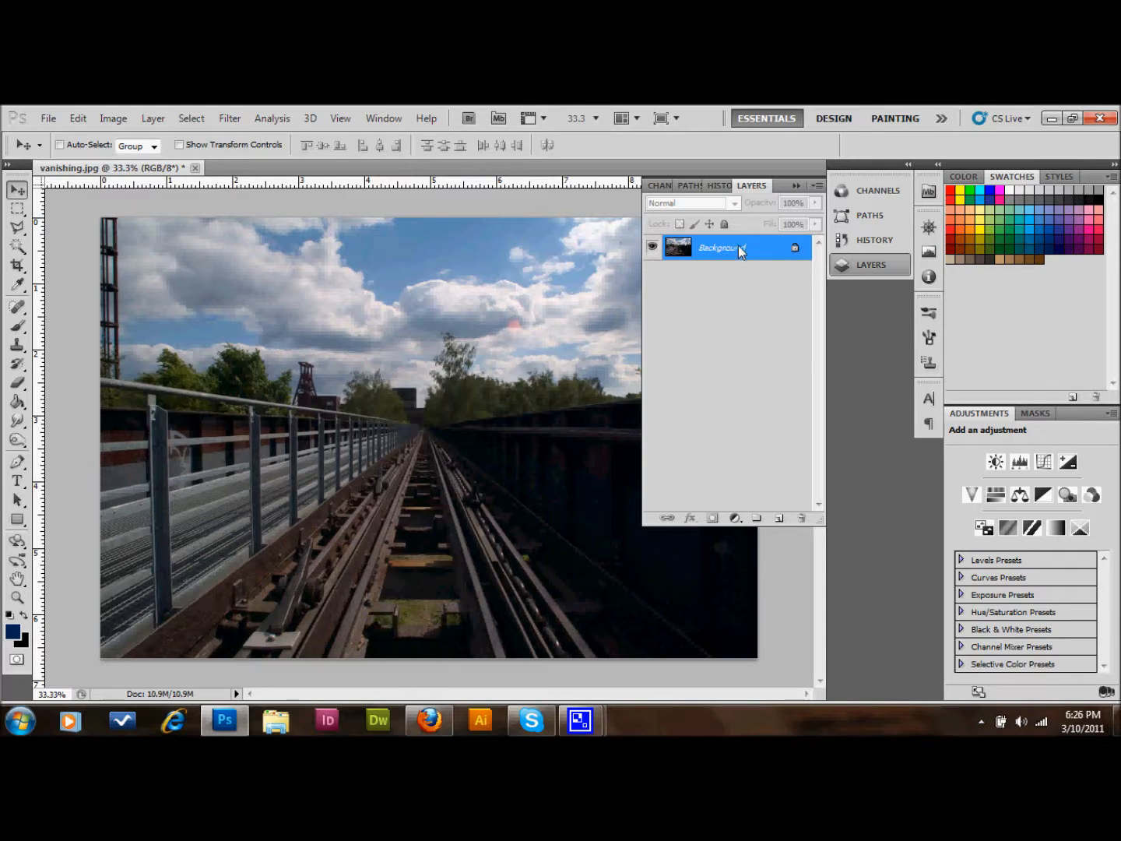
mouse_move(757, 258)
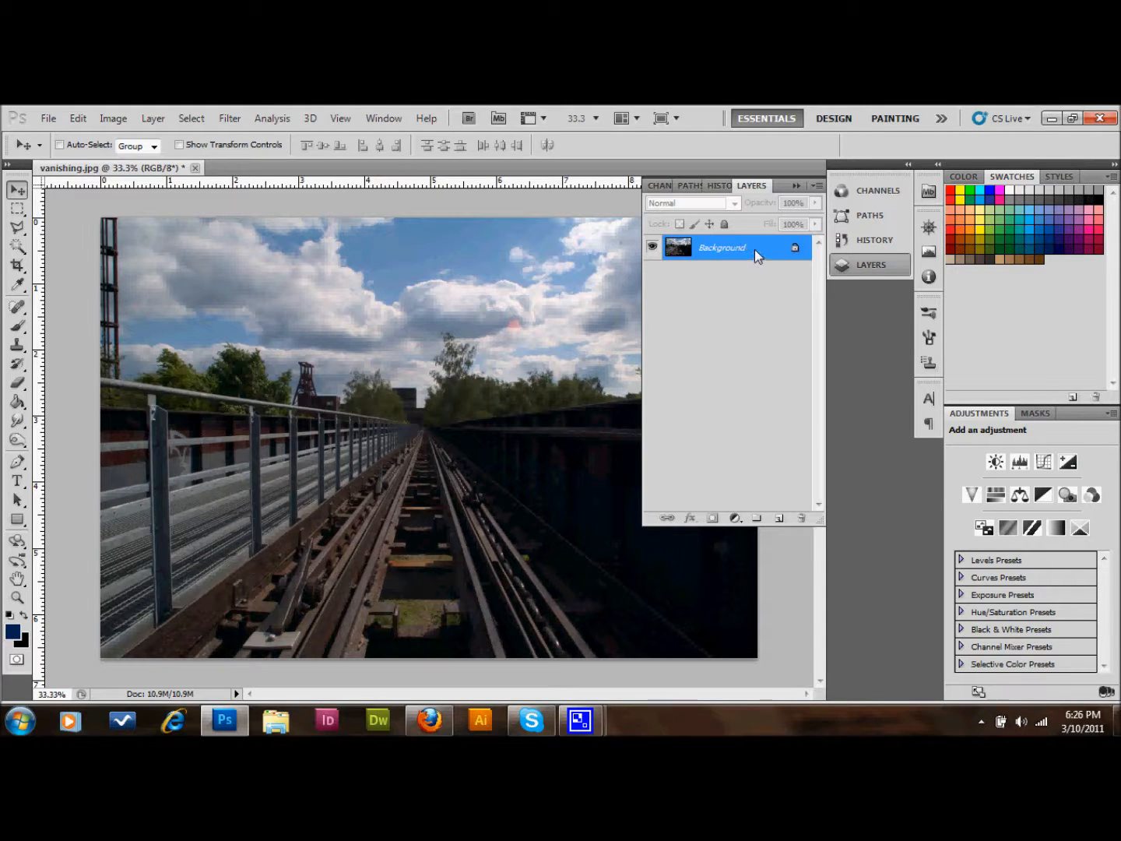
double_click(721, 247)
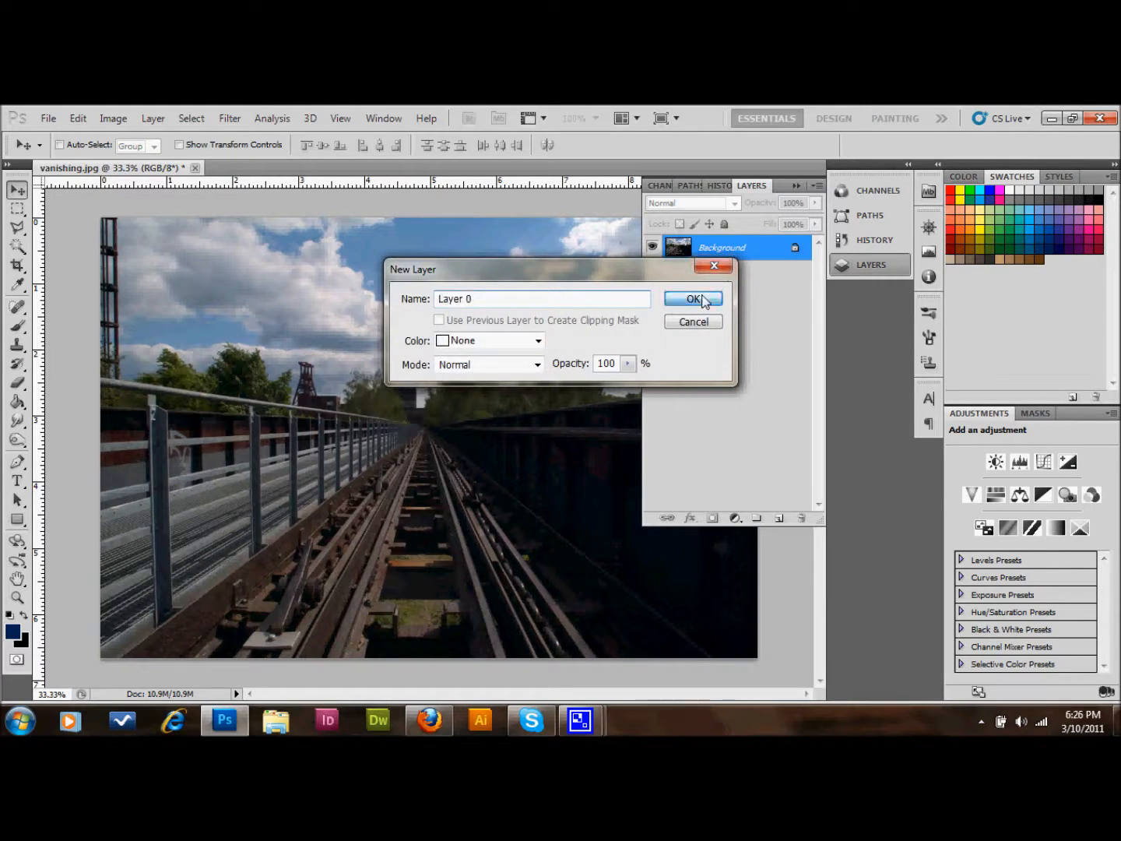
left_click(693, 298)
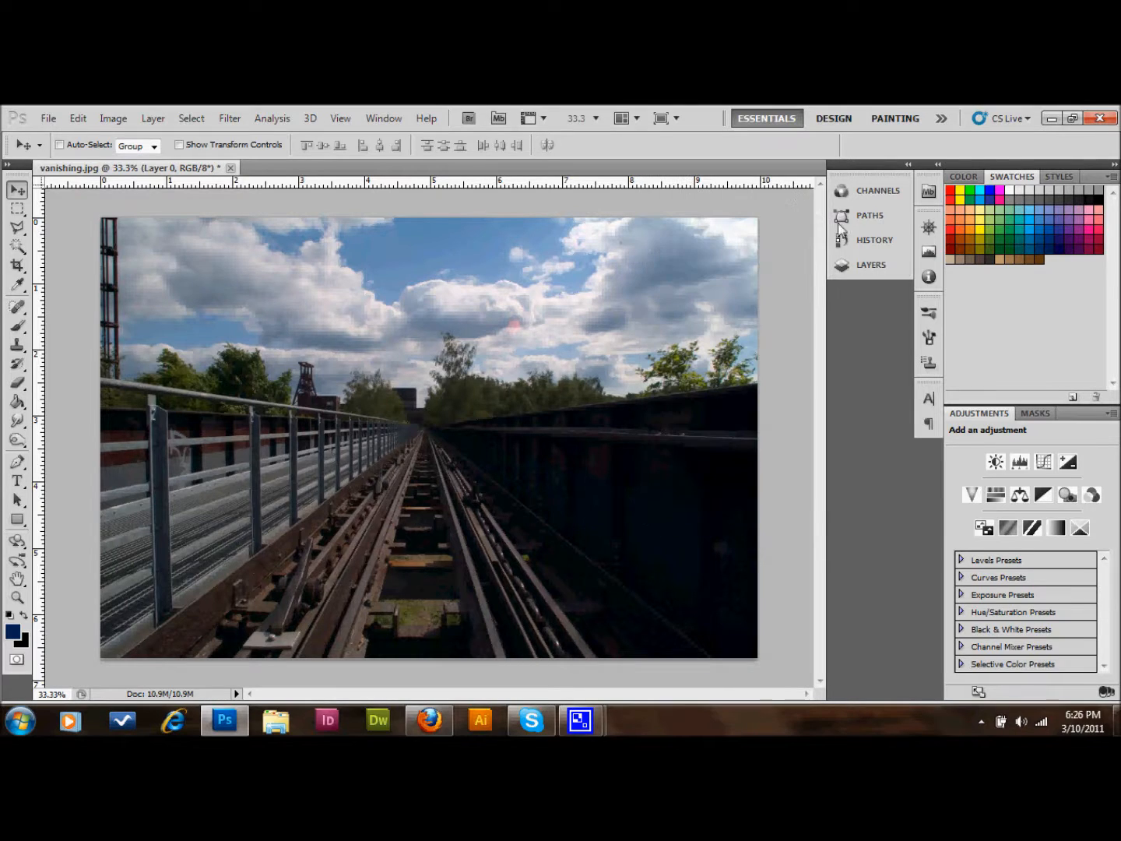
Add then delete an empty Layer 1, and toggle Layer 0's visibility to hide it.
left_click(870, 264)
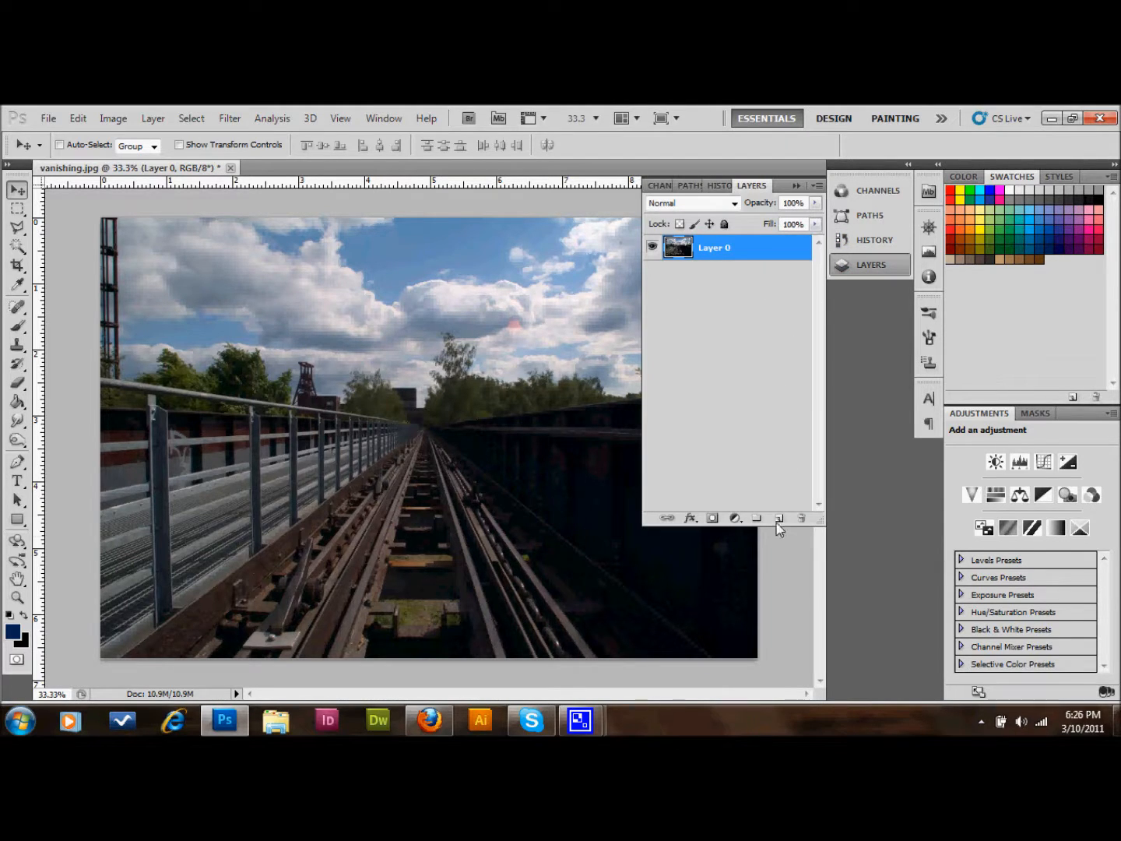
left_click(757, 517)
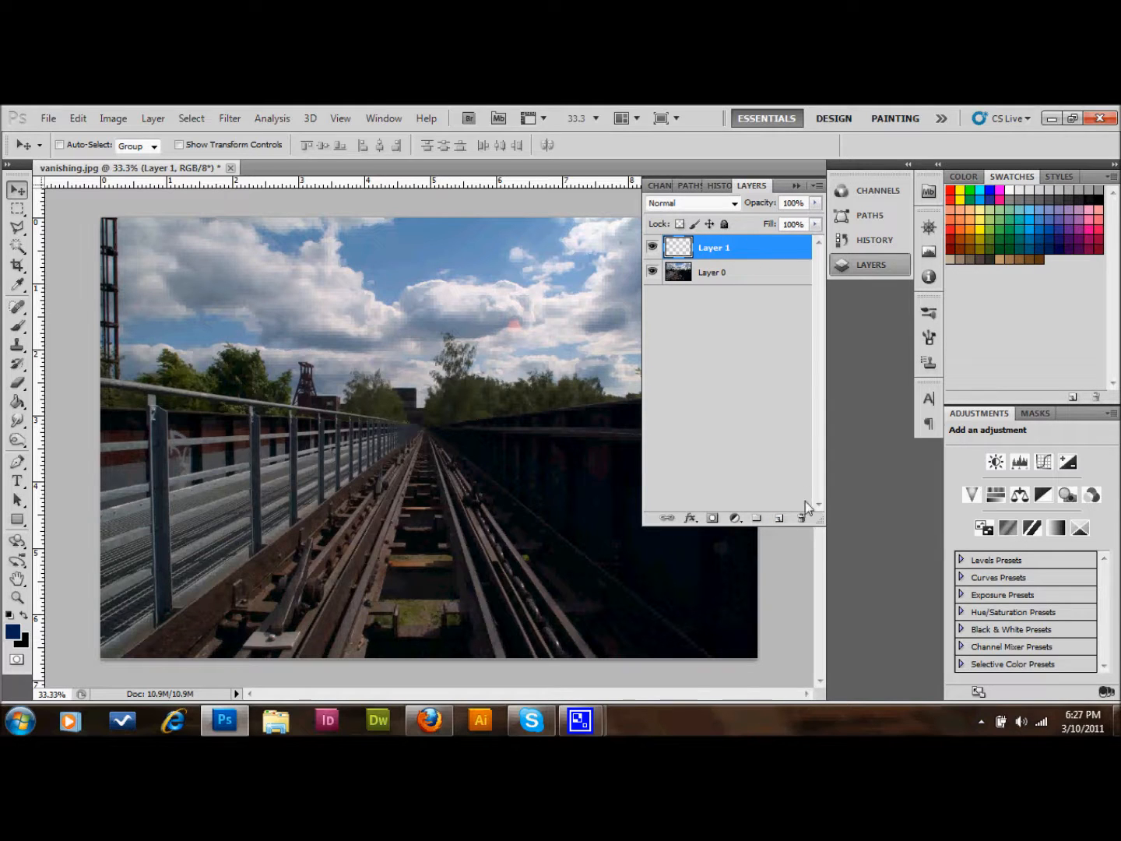
left_click(801, 517)
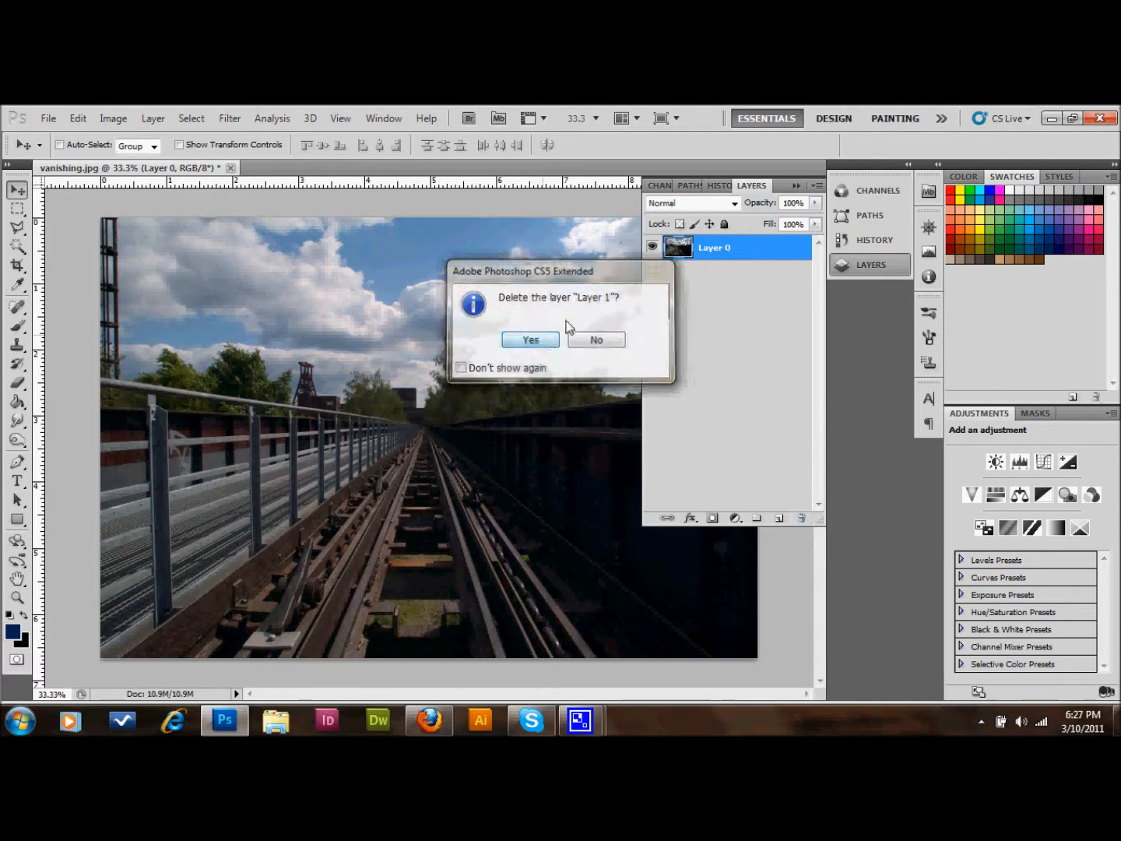
left_click(529, 339)
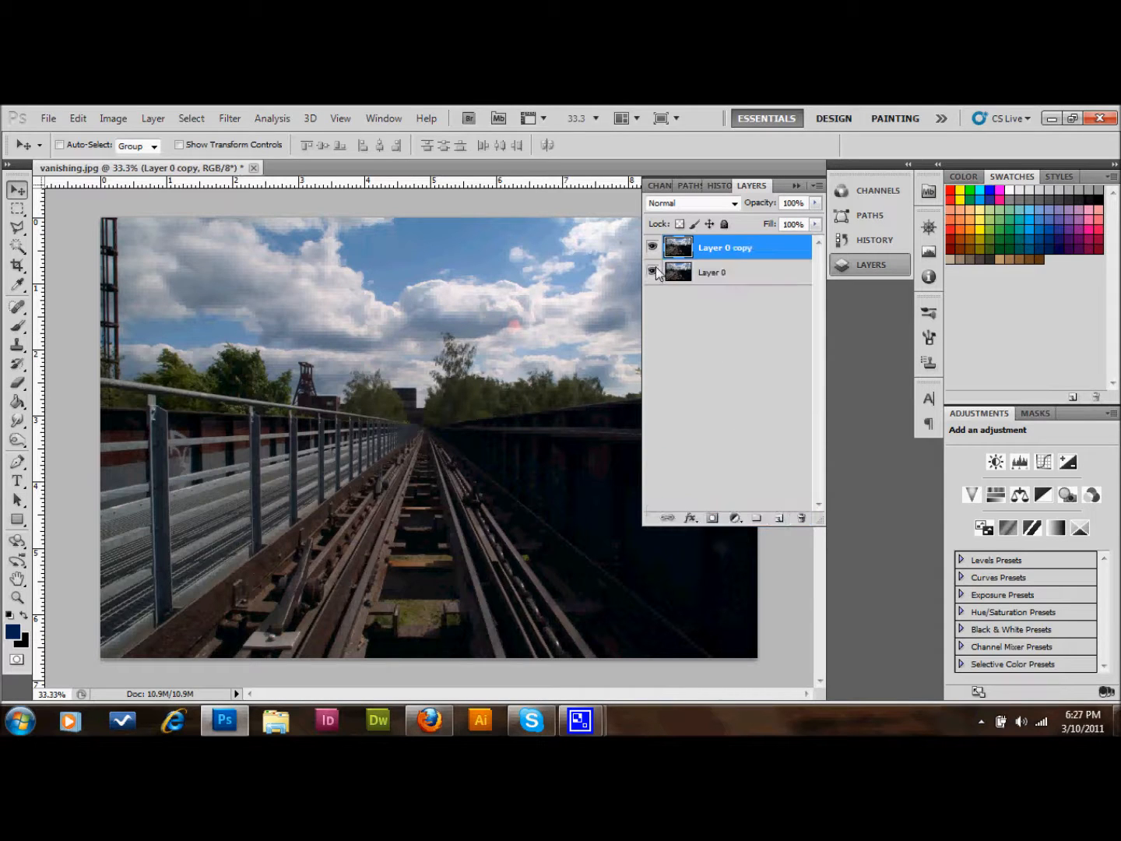
left_click(653, 272)
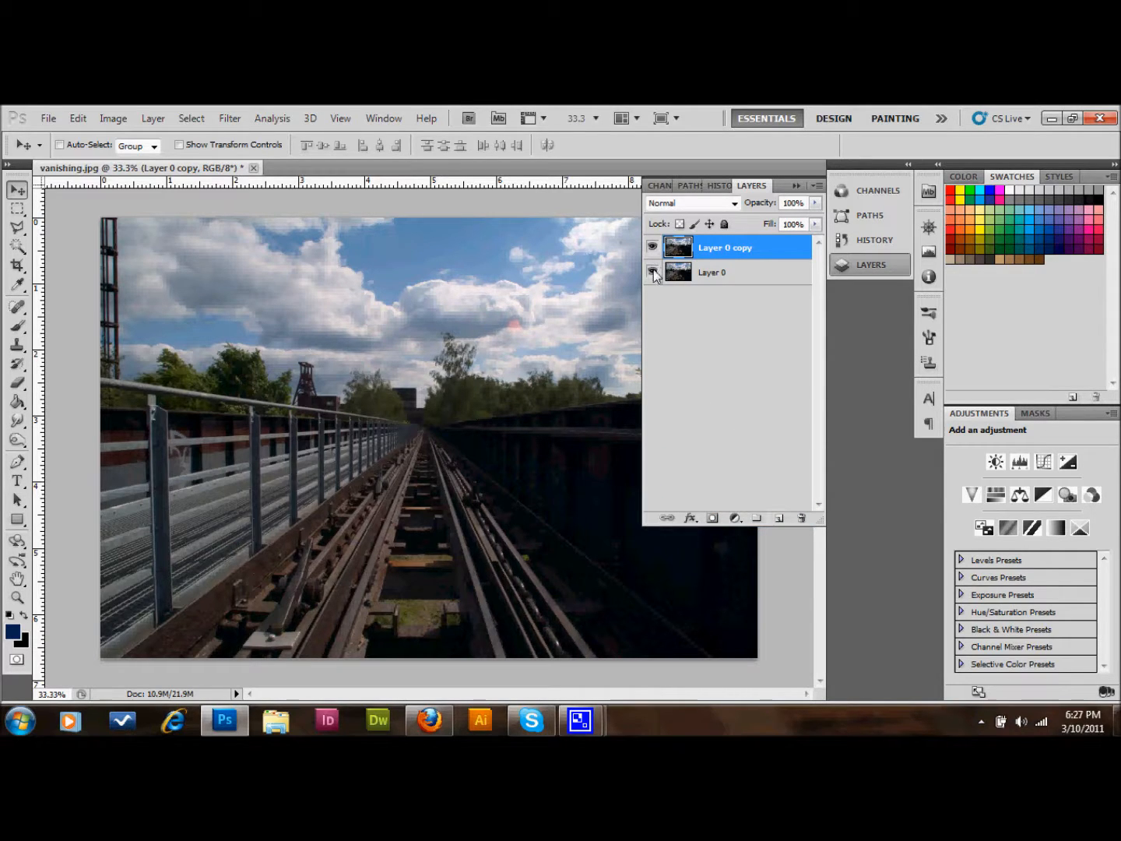
left_click(652, 271)
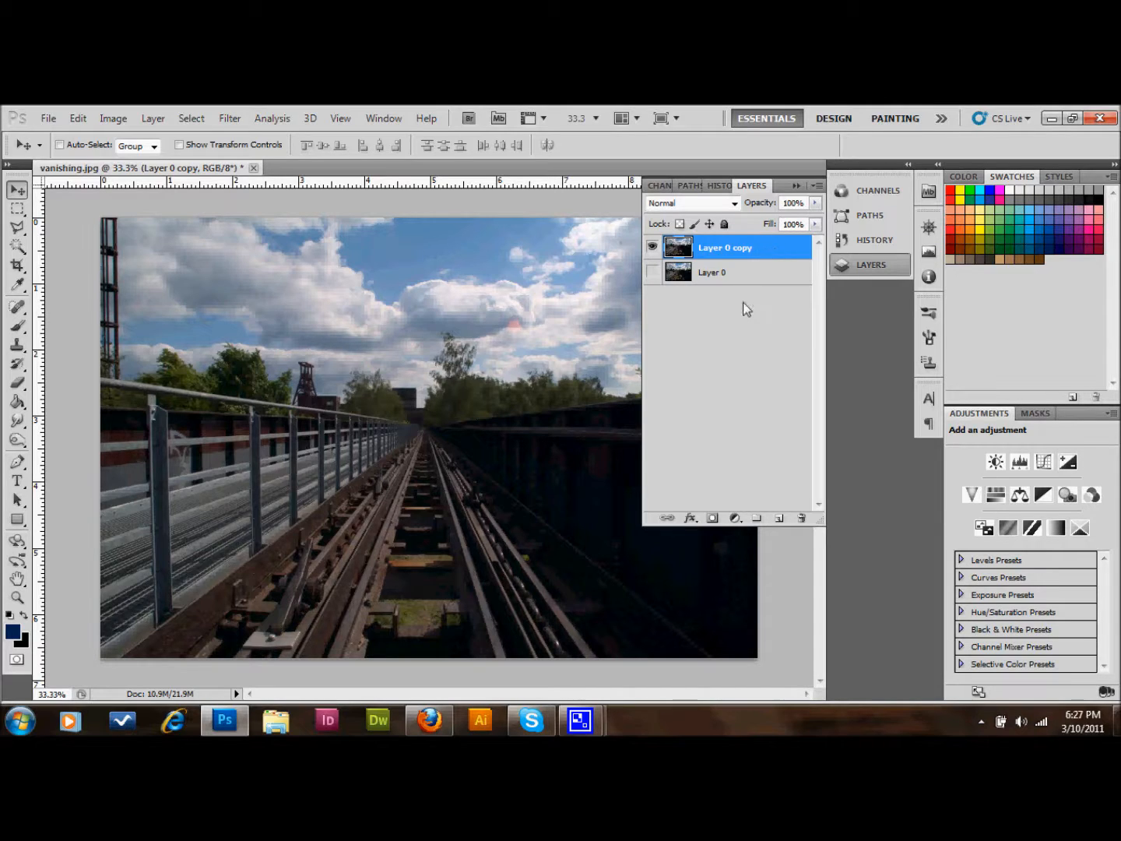
mouse_move(328, 560)
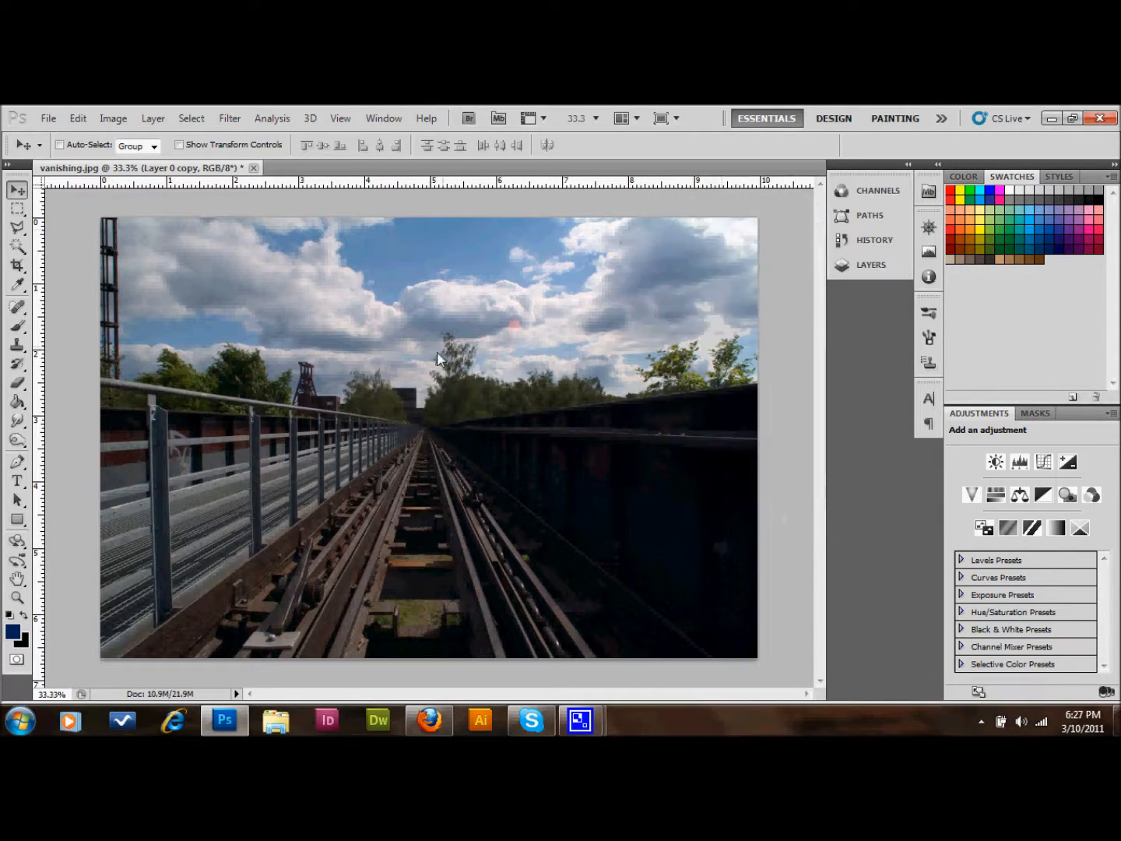
mouse_move(131, 247)
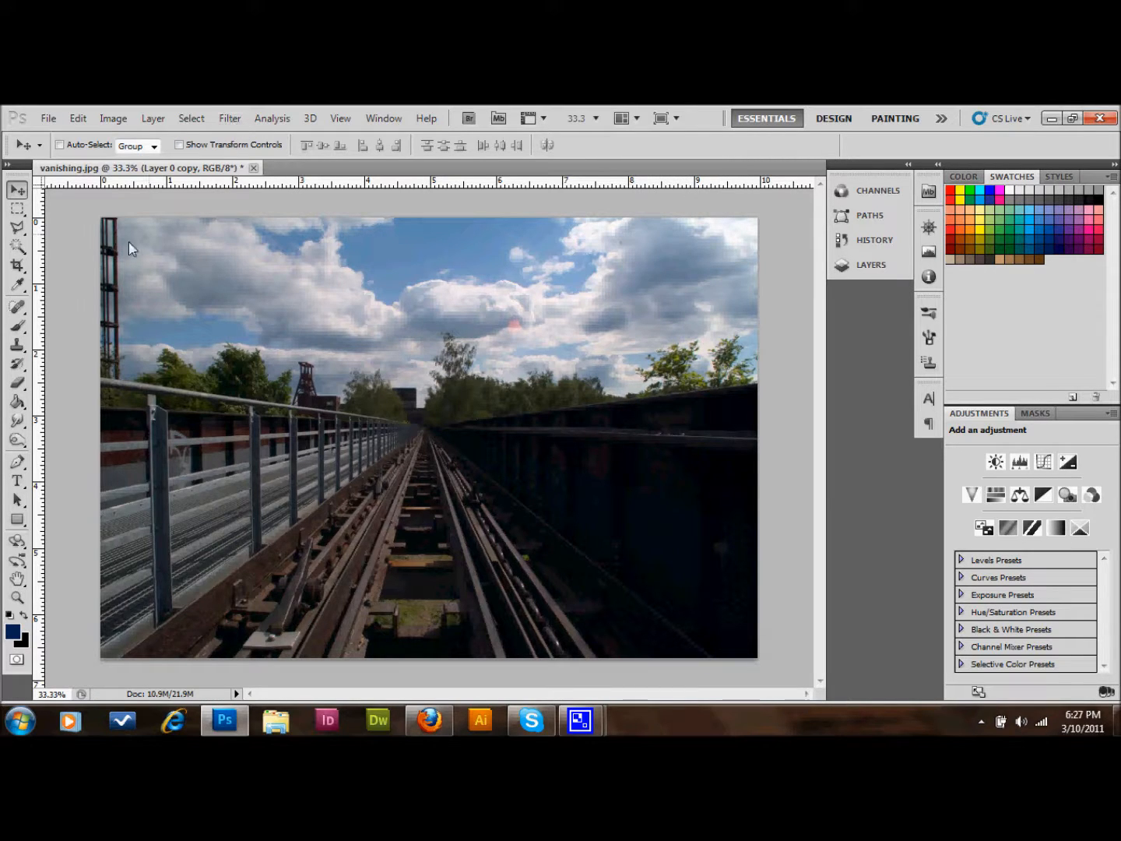
mouse_move(229, 119)
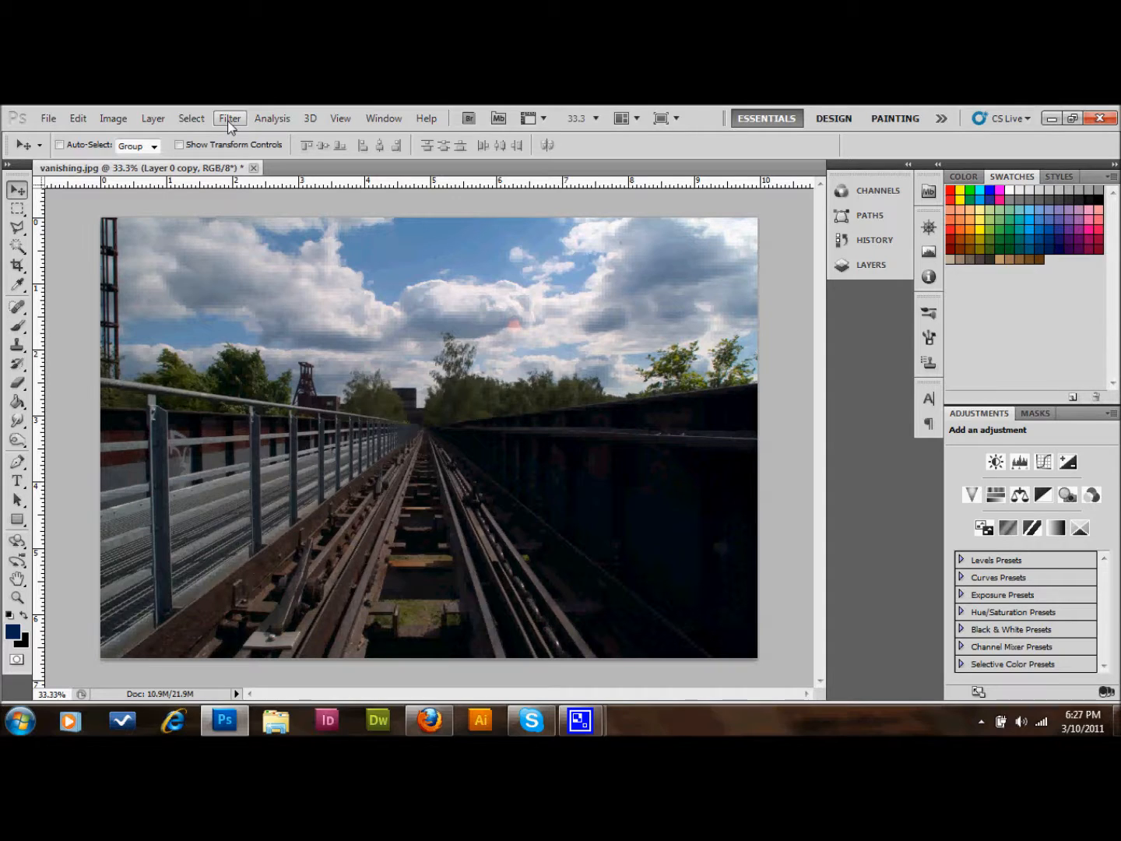
mouse_move(361, 498)
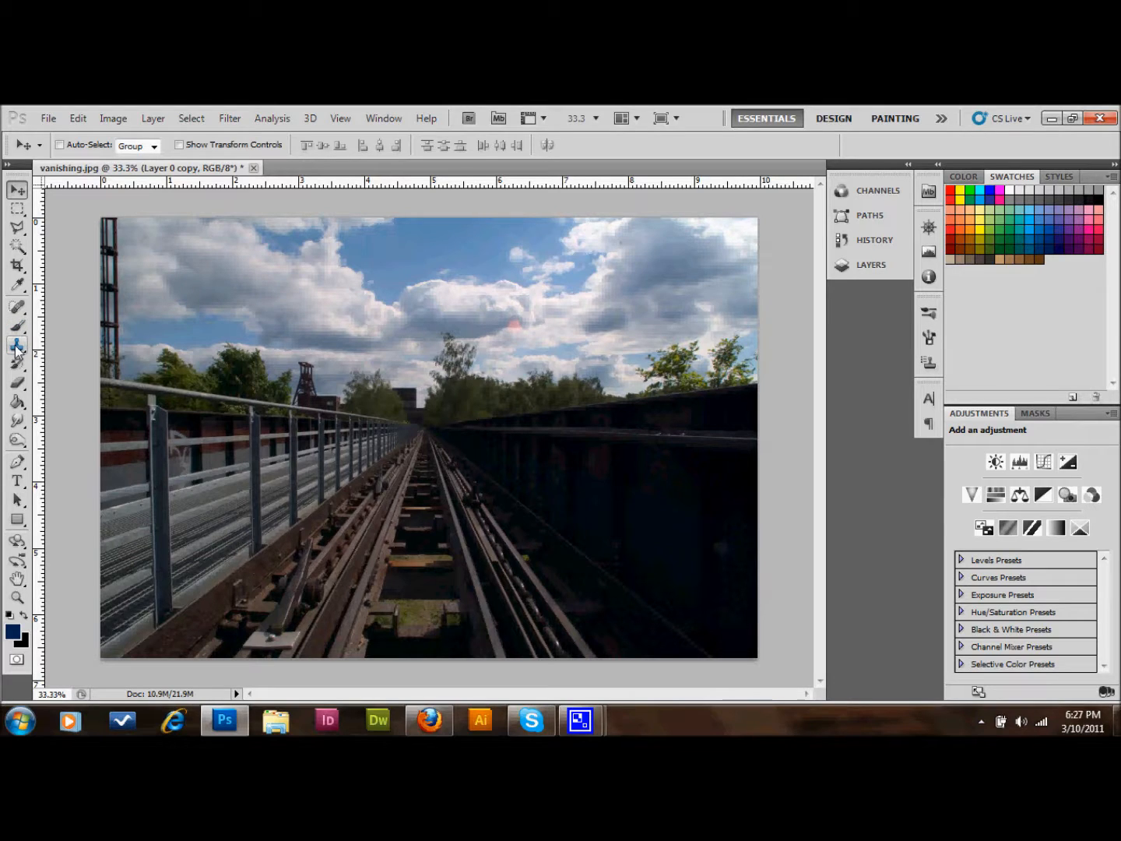
mouse_move(17, 346)
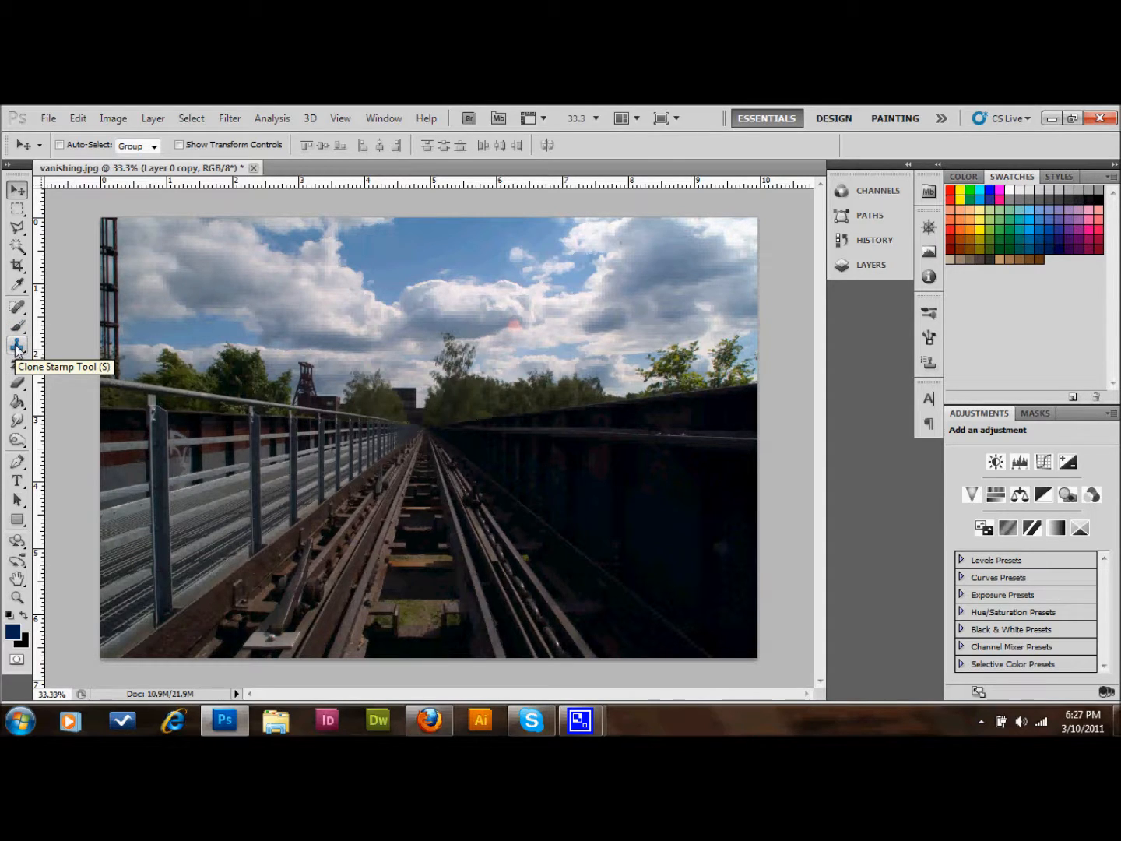
Pick the Zoom and Clone Stamp tools and zoom to about 191% on the rusty rail lever.
left_click(17, 346)
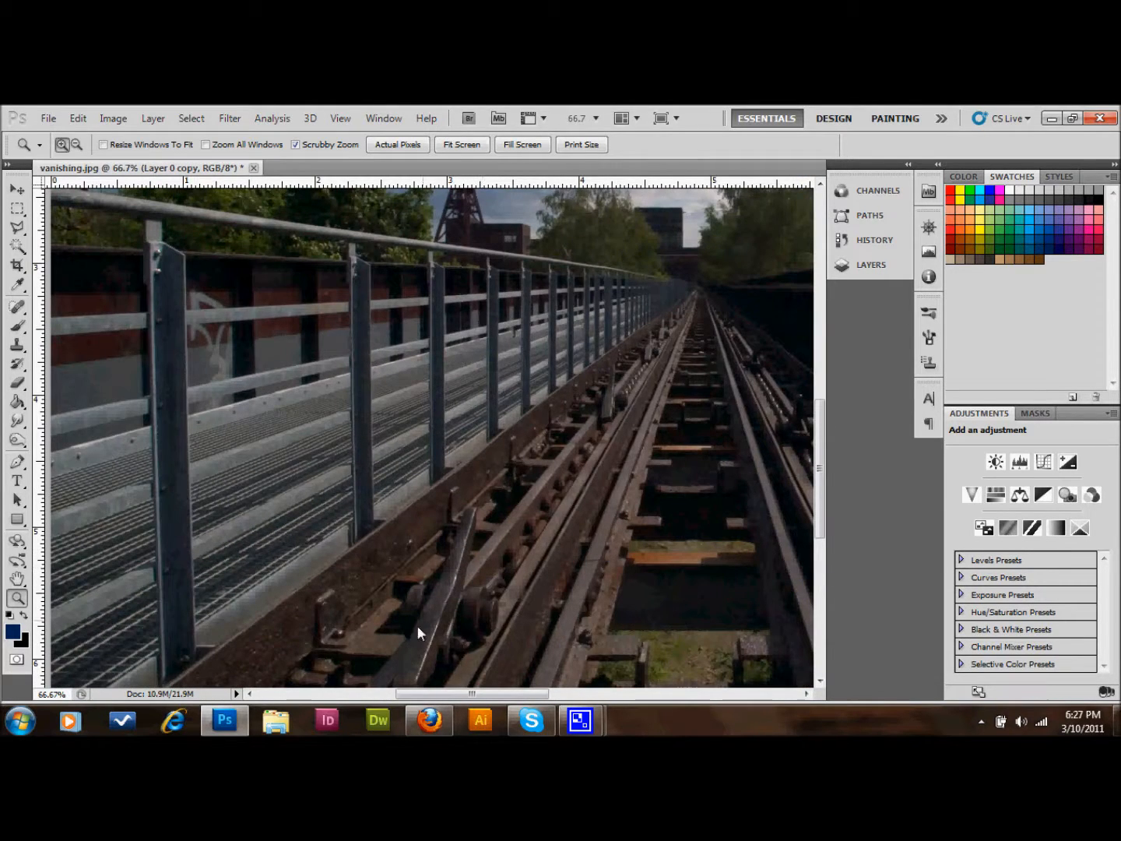
mouse_move(440, 566)
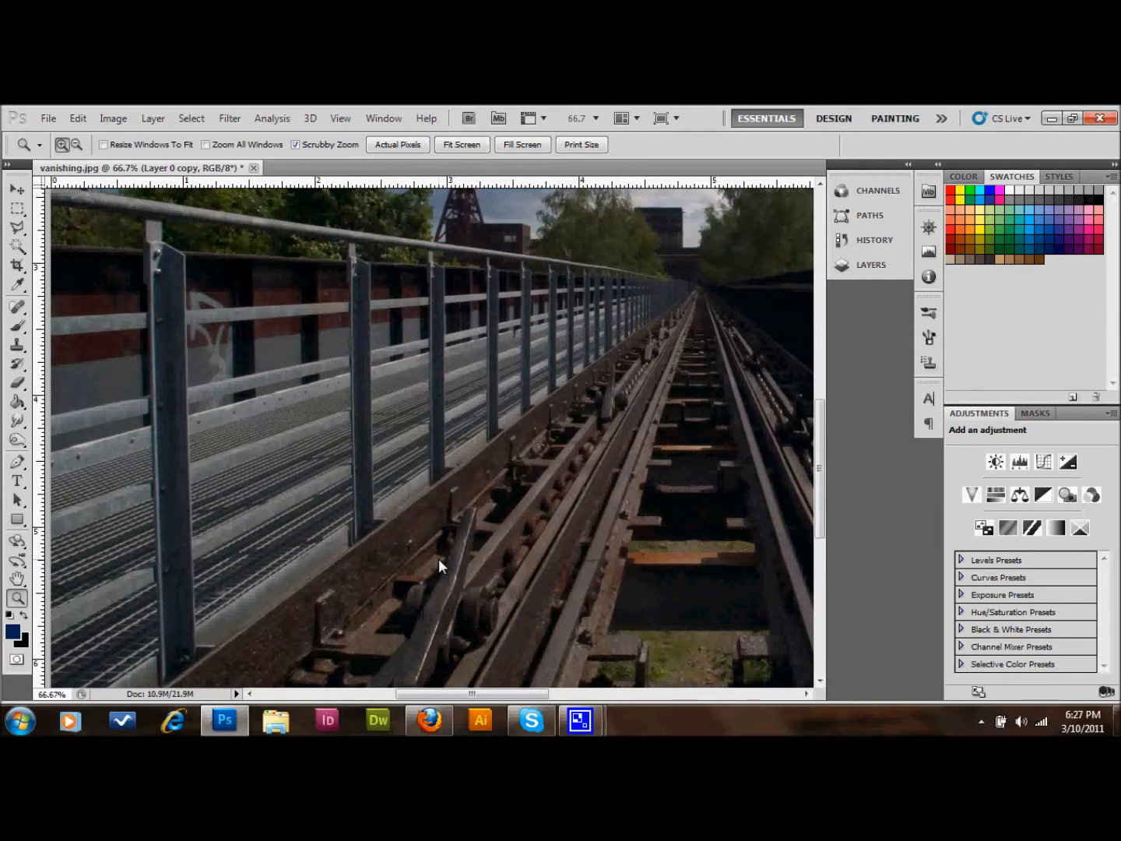
mouse_move(16, 344)
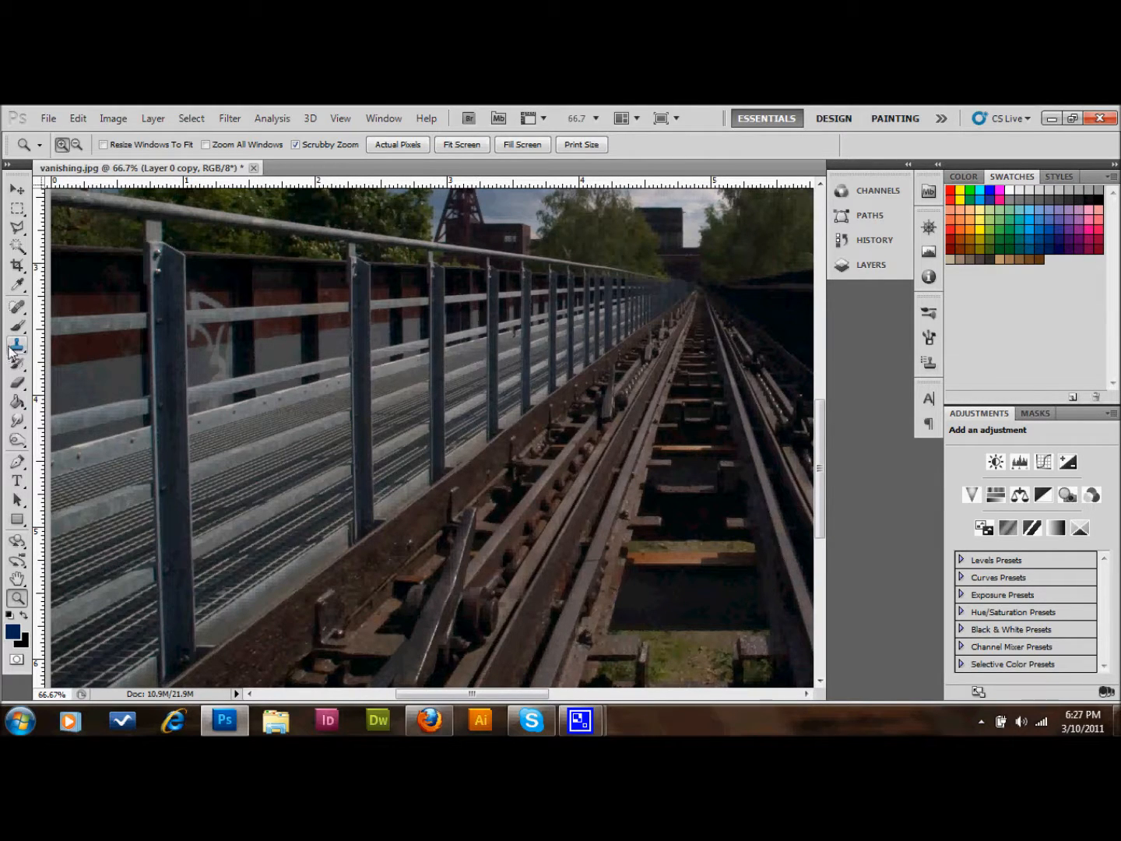
left_click(17, 344)
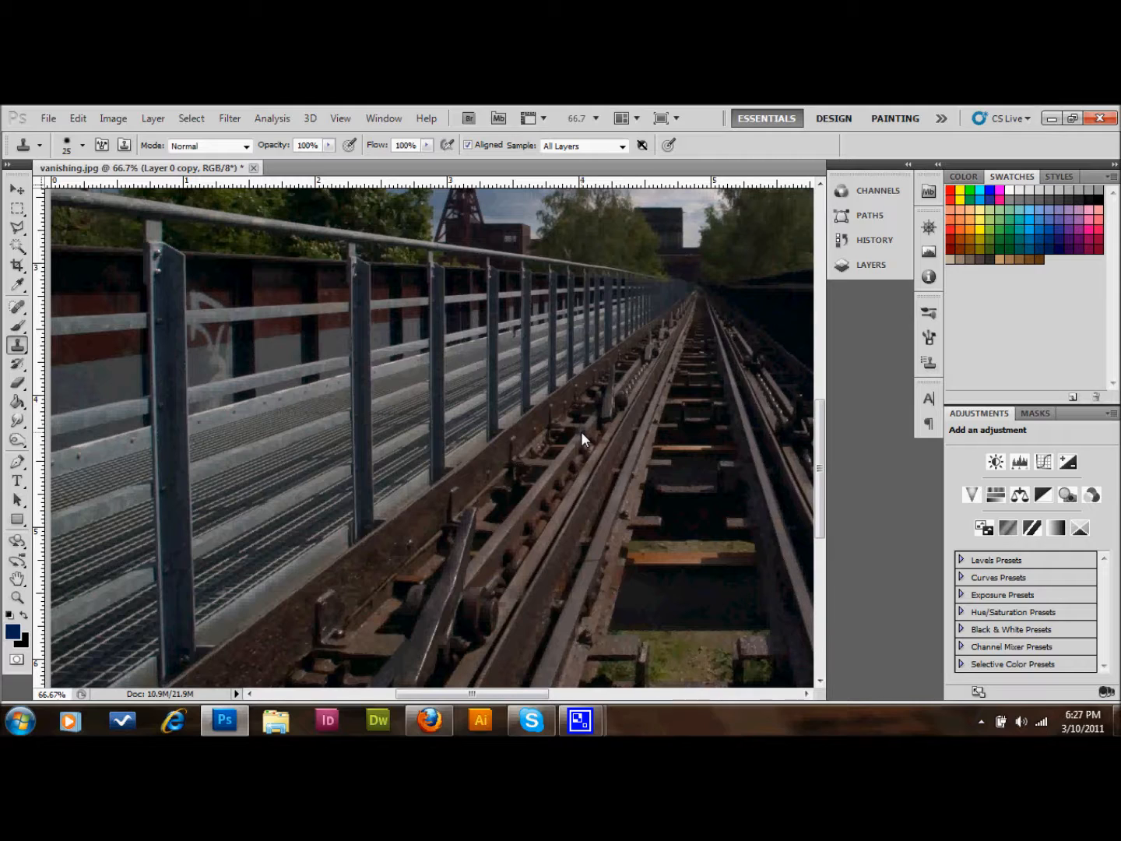
mouse_move(525, 533)
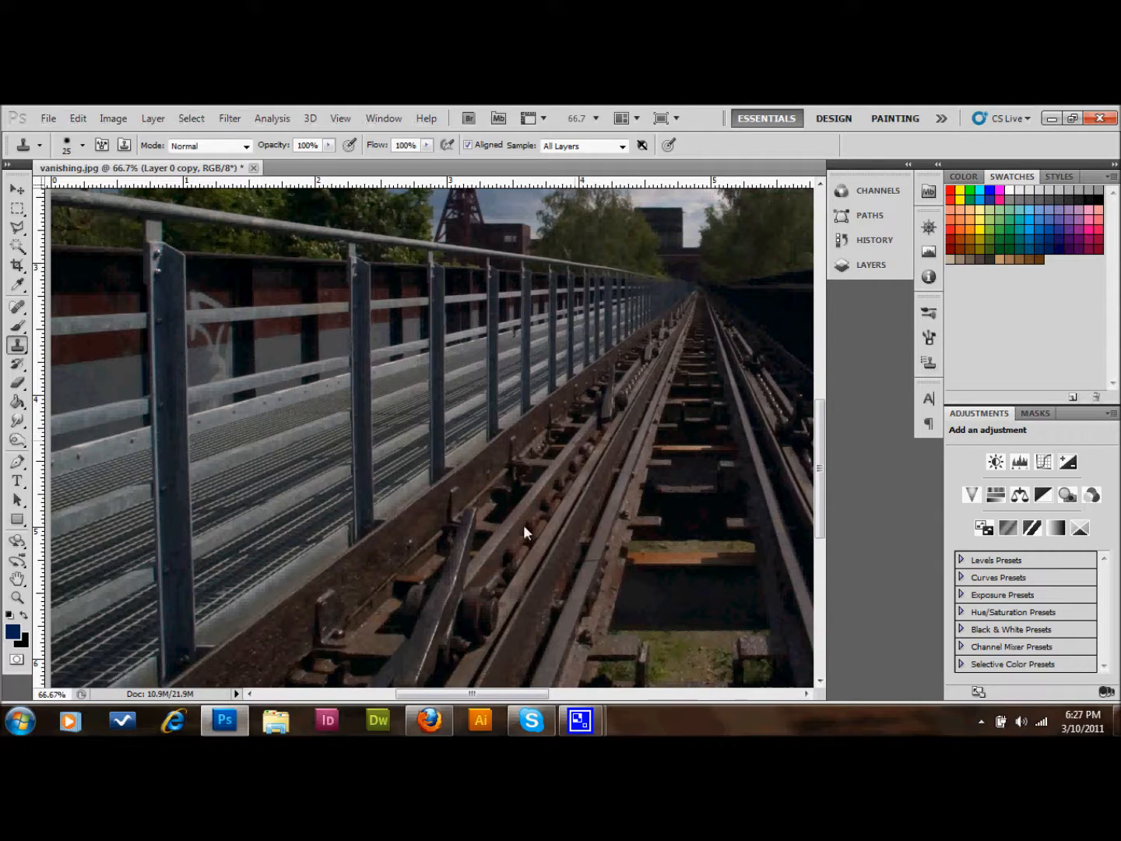
mouse_move(457, 587)
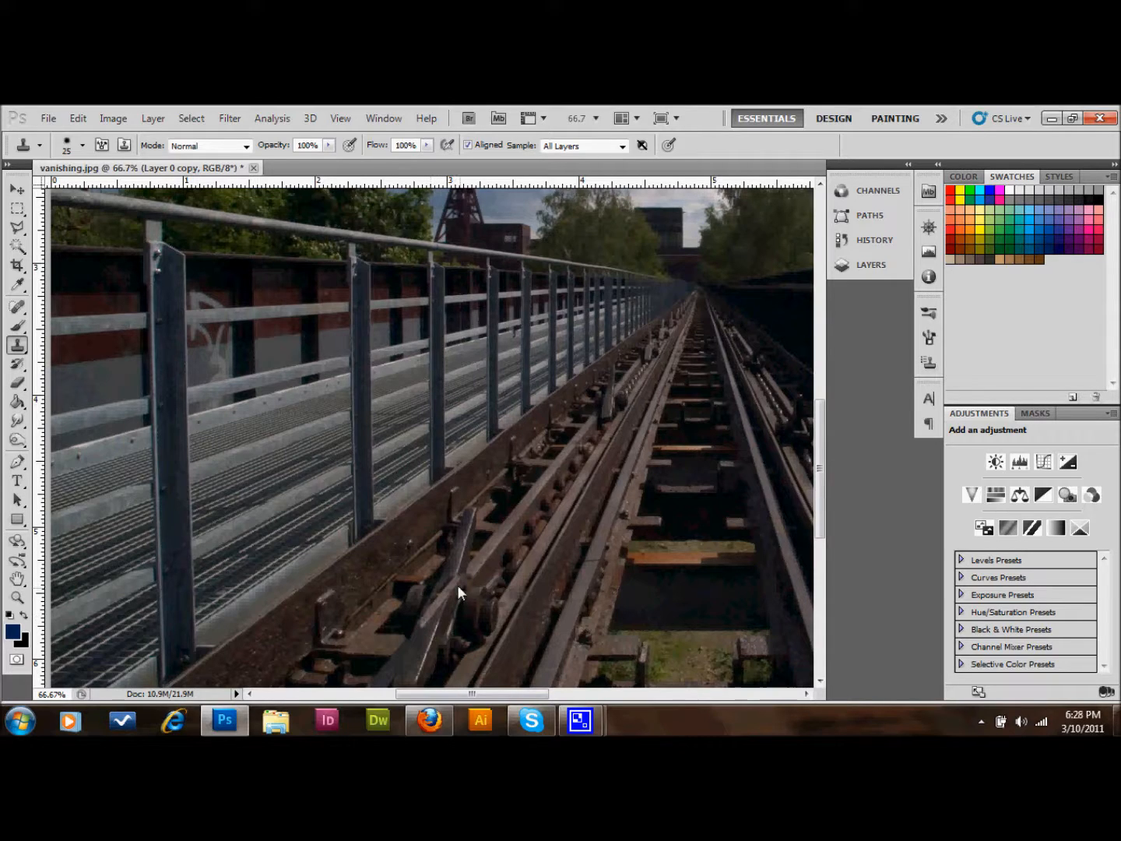
mouse_move(266, 689)
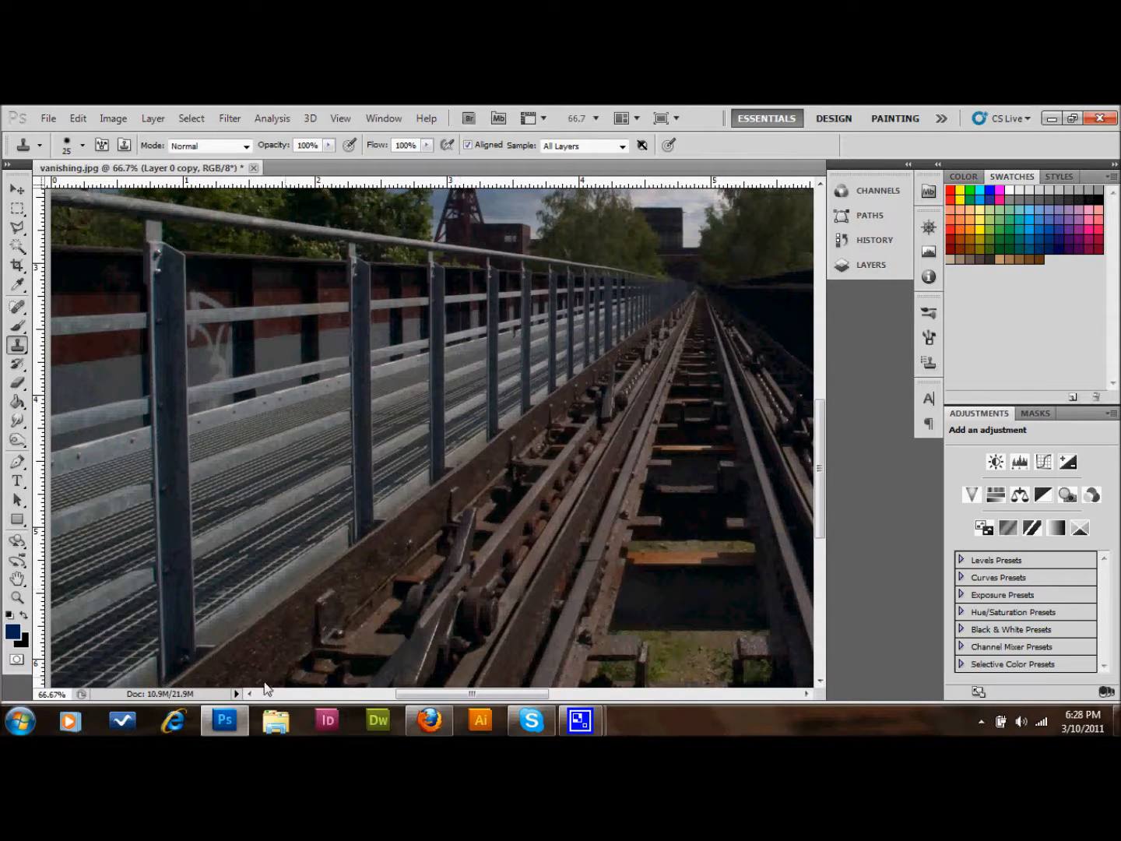
left_click(17, 598)
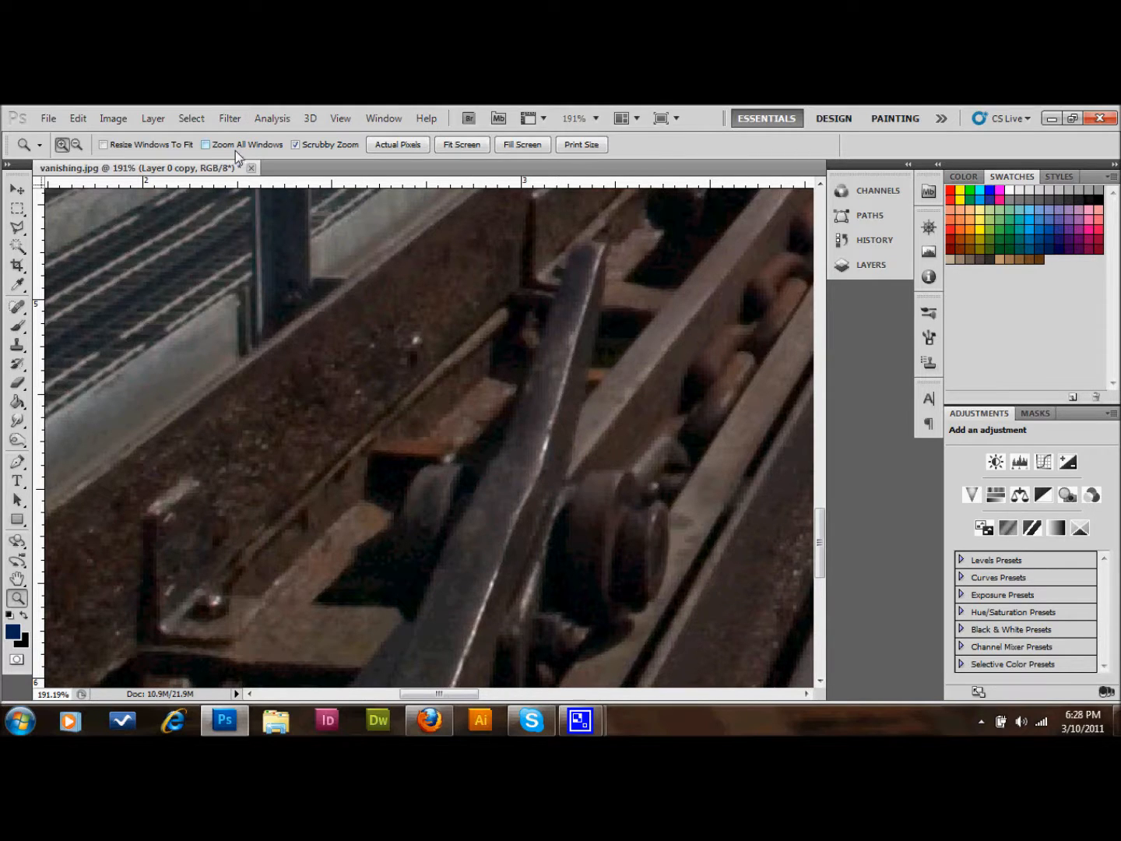
mouse_move(230, 118)
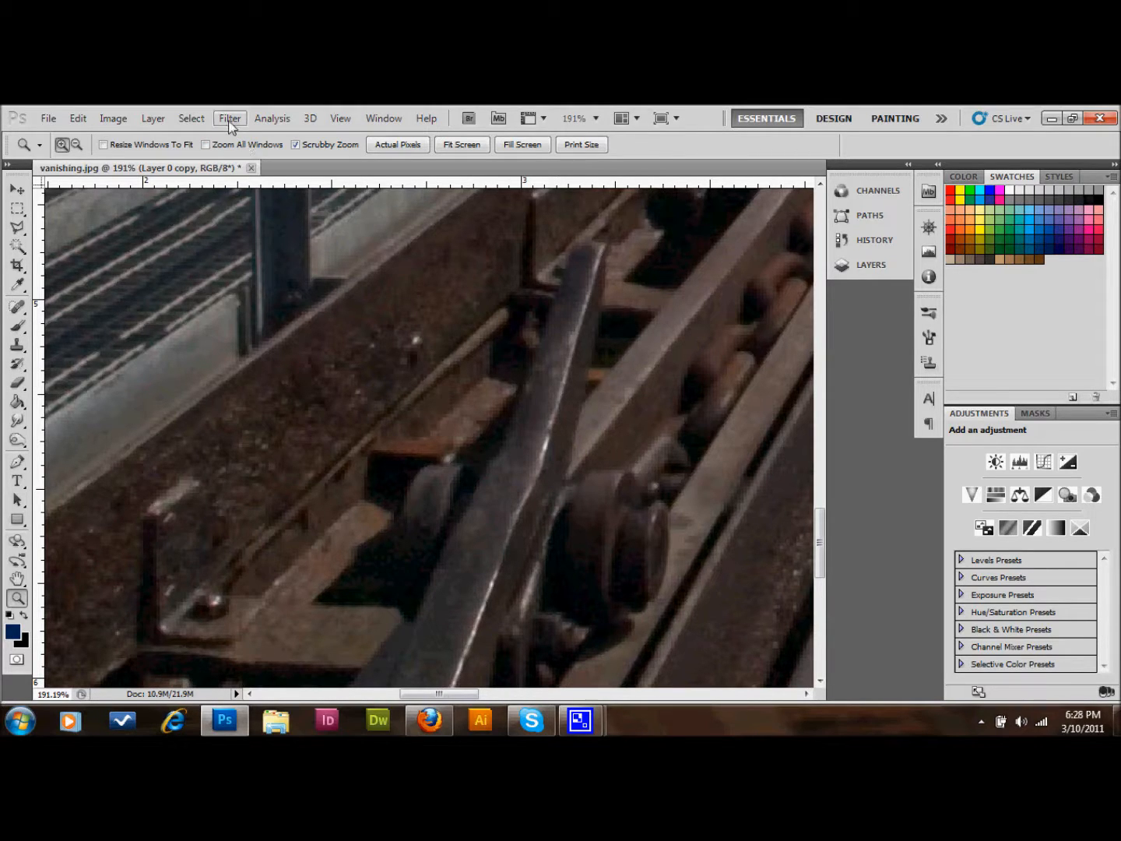
Open Filter > Vanishing Point and place the first plane corners along the left track bed.
left_click(230, 118)
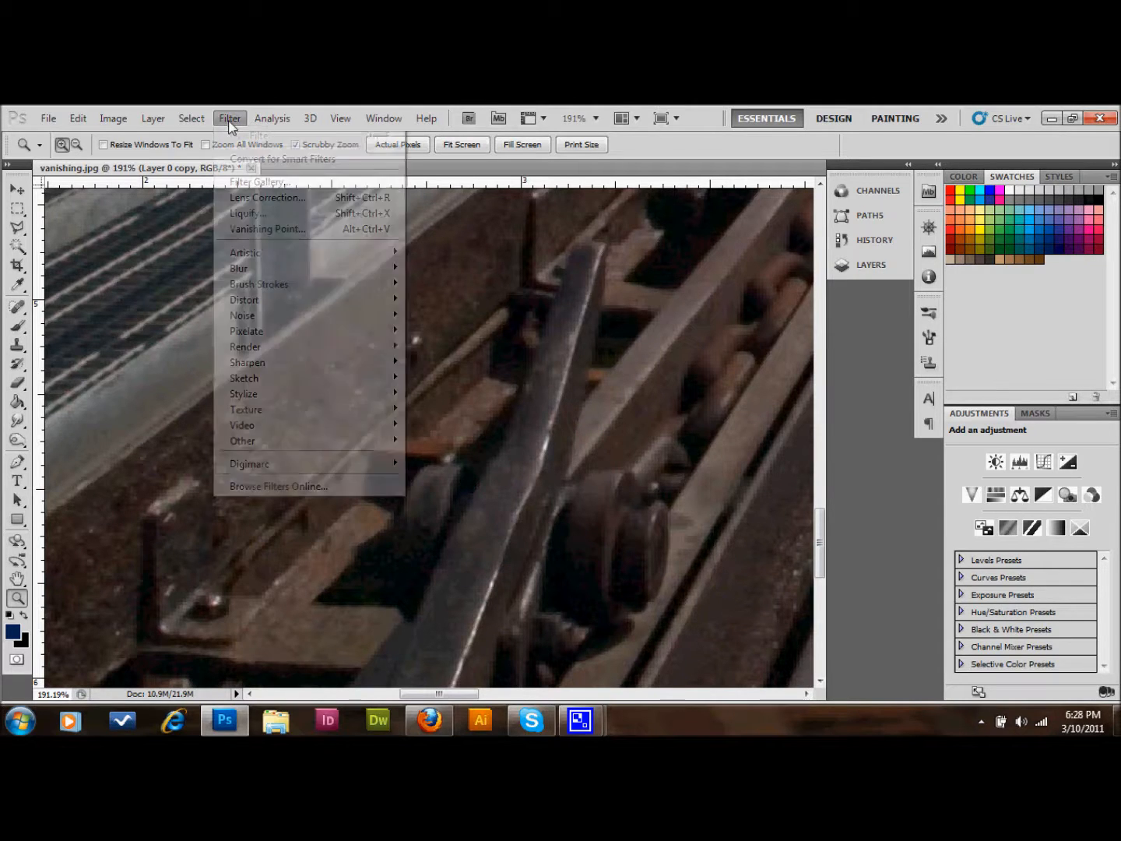
left_click(267, 228)
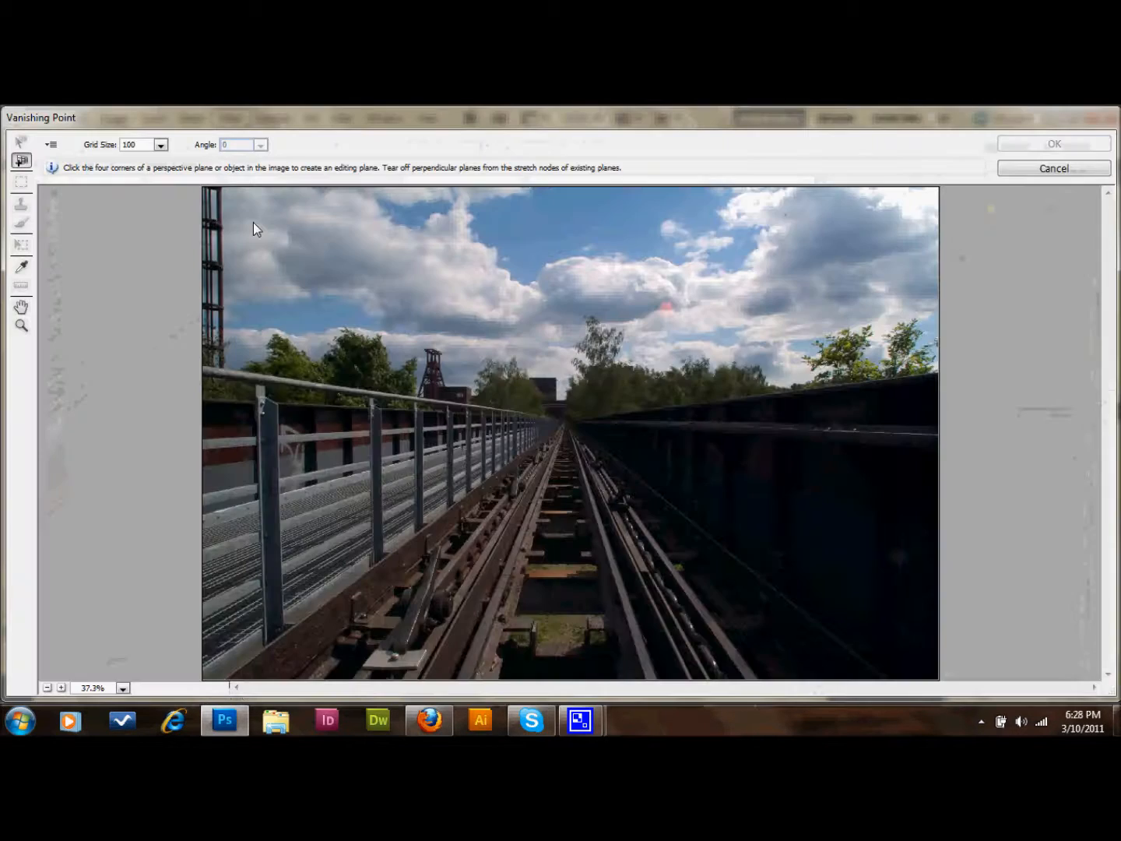
mouse_move(14, 318)
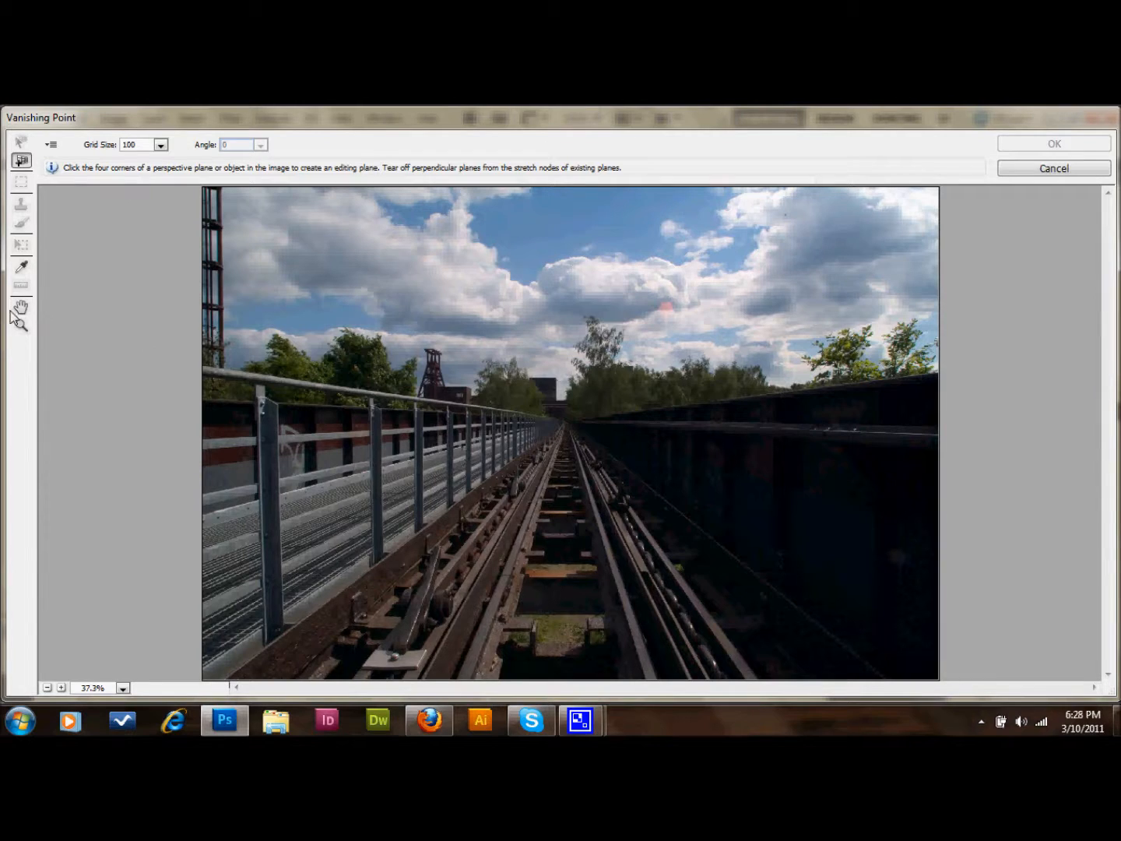
left_click(21, 325)
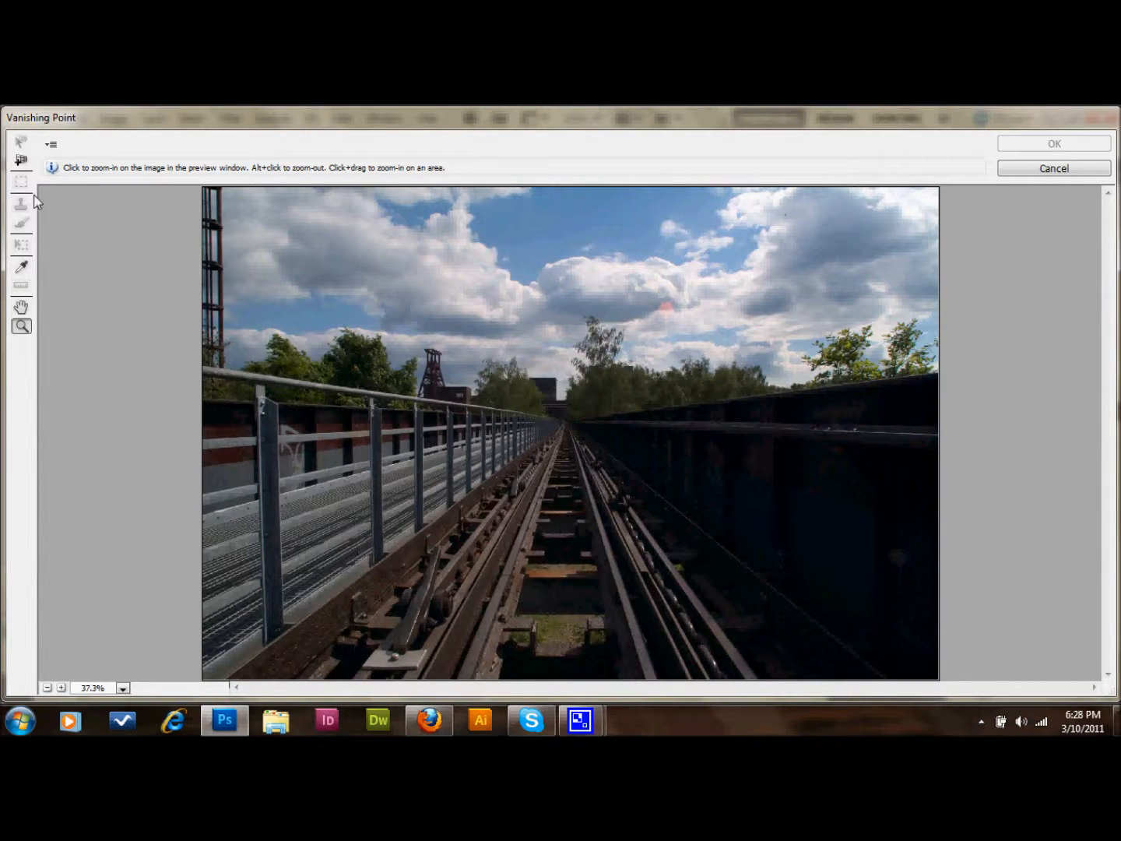
mouse_move(498, 426)
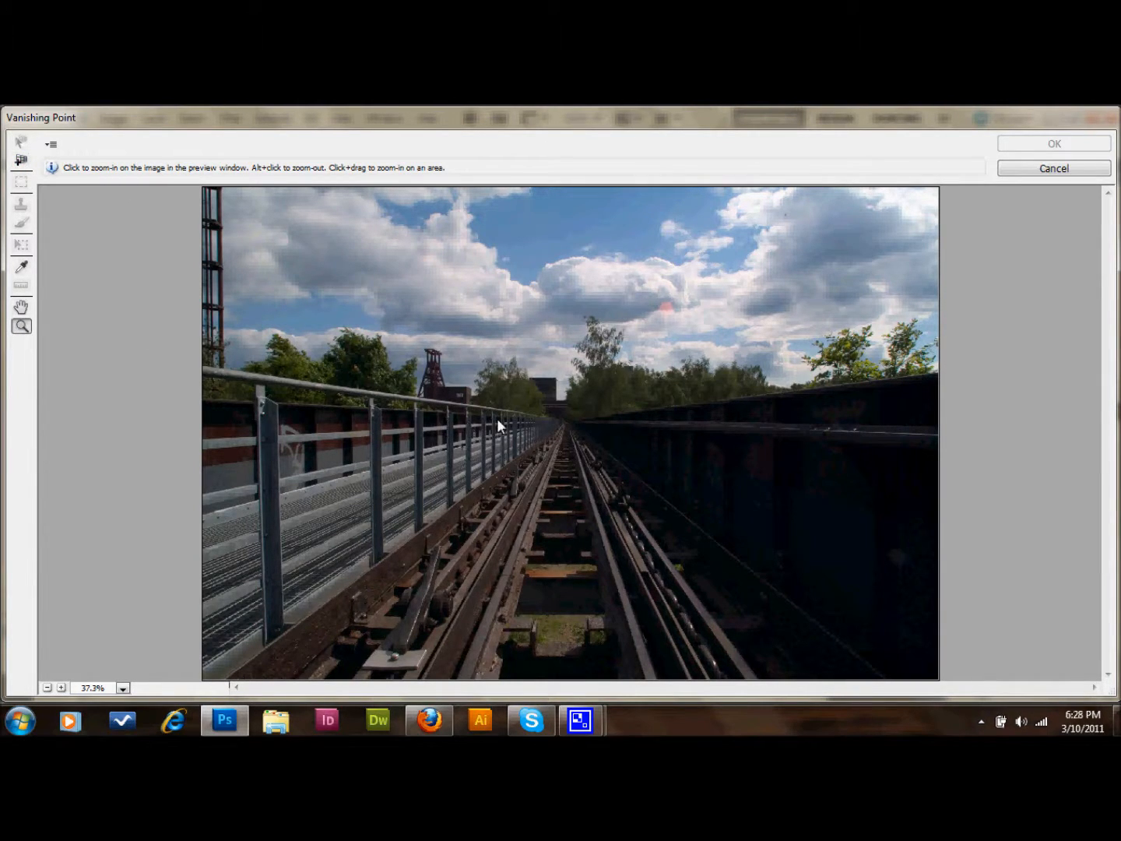
mouse_move(110, 260)
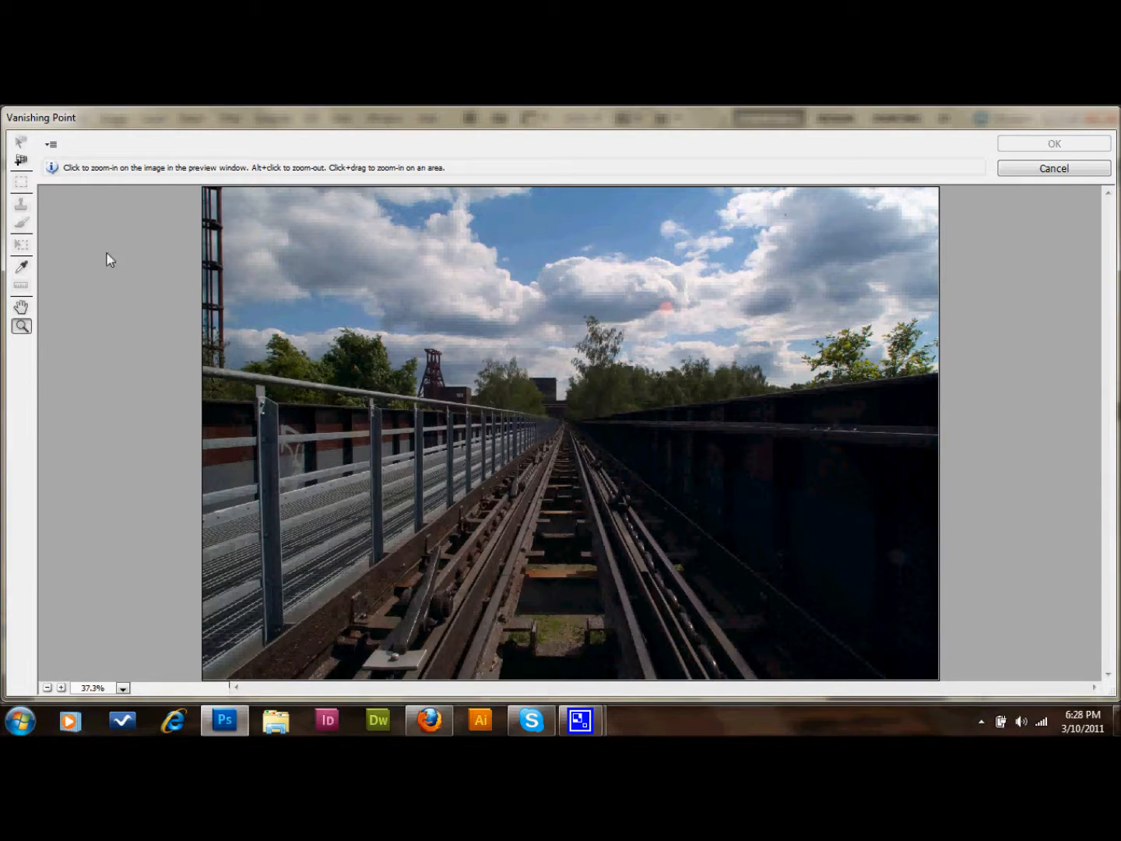
left_click(21, 160)
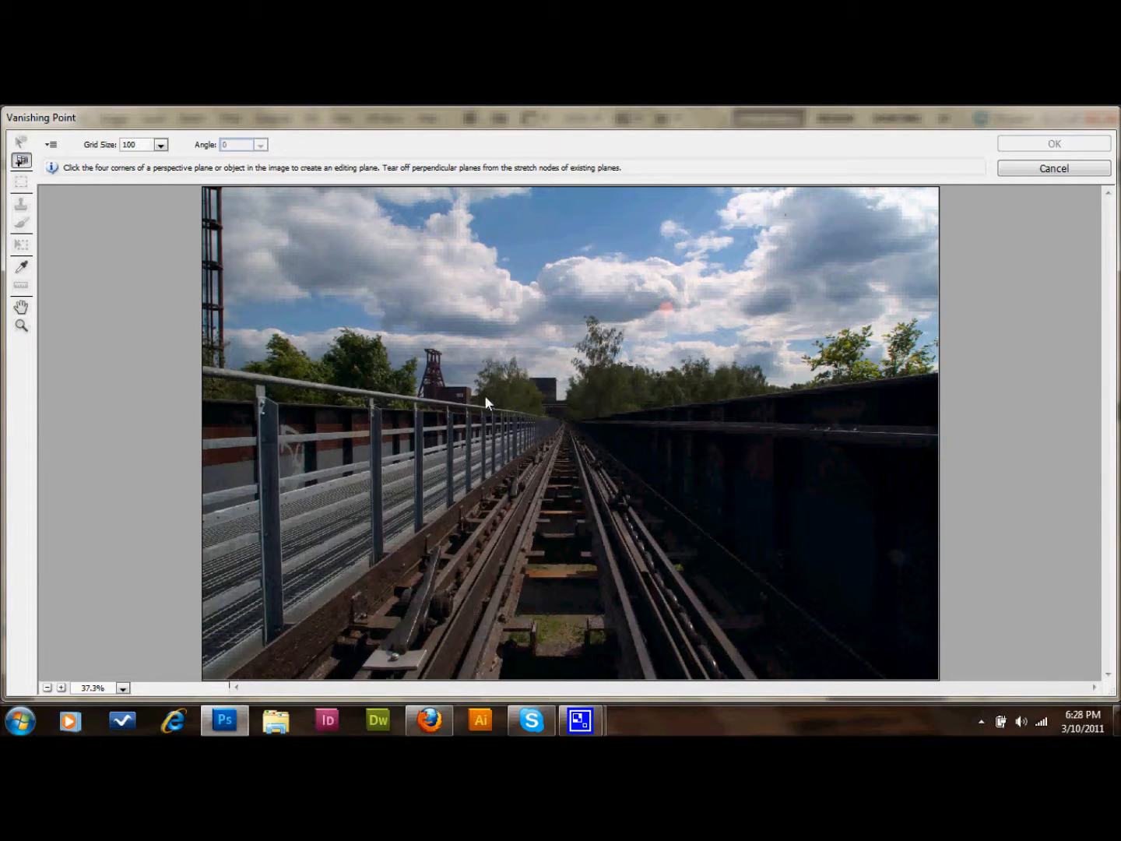
mouse_move(206, 378)
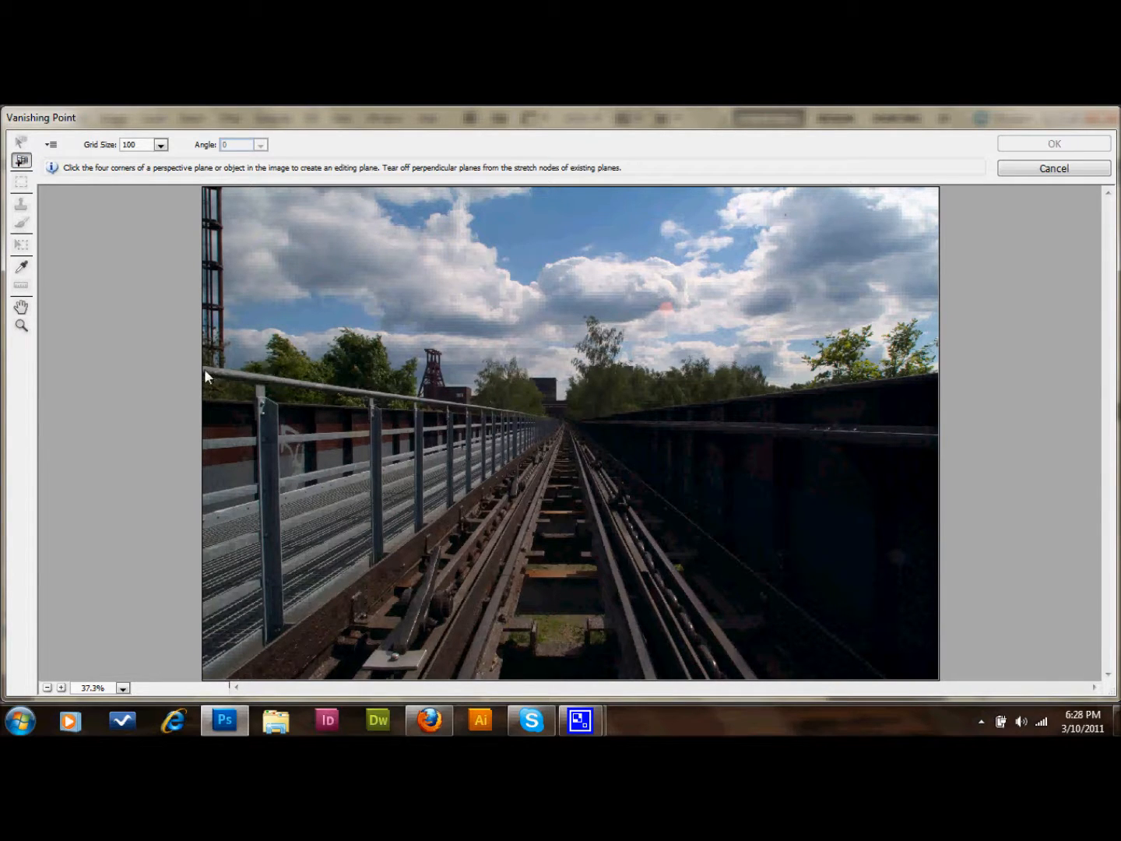
mouse_move(201, 372)
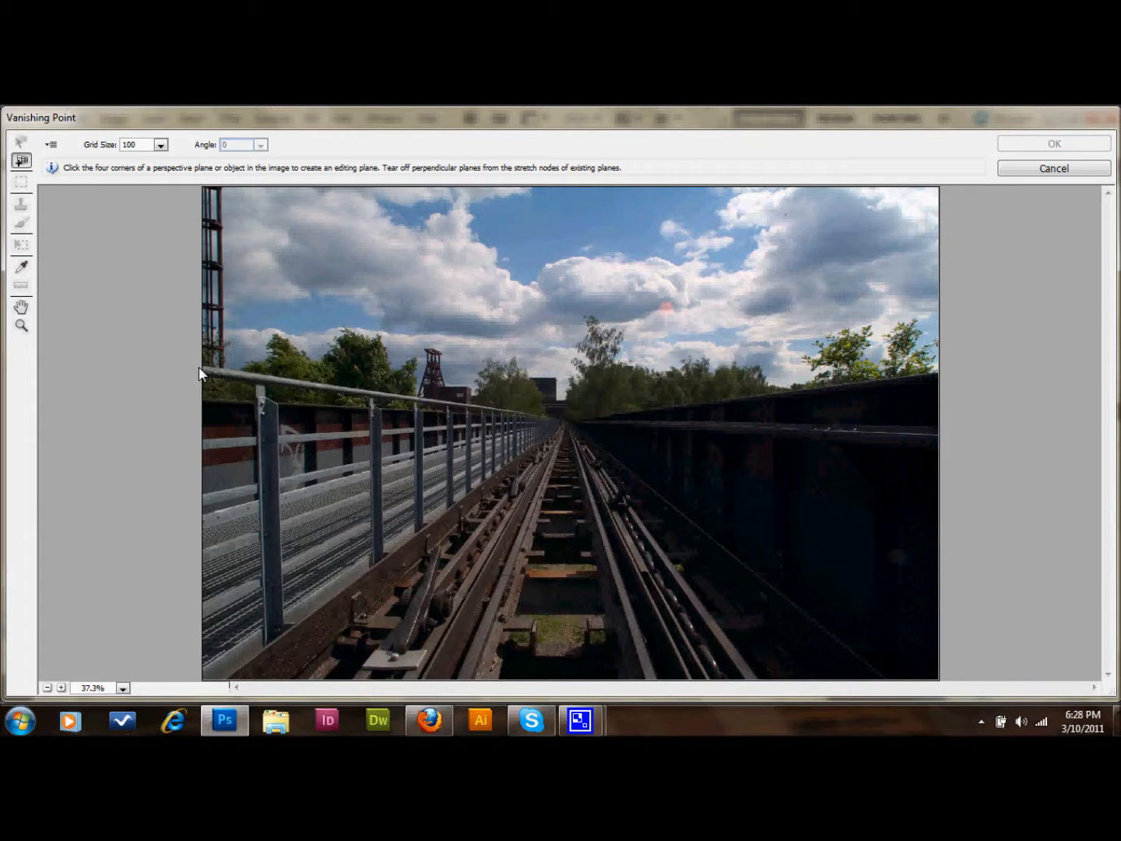
mouse_move(426, 574)
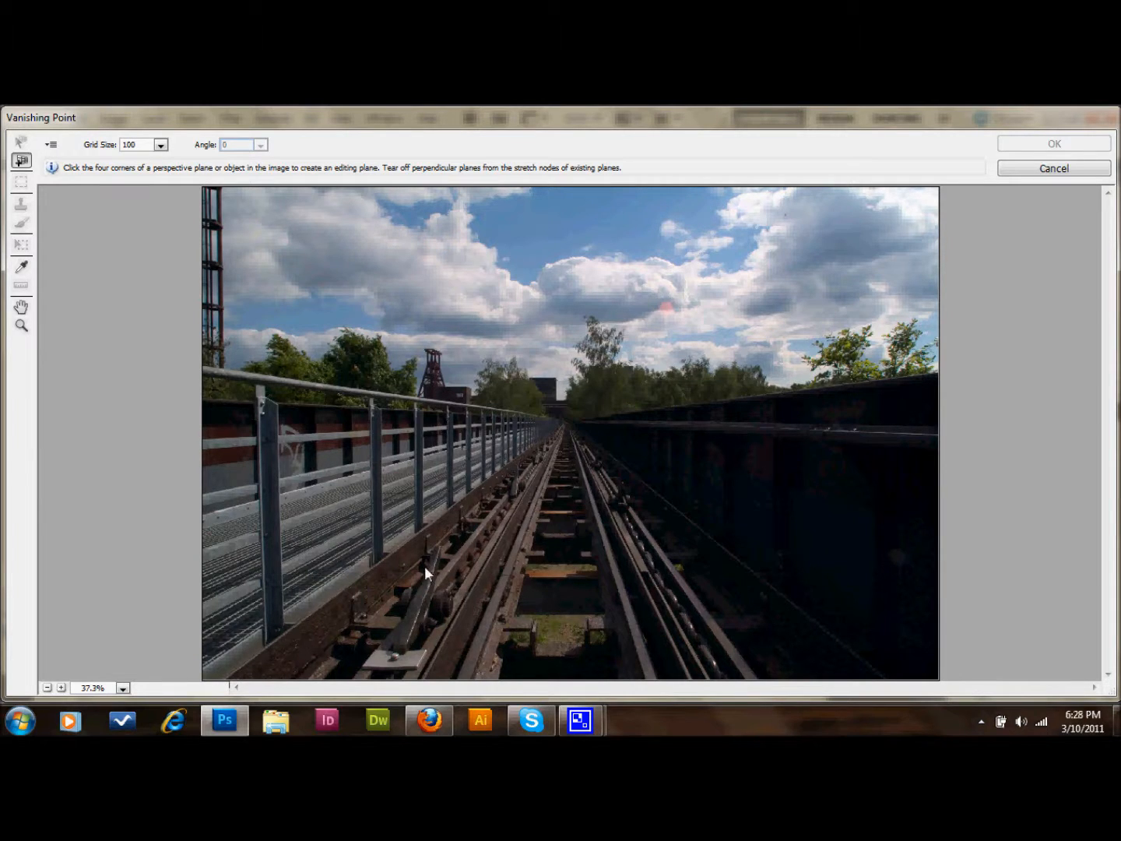
mouse_move(277, 646)
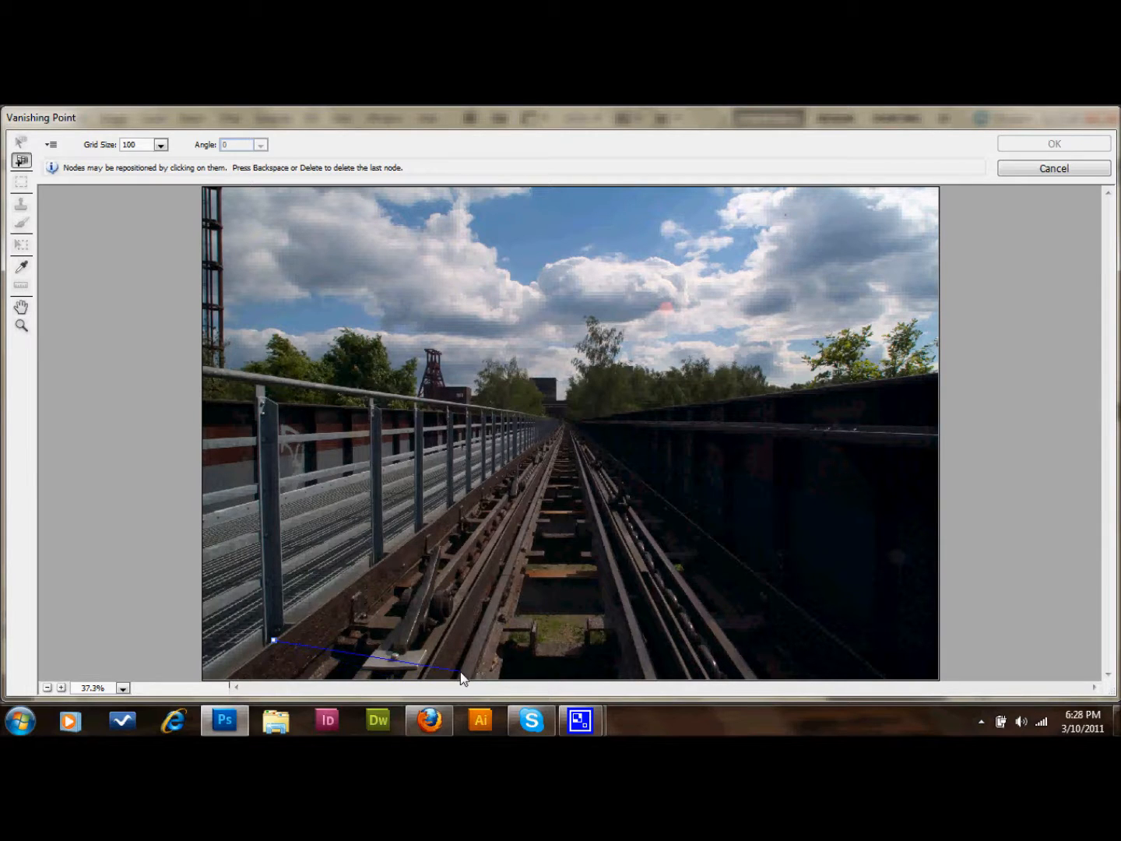
left_click(540, 488)
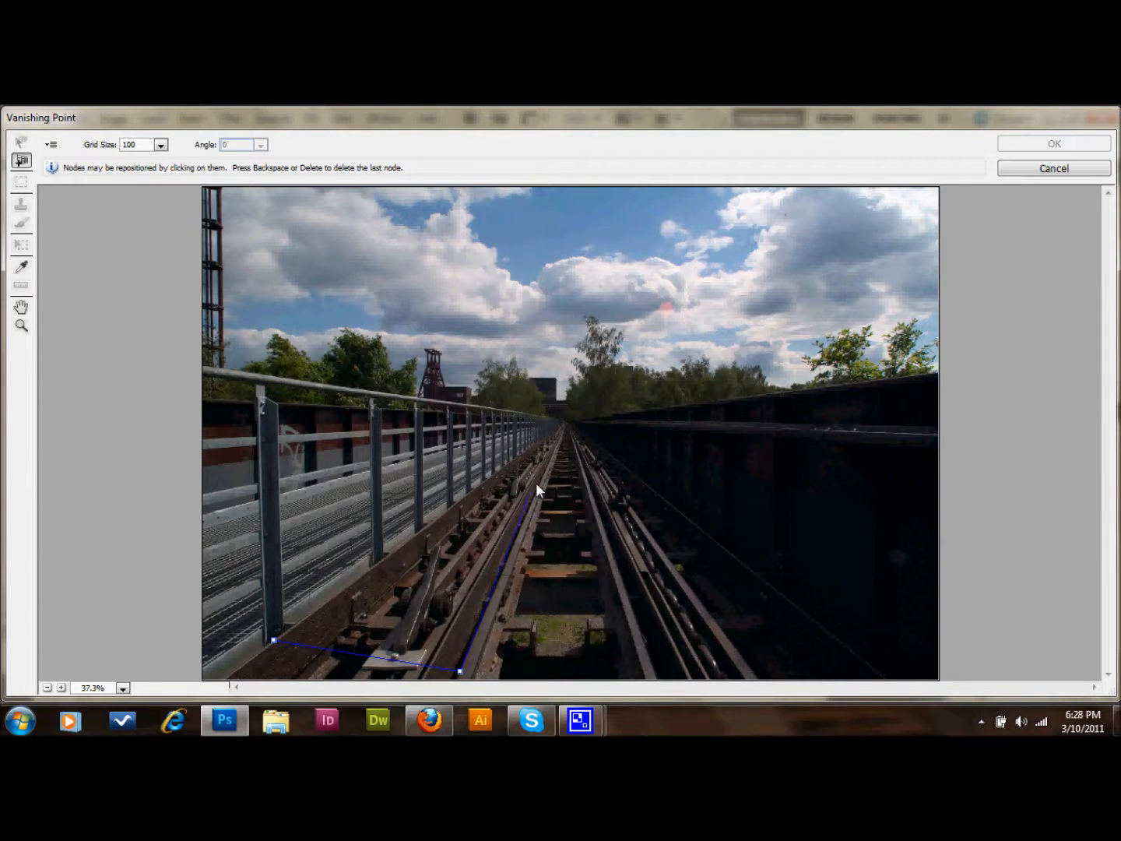
left_click(545, 468)
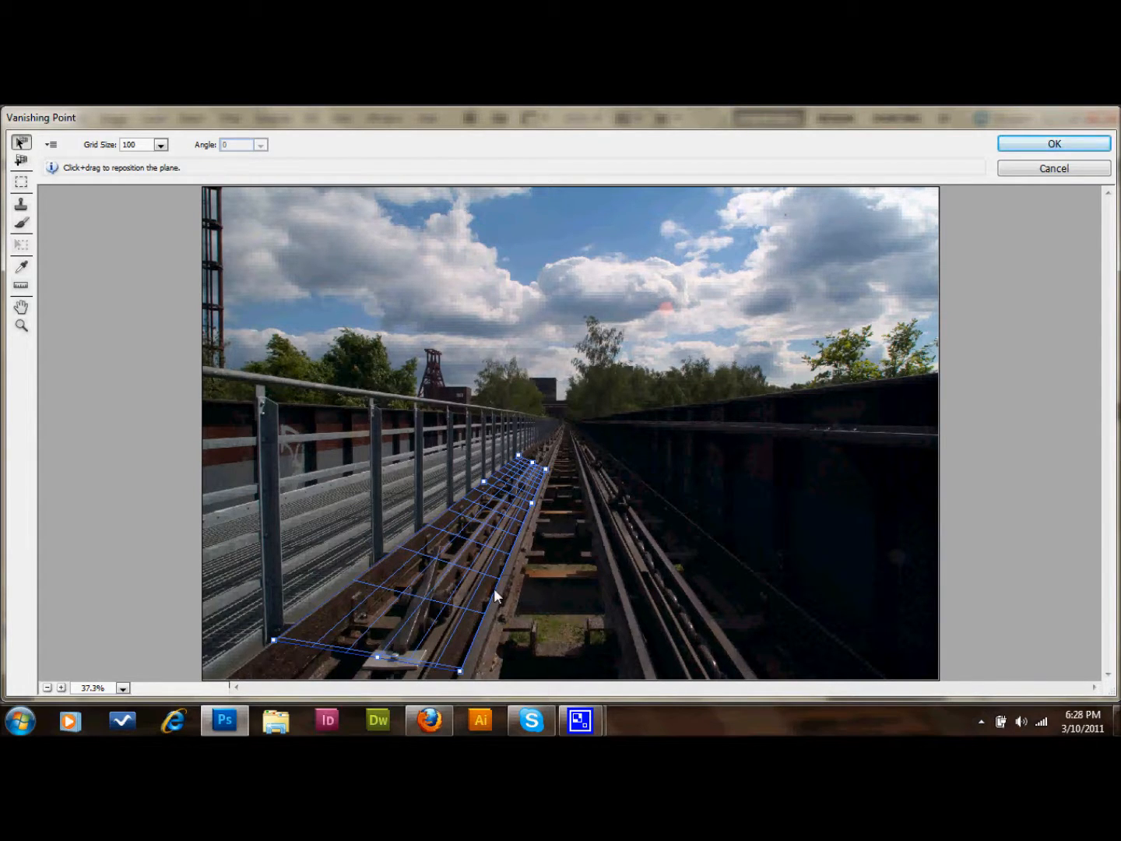
mouse_move(478, 528)
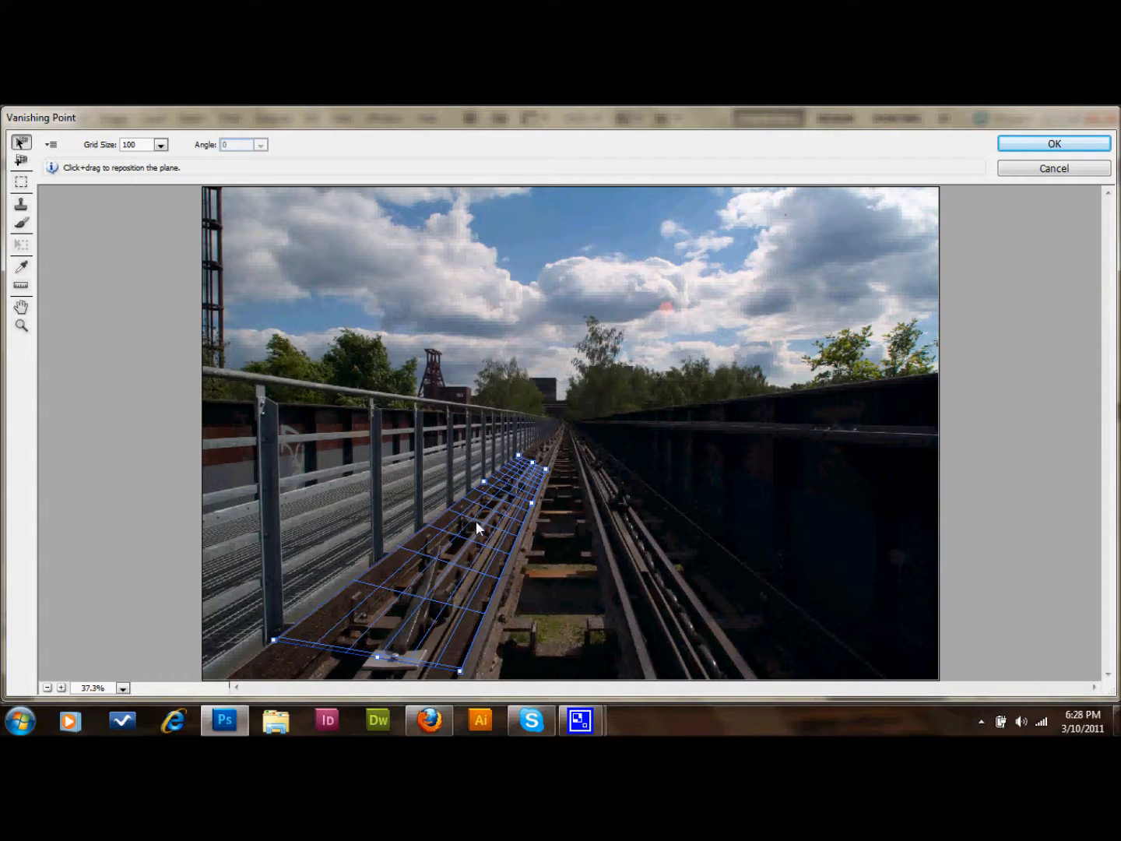
mouse_move(489, 541)
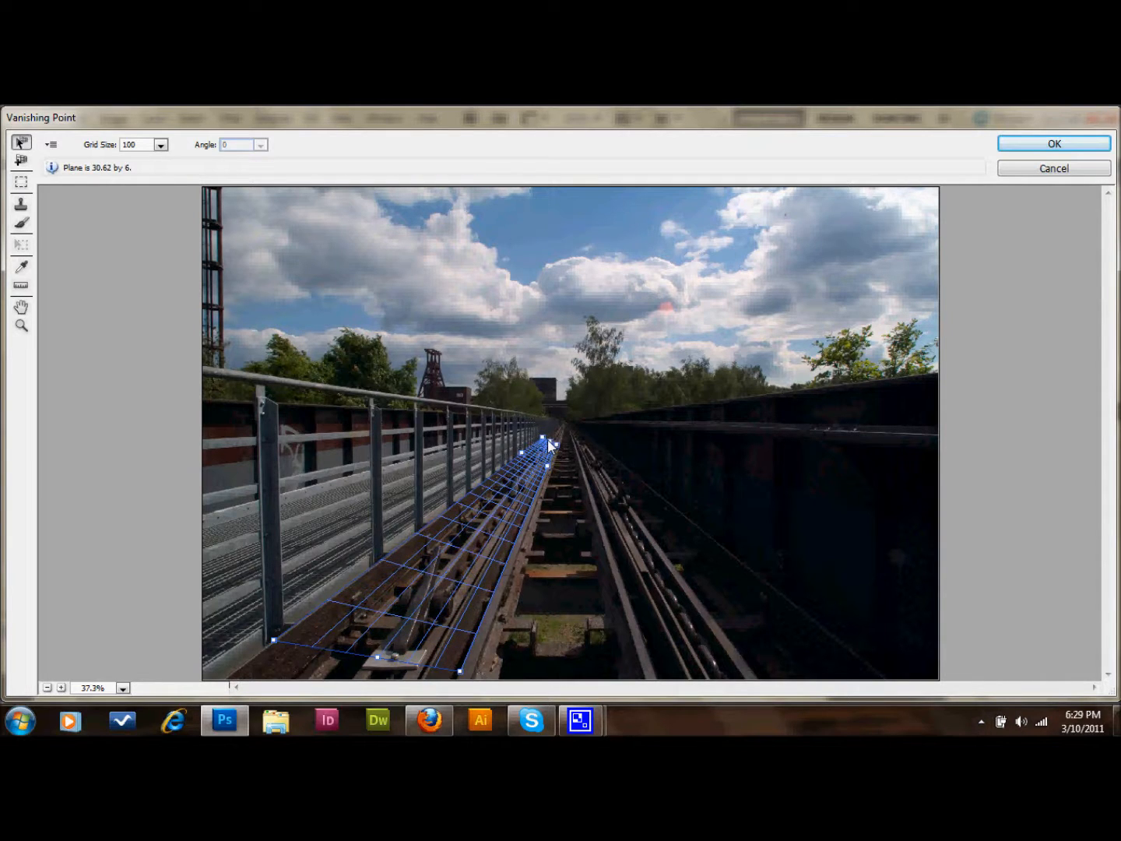
mouse_move(458, 554)
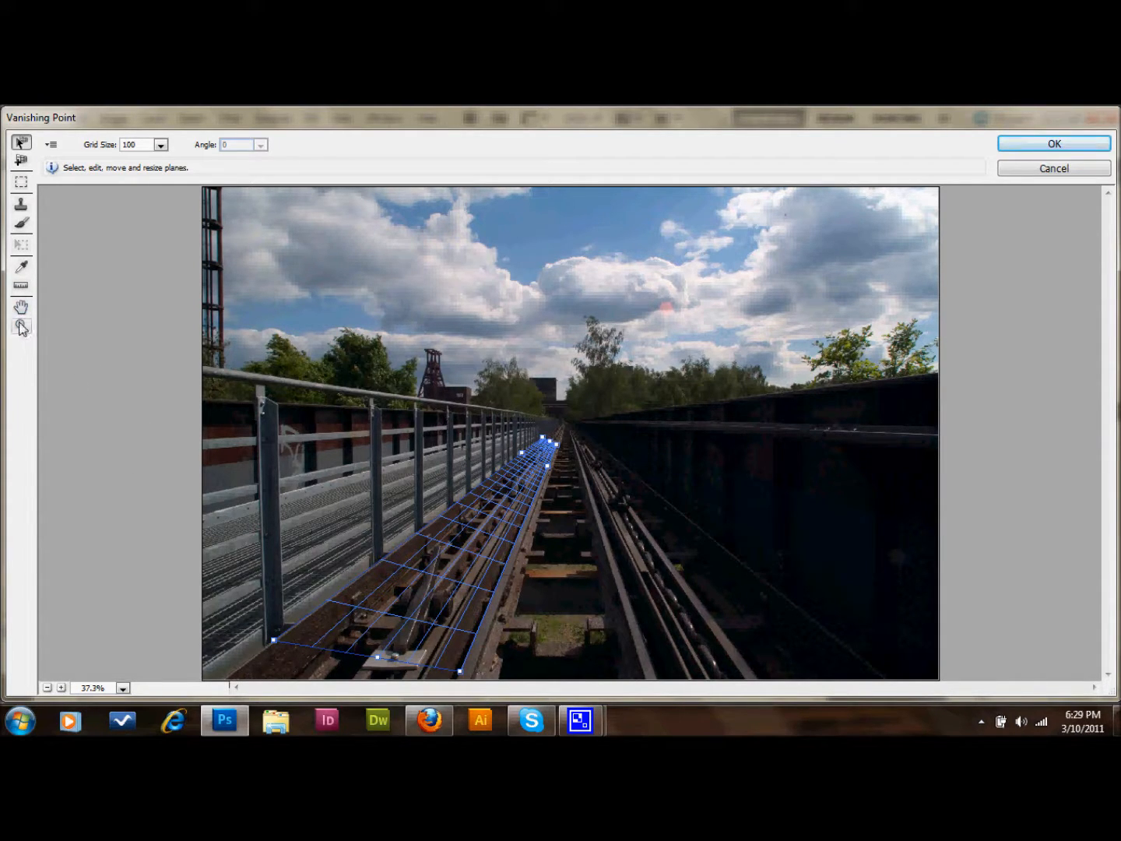
Zoom the Vanishing Point preview in on the near track, then switch back to the plane tool.
left_click(21, 326)
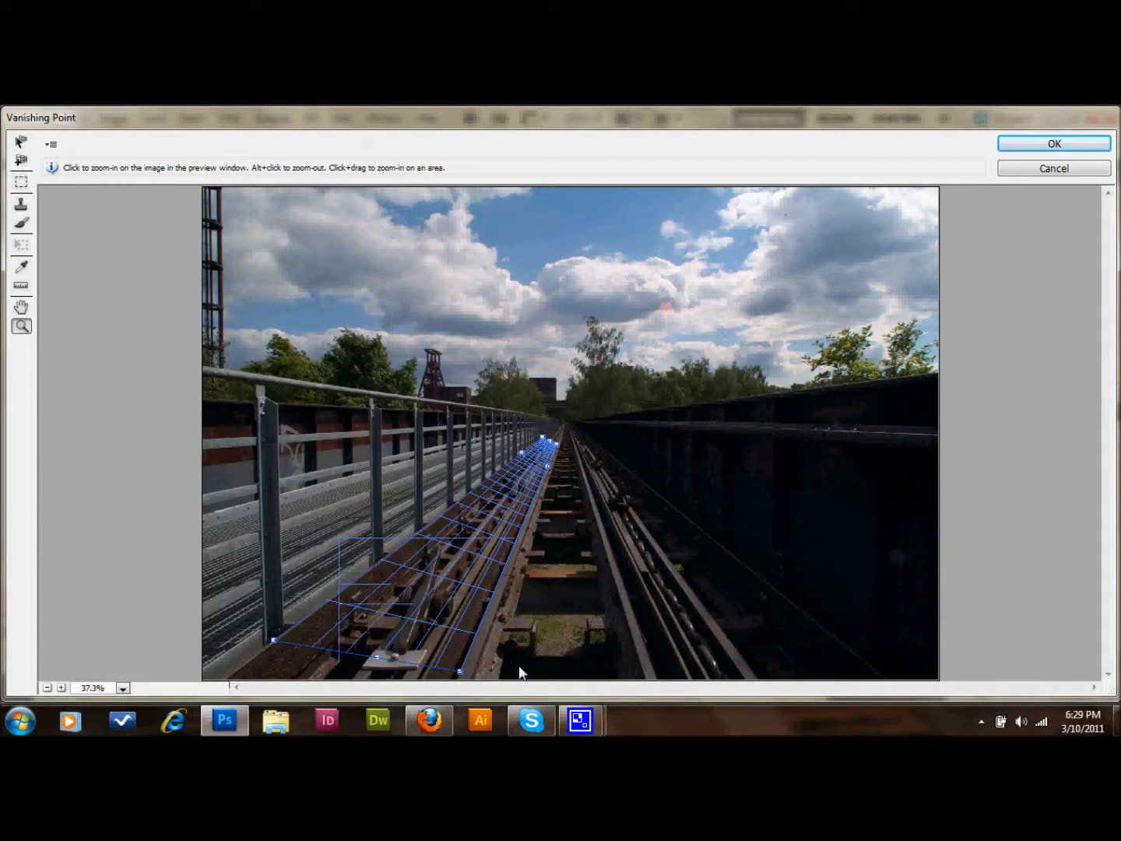
left_click(520, 671)
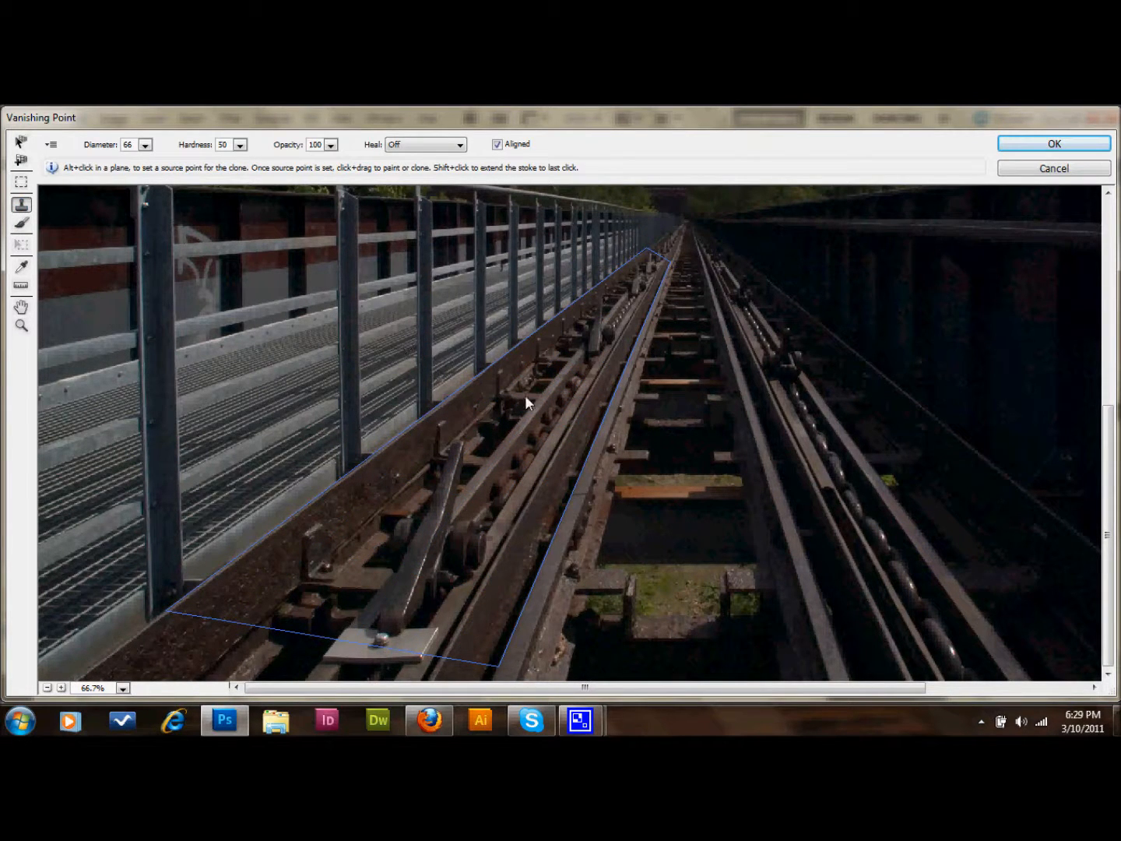
mouse_move(545, 395)
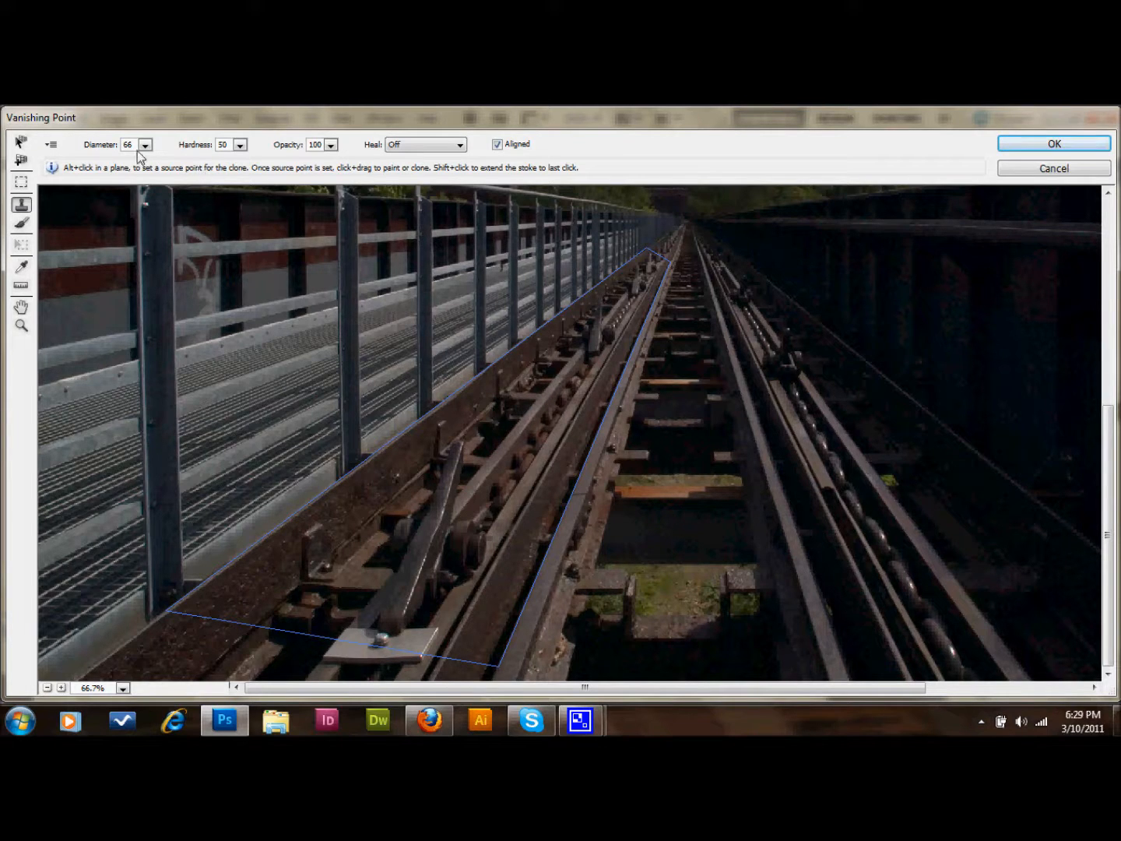
mouse_move(263, 153)
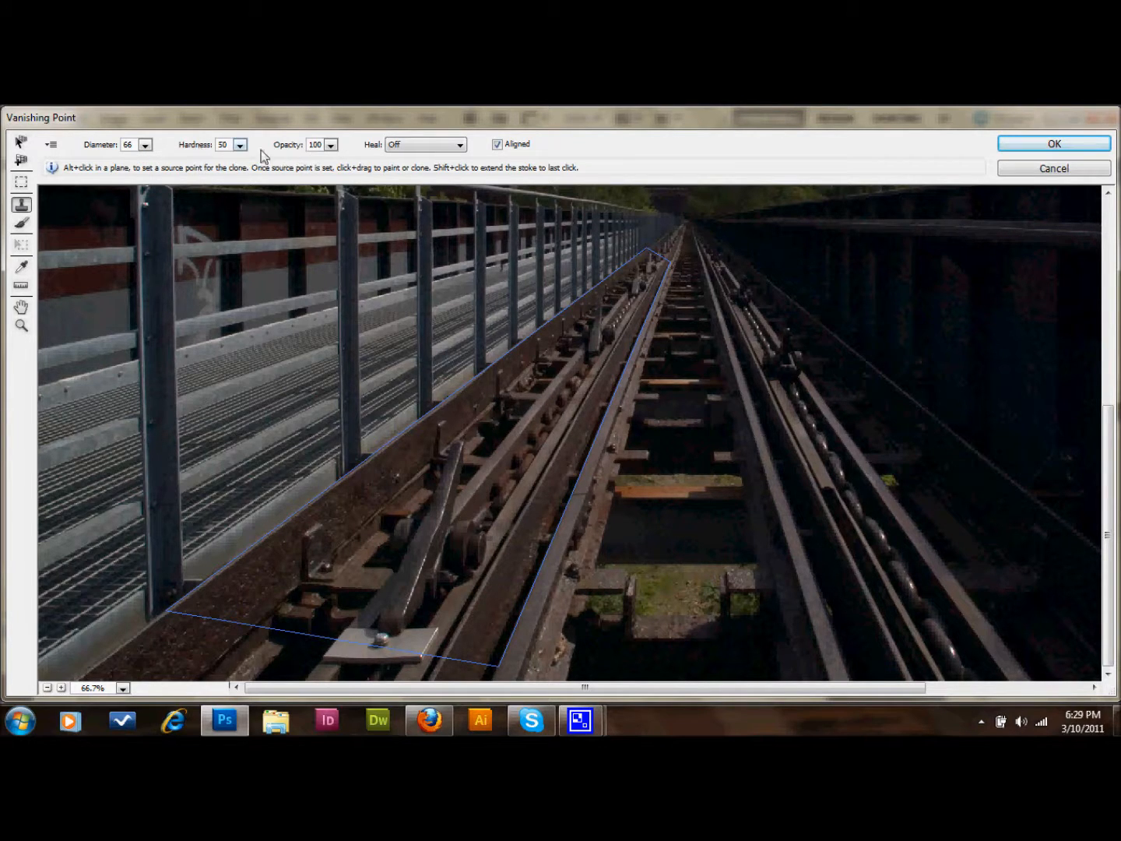
mouse_move(465, 369)
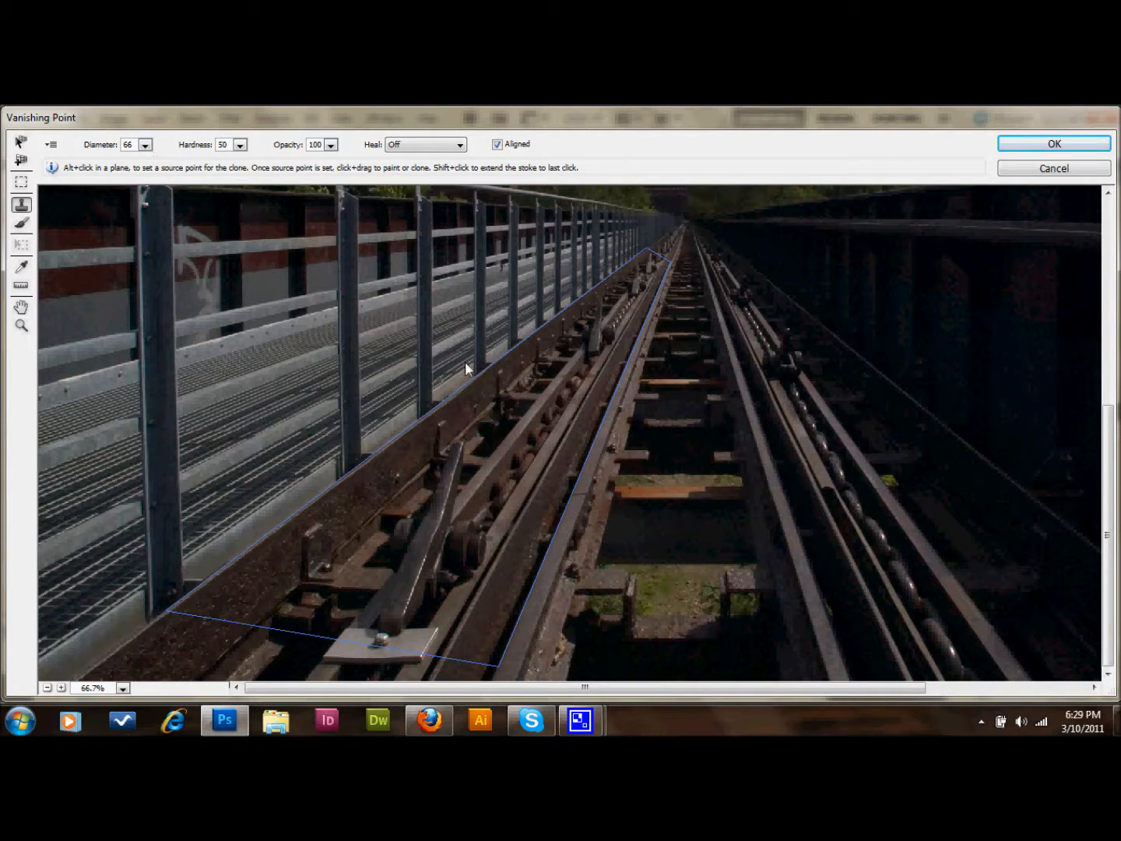
mouse_move(551, 395)
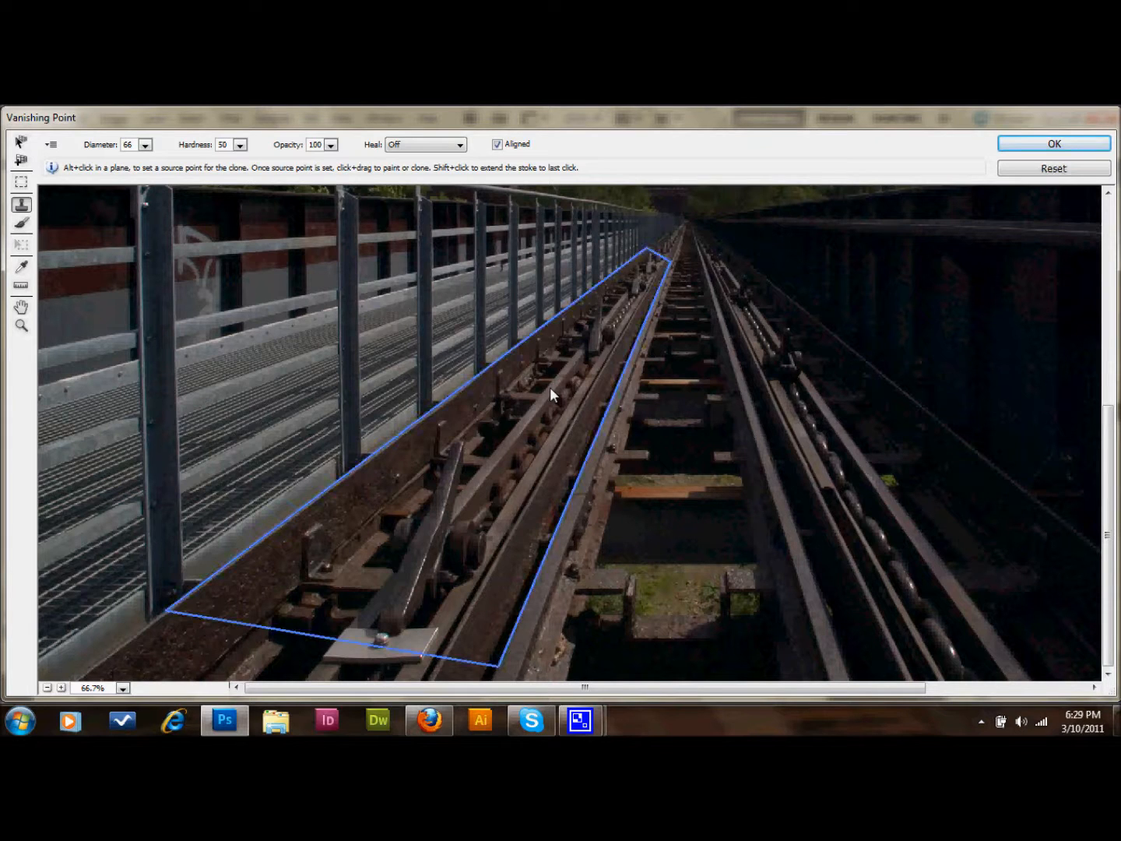
mouse_move(571, 374)
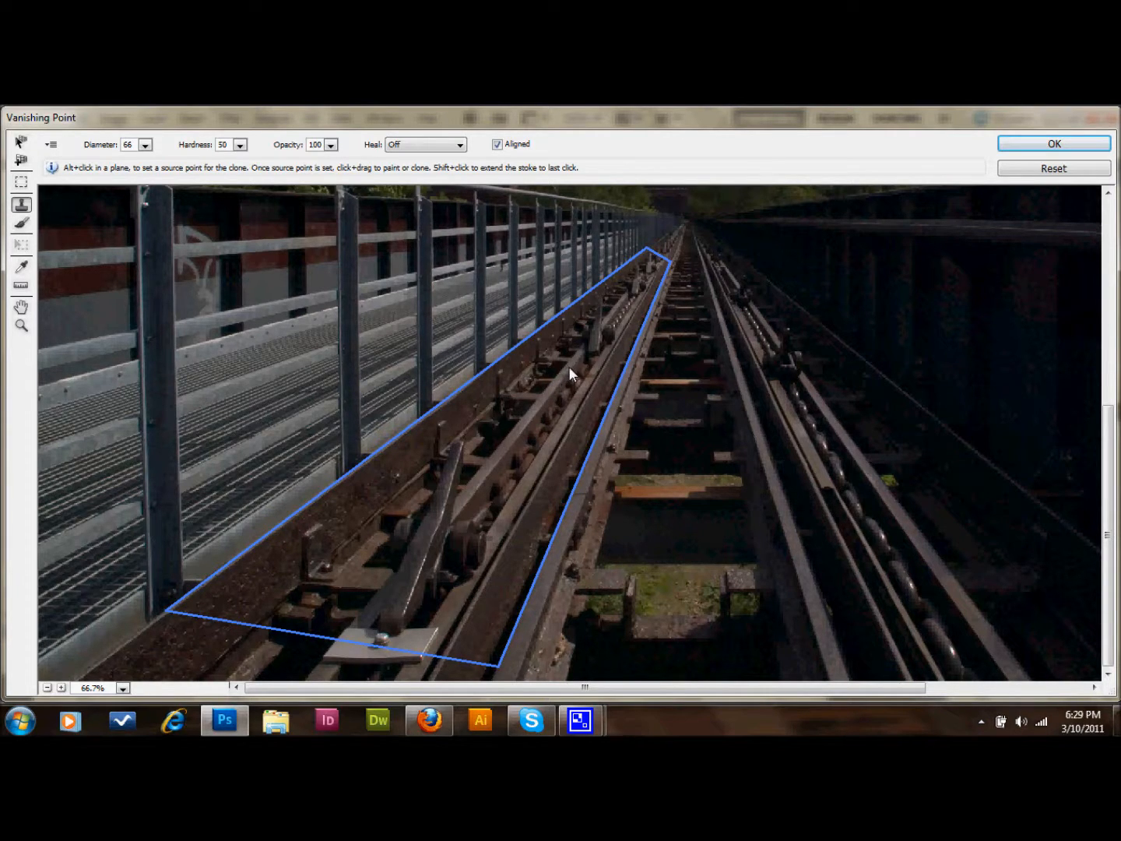
mouse_move(567, 378)
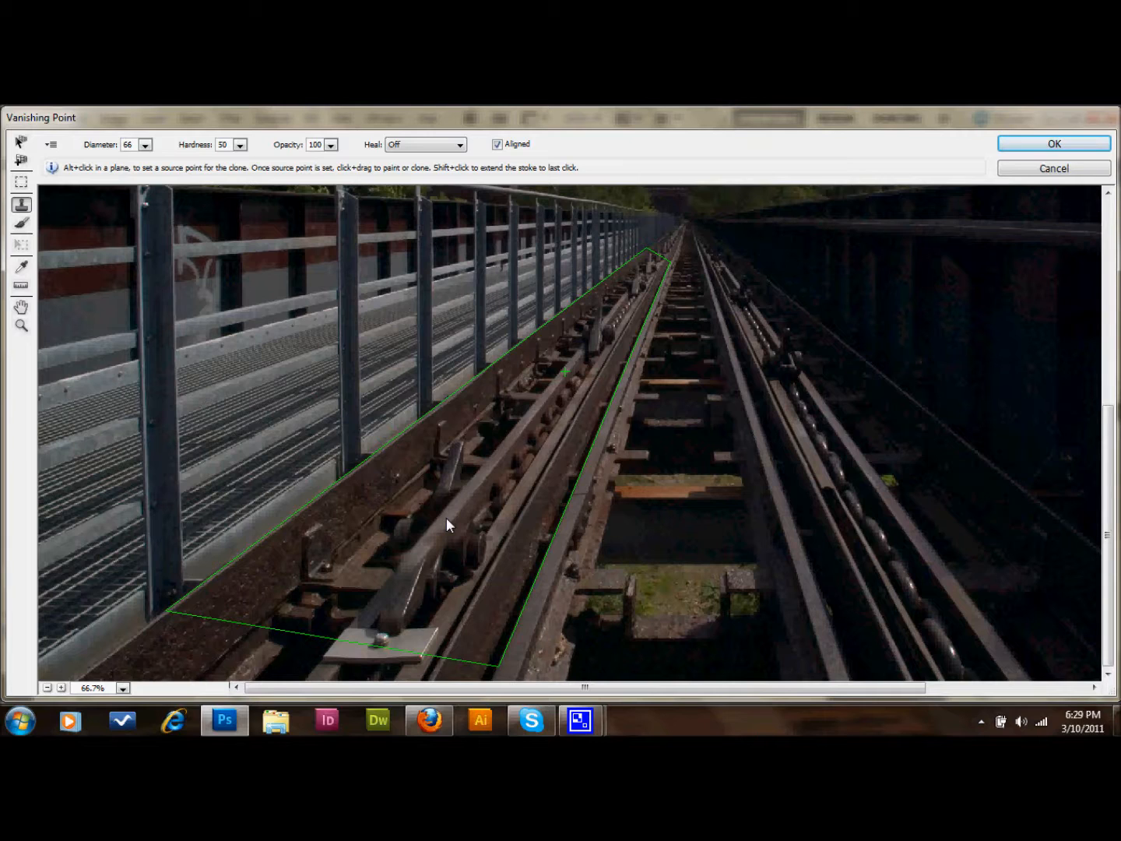
mouse_move(434, 548)
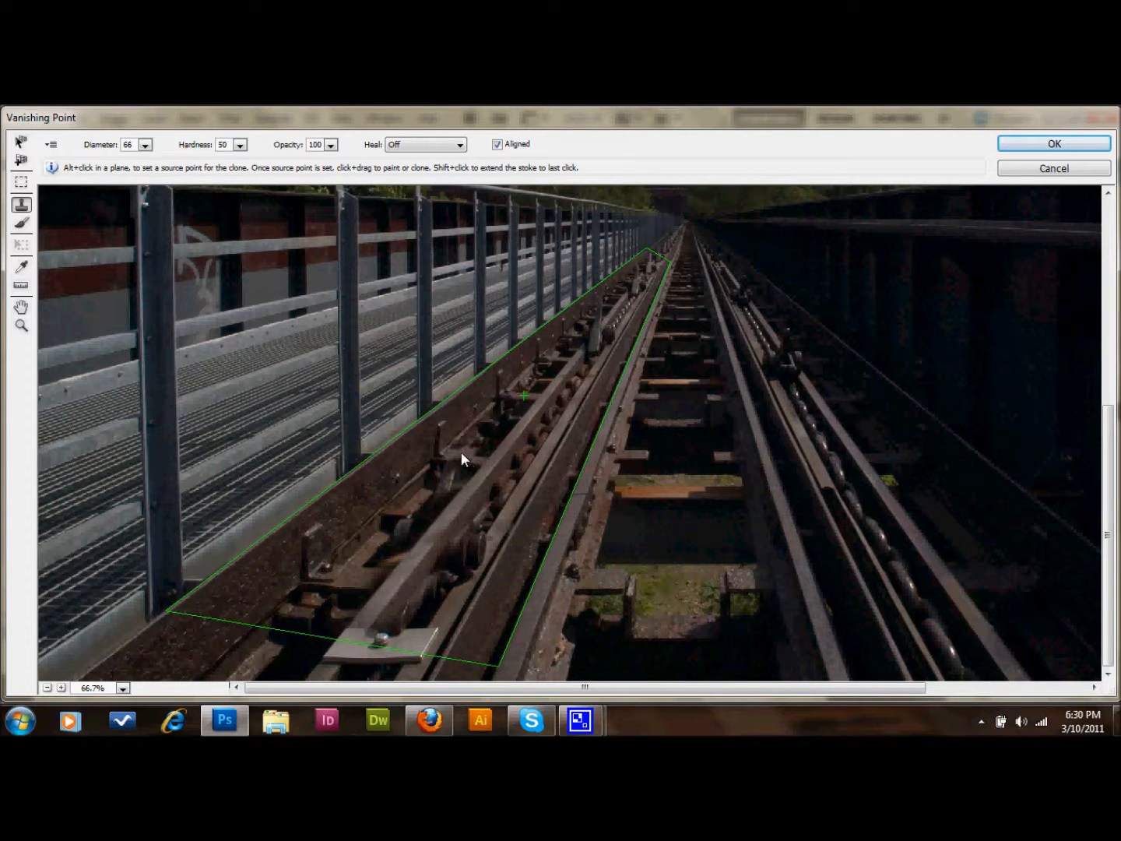
mouse_move(525, 404)
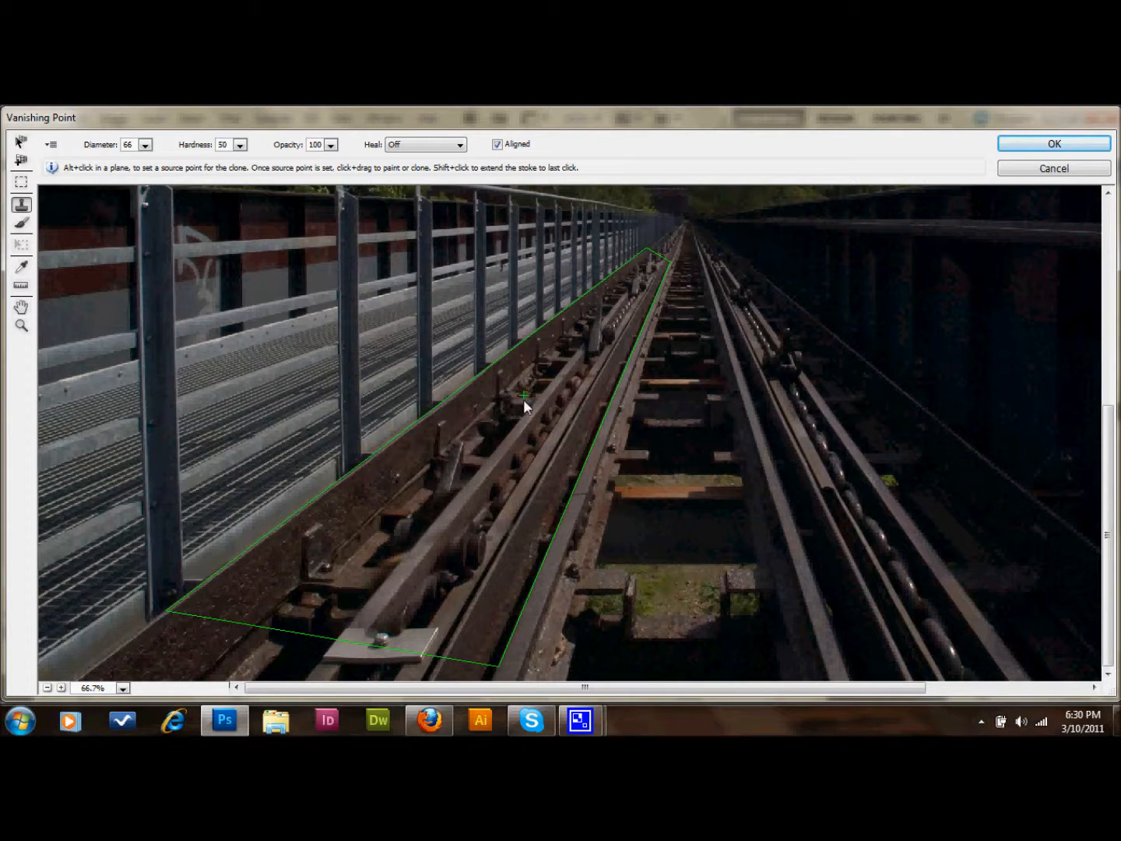
mouse_move(616, 404)
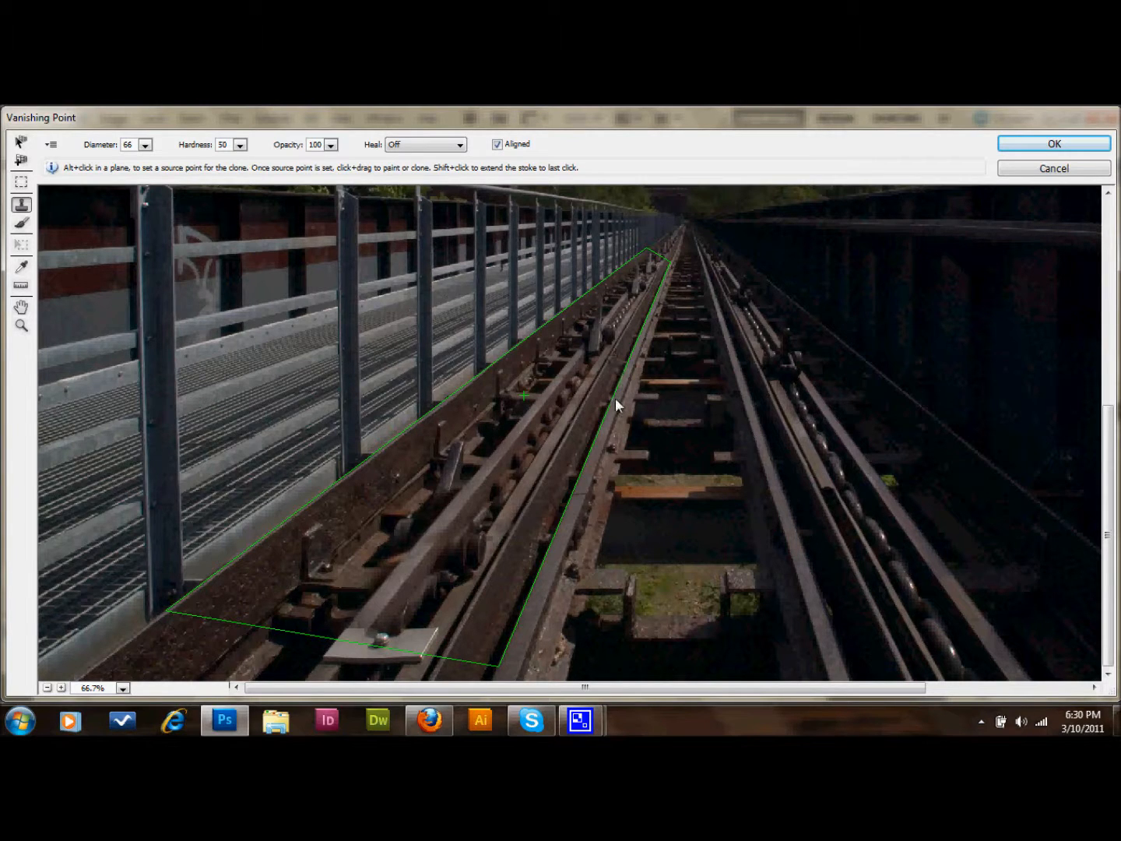
mouse_move(467, 494)
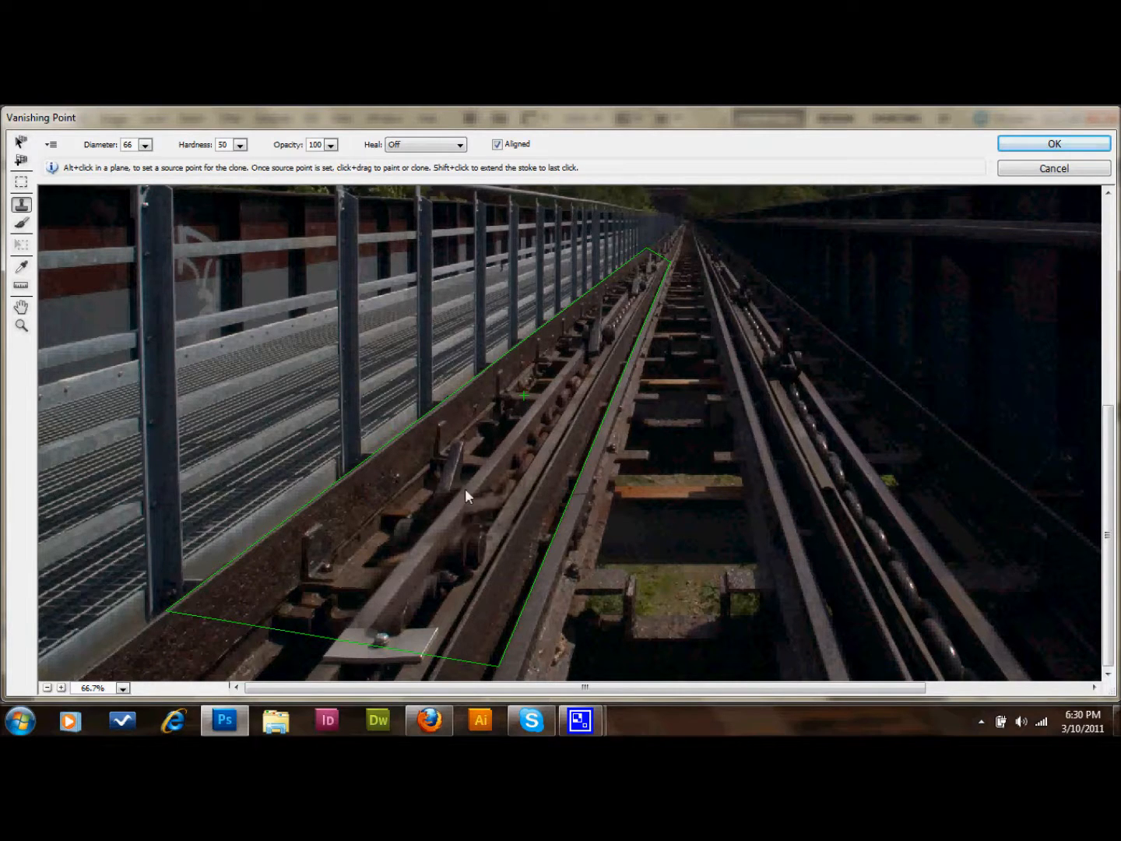
left_click(21, 161)
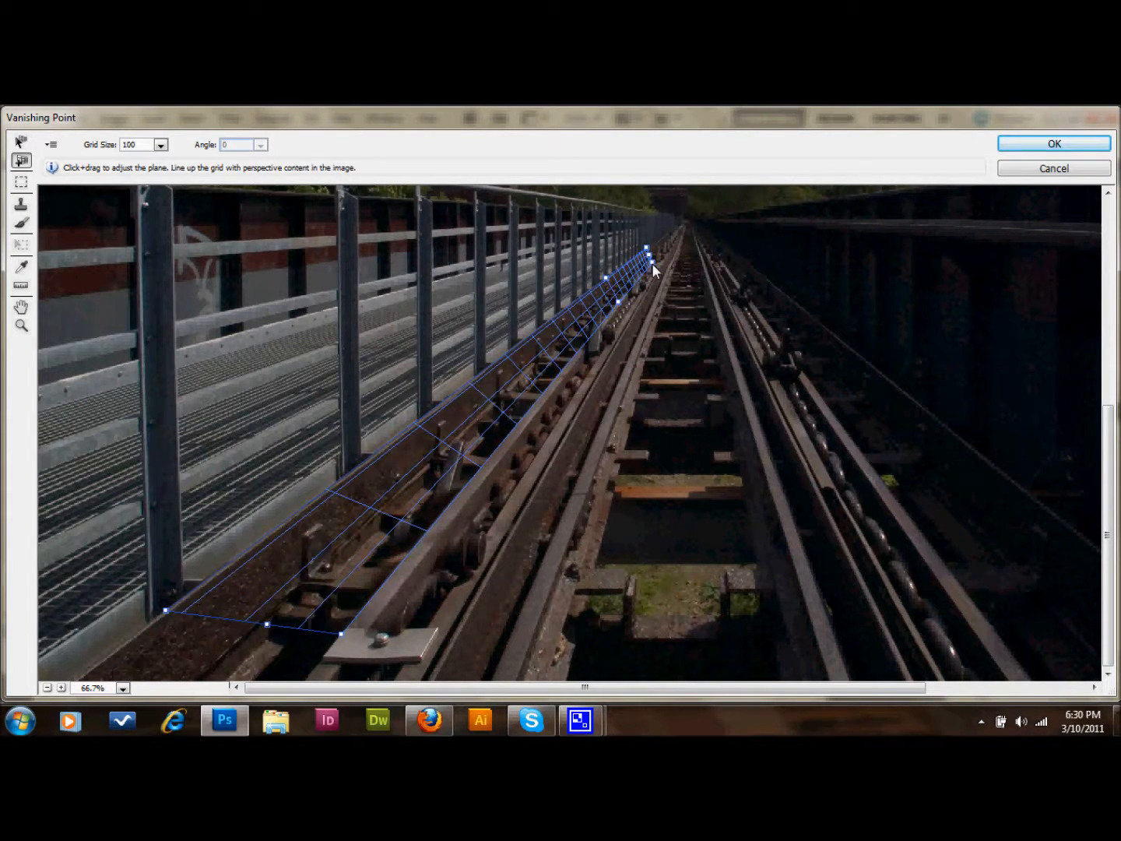
mouse_move(177, 623)
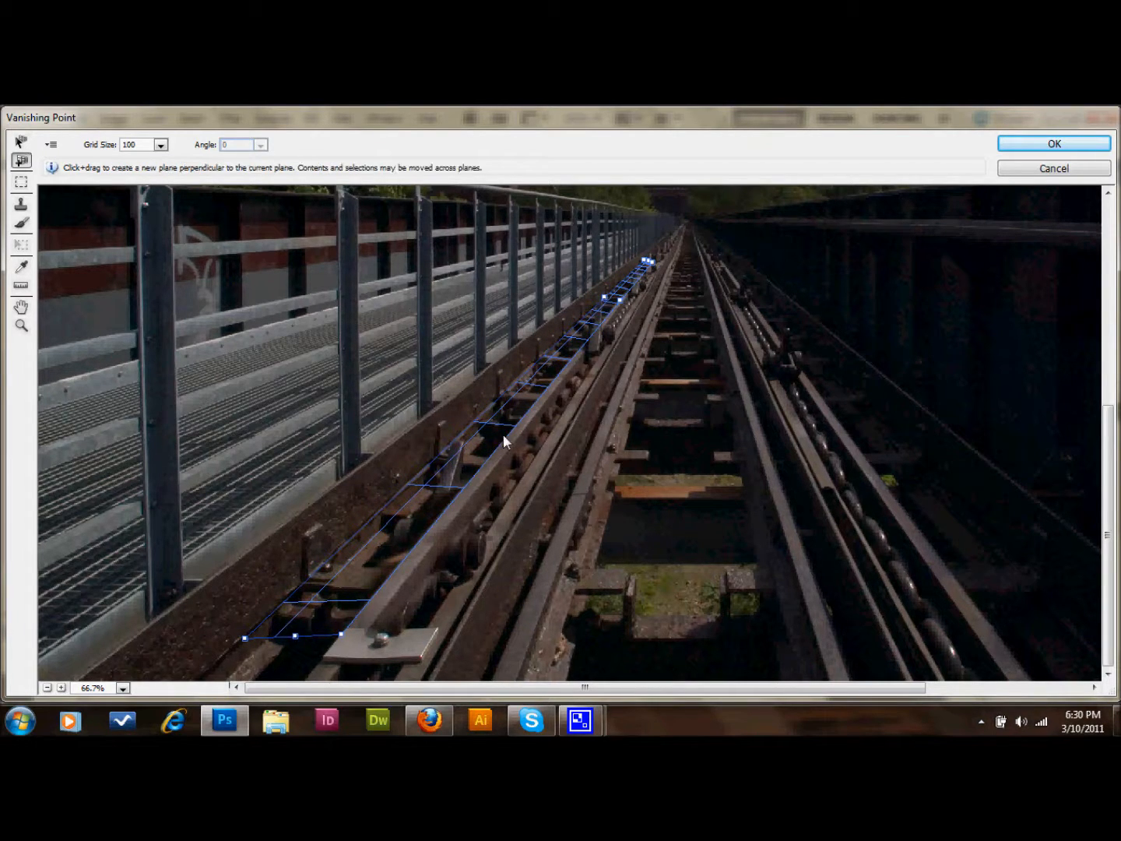
mouse_move(452, 476)
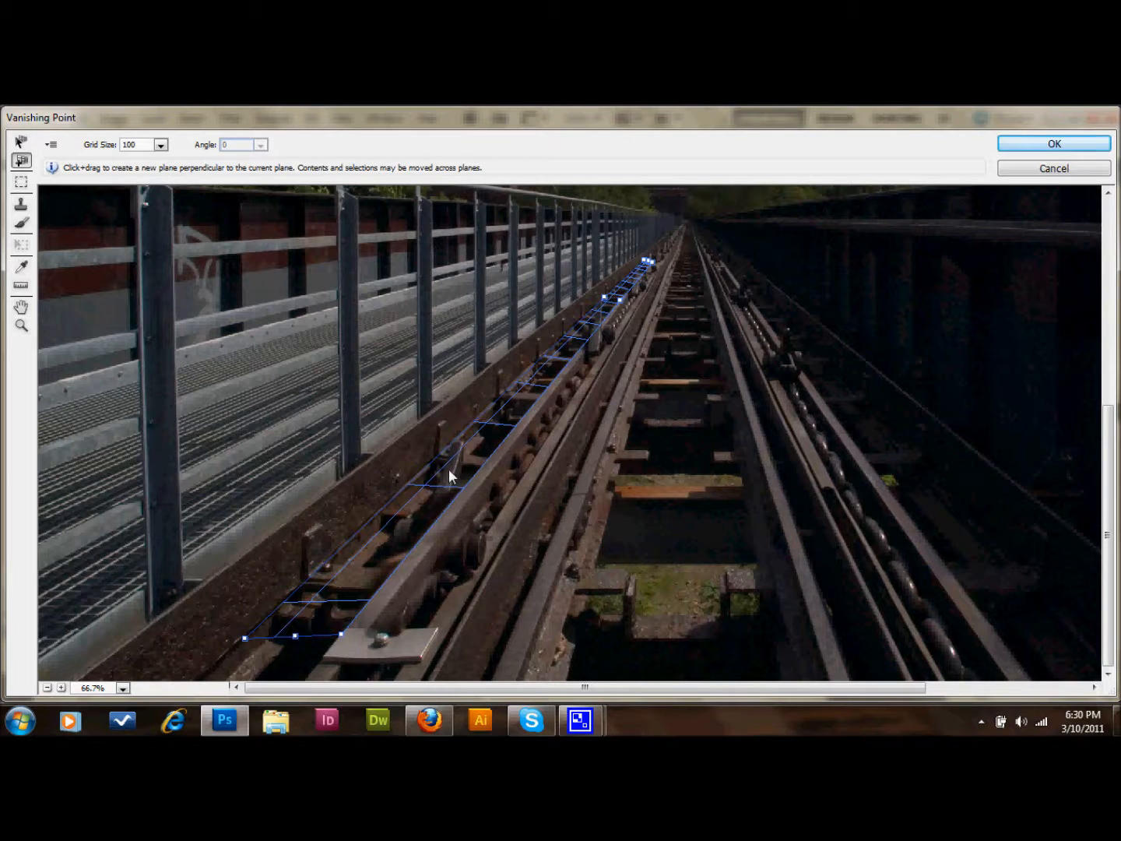
mouse_move(62, 233)
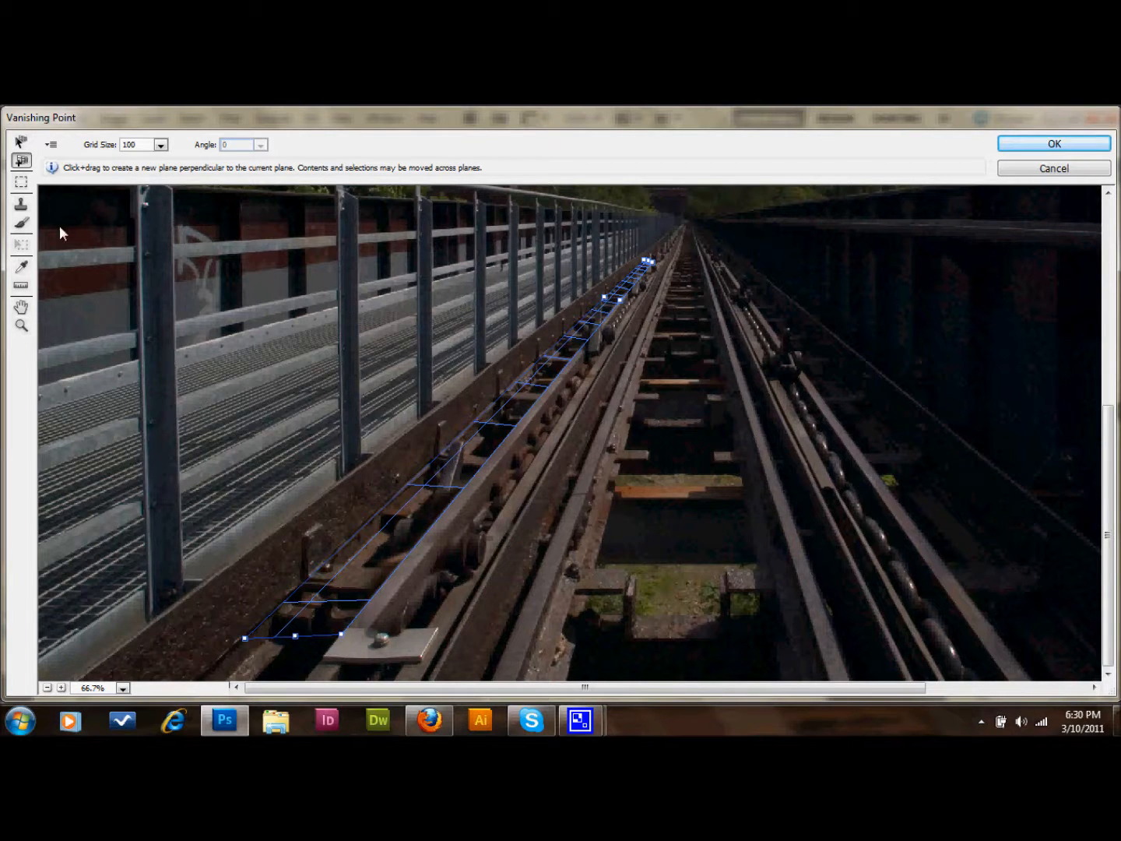
Switch to the Vanishing Point Stamp tool to clone inside the rail-beam plane.
left_click(21, 205)
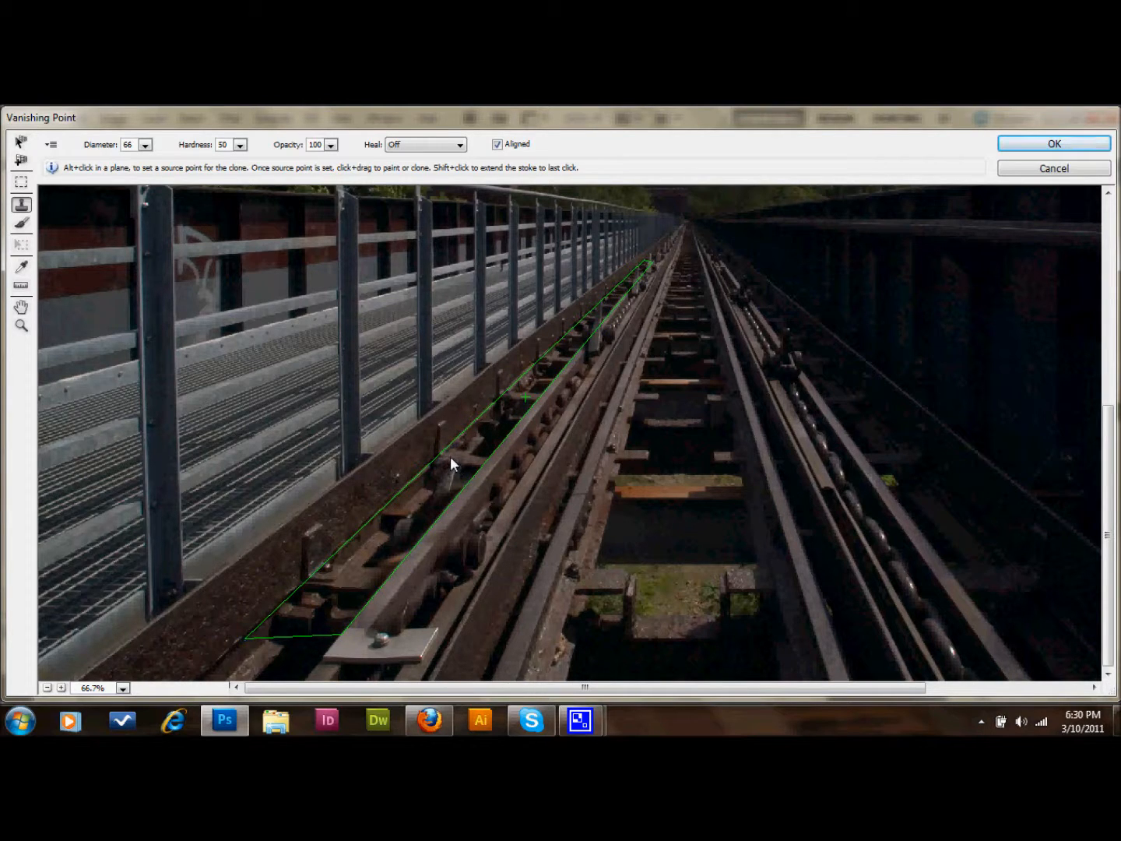
mouse_move(478, 469)
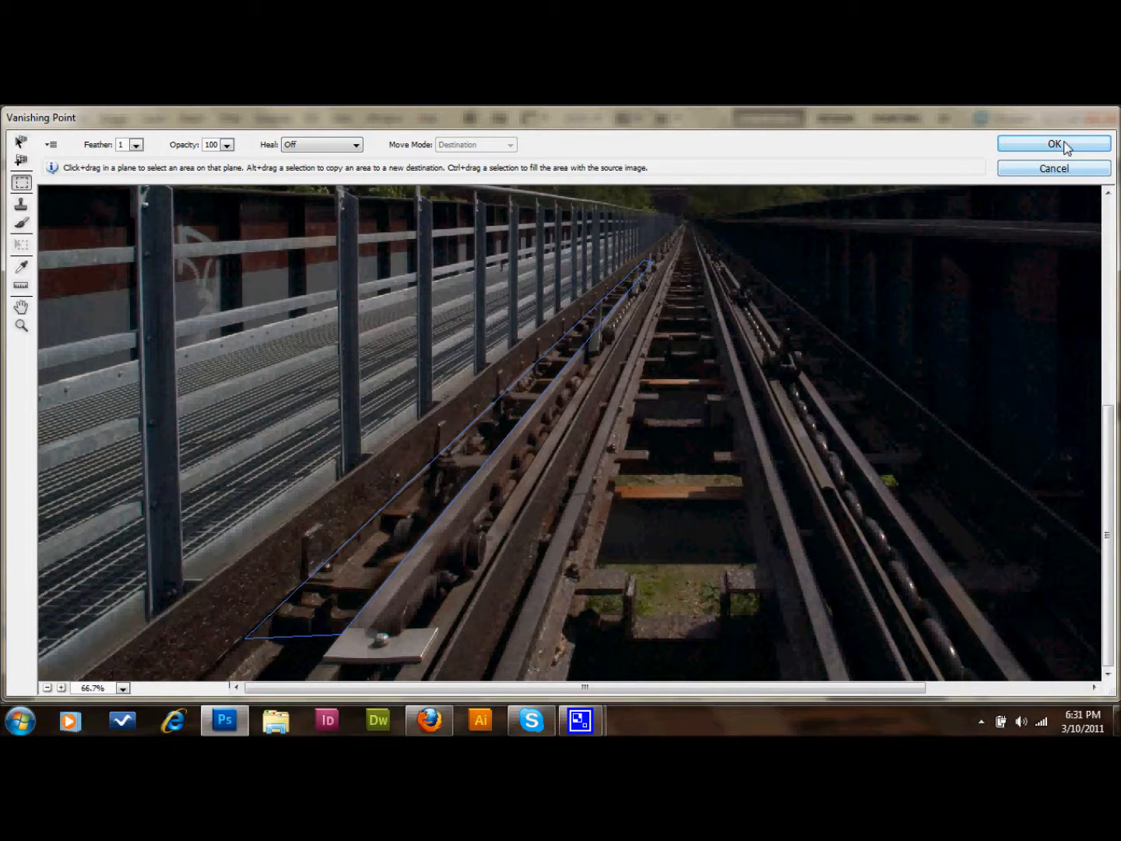
Confirm Vanishing Point with OK and zoom out to the full railway photo.
left_click(1053, 143)
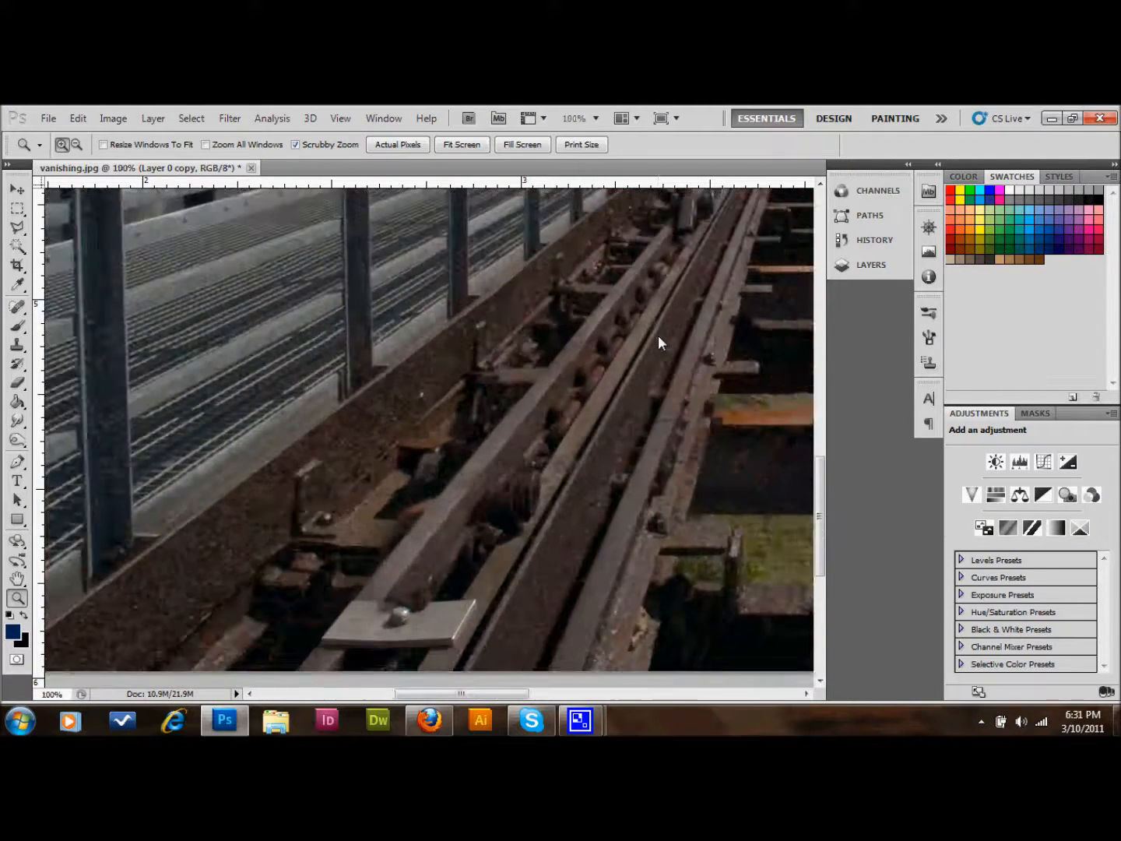
left_click(460, 144)
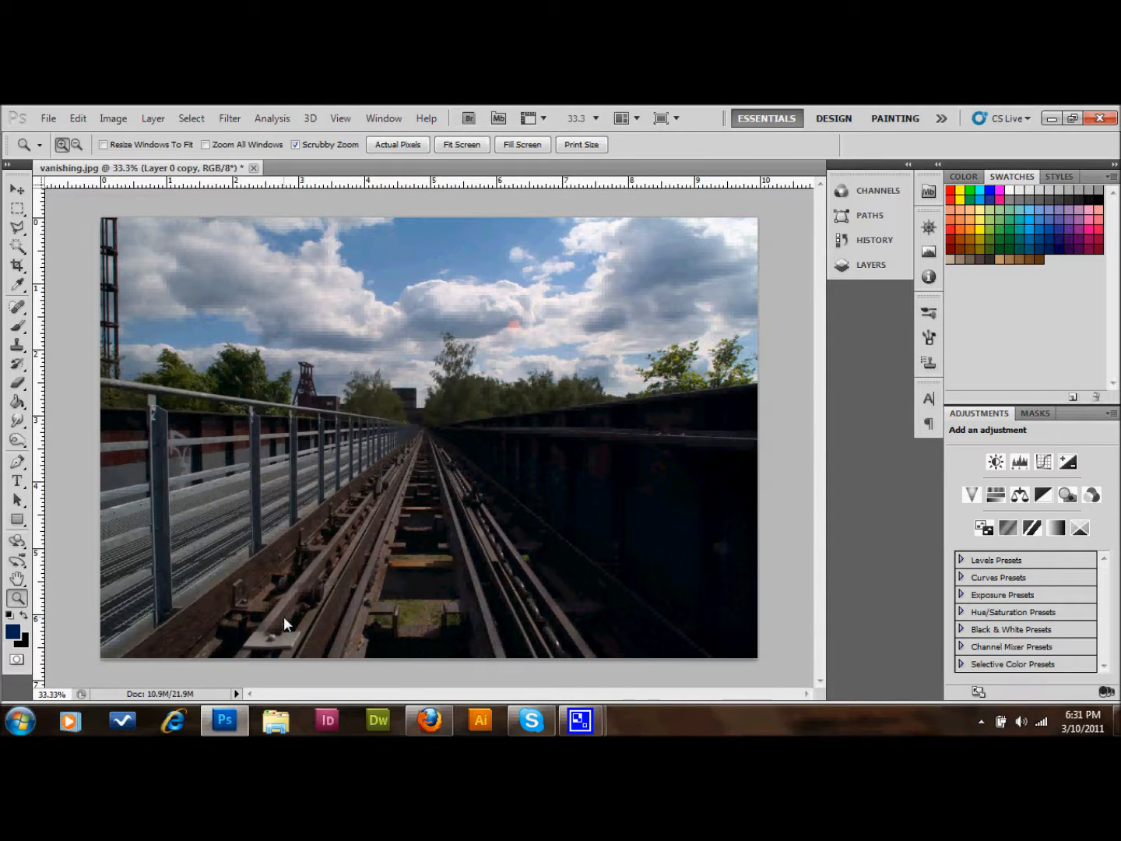
mouse_move(274, 605)
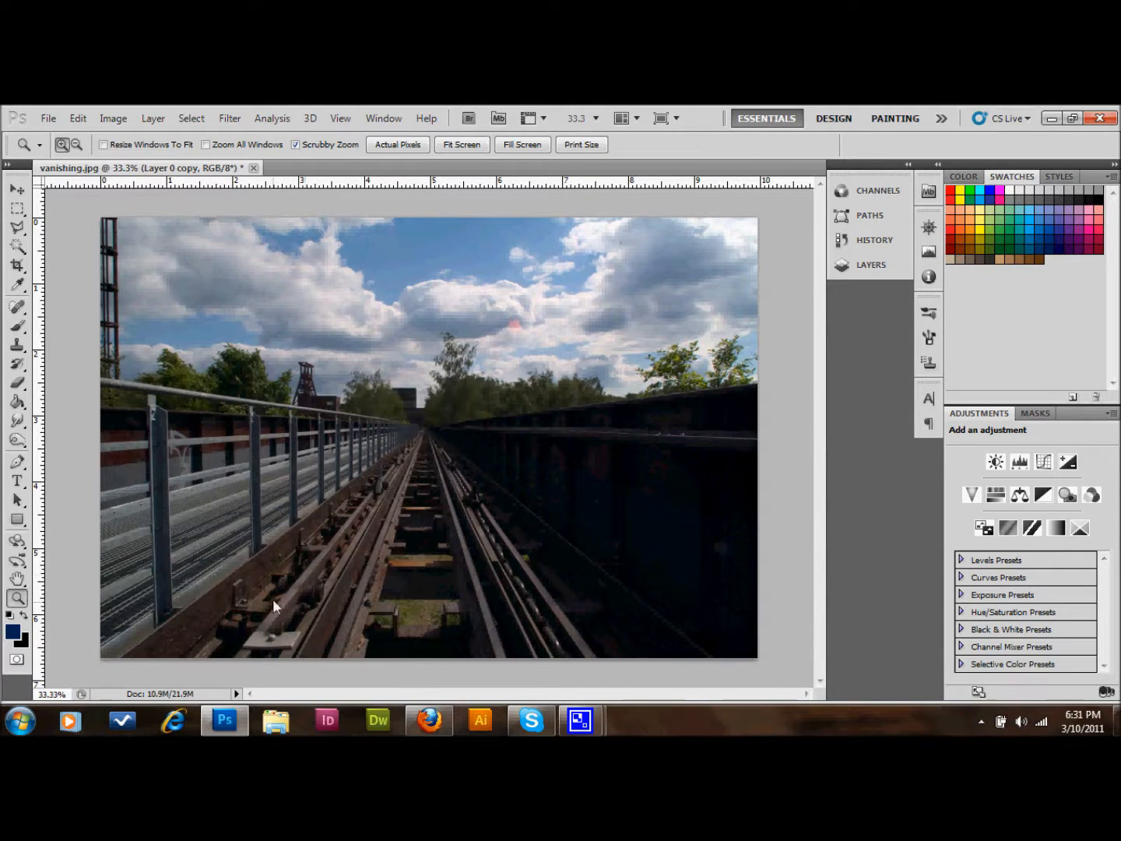
mouse_move(327, 564)
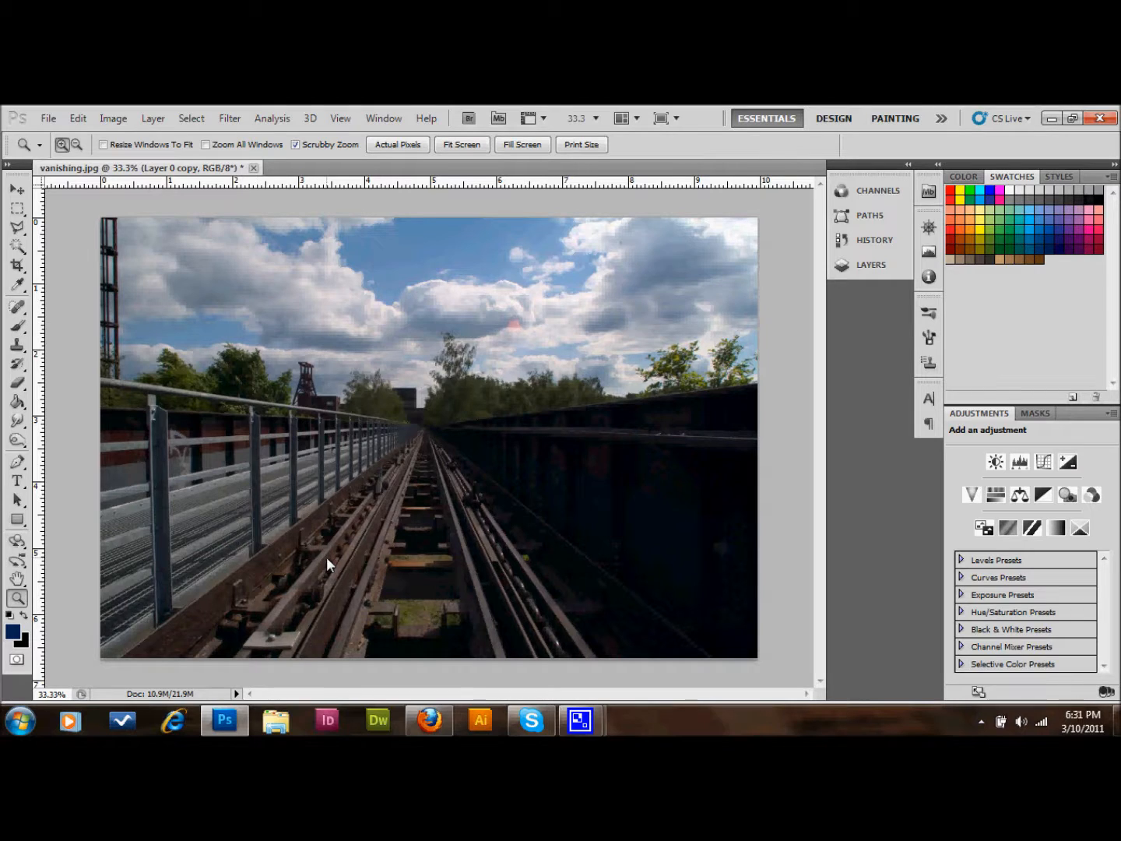
mouse_move(264, 109)
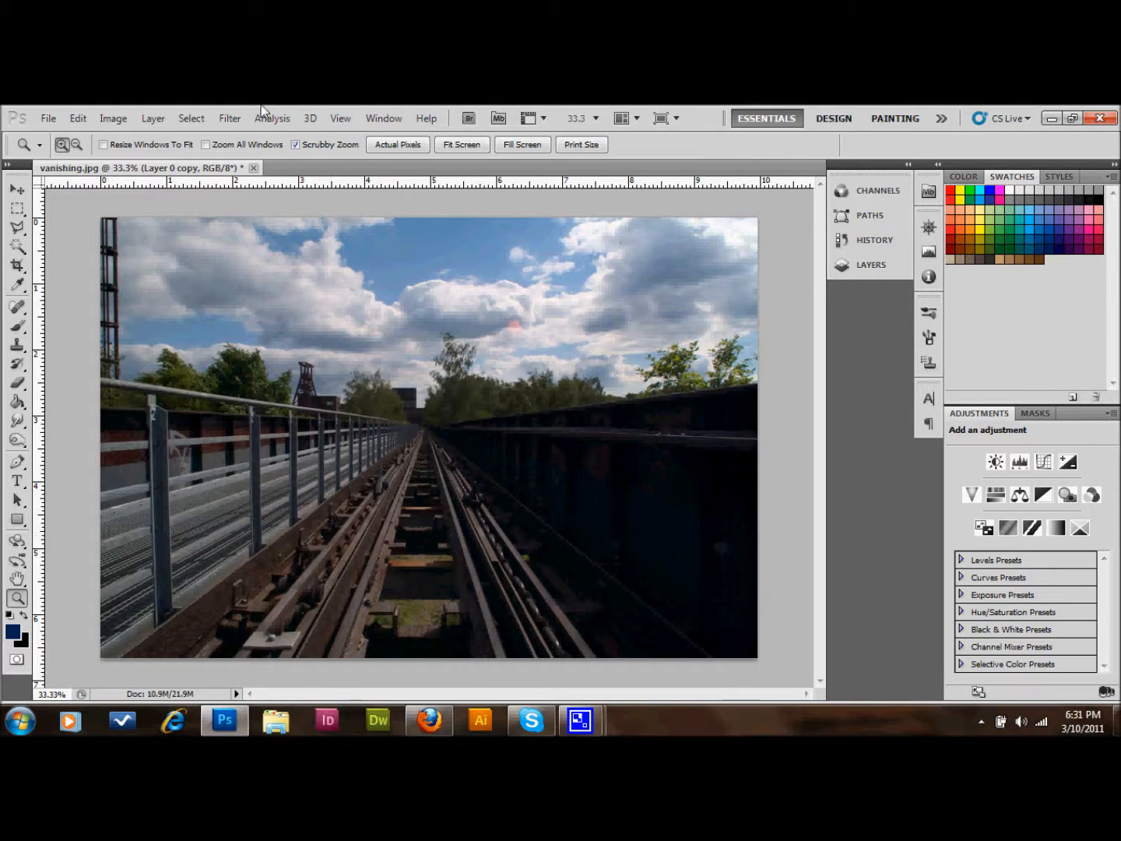
Reopen and cancel Vanishing Point, then start widening the canvas on the right.
left_click(228, 118)
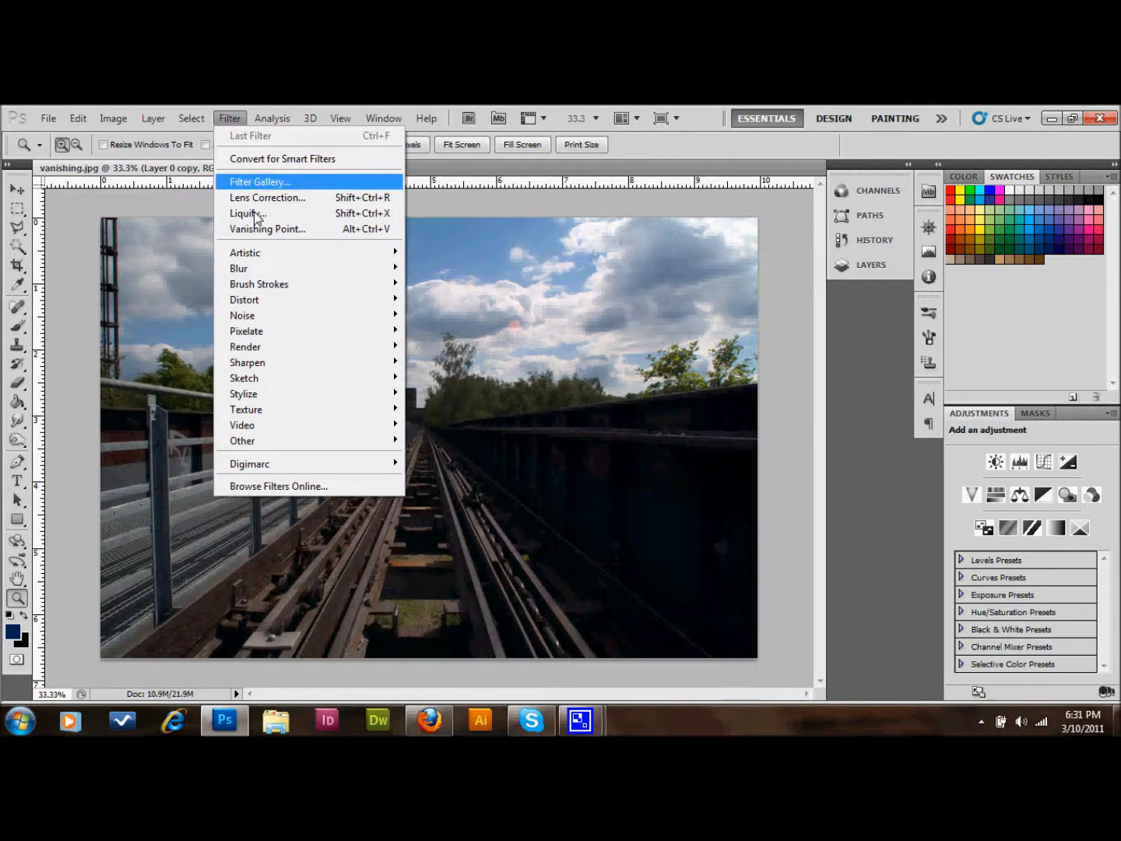
left_click(267, 228)
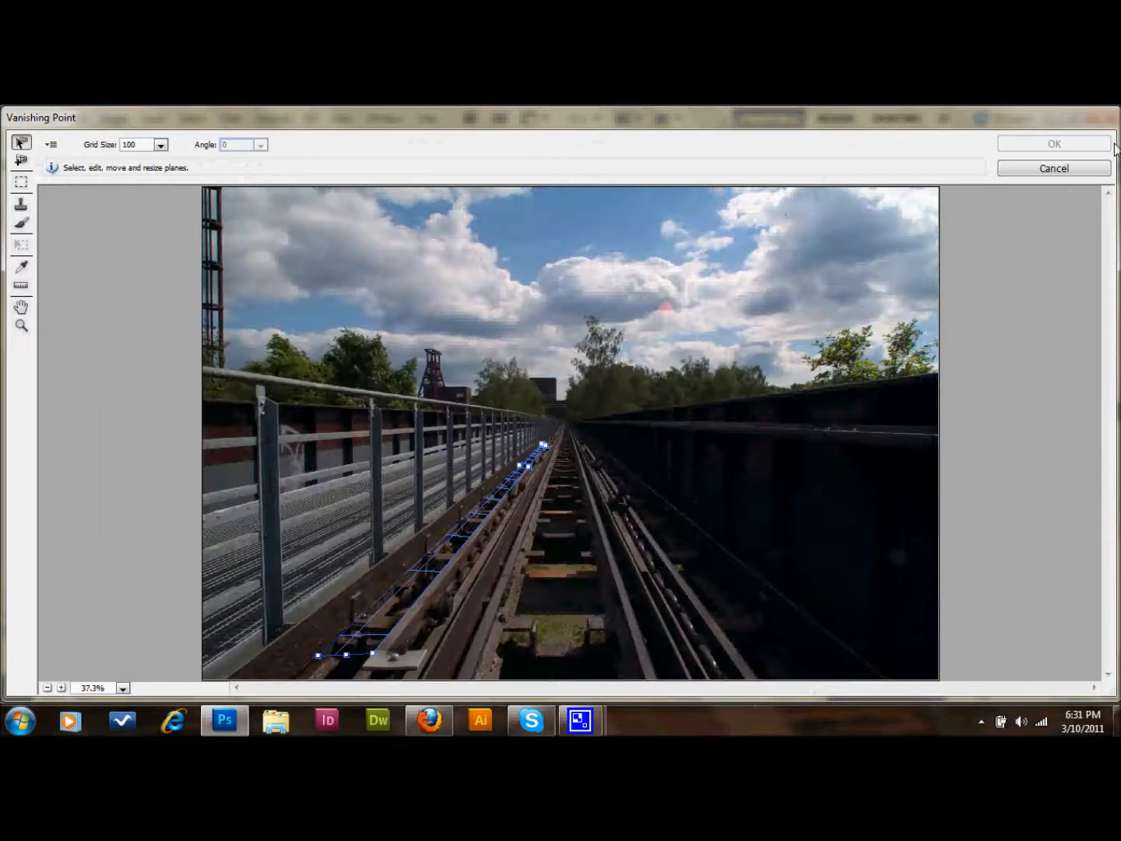
left_click(1052, 143)
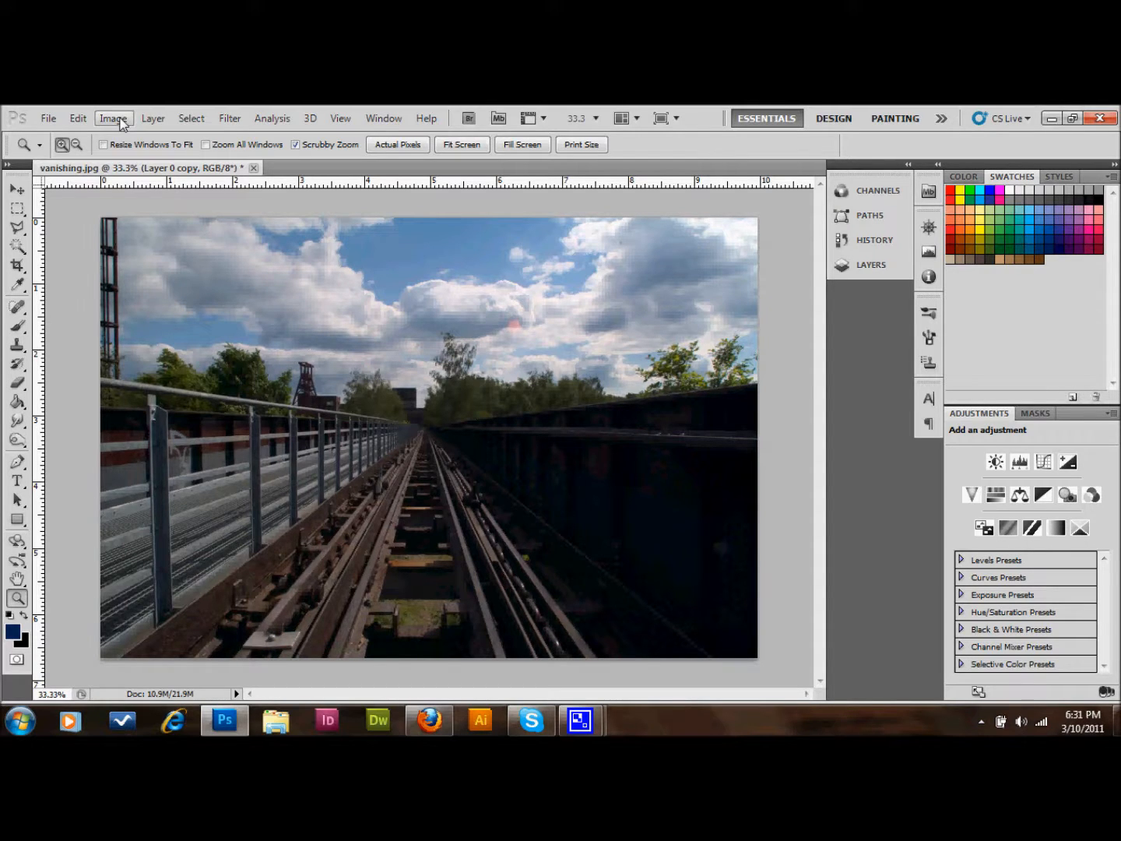
left_click(16, 189)
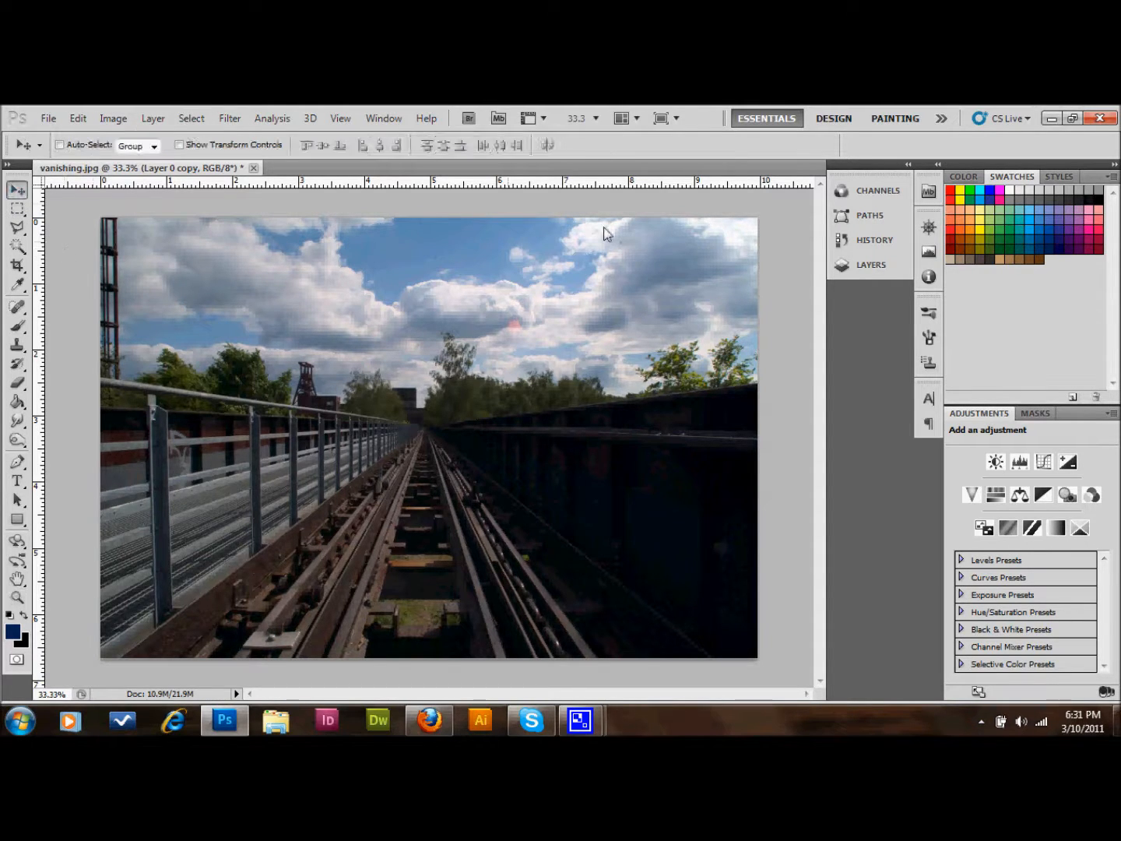
left_click(870, 264)
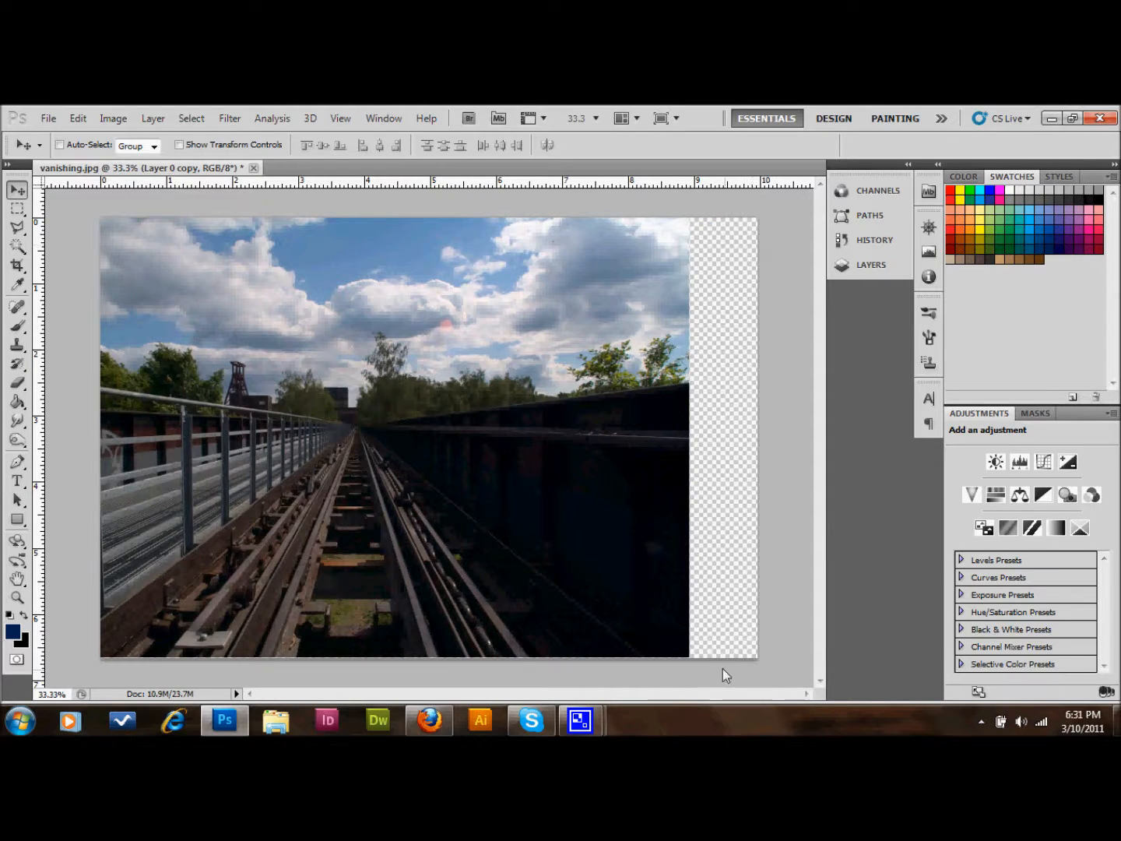
mouse_move(729, 652)
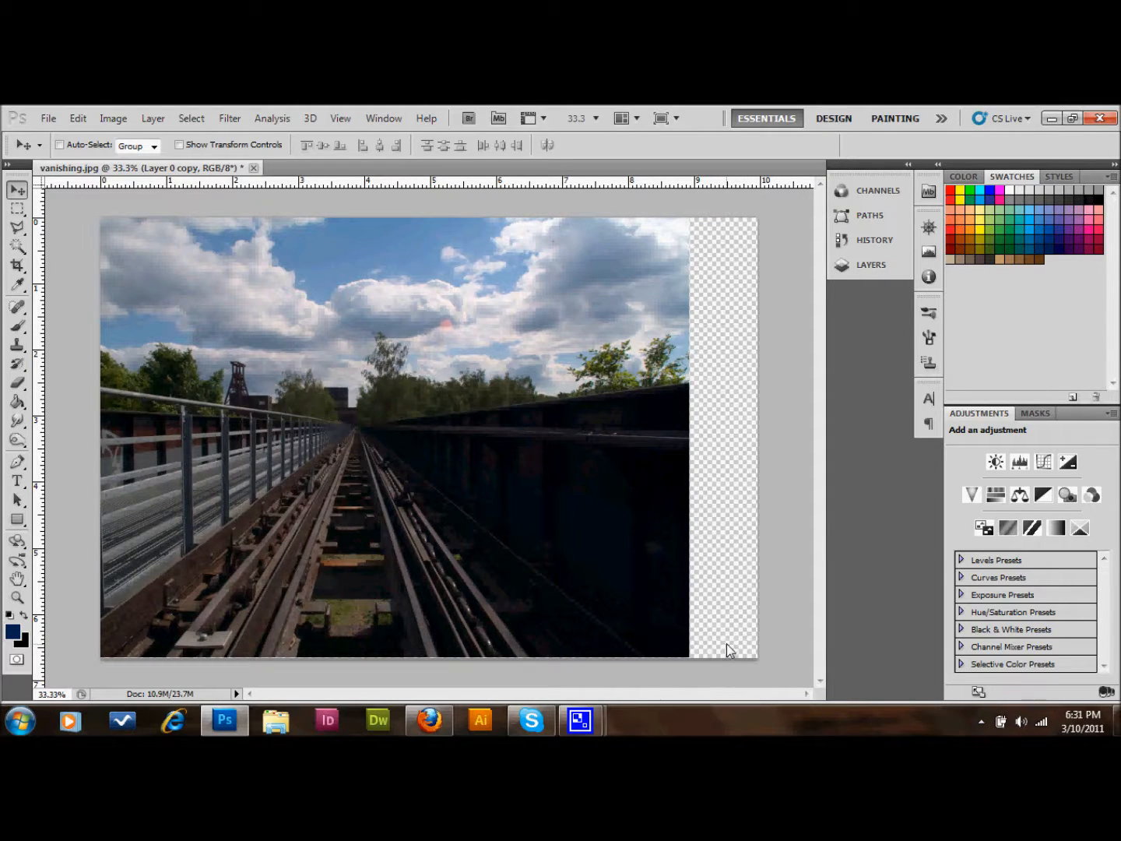
mouse_move(310, 118)
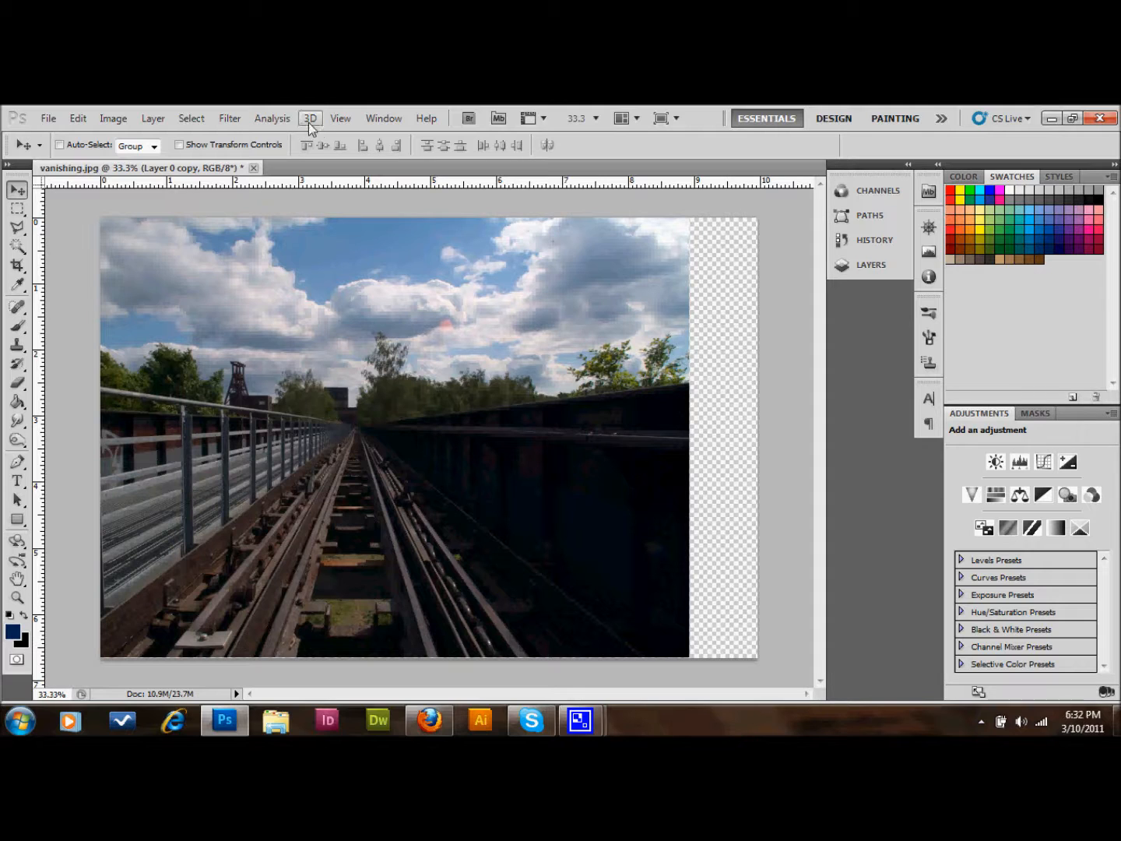
mouse_move(230, 118)
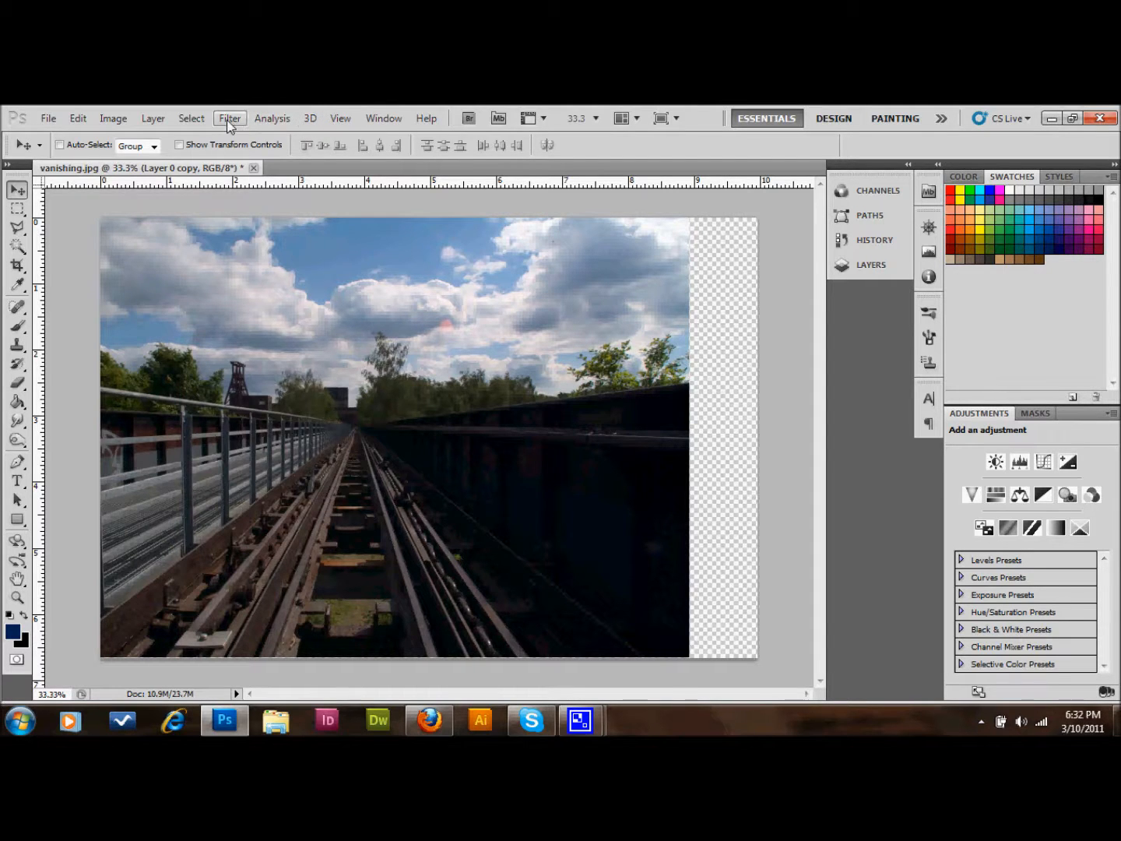
Reopen Vanishing Point, discard the old plane, and draw a four-corner plane on the right wall ledge.
left_click(230, 119)
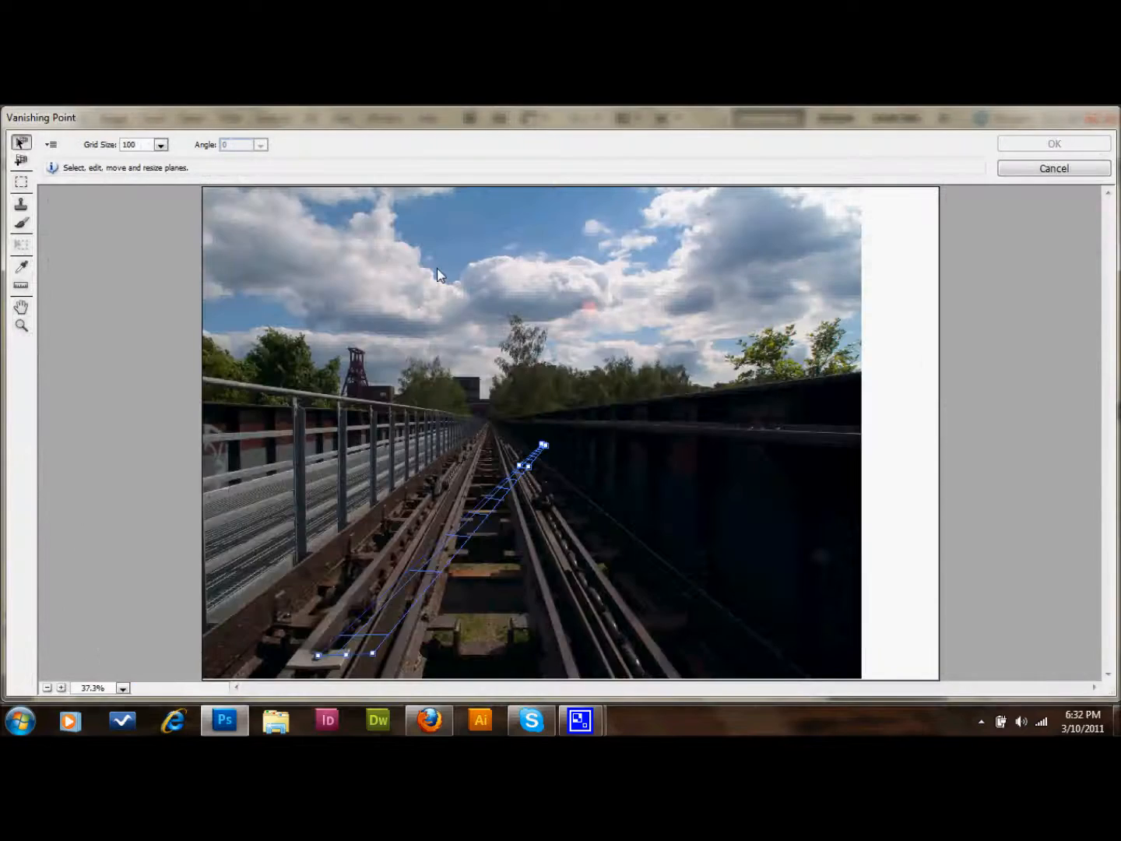
mouse_move(547, 457)
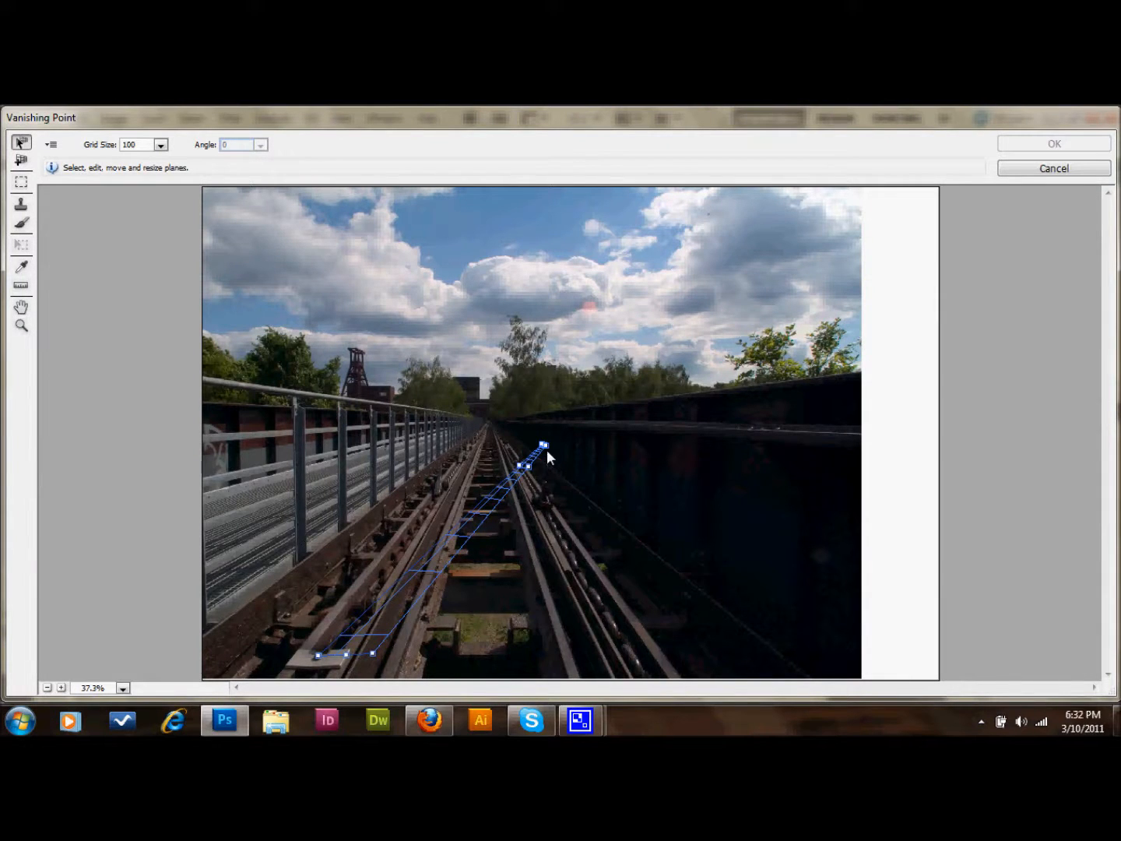
left_click(21, 159)
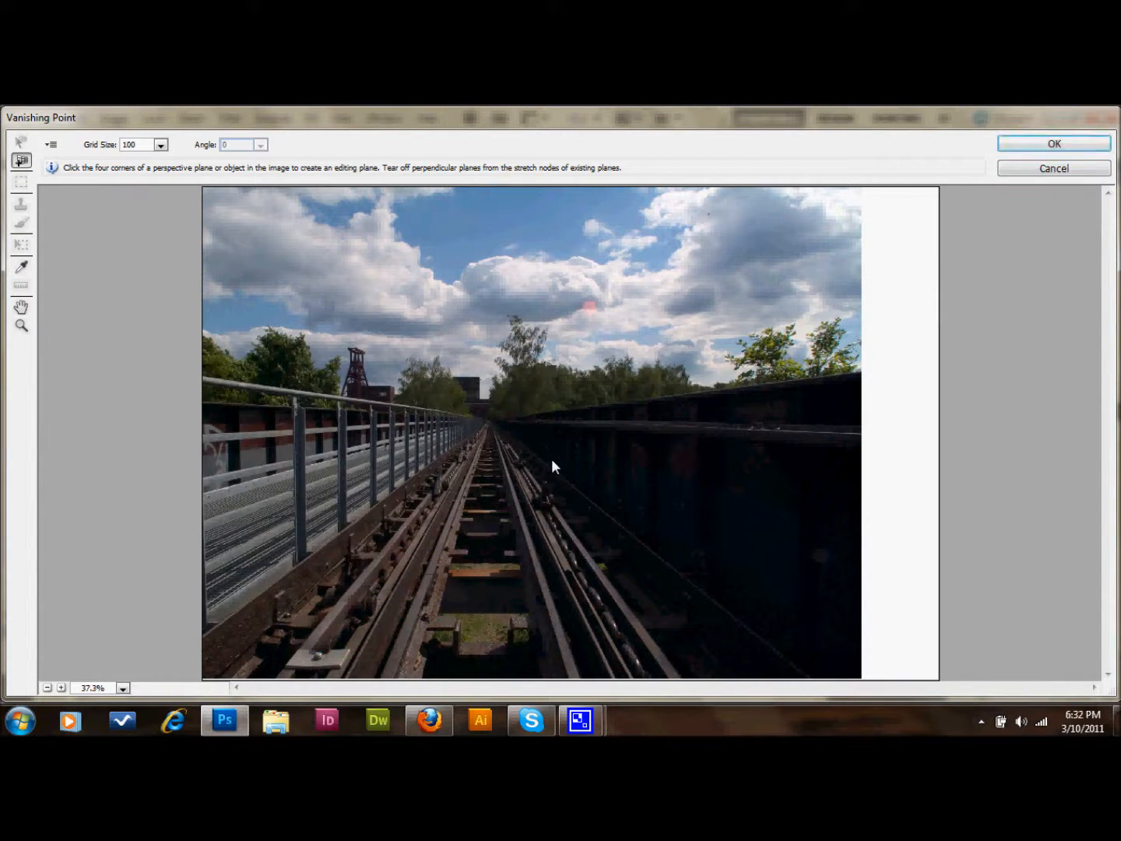
mouse_move(535, 484)
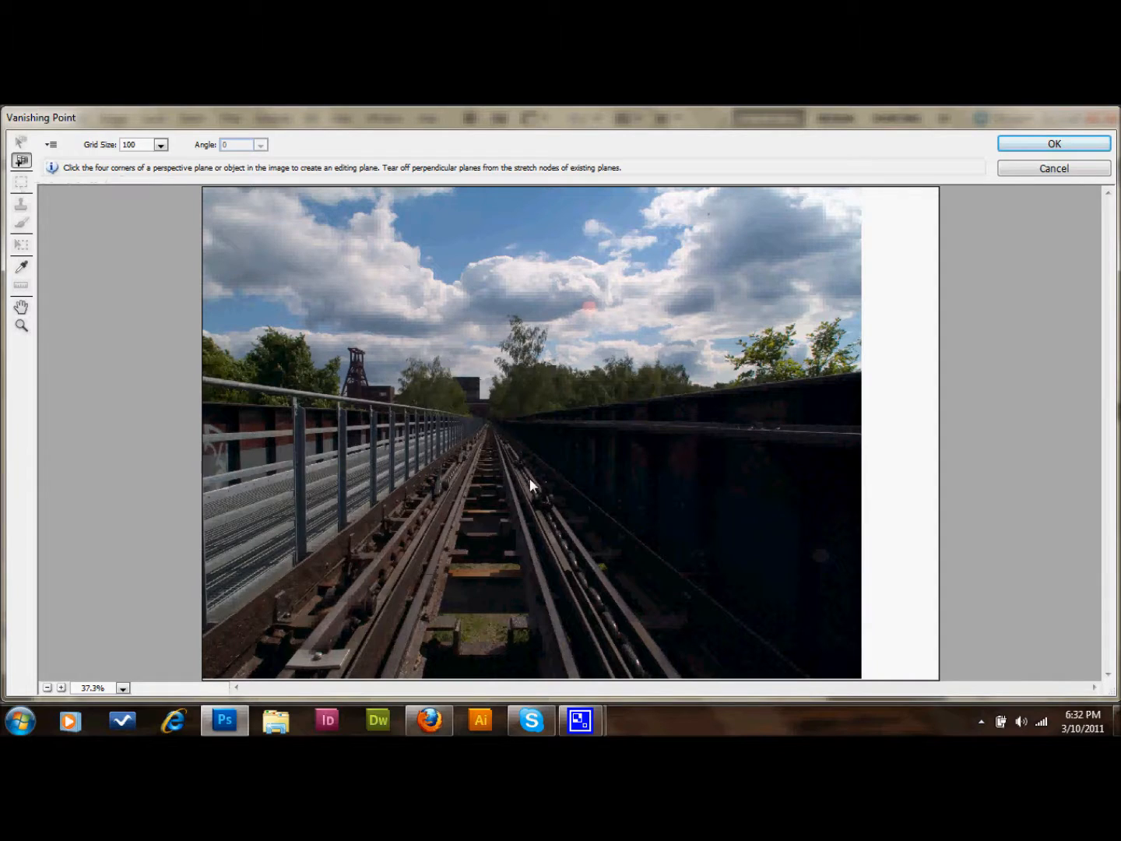
mouse_move(866, 377)
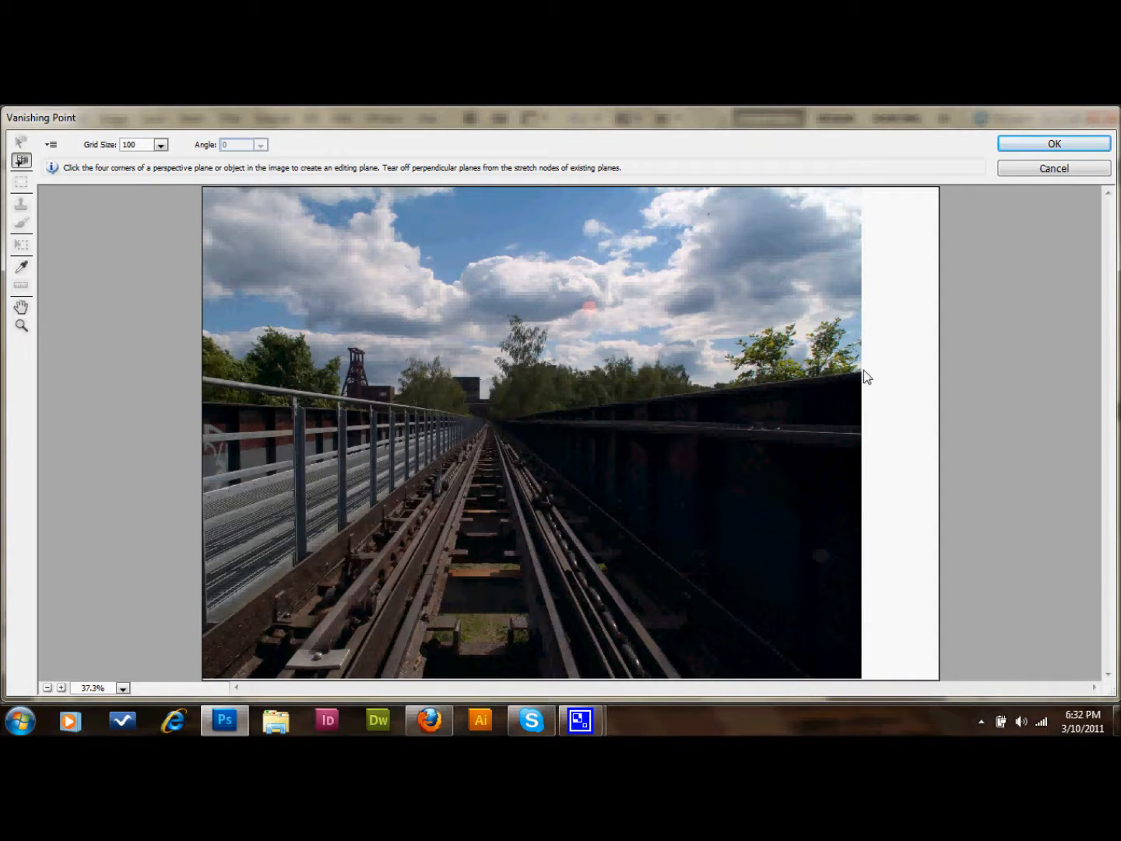
mouse_move(932, 368)
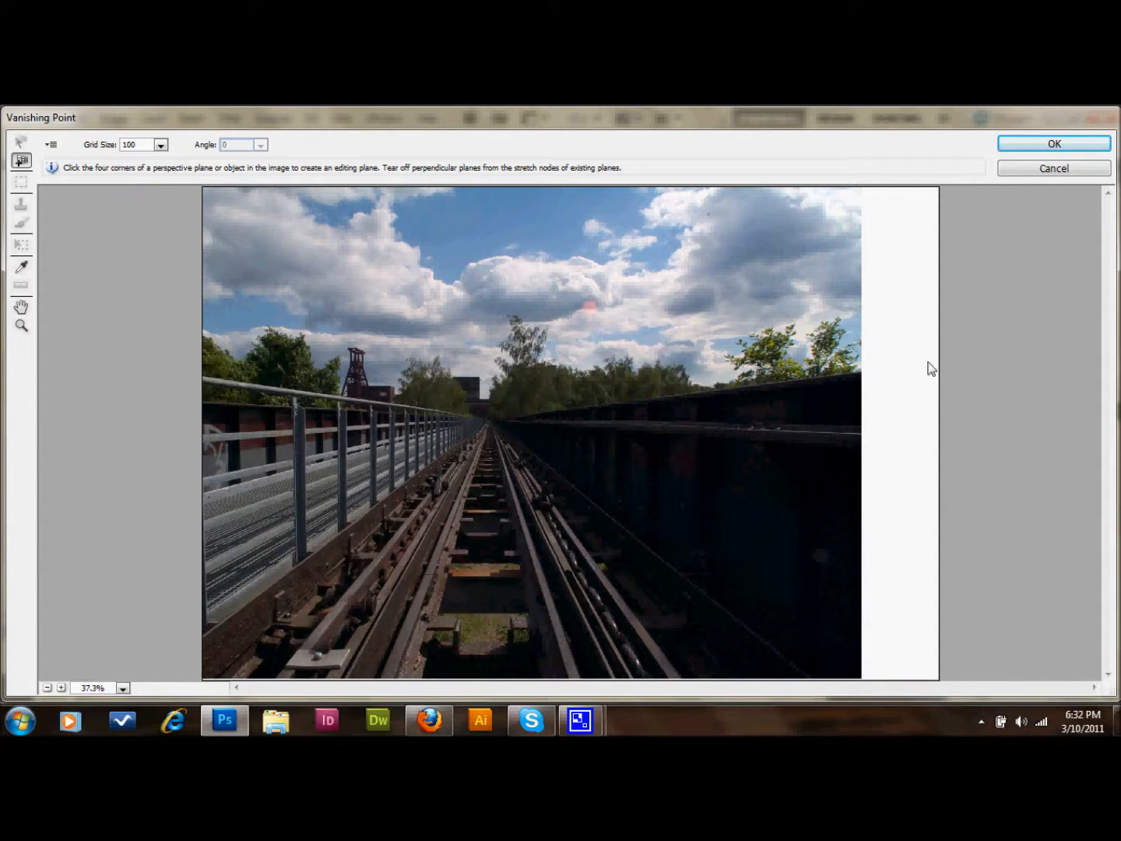
left_click(859, 371)
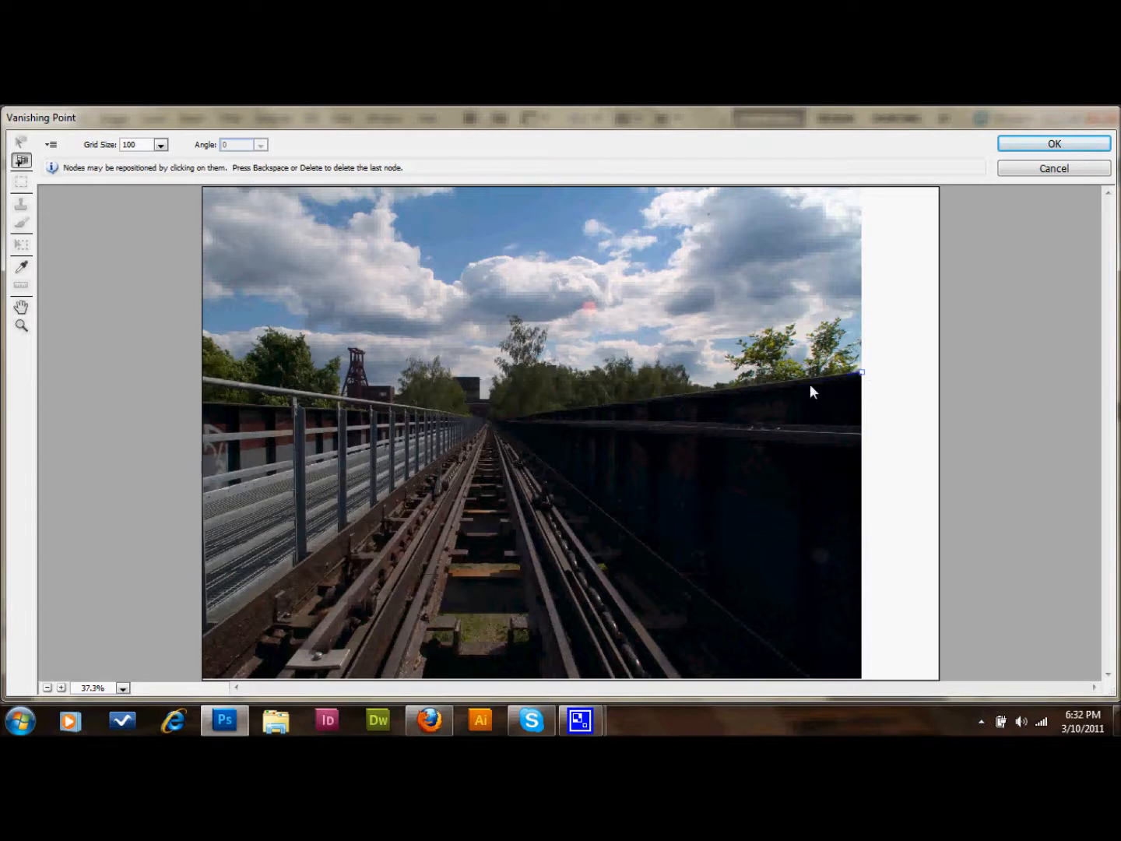
left_click(551, 417)
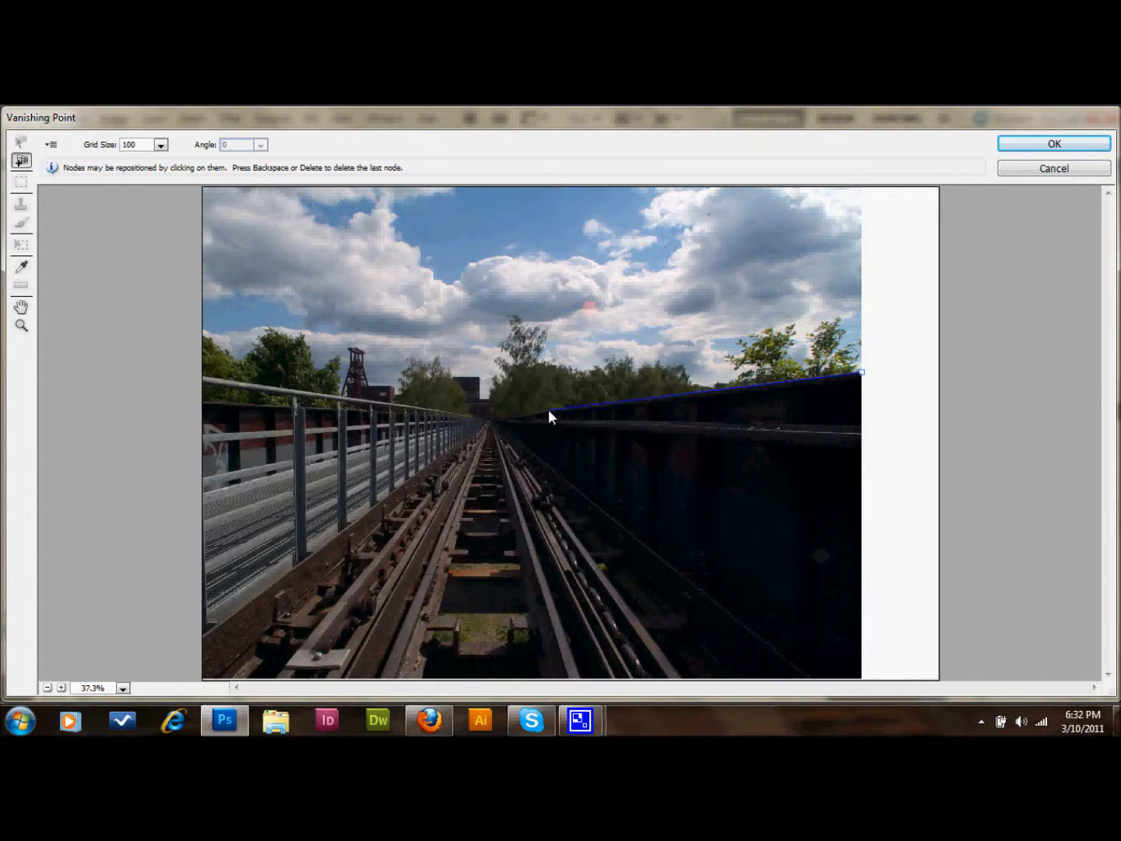
left_click(549, 410)
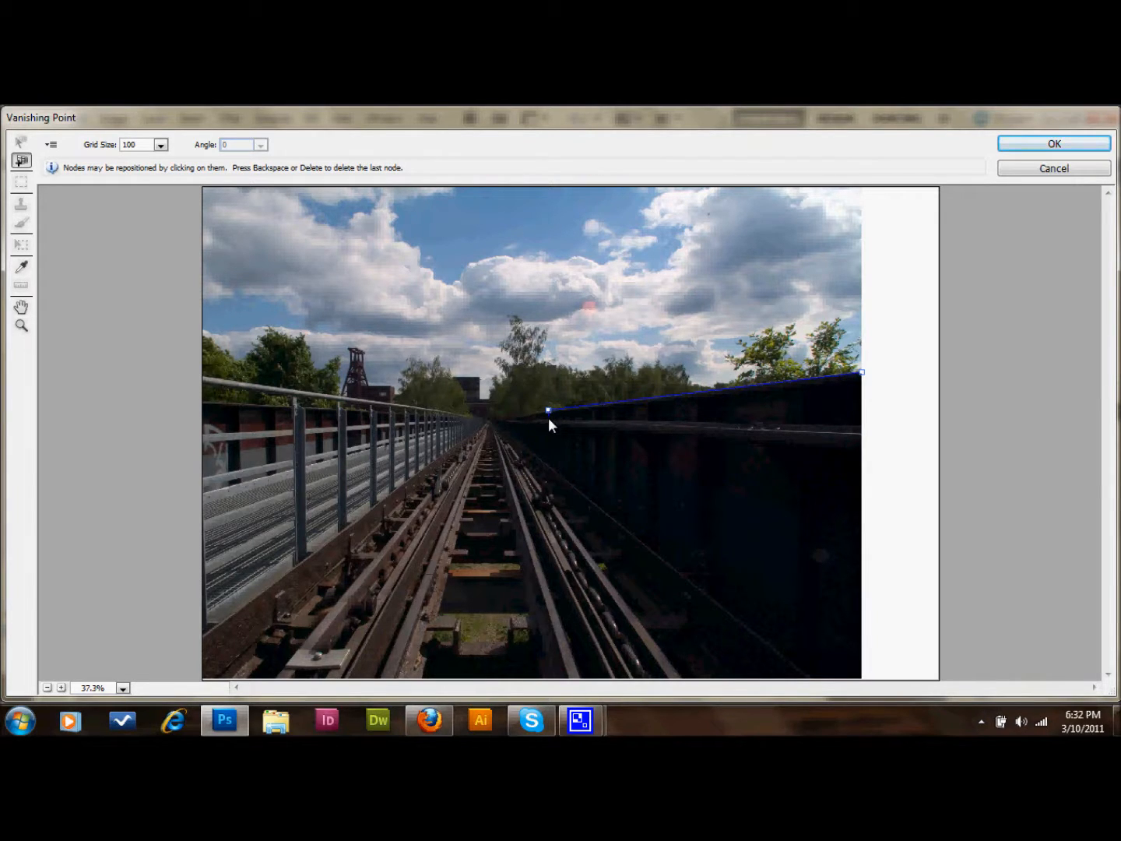
left_click(851, 422)
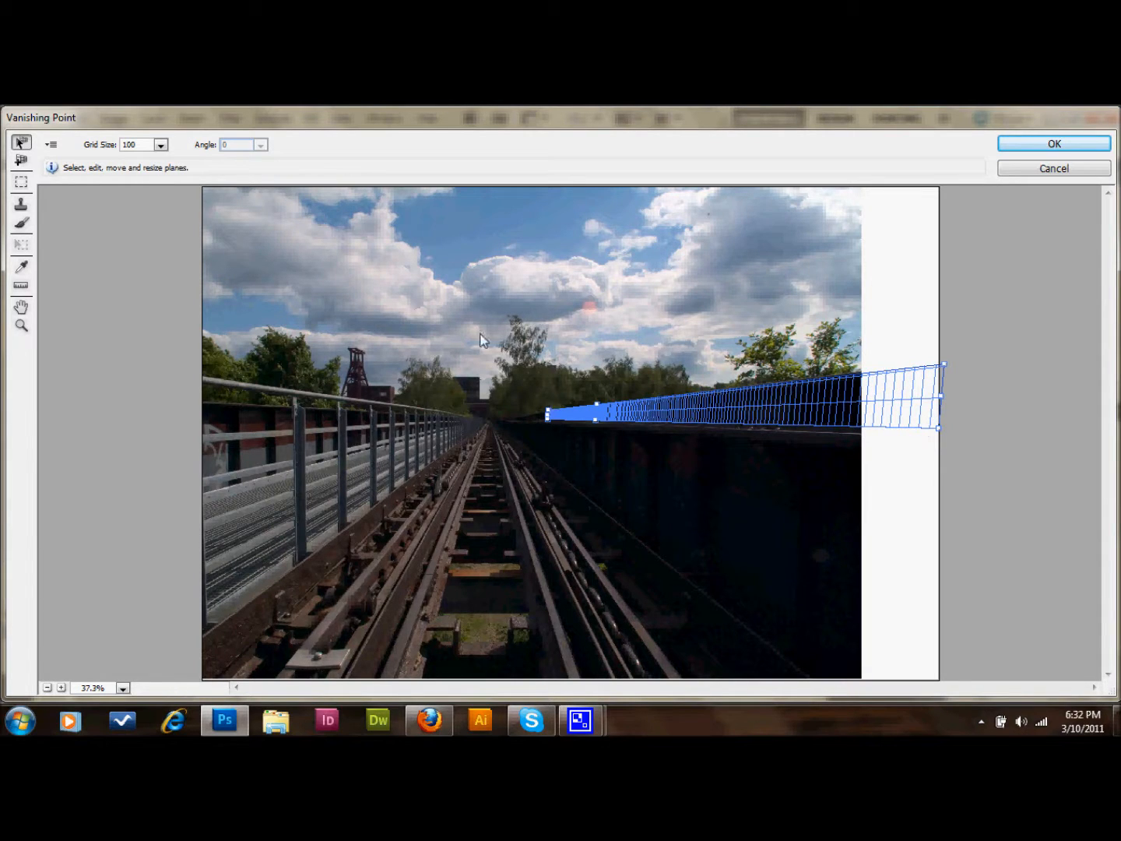
Choose the Vanishing Point Stamp tool for cloning inside the new ledge plane.
left_click(21, 204)
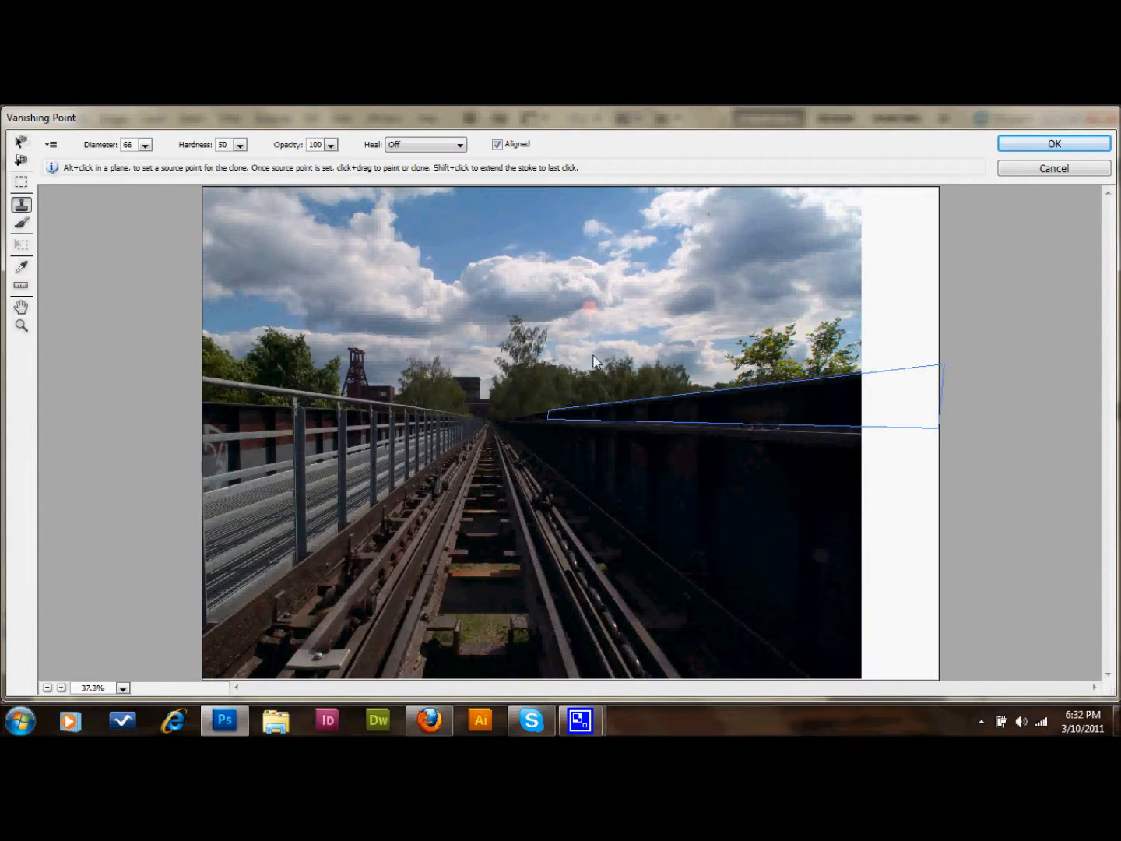
mouse_move(705, 415)
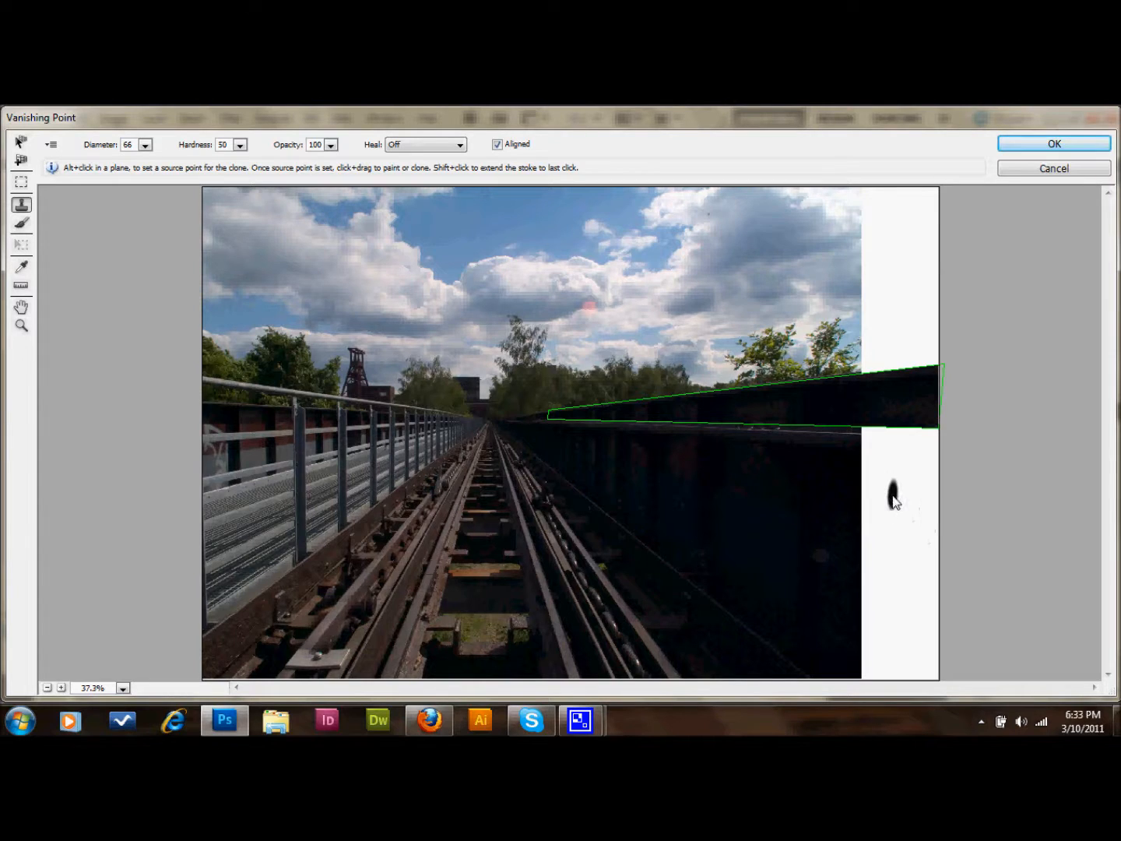
mouse_move(208, 290)
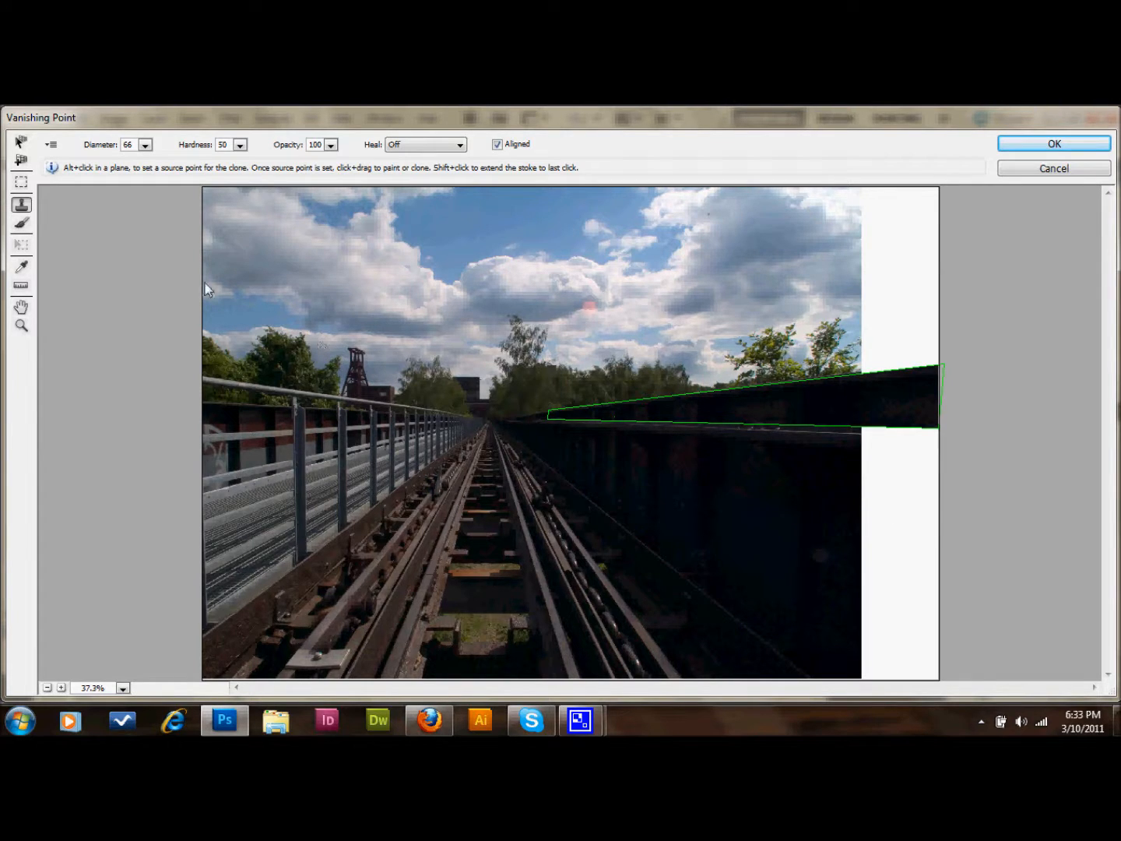
Create a thin plane along the rail below the ledge into the white canvas, with the Stamp tool active.
left_click(21, 160)
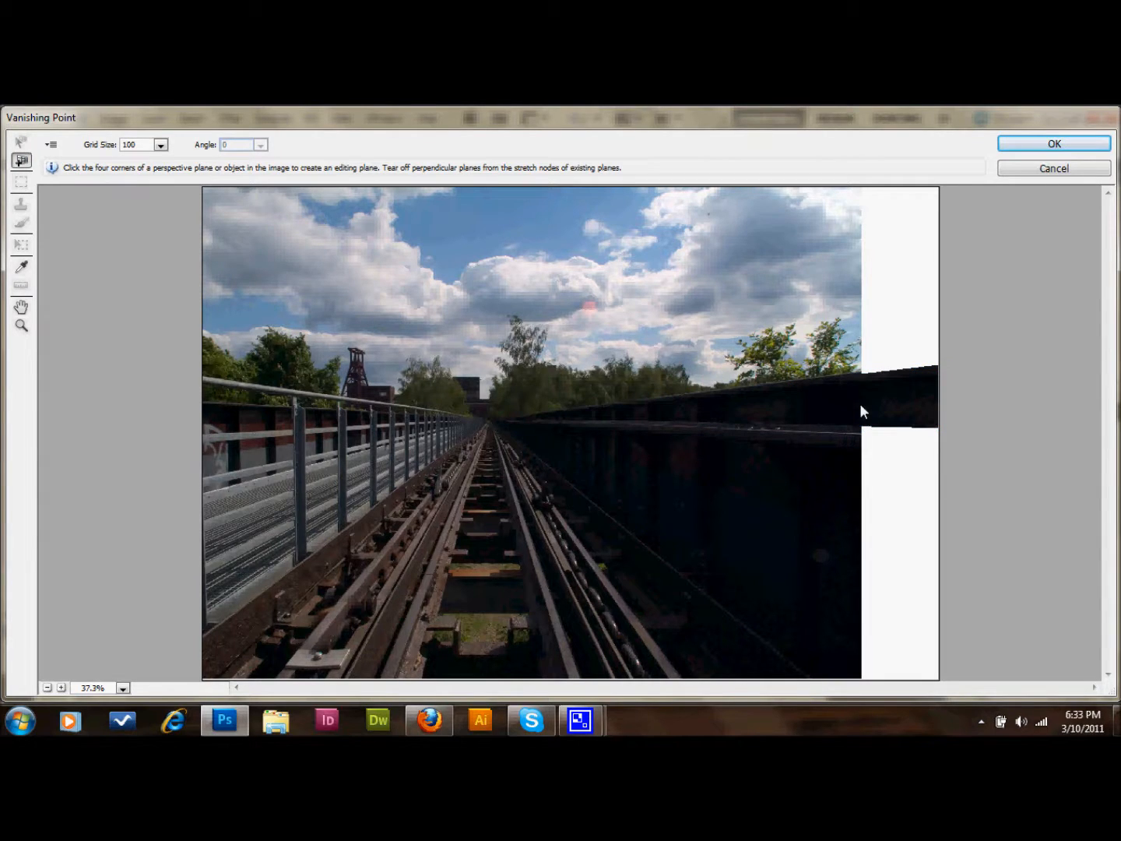
mouse_move(864, 379)
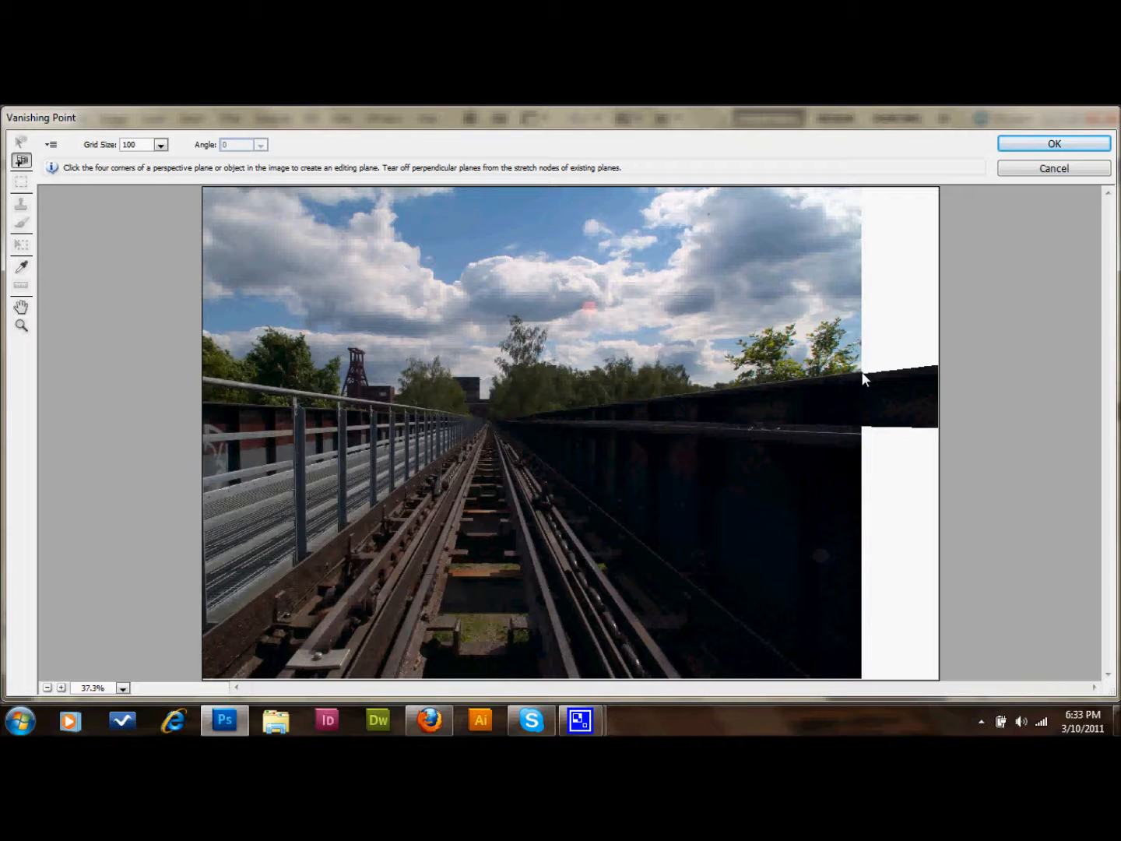
mouse_move(866, 436)
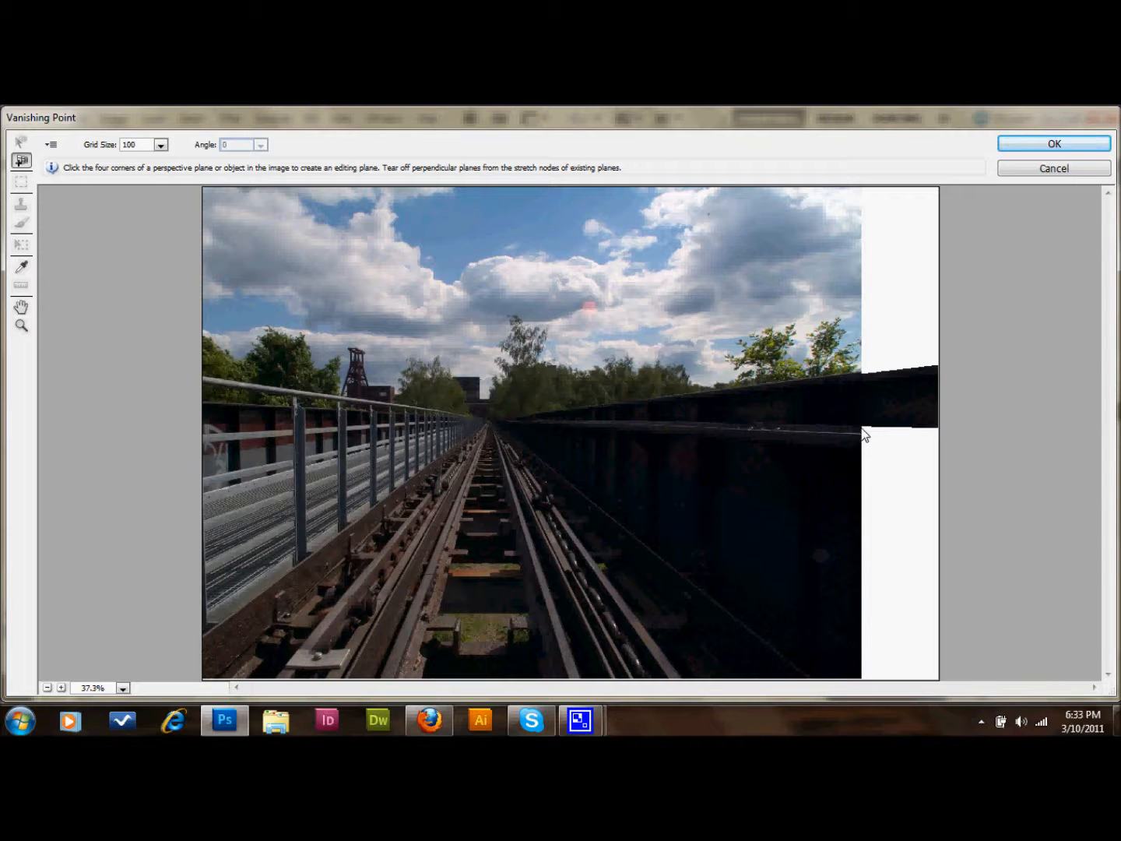
mouse_move(847, 446)
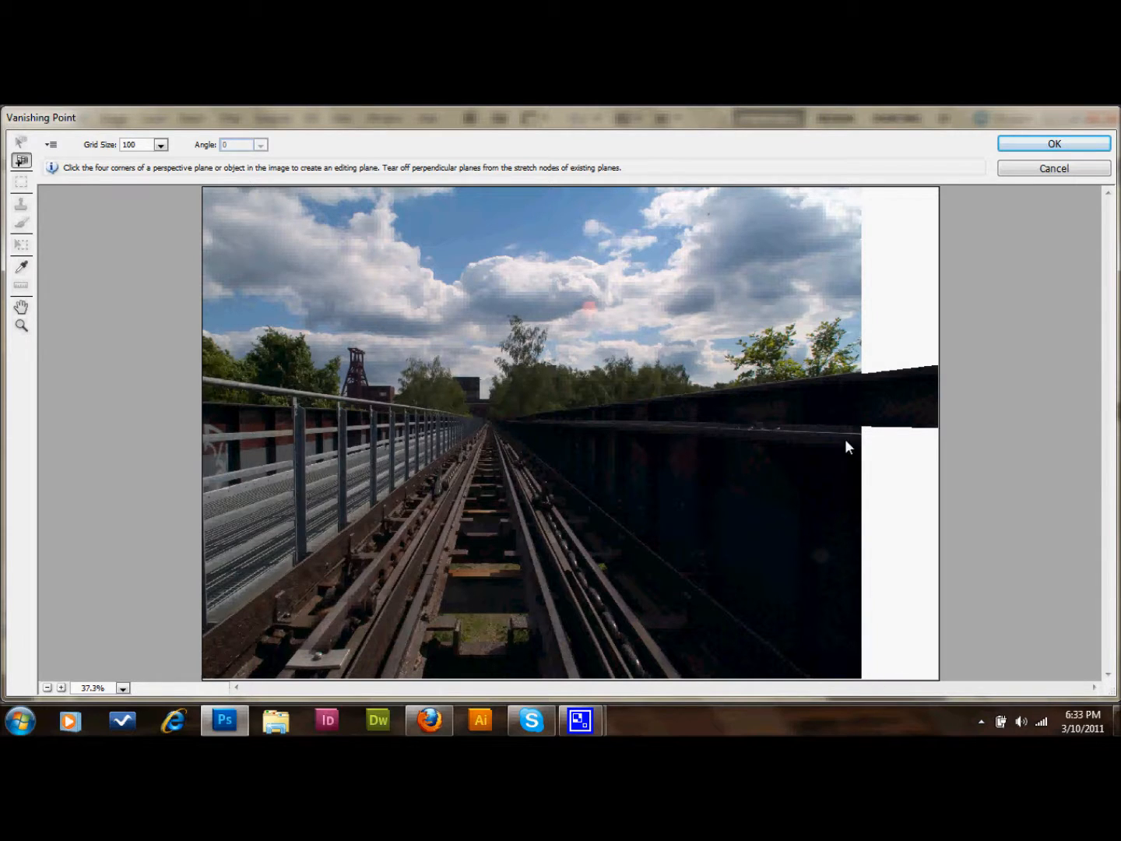
mouse_move(878, 346)
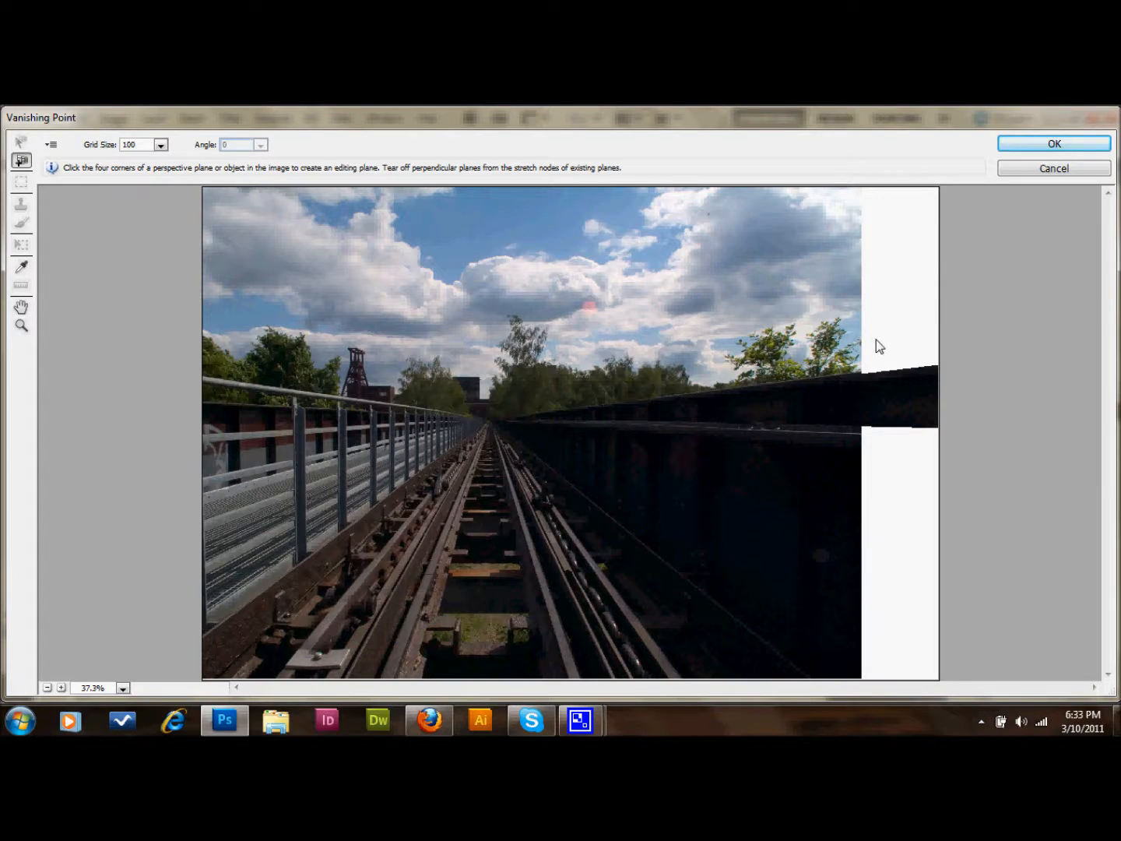
mouse_move(867, 372)
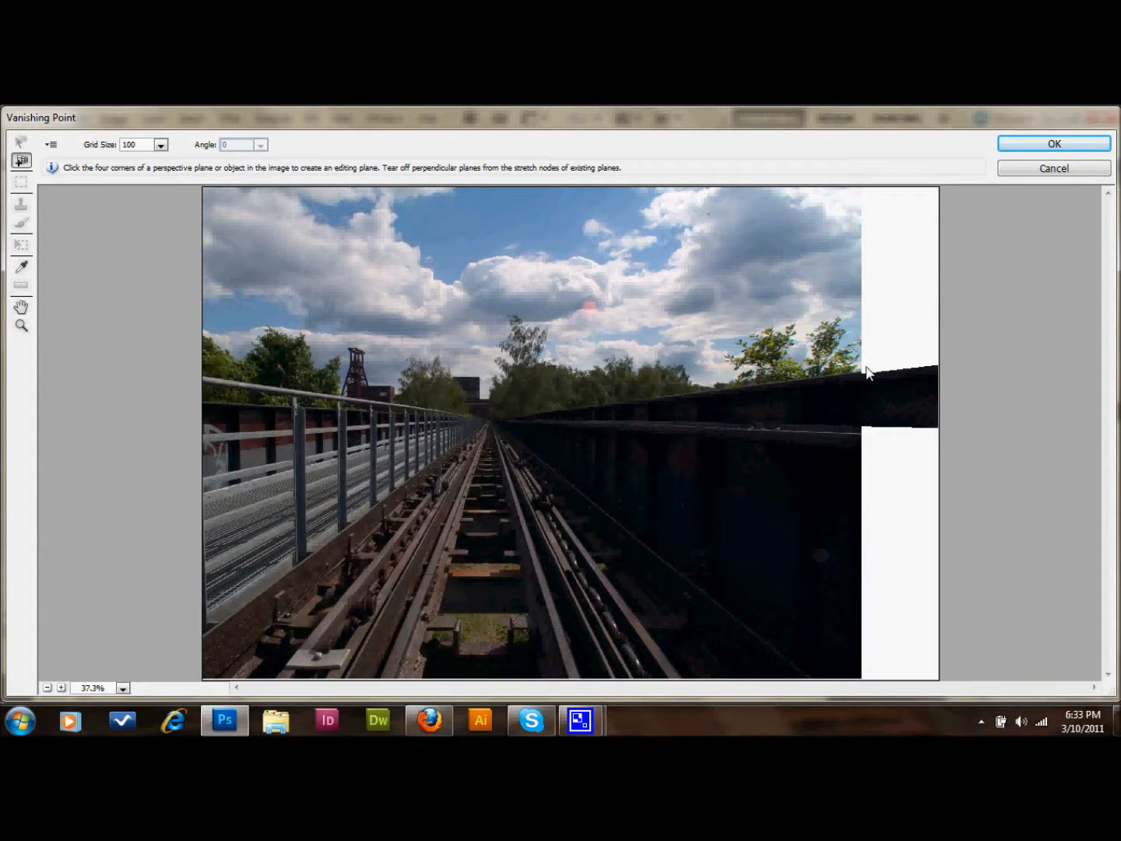
mouse_move(867, 410)
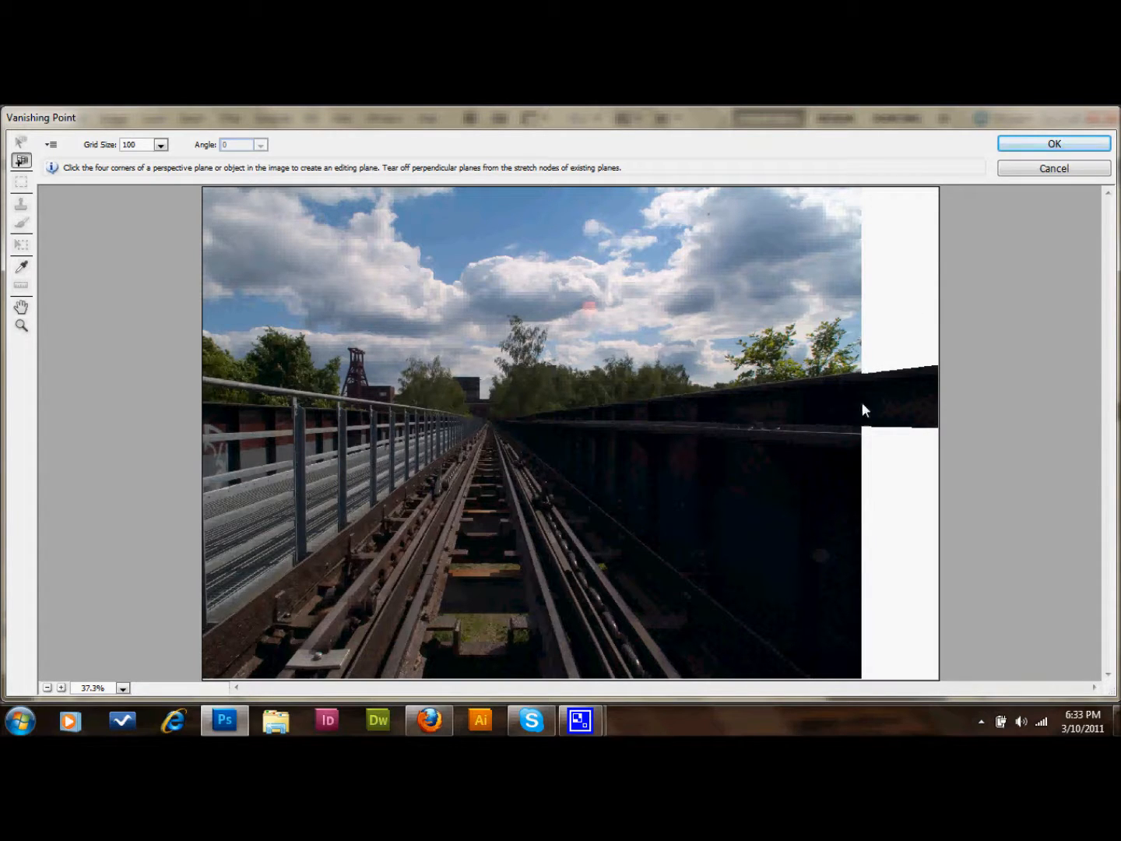
mouse_move(828, 388)
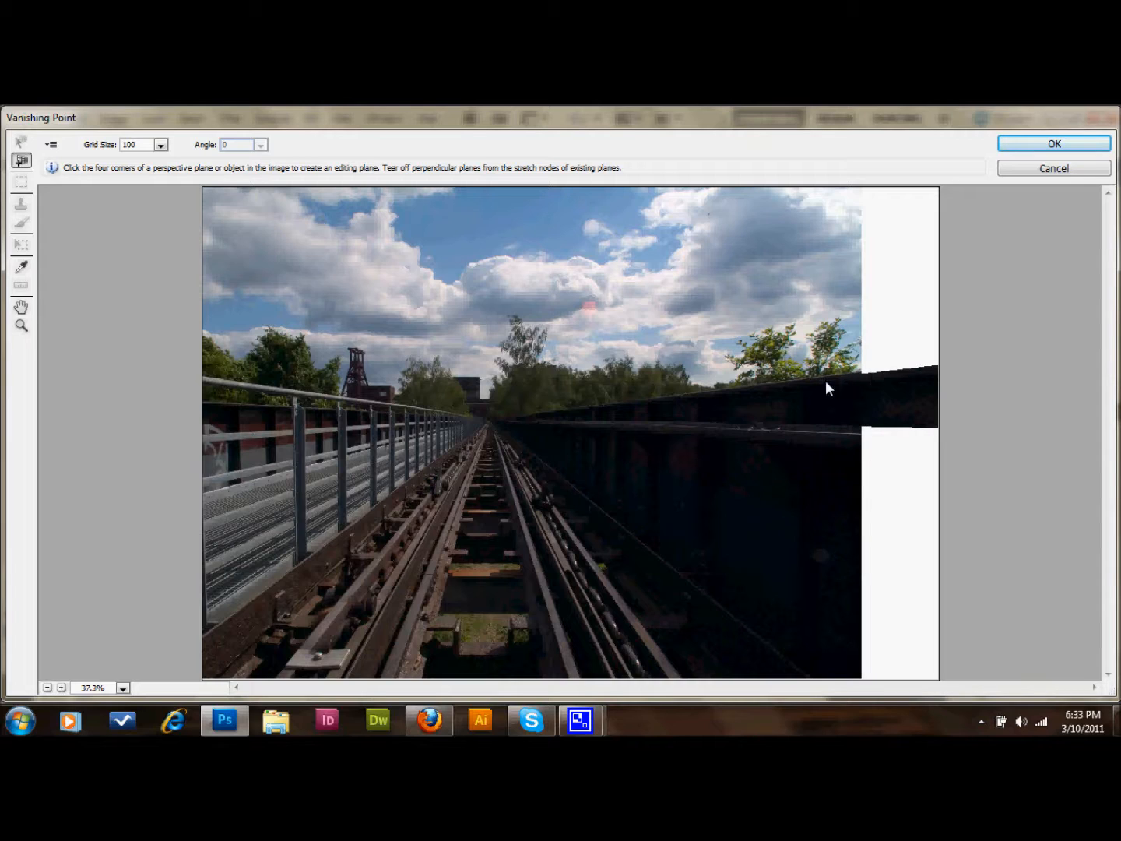
mouse_move(866, 448)
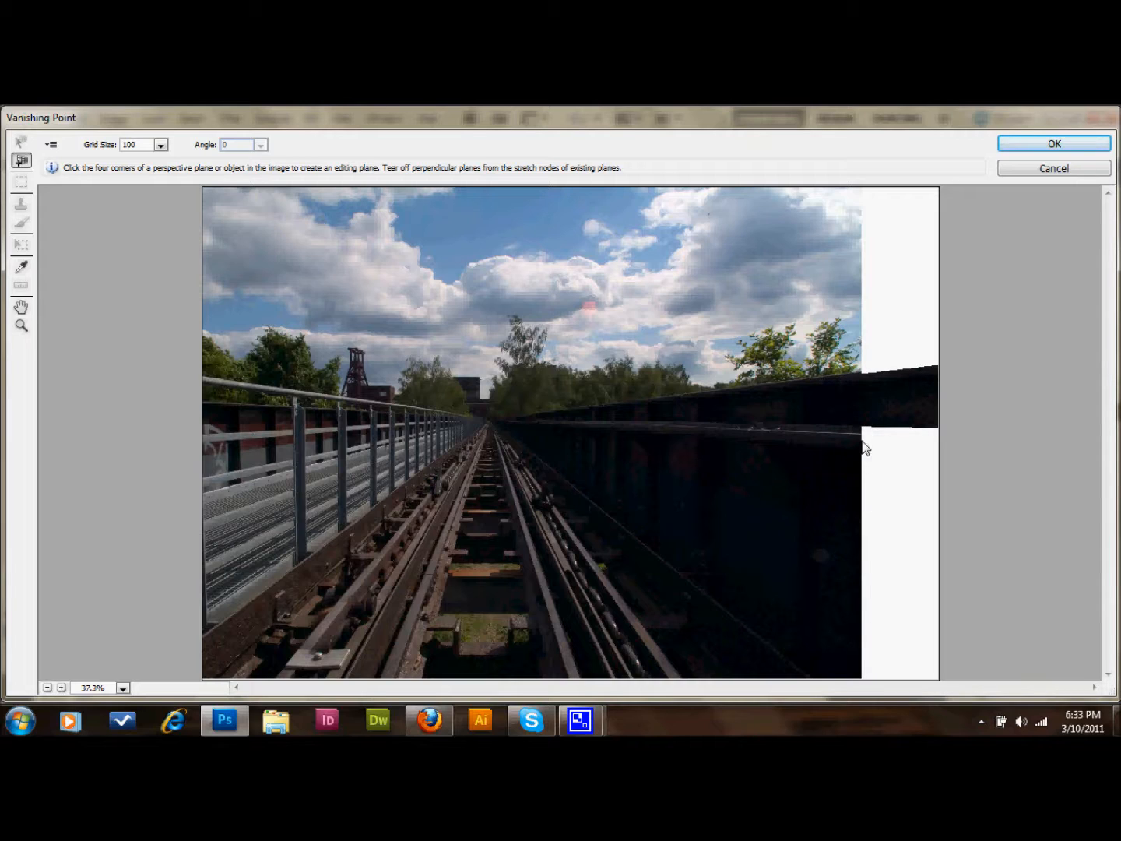
mouse_move(724, 429)
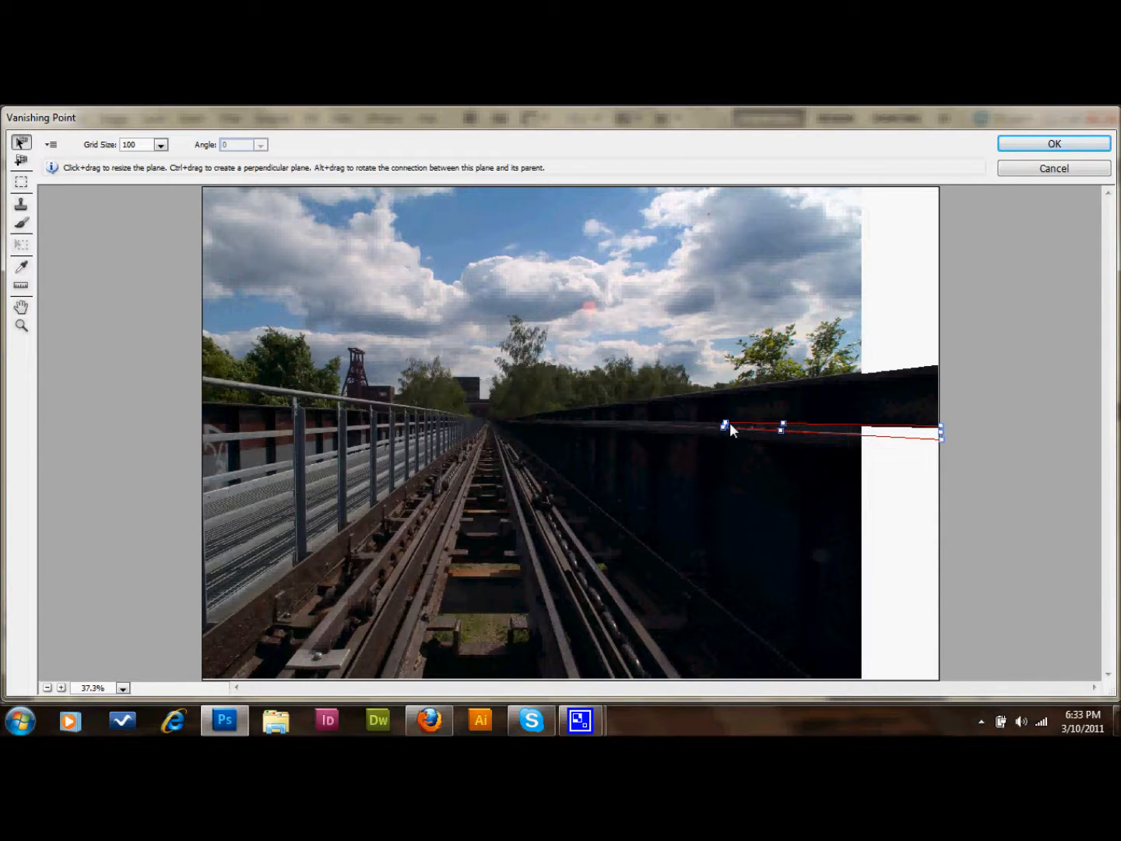
mouse_move(724, 434)
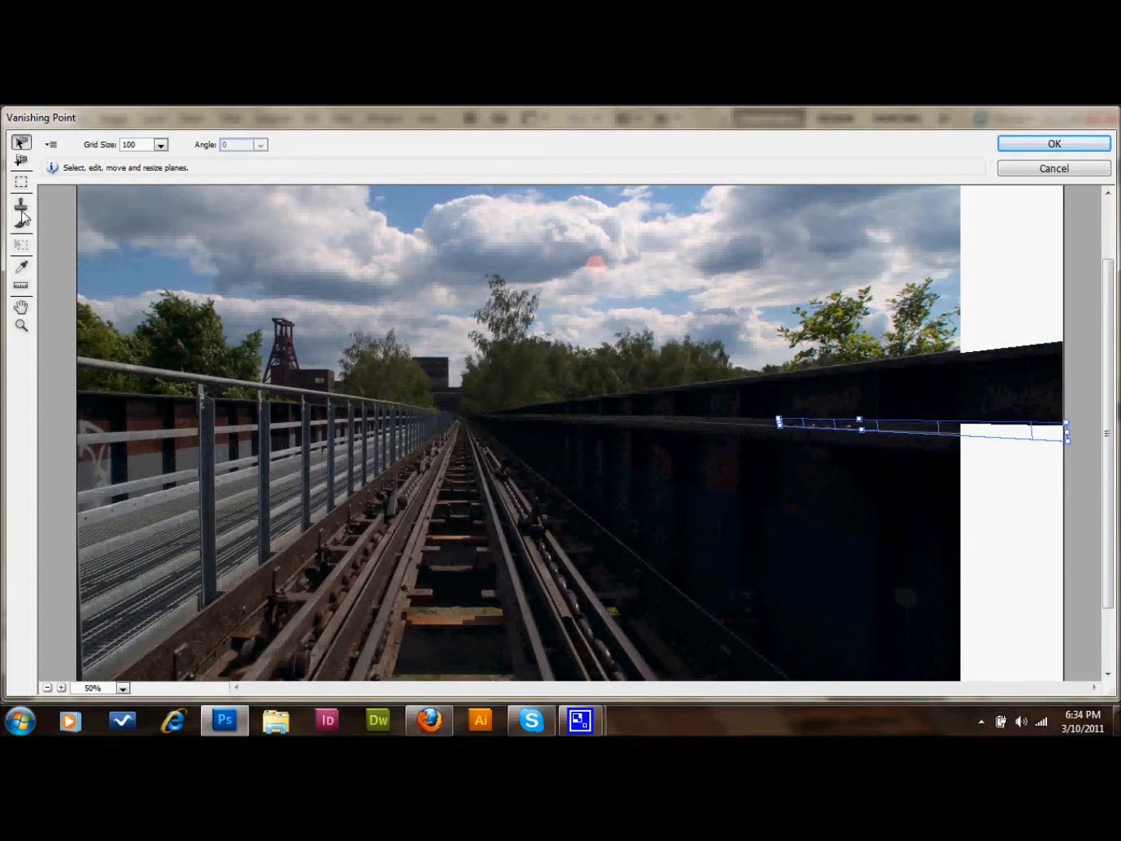
left_click(21, 204)
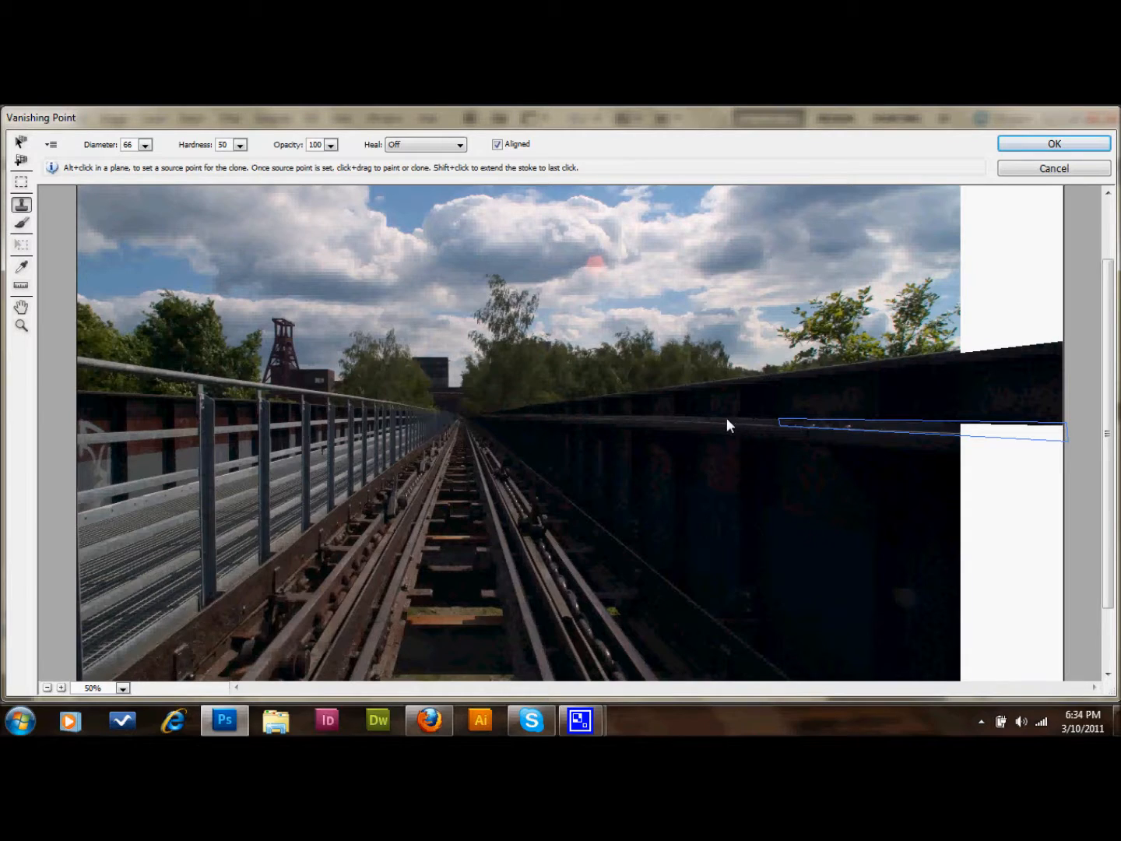
mouse_move(745, 426)
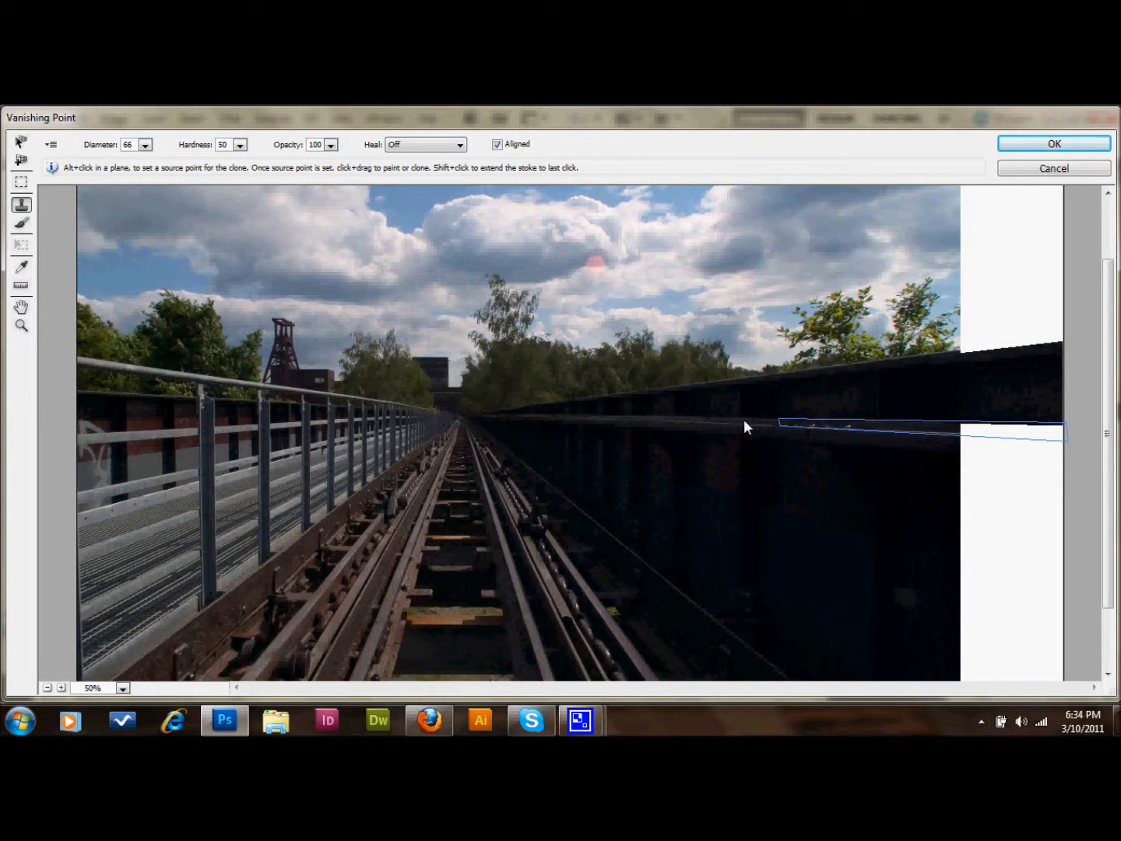
mouse_move(741, 429)
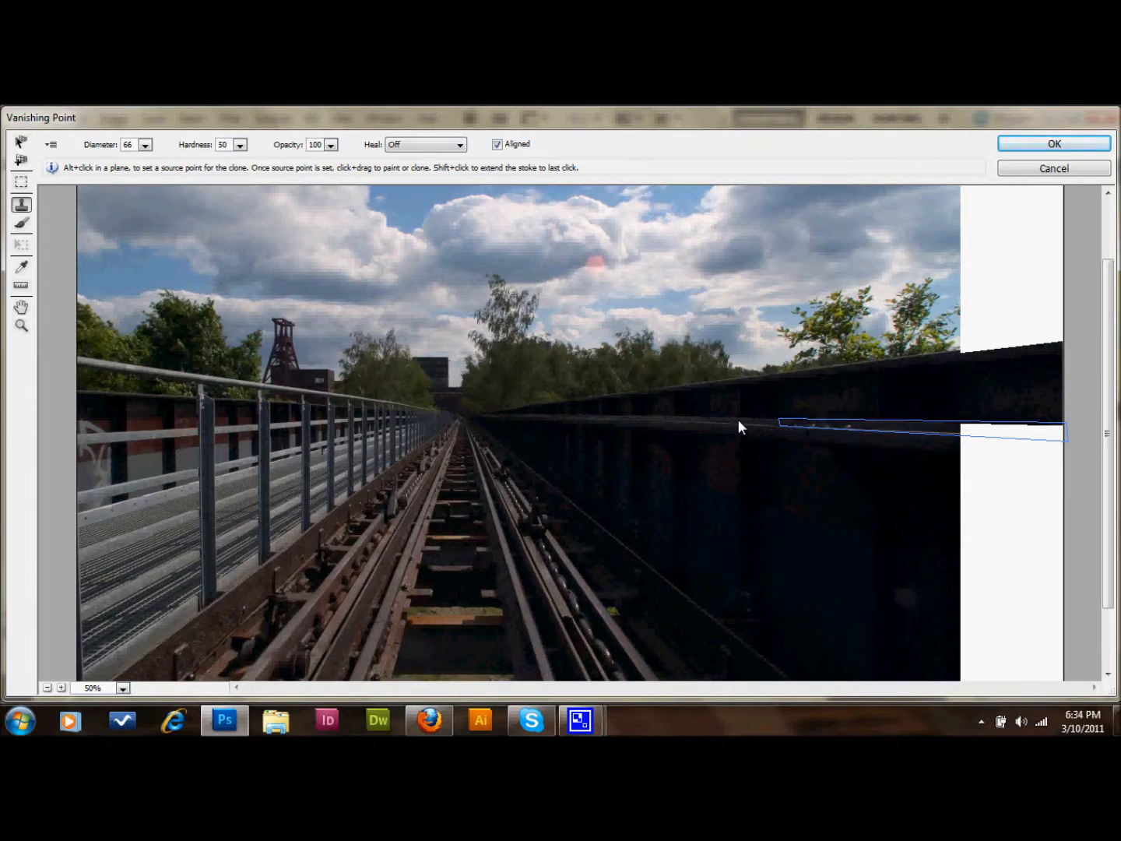
mouse_move(876, 430)
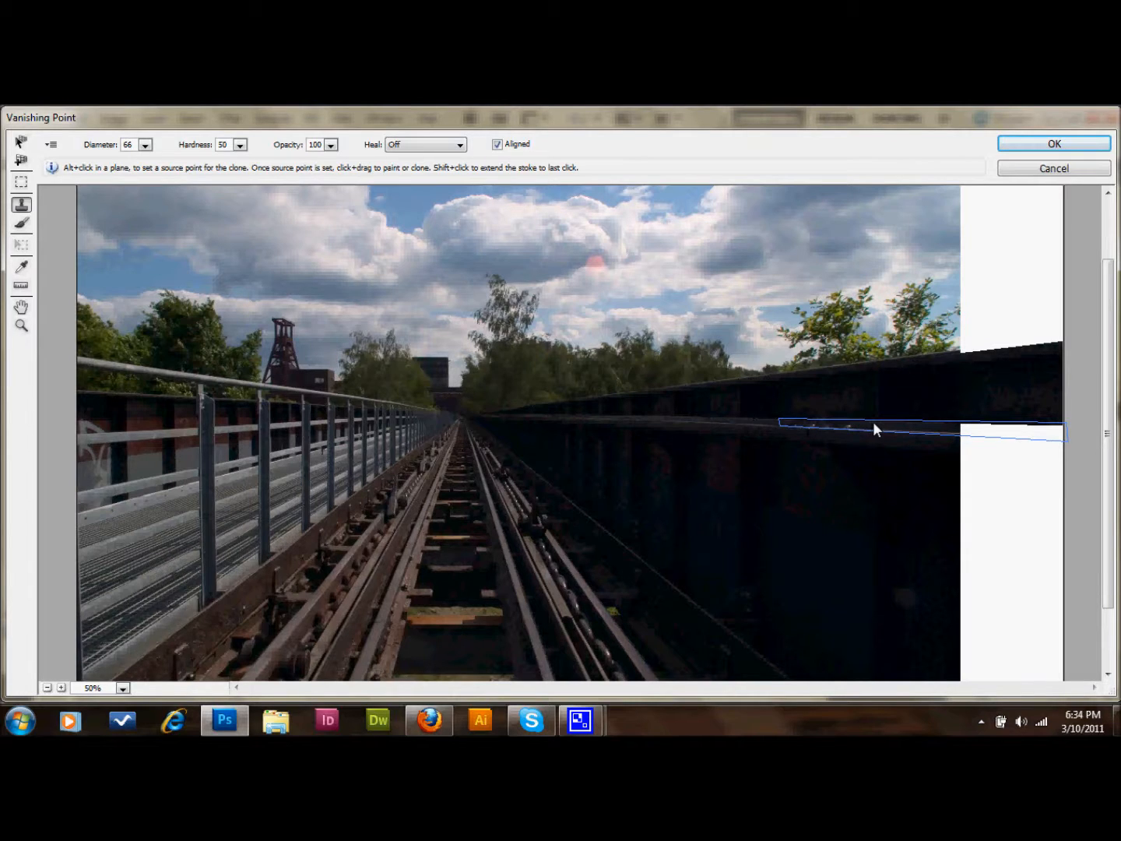
mouse_move(952, 435)
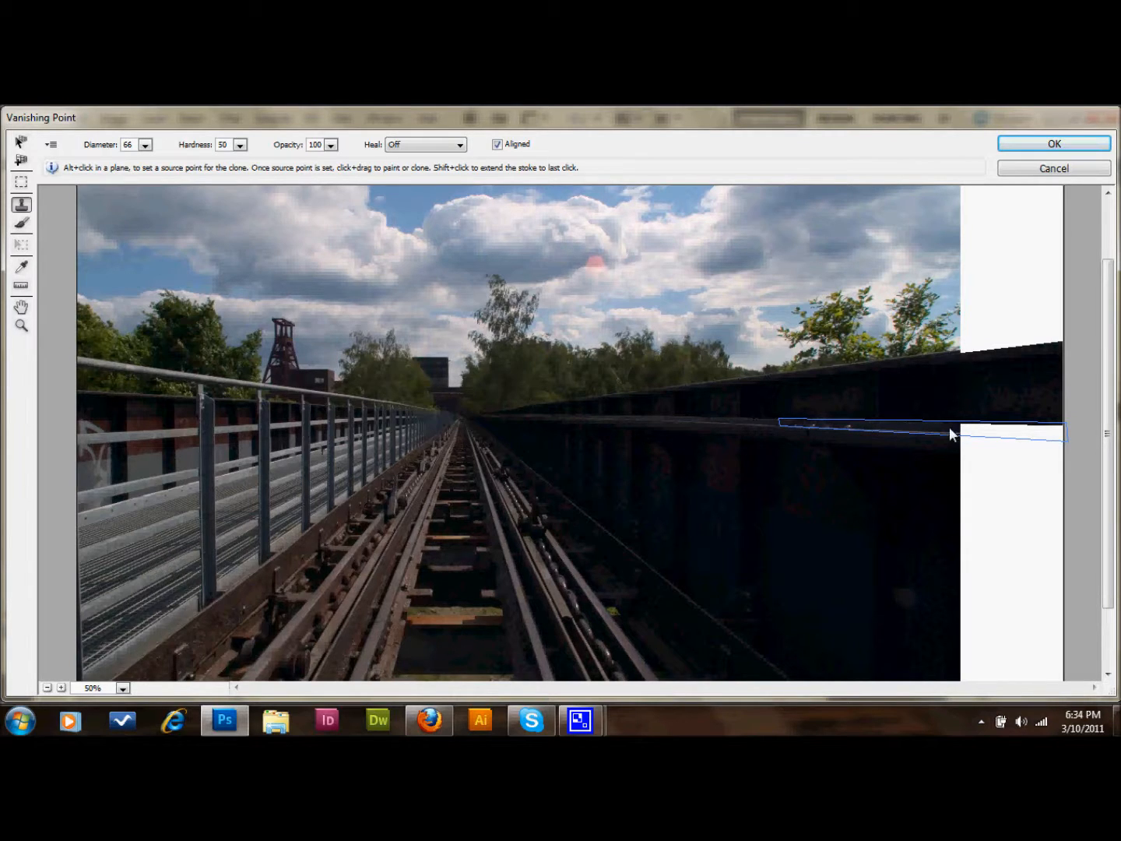
mouse_move(829, 430)
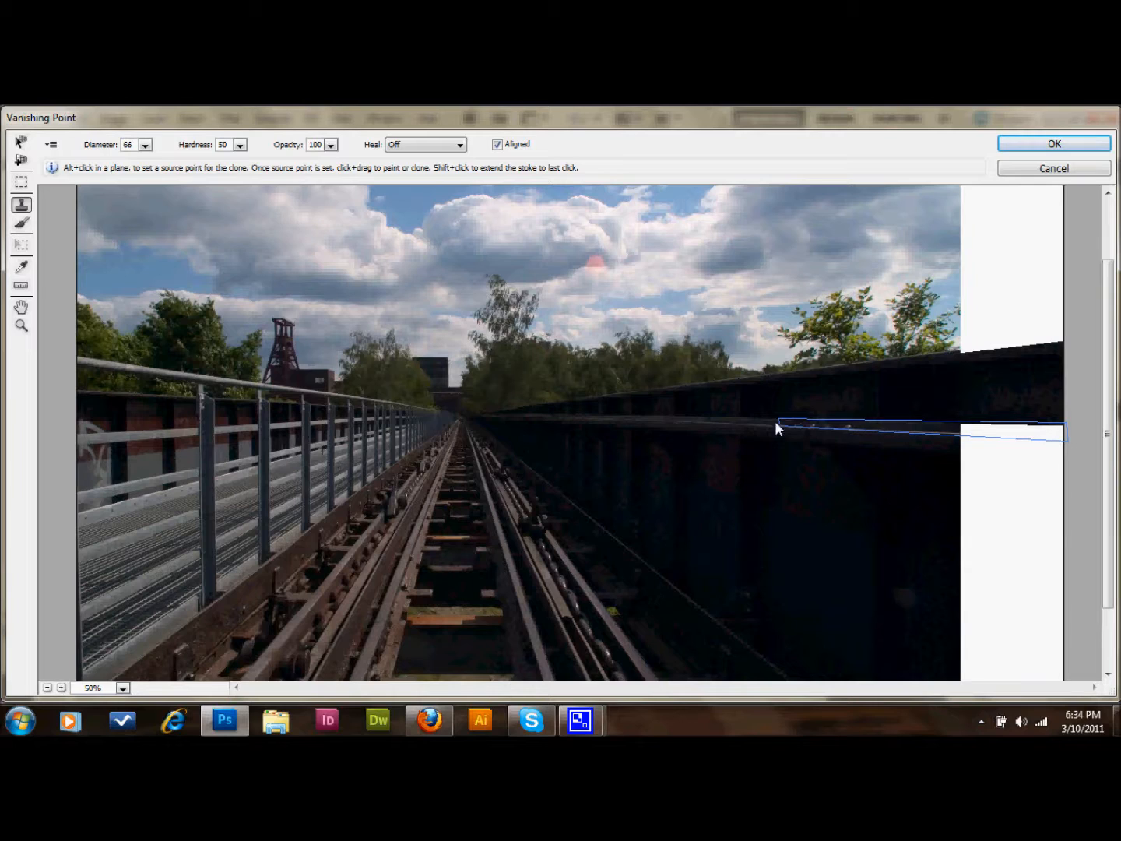
mouse_move(878, 431)
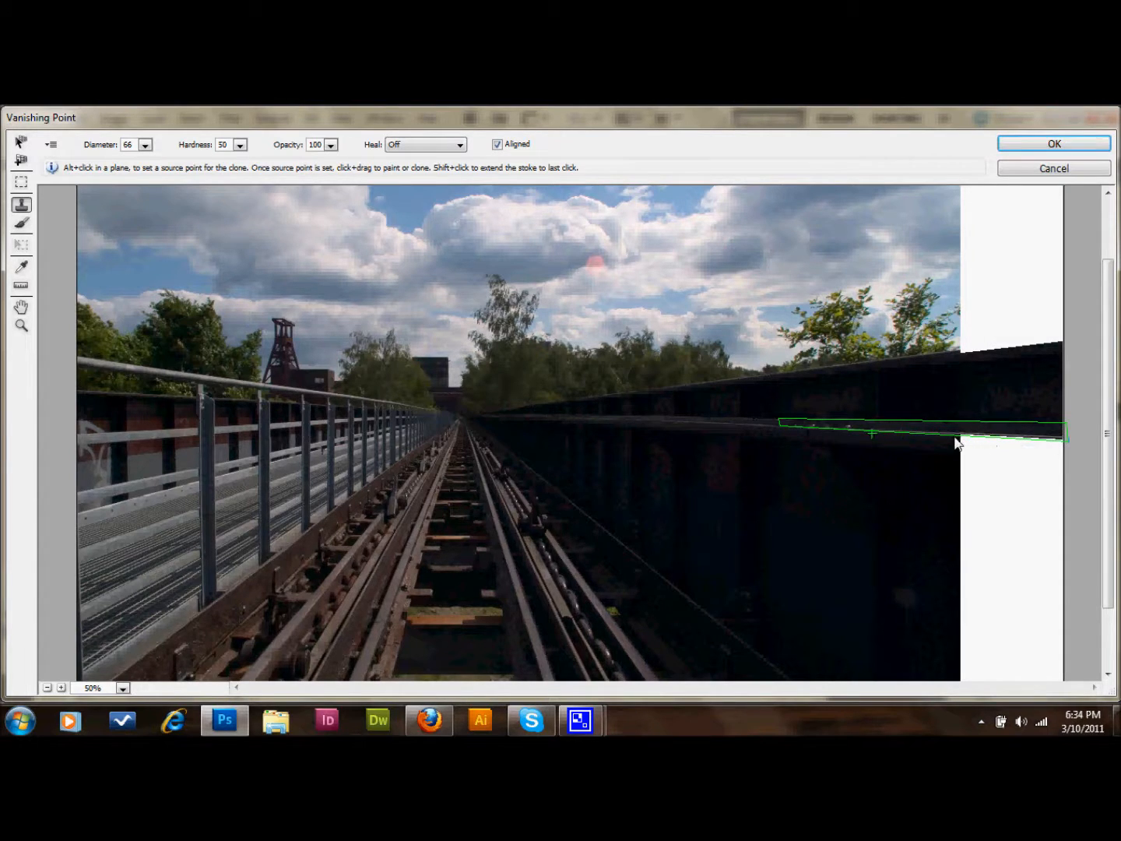
mouse_move(696, 377)
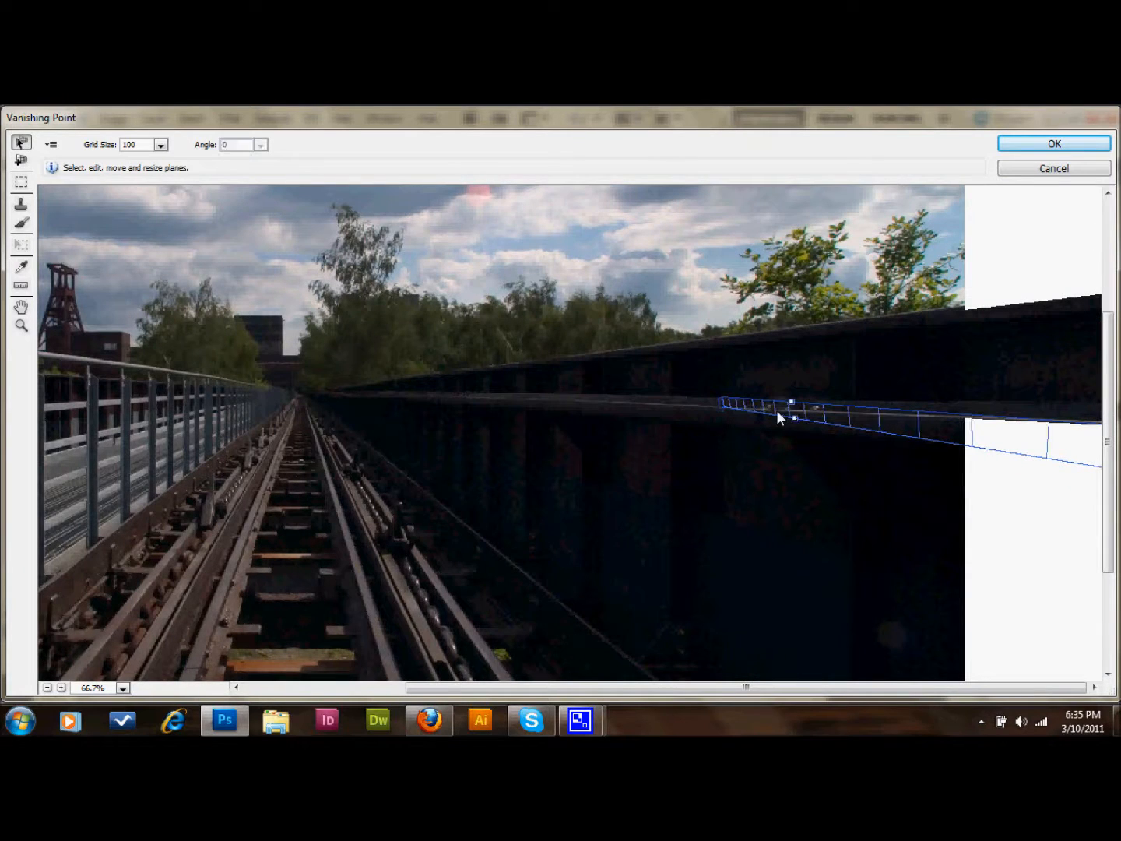
Draw a narrow perspective plane along the right wall's top rail reaching into the blank strip.
left_click(21, 160)
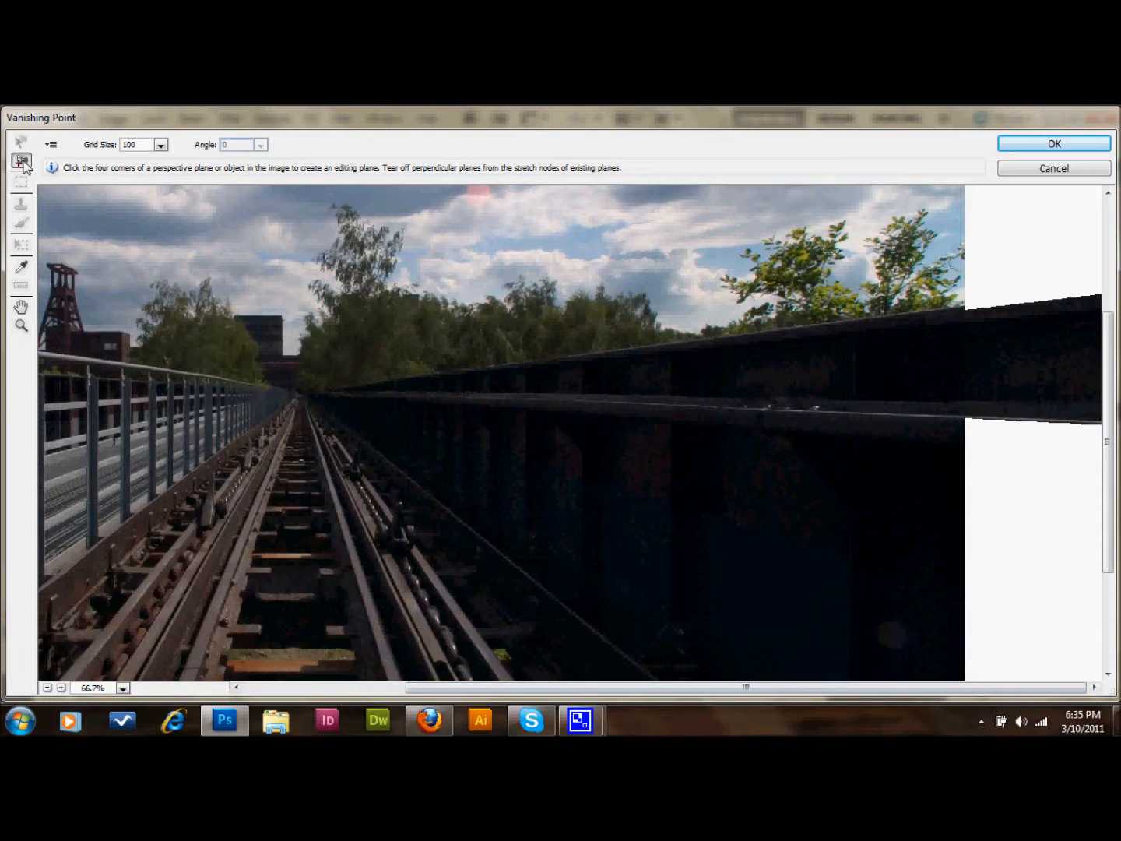
mouse_move(1044, 437)
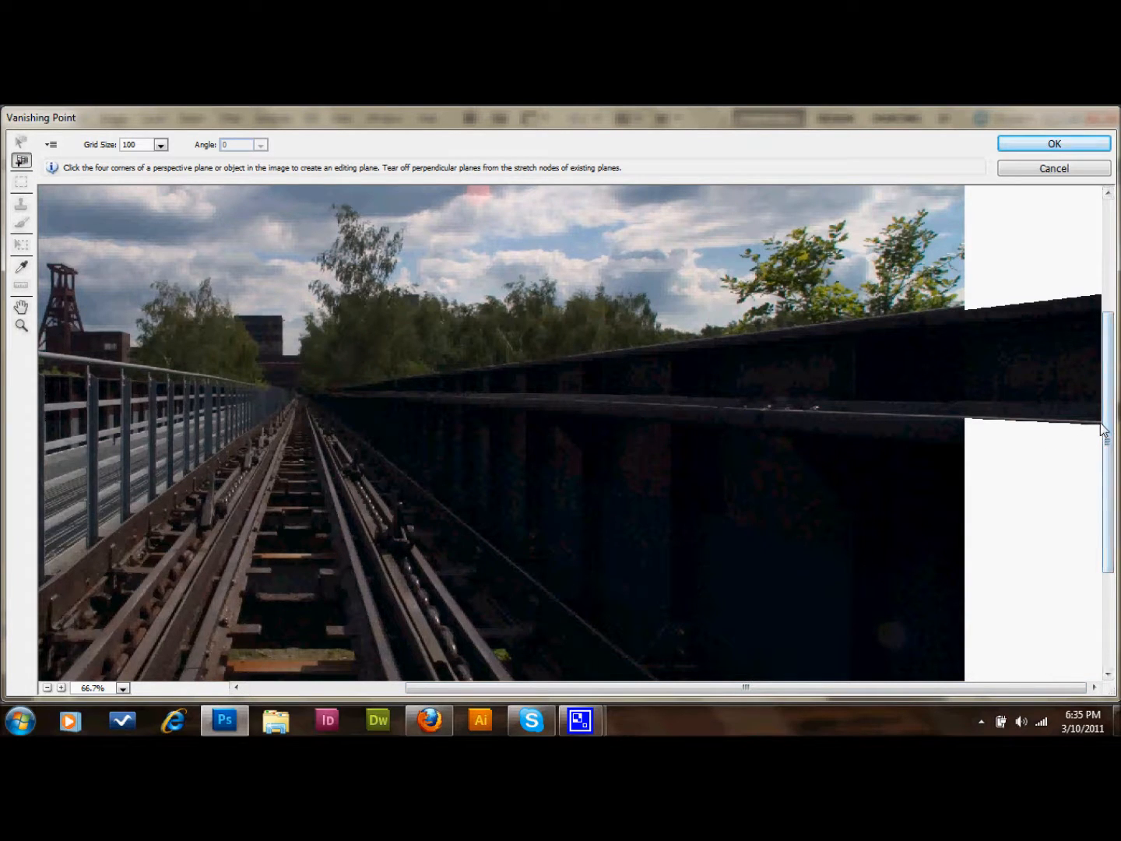
left_click(716, 414)
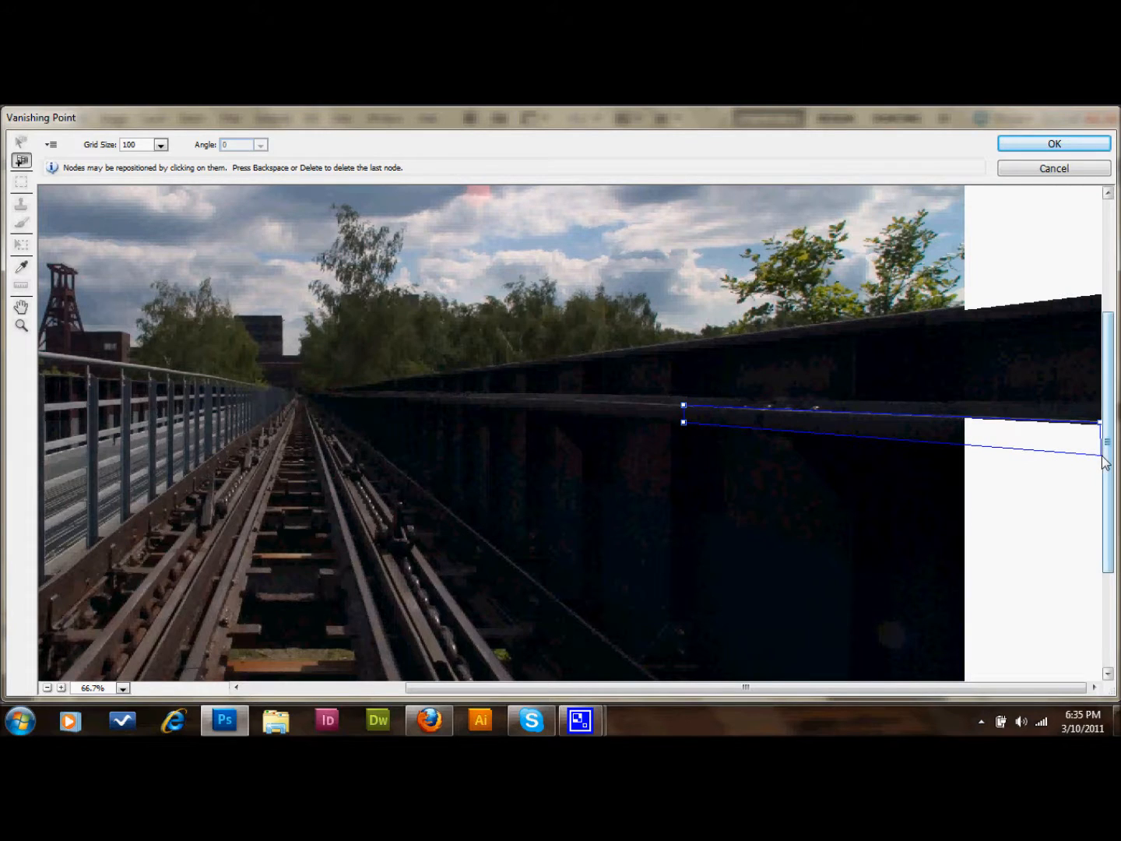
left_click(21, 142)
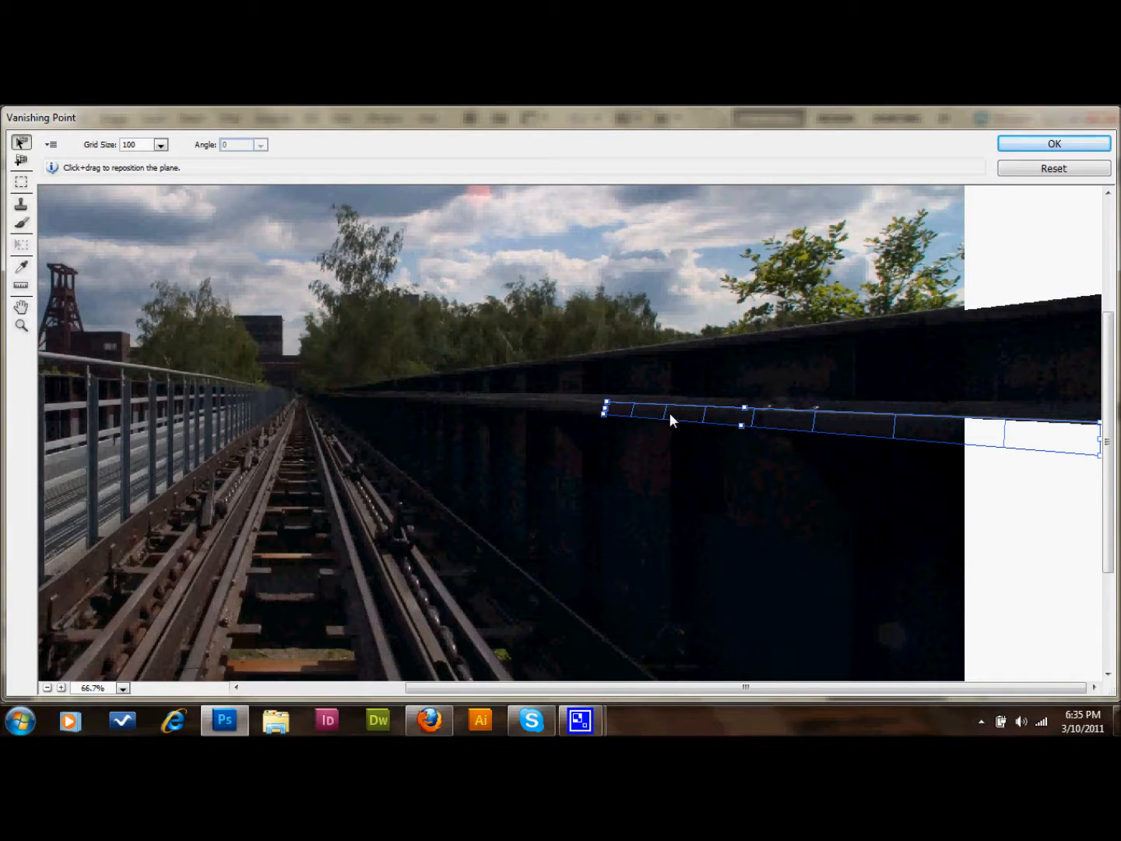
mouse_move(870, 435)
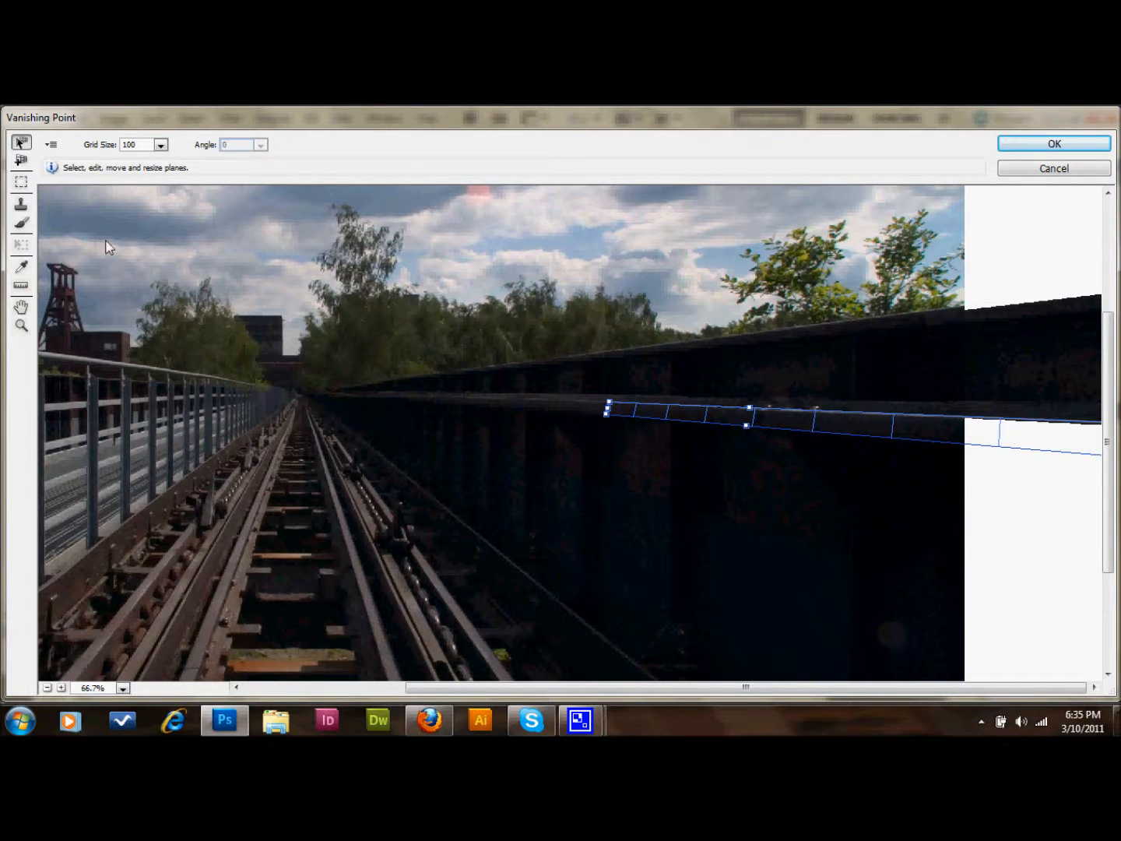
Activate the Vanishing Point Stamp tool inside the thin rail plane.
left_click(21, 204)
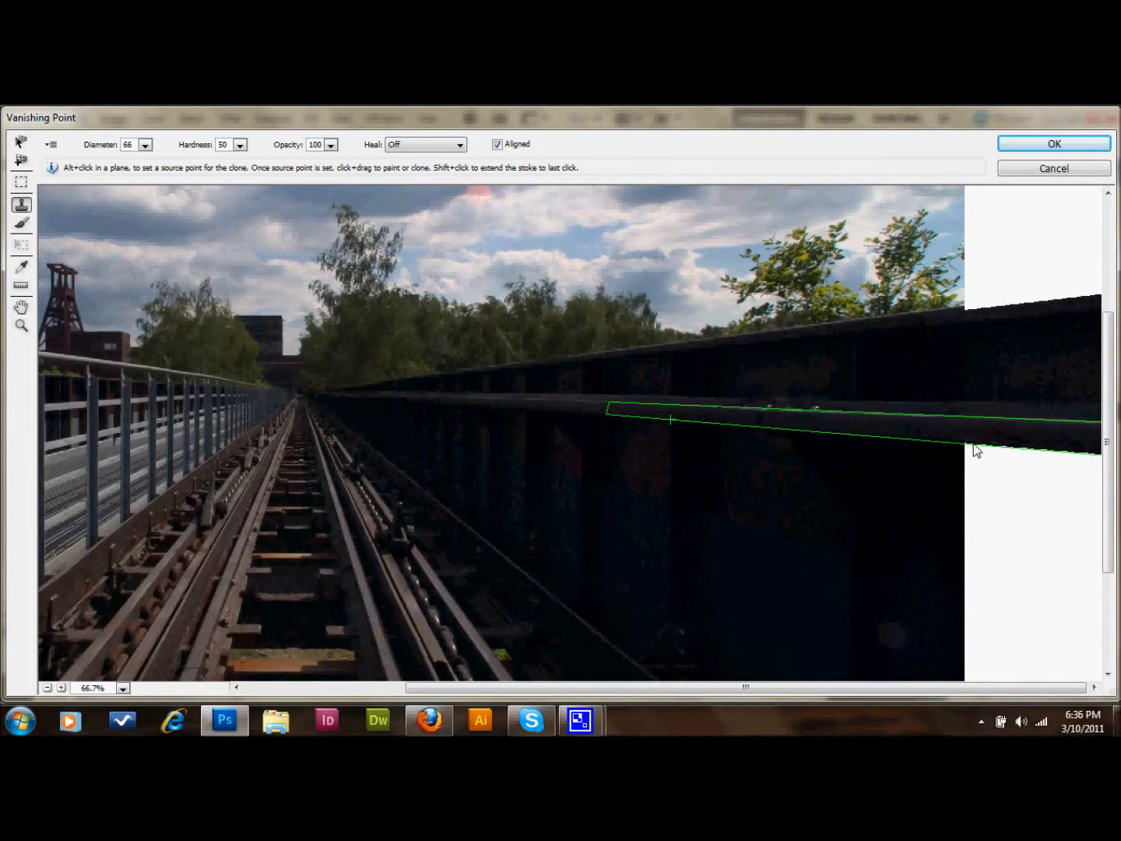
mouse_move(693, 489)
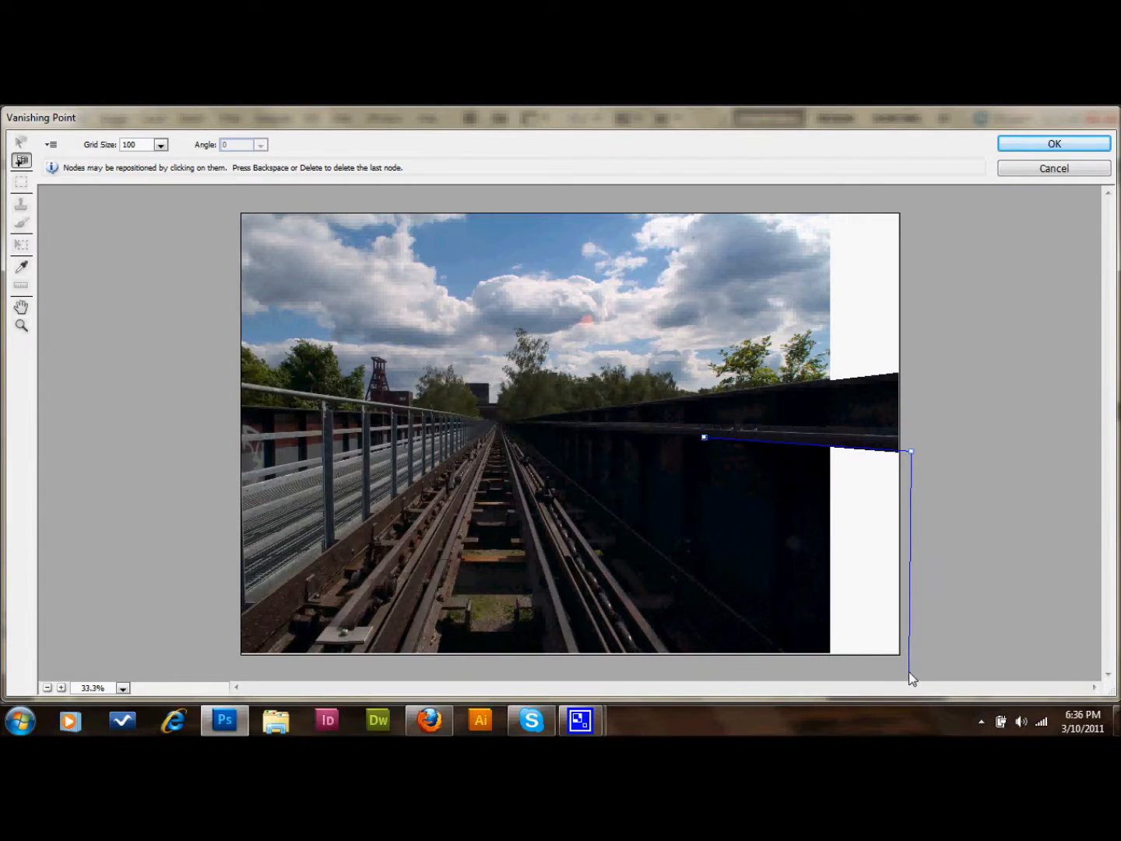
Place the wall plane's final corner and raise the Stamp brush diameter to 246.
left_click(696, 572)
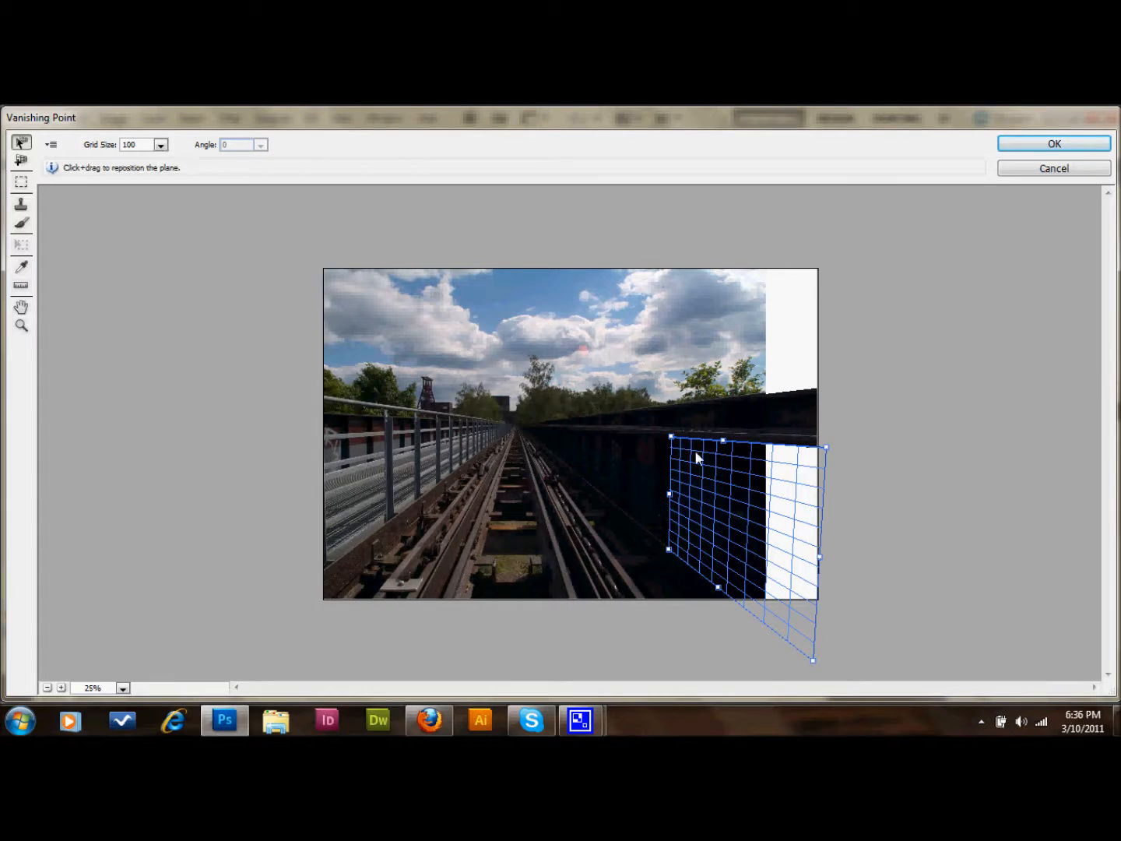
left_click(21, 205)
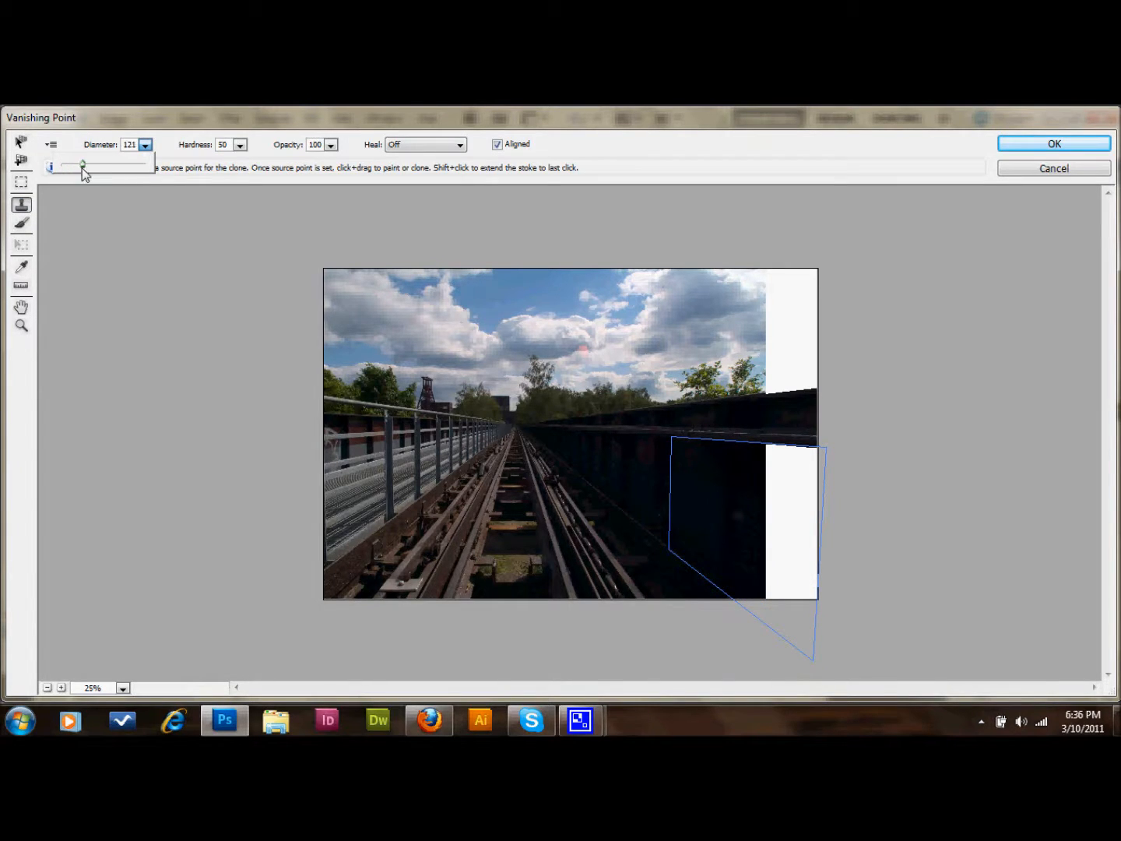
left_click_drag(82, 164, 101, 165)
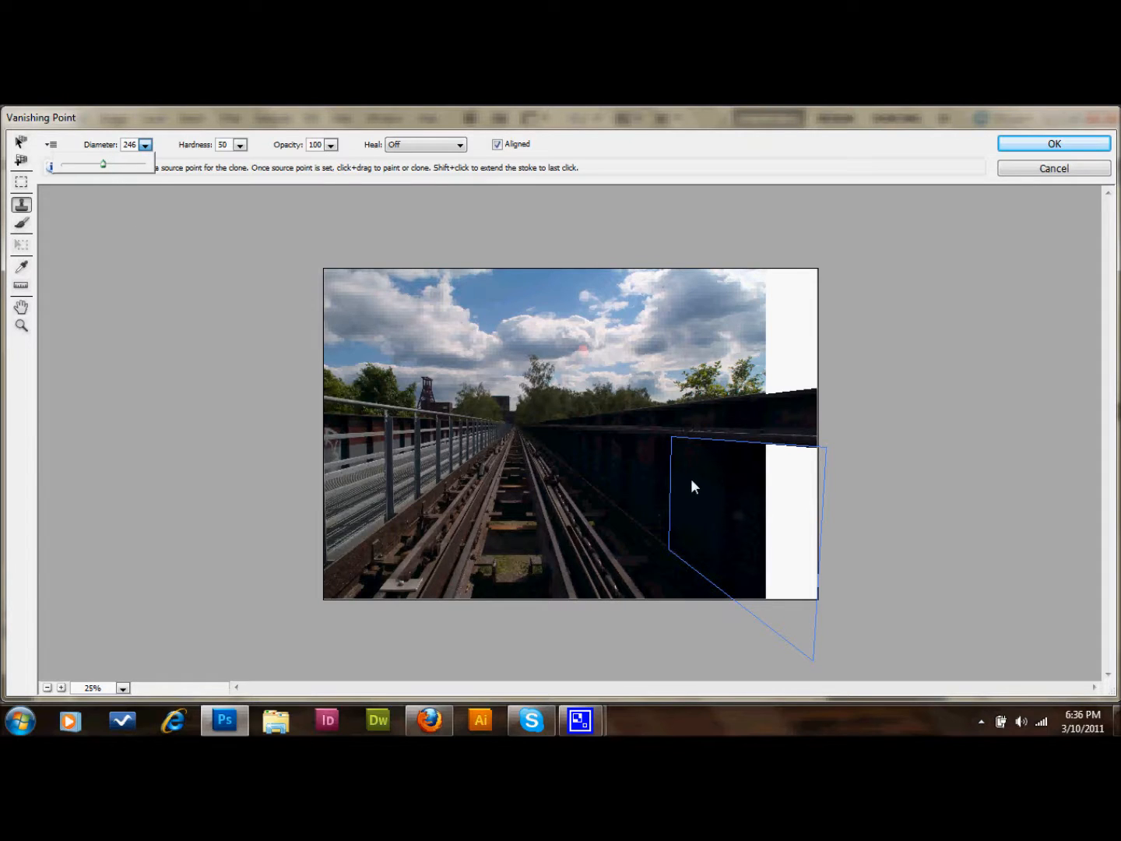
left_click(21, 162)
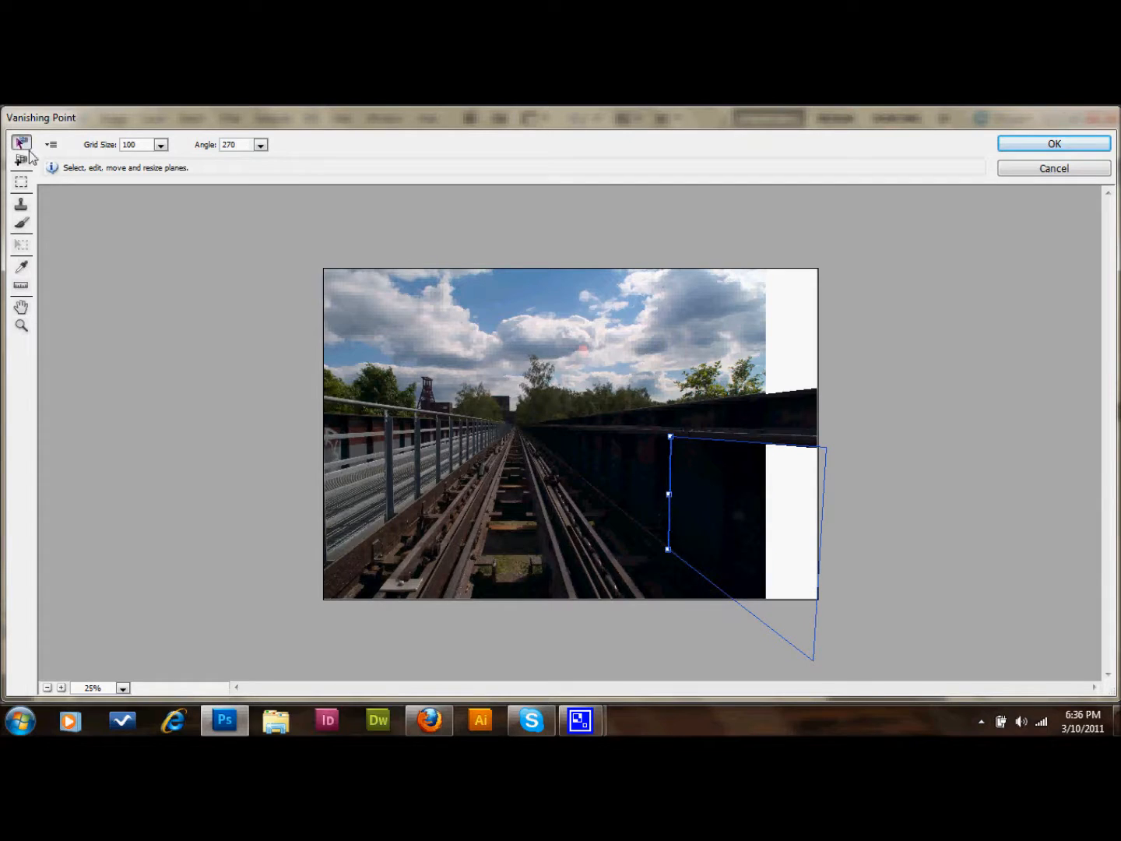
Extend the lower wall plane back toward the bridge's far end with cloning active again.
left_click(21, 160)
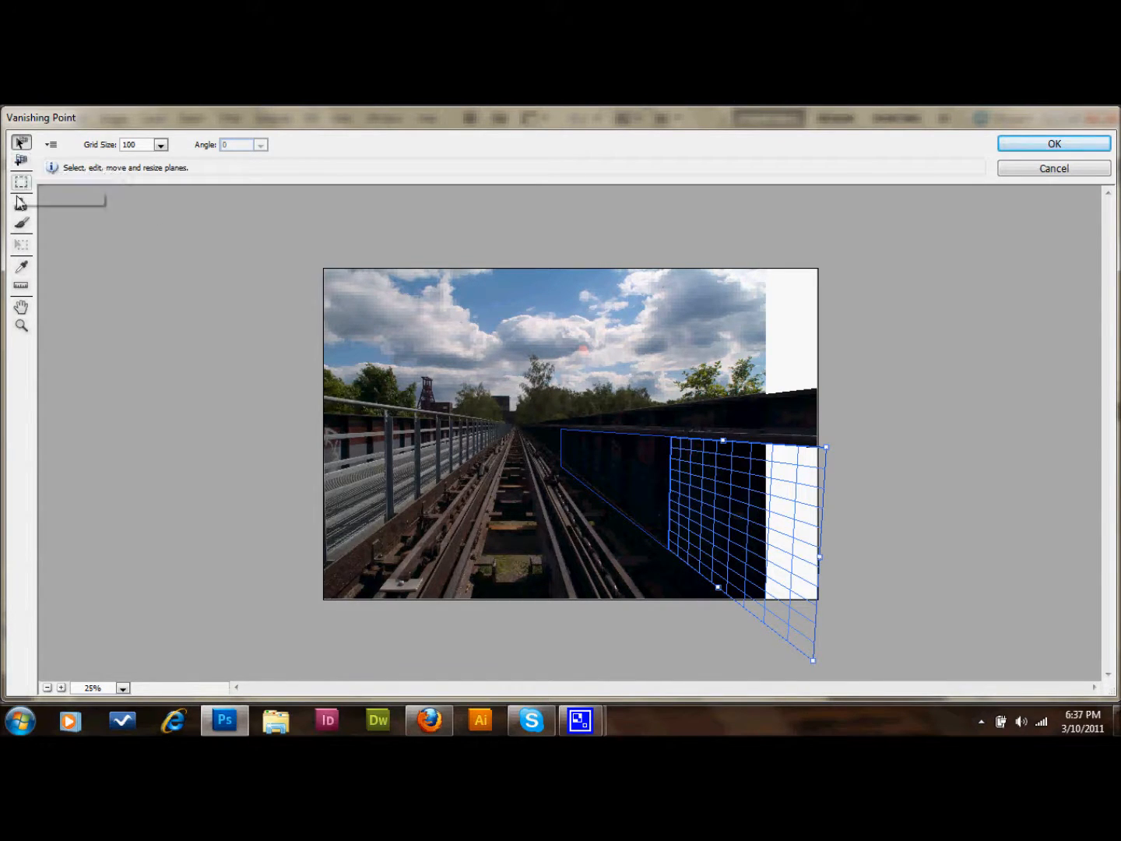
left_click(21, 204)
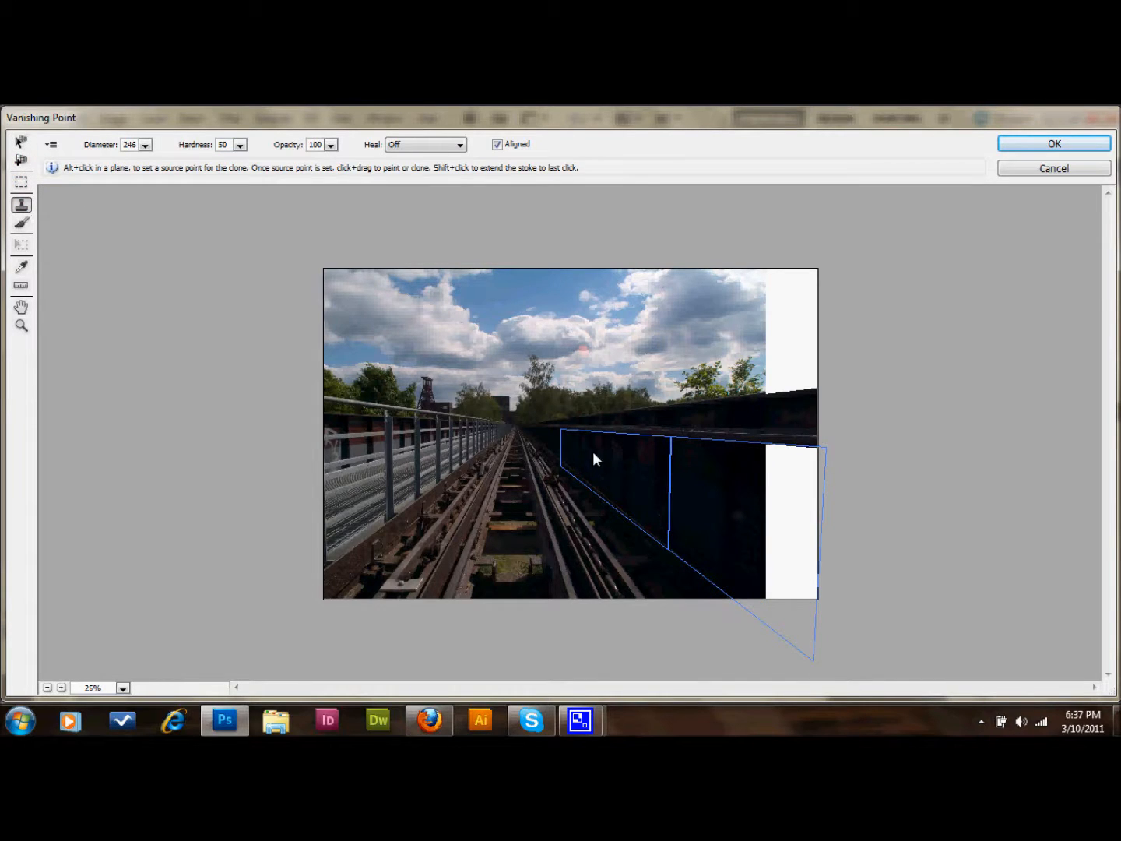
mouse_move(622, 470)
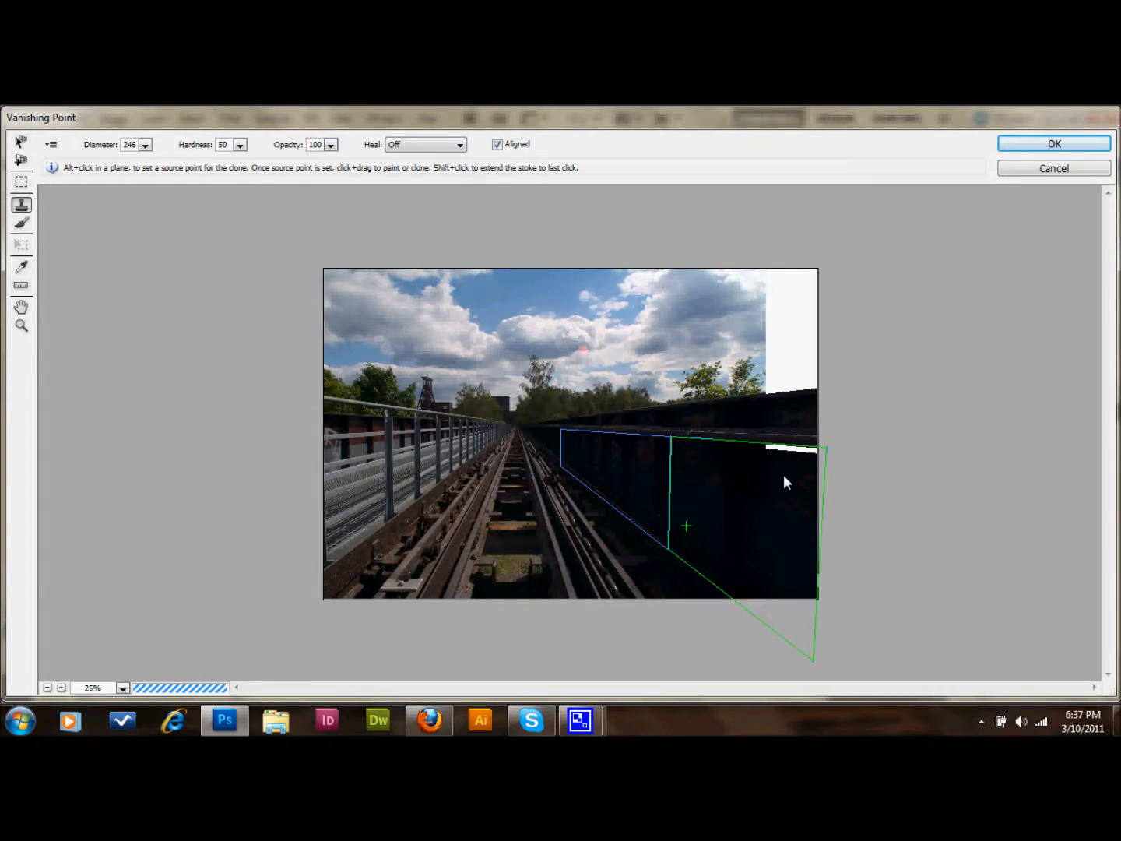
Paint cloned wall texture over the remaining white strip below the ledge.
left_click(731, 456)
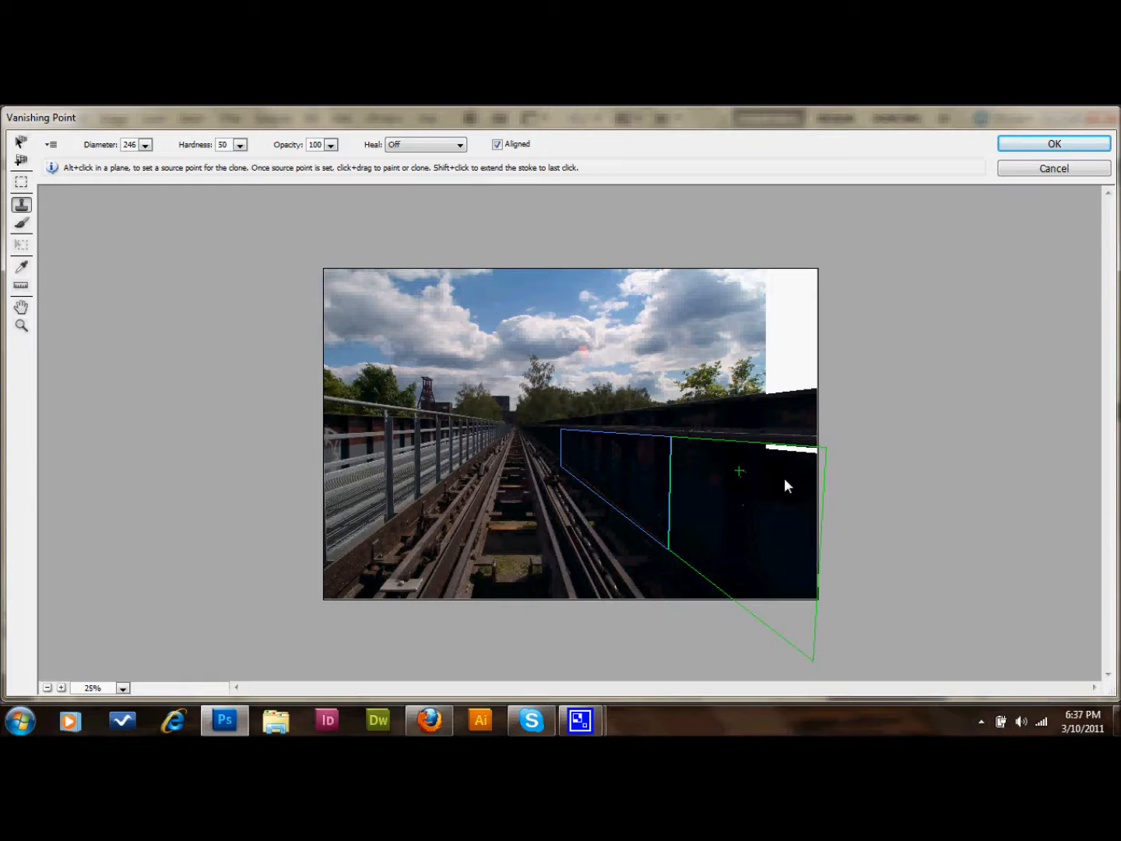
left_click(789, 486)
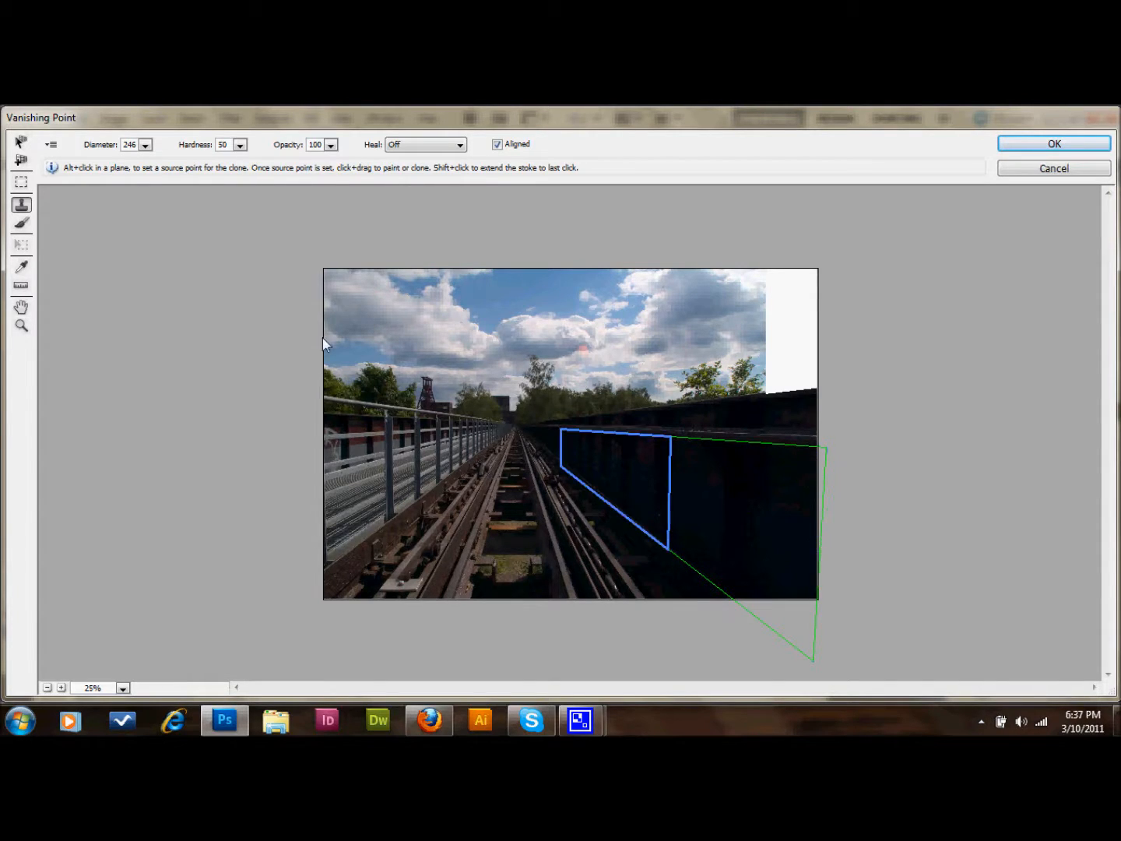
left_click(21, 183)
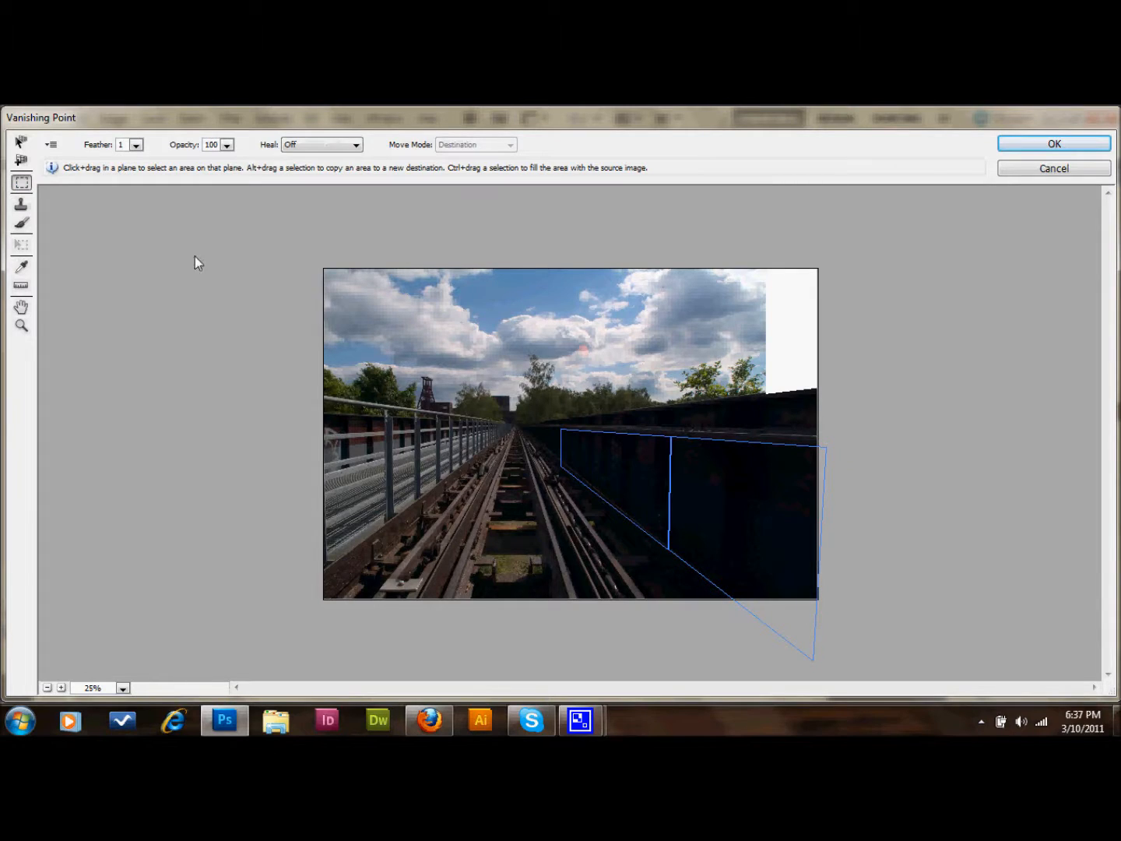
mouse_move(853, 374)
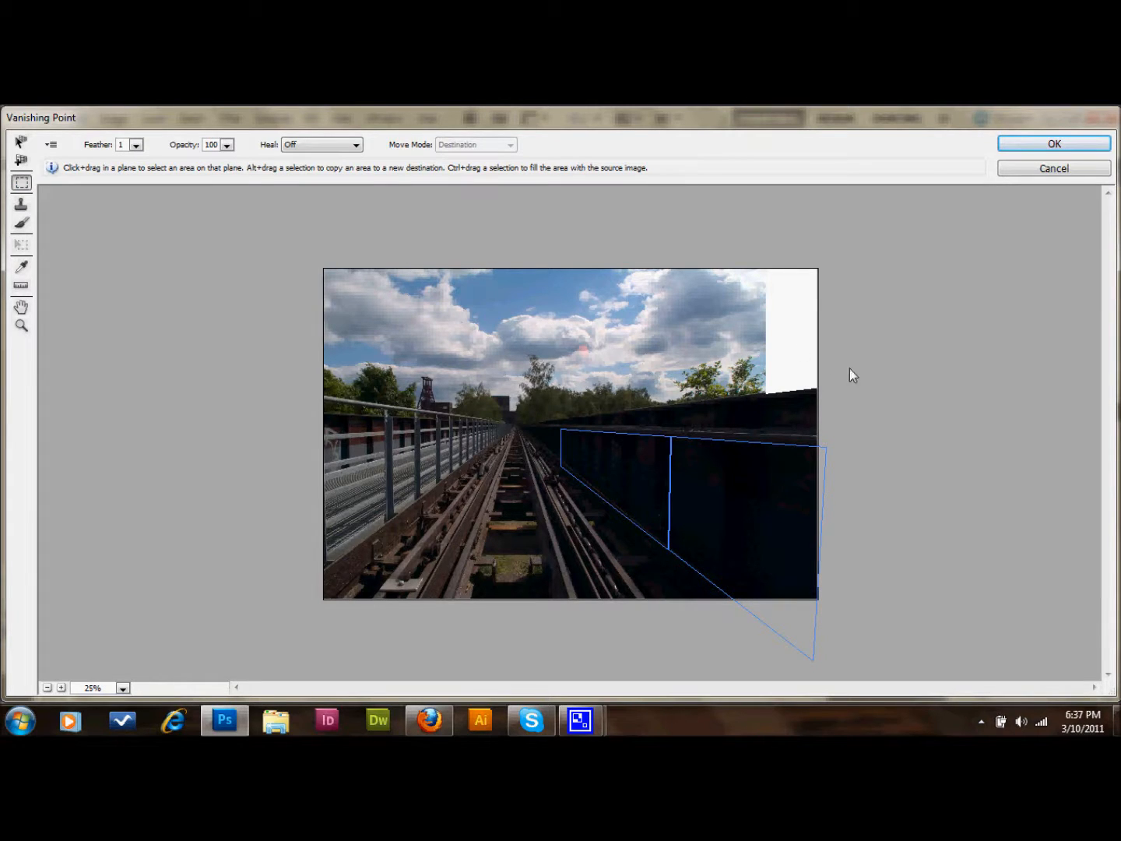
mouse_move(119, 220)
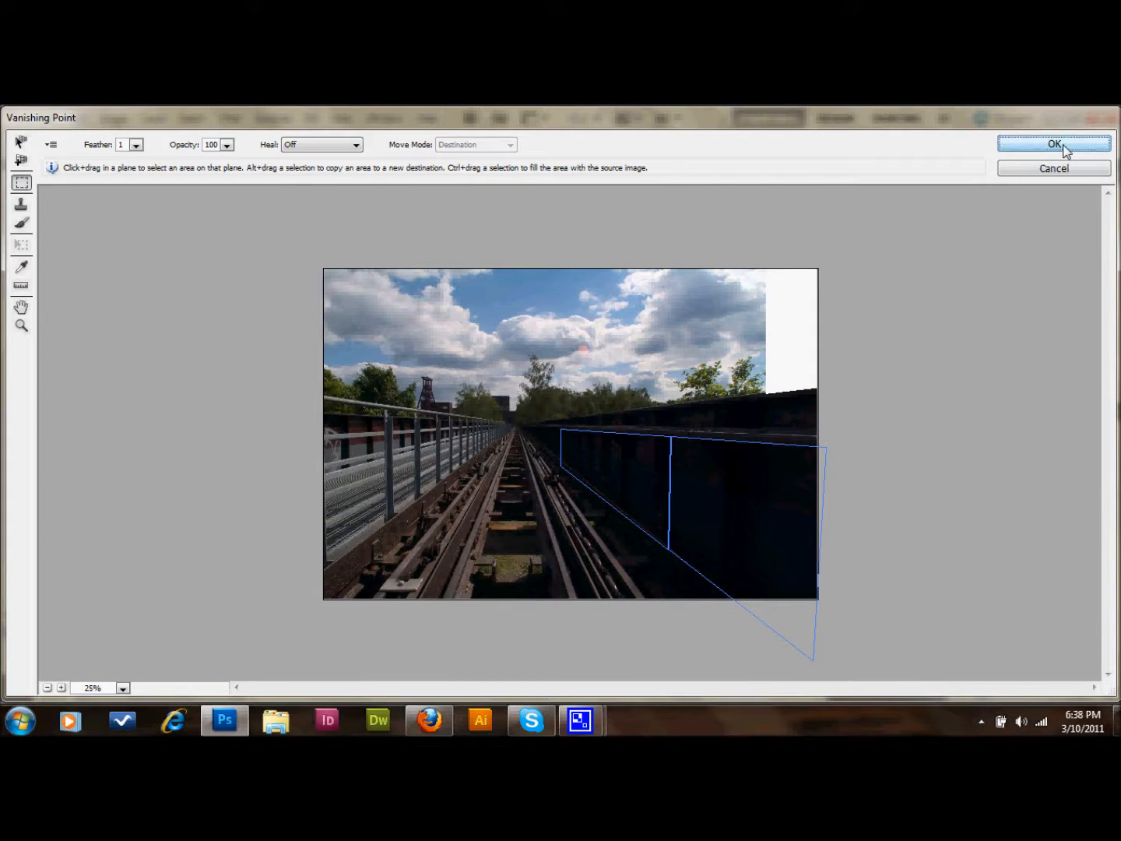
Apply the Vanishing Point edits to the layer with OK.
left_click(1053, 144)
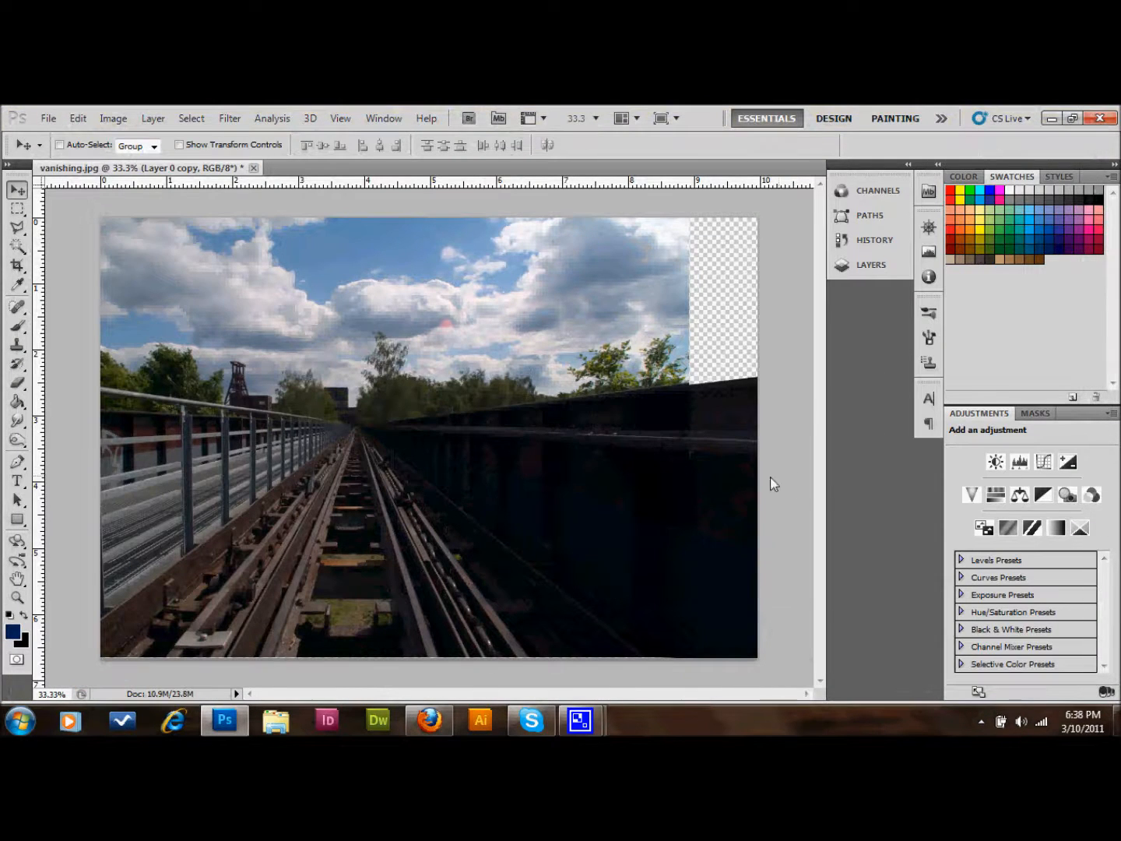
mouse_move(698, 411)
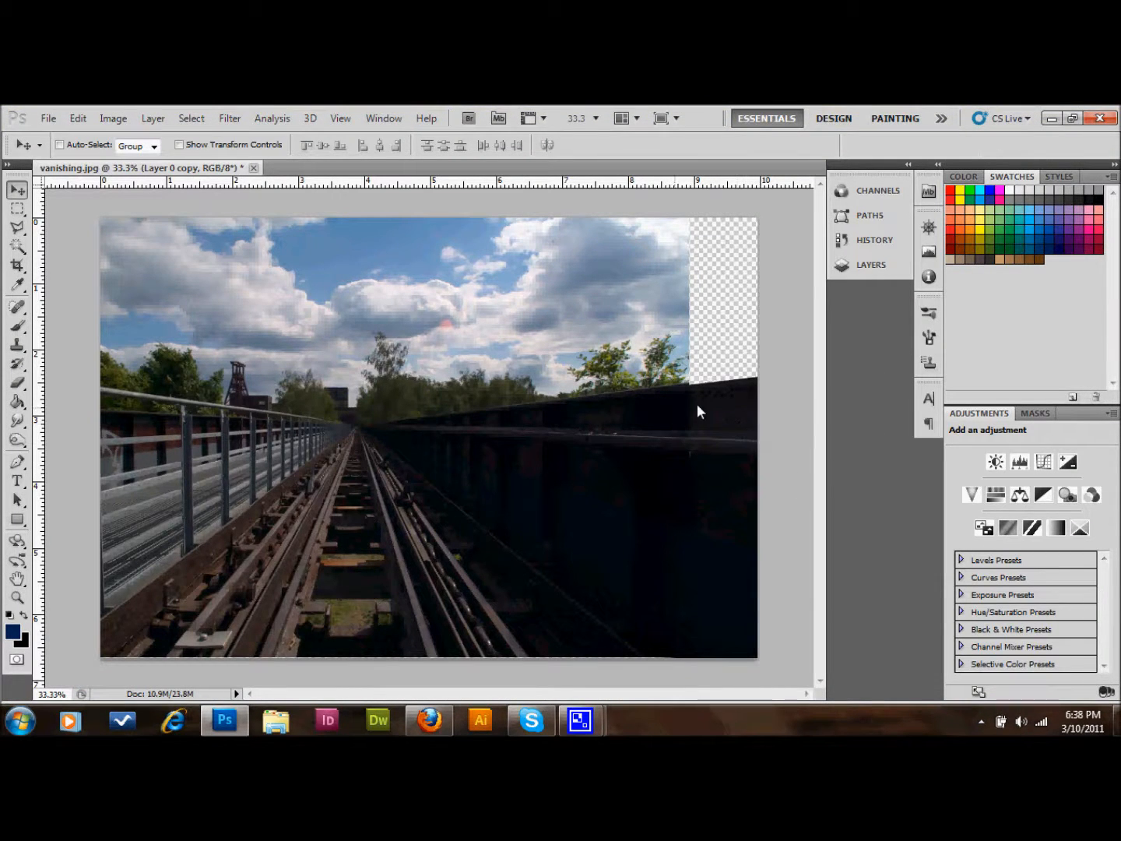
mouse_move(734, 510)
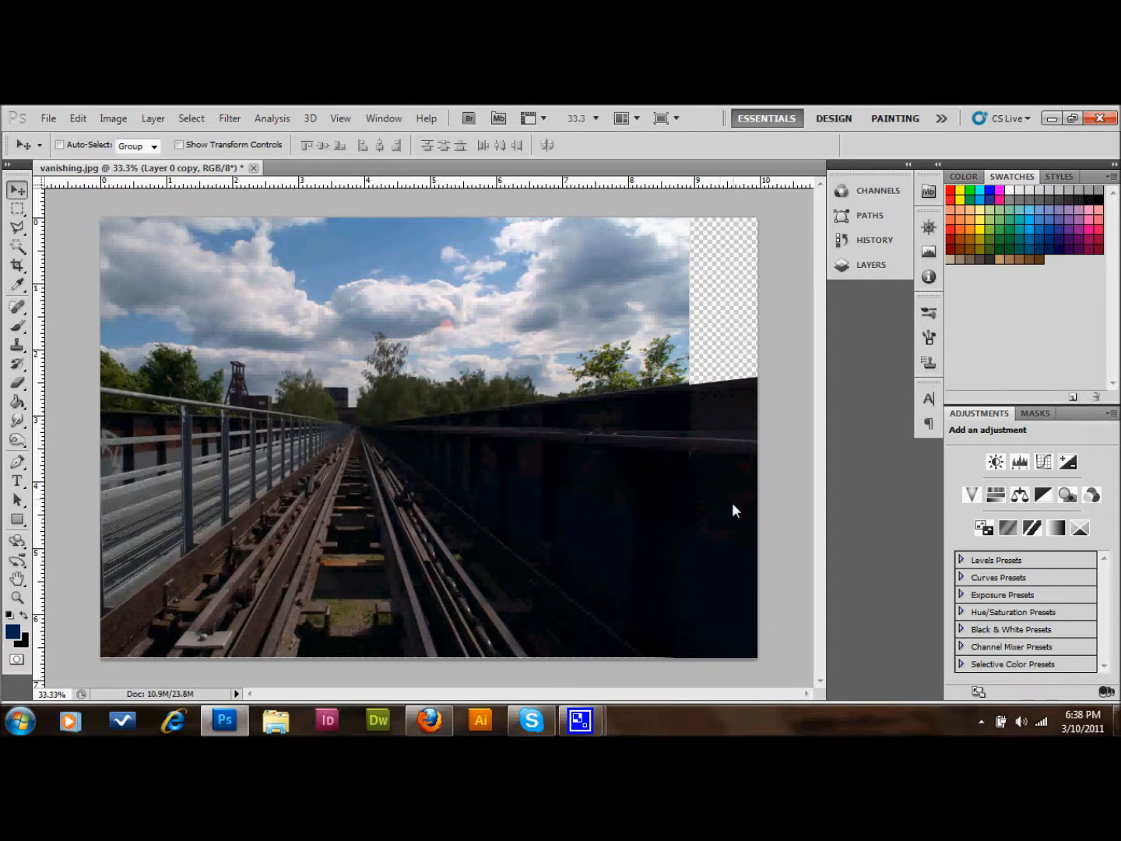
mouse_move(695, 423)
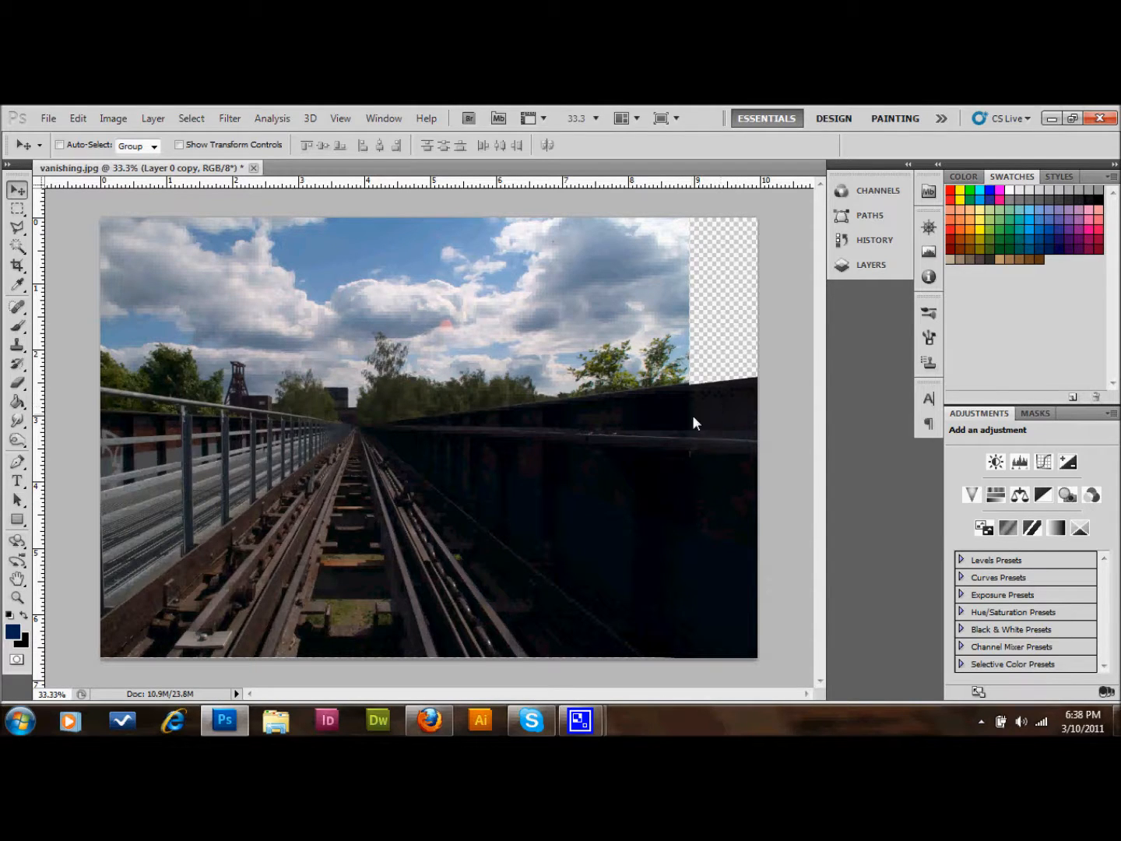
mouse_move(703, 418)
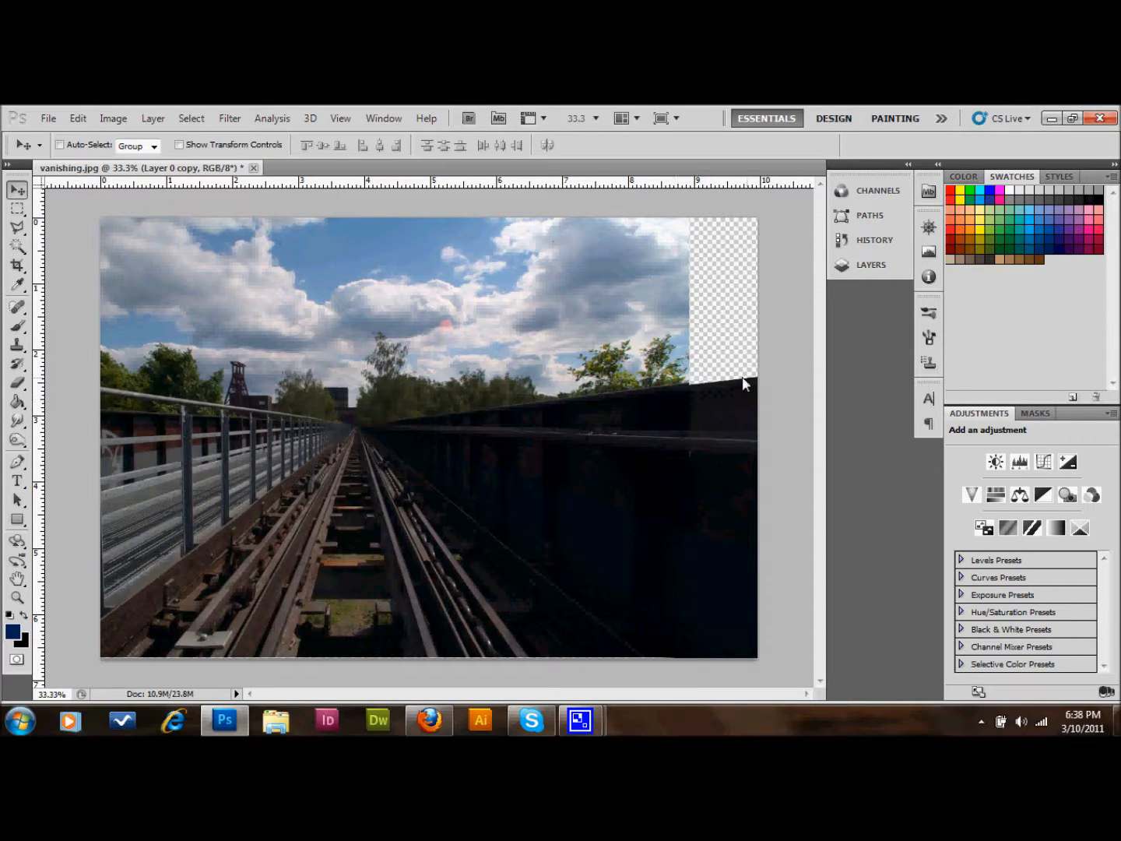
mouse_move(683, 389)
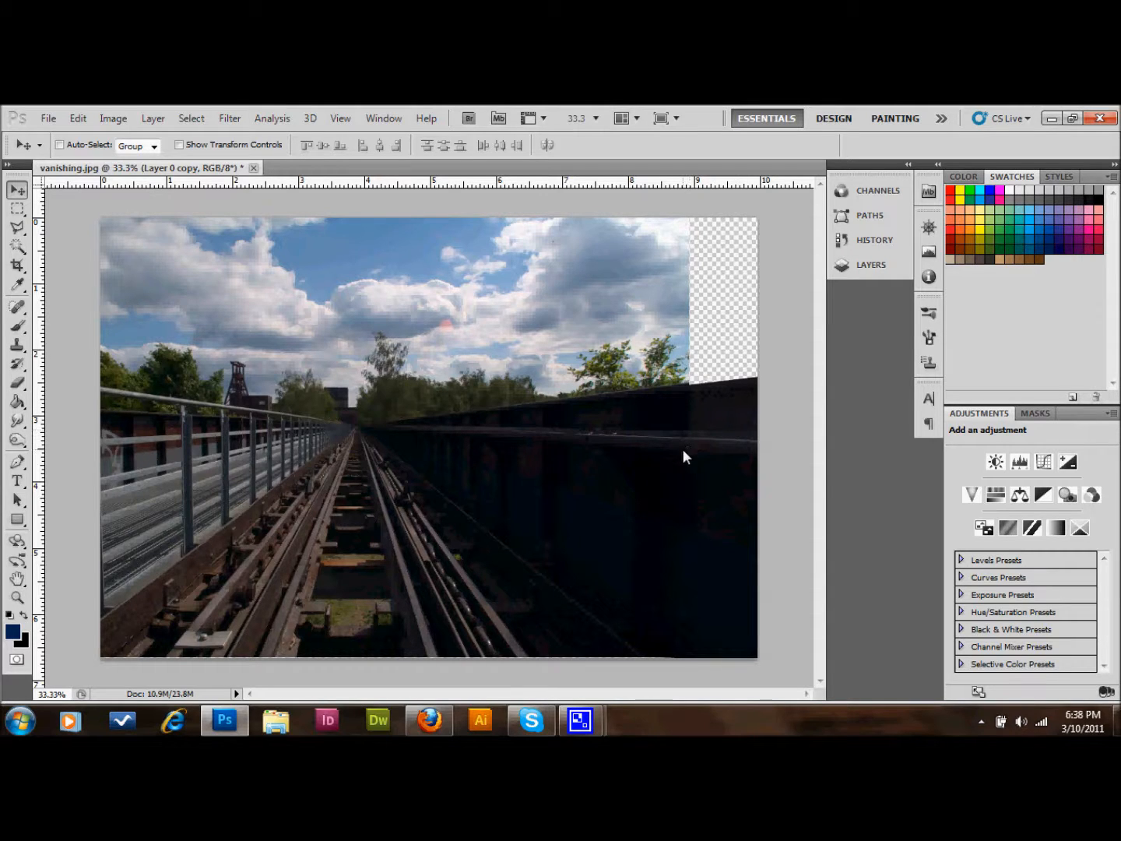
mouse_move(714, 571)
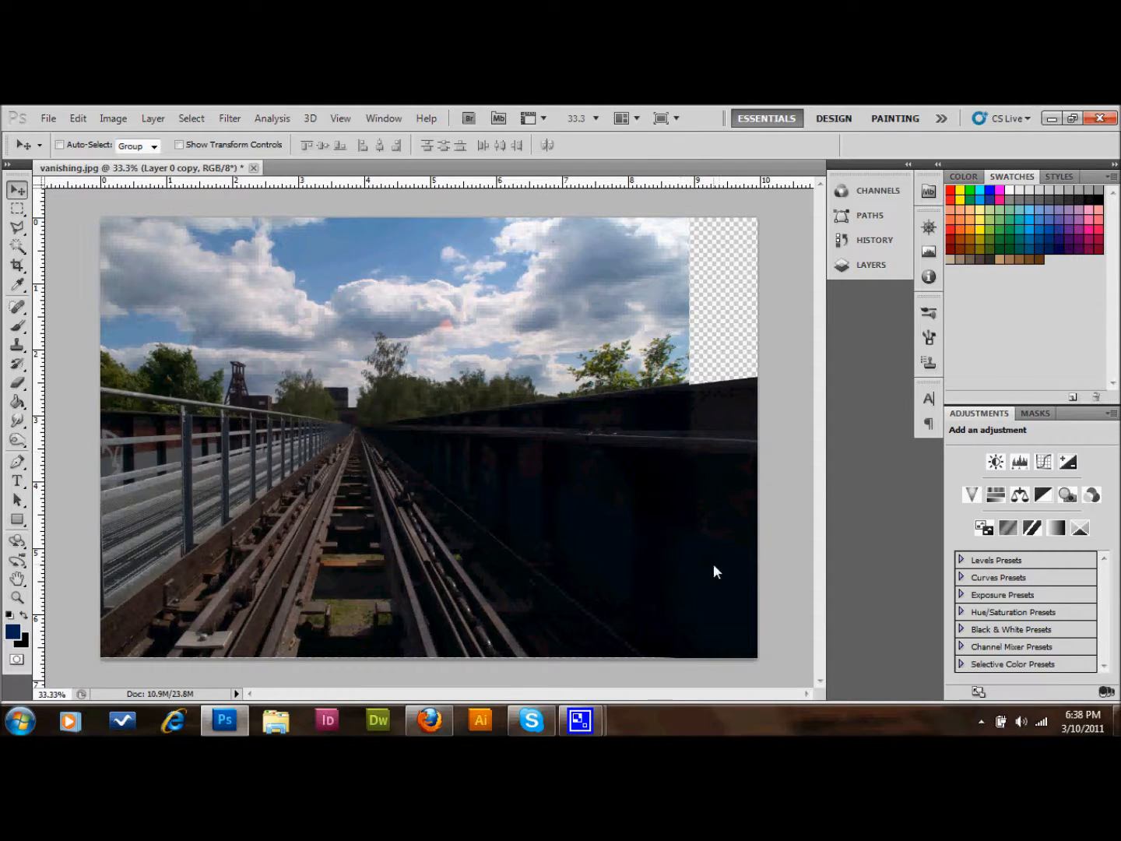
mouse_move(702, 615)
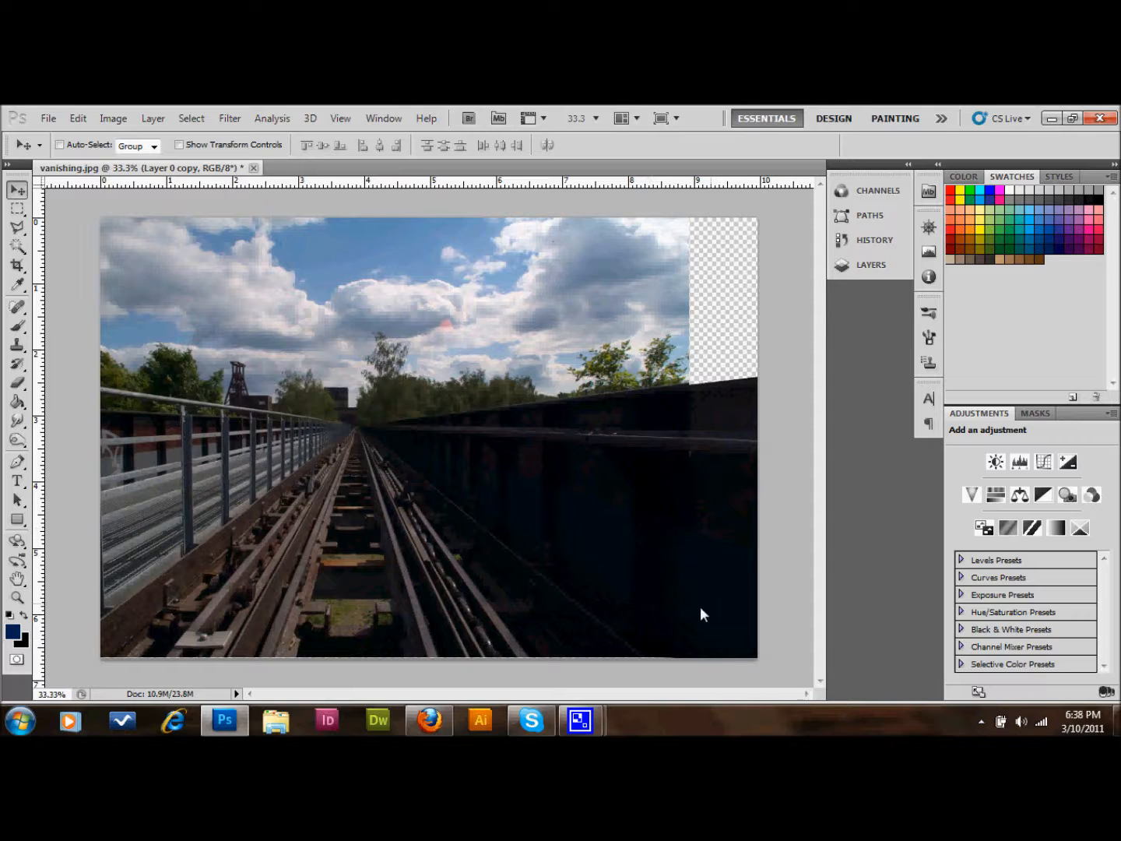
mouse_move(704, 404)
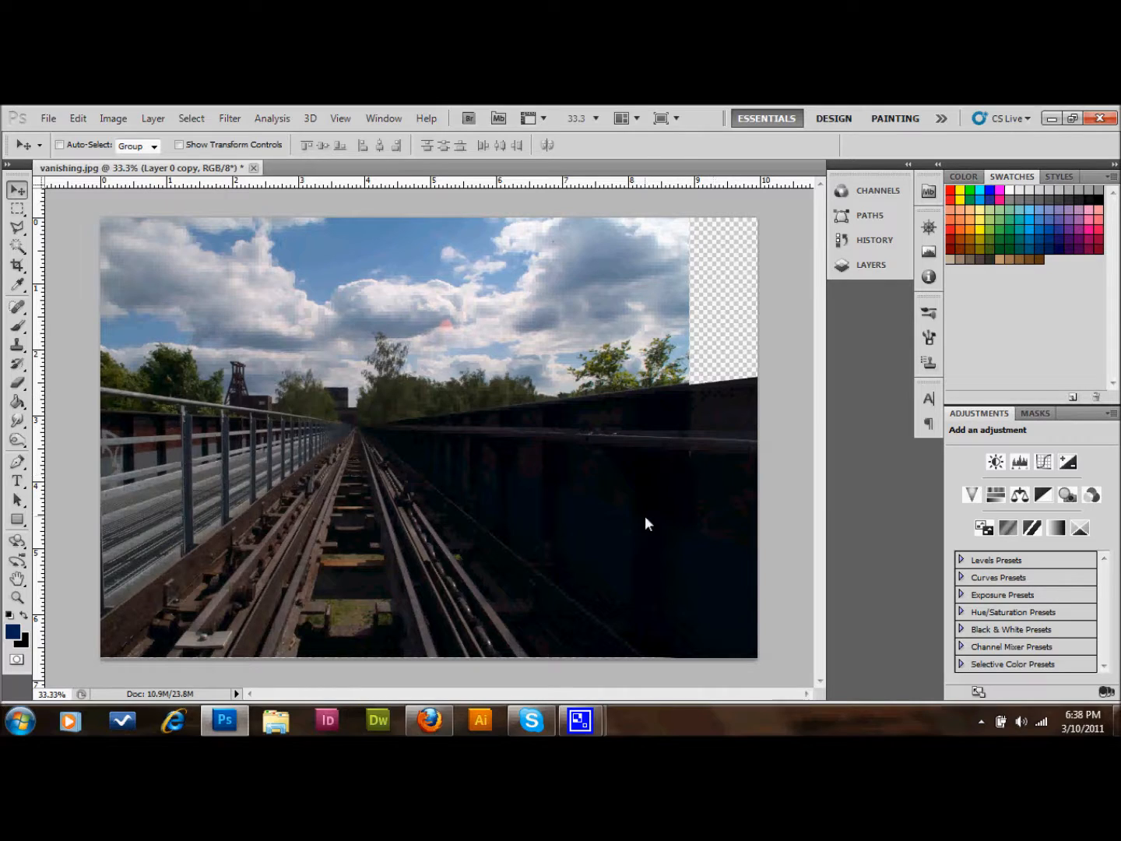
mouse_move(228, 574)
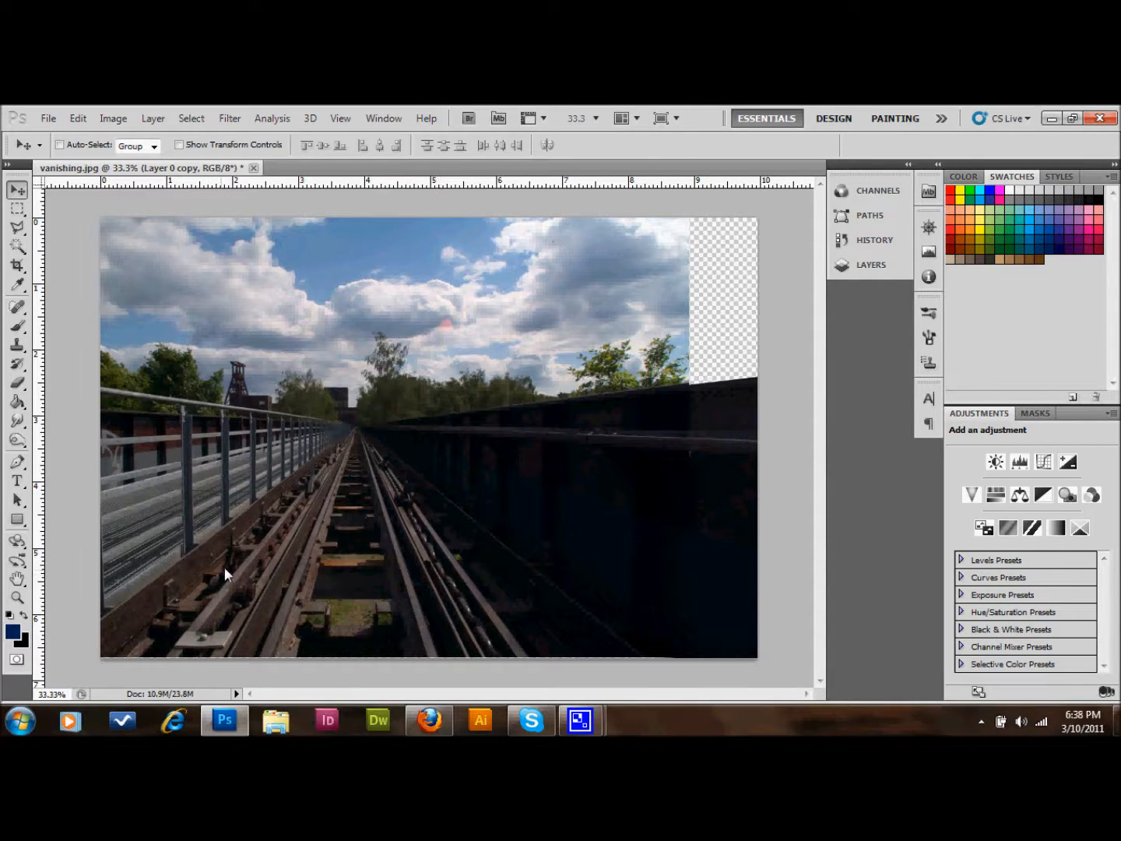